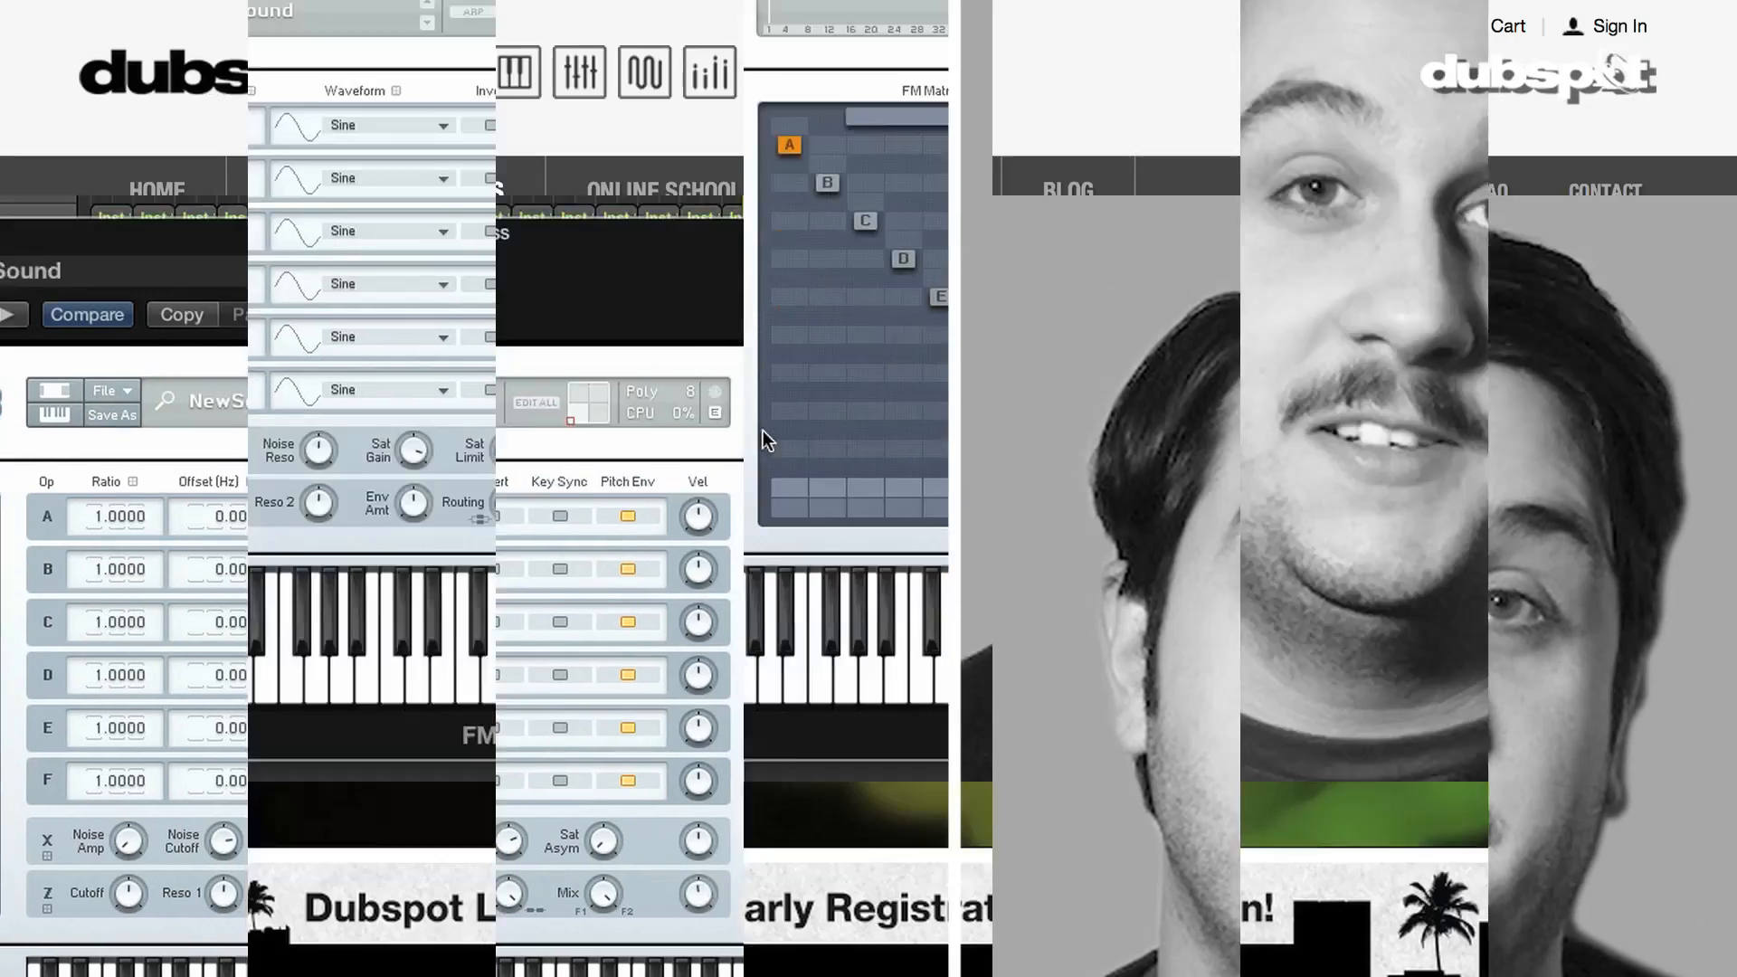
- Close the FM8 window so Logic's track arrangement is visible
{"action": "left_click", "coordinate": [478, 193]}
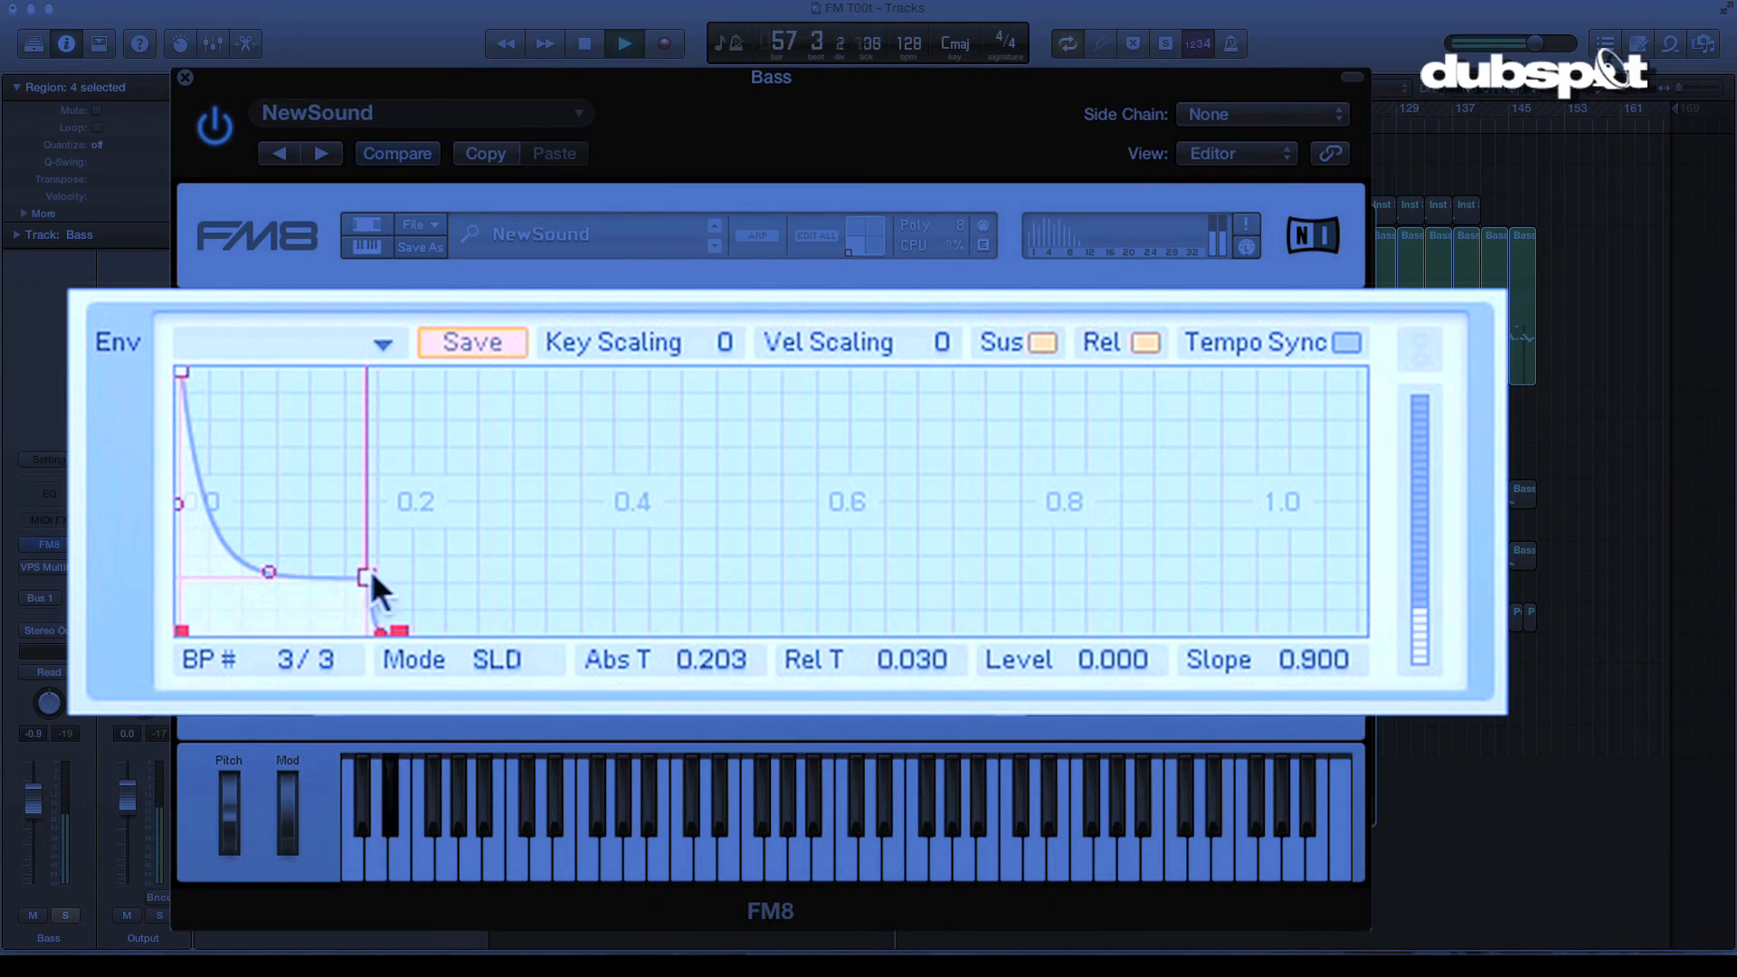
{"action": "left_click", "coordinate": [185, 78]}
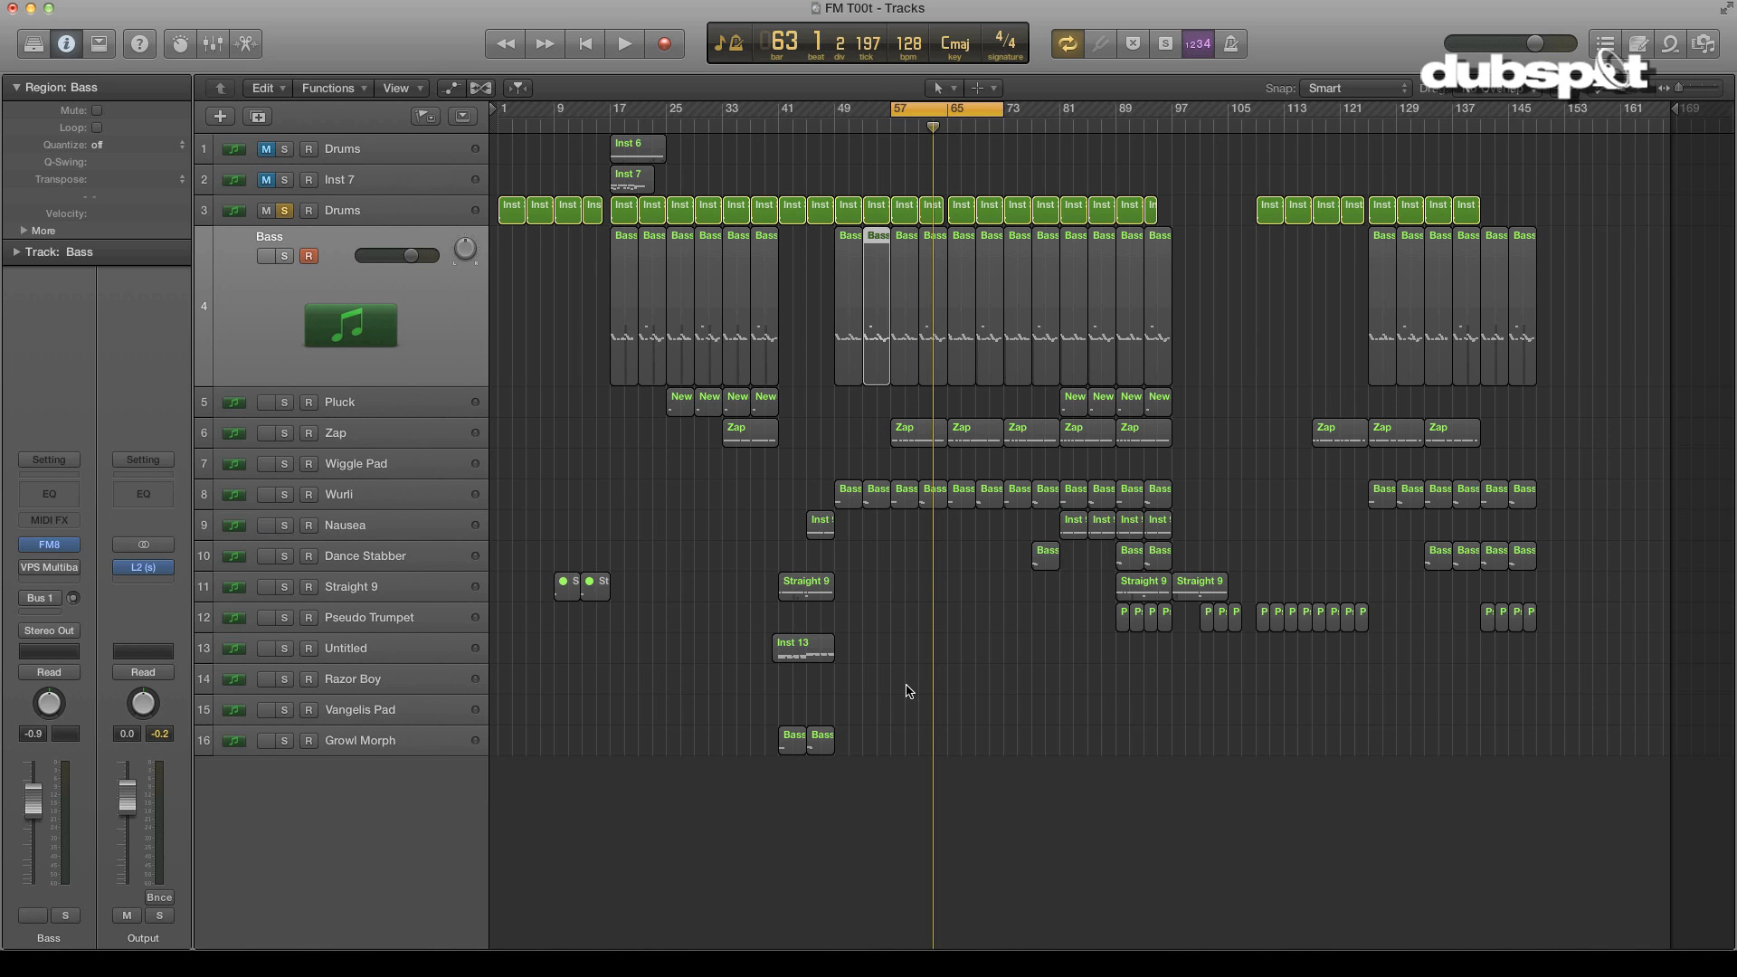
- Select the four Bass regions and solo the Bass track
{"action": "left_click", "coordinate": [32, 915]}
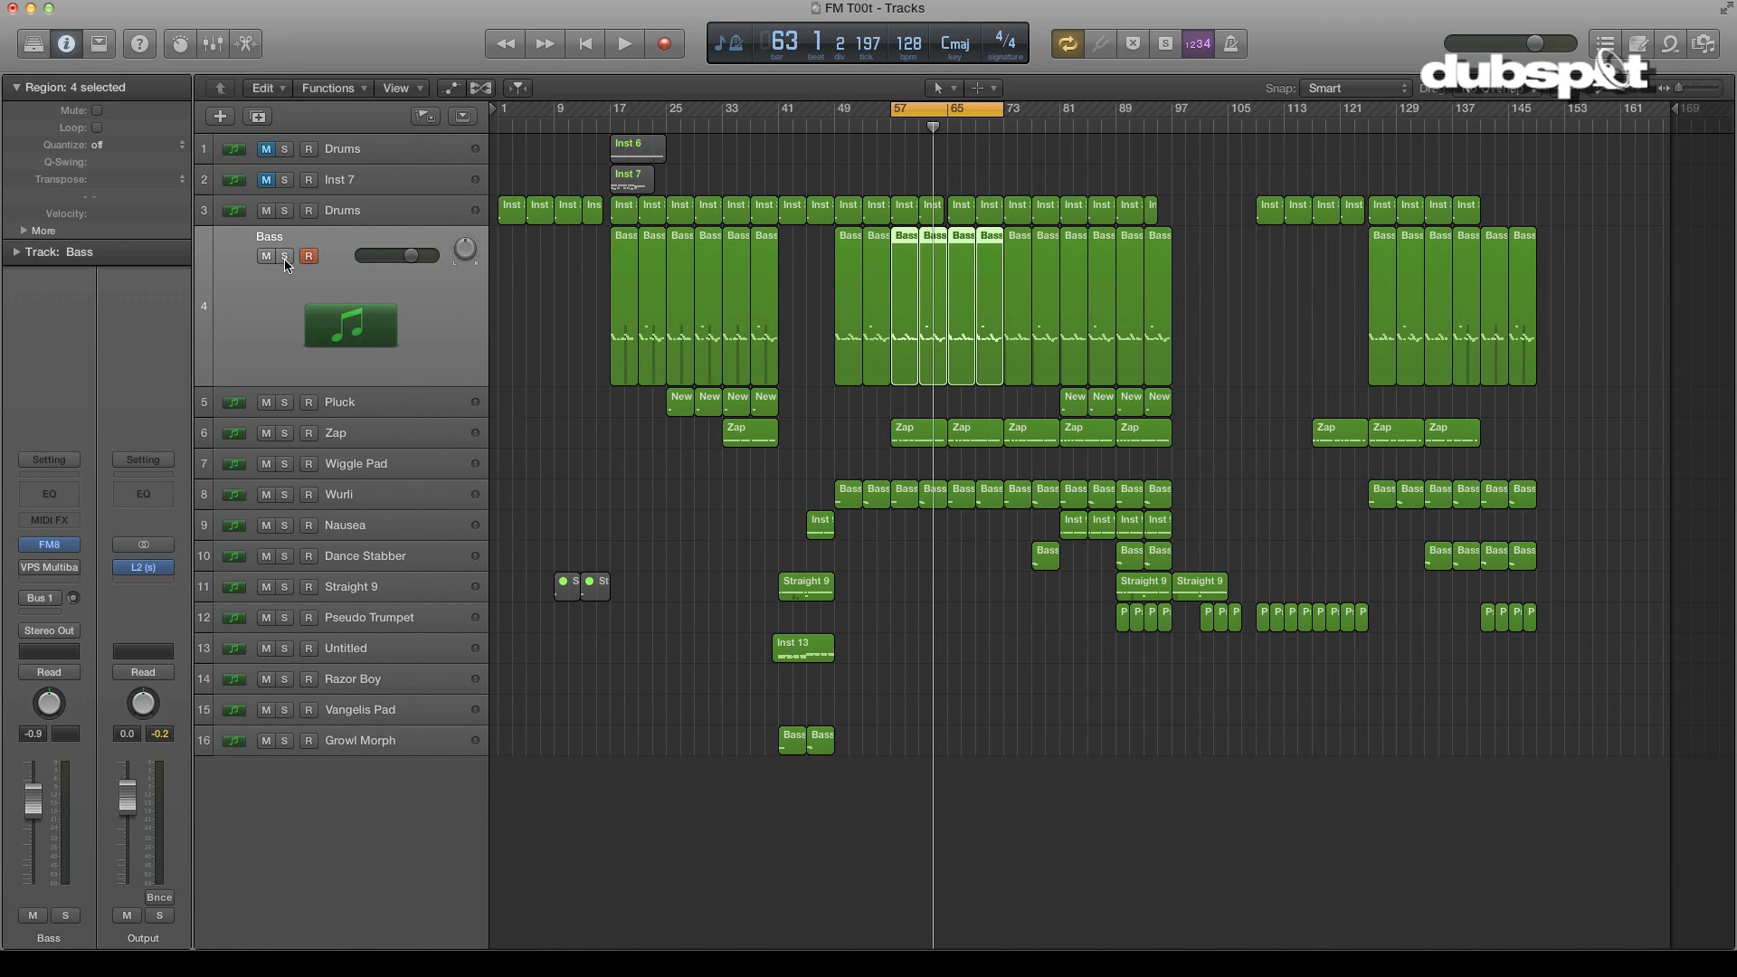
{"action": "left_click", "coordinate": [286, 255]}
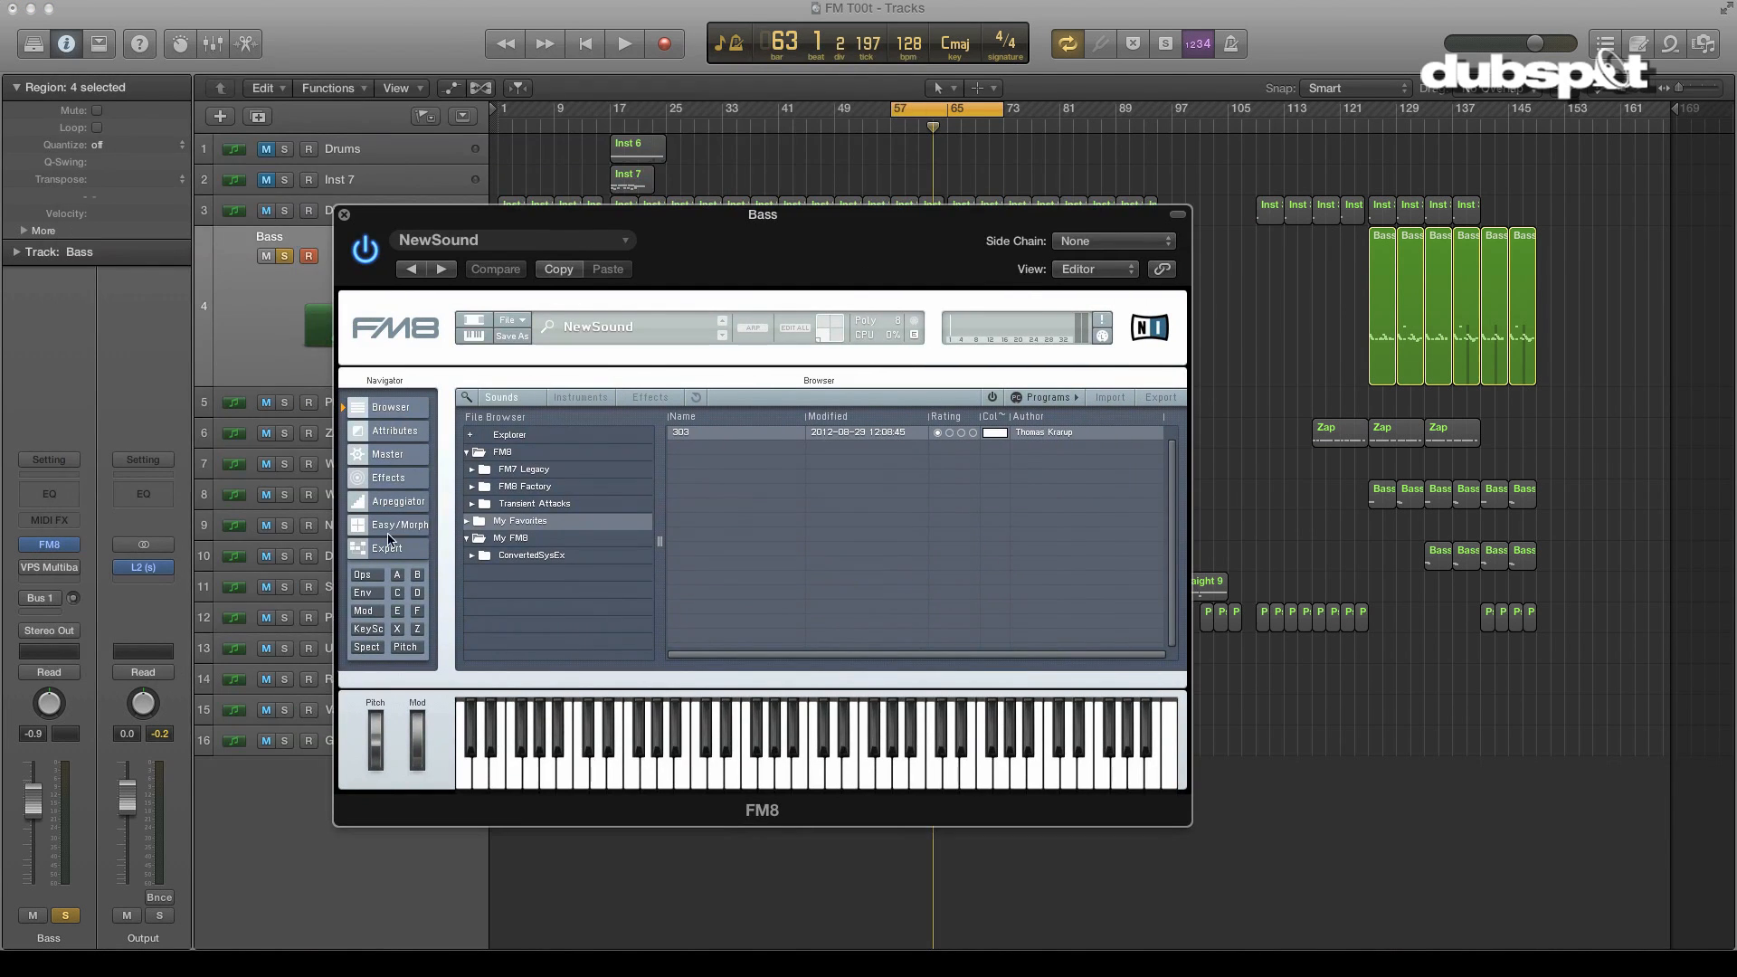
- Switch to Expert view and select operator F for editing
{"action": "left_click", "coordinate": [387, 546]}
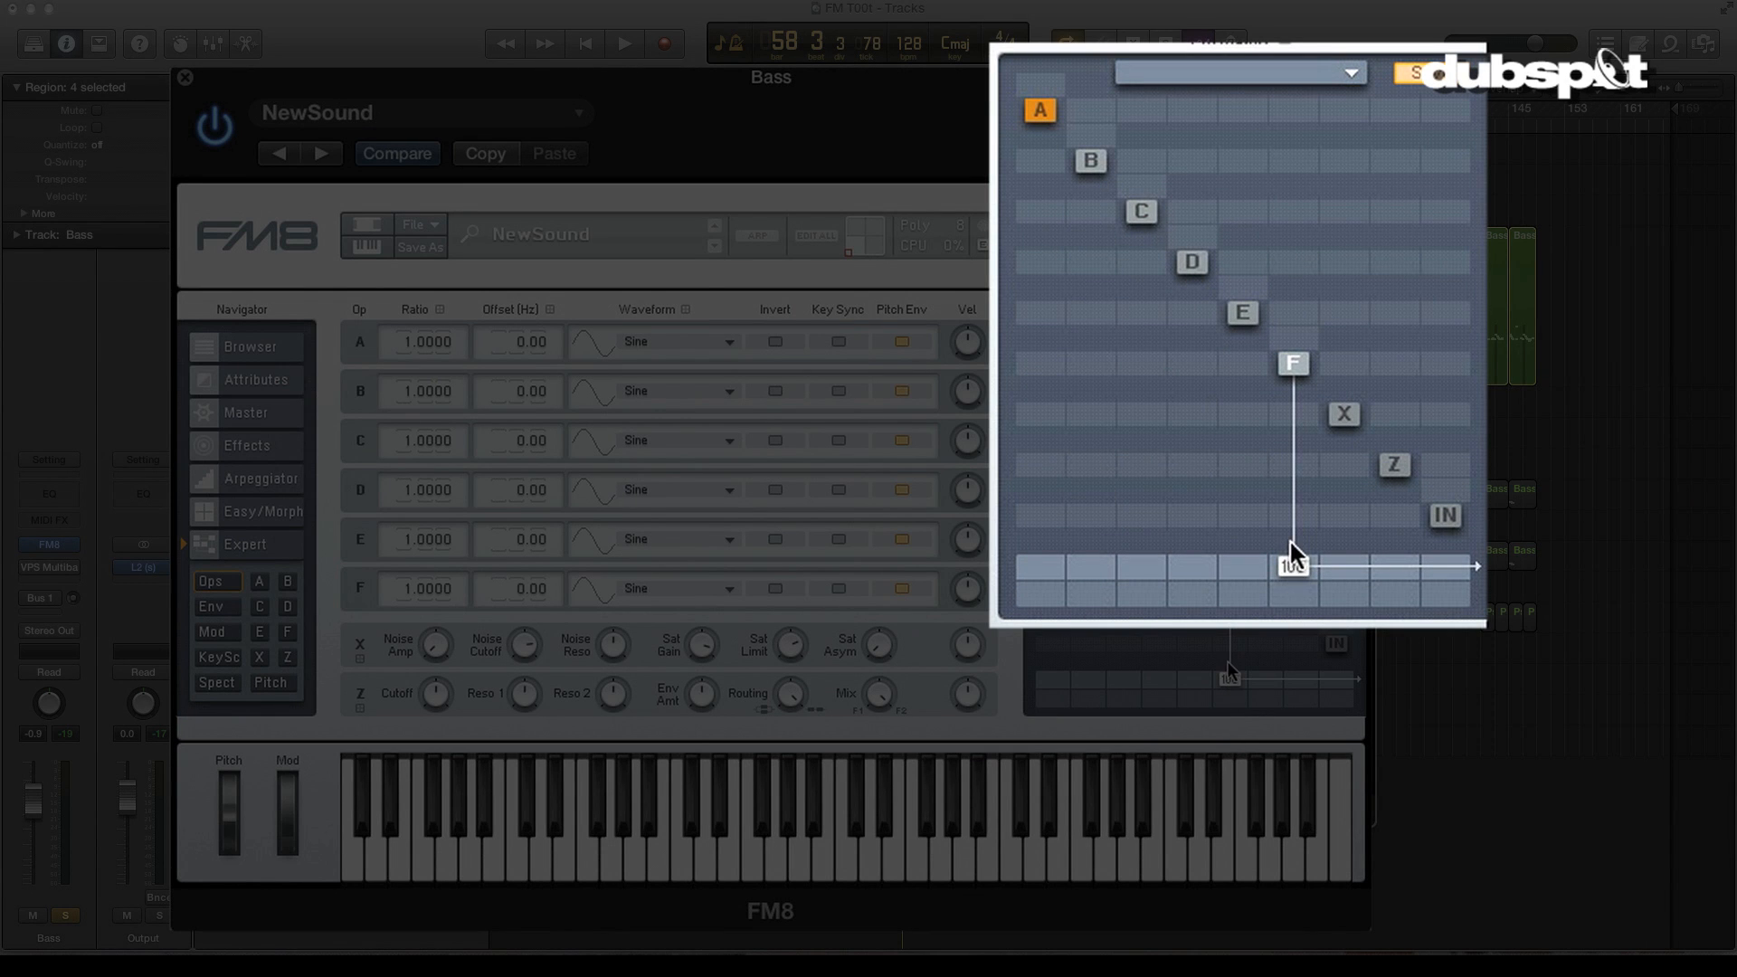
{"action": "mouse_move", "coordinate": [1163, 228]}
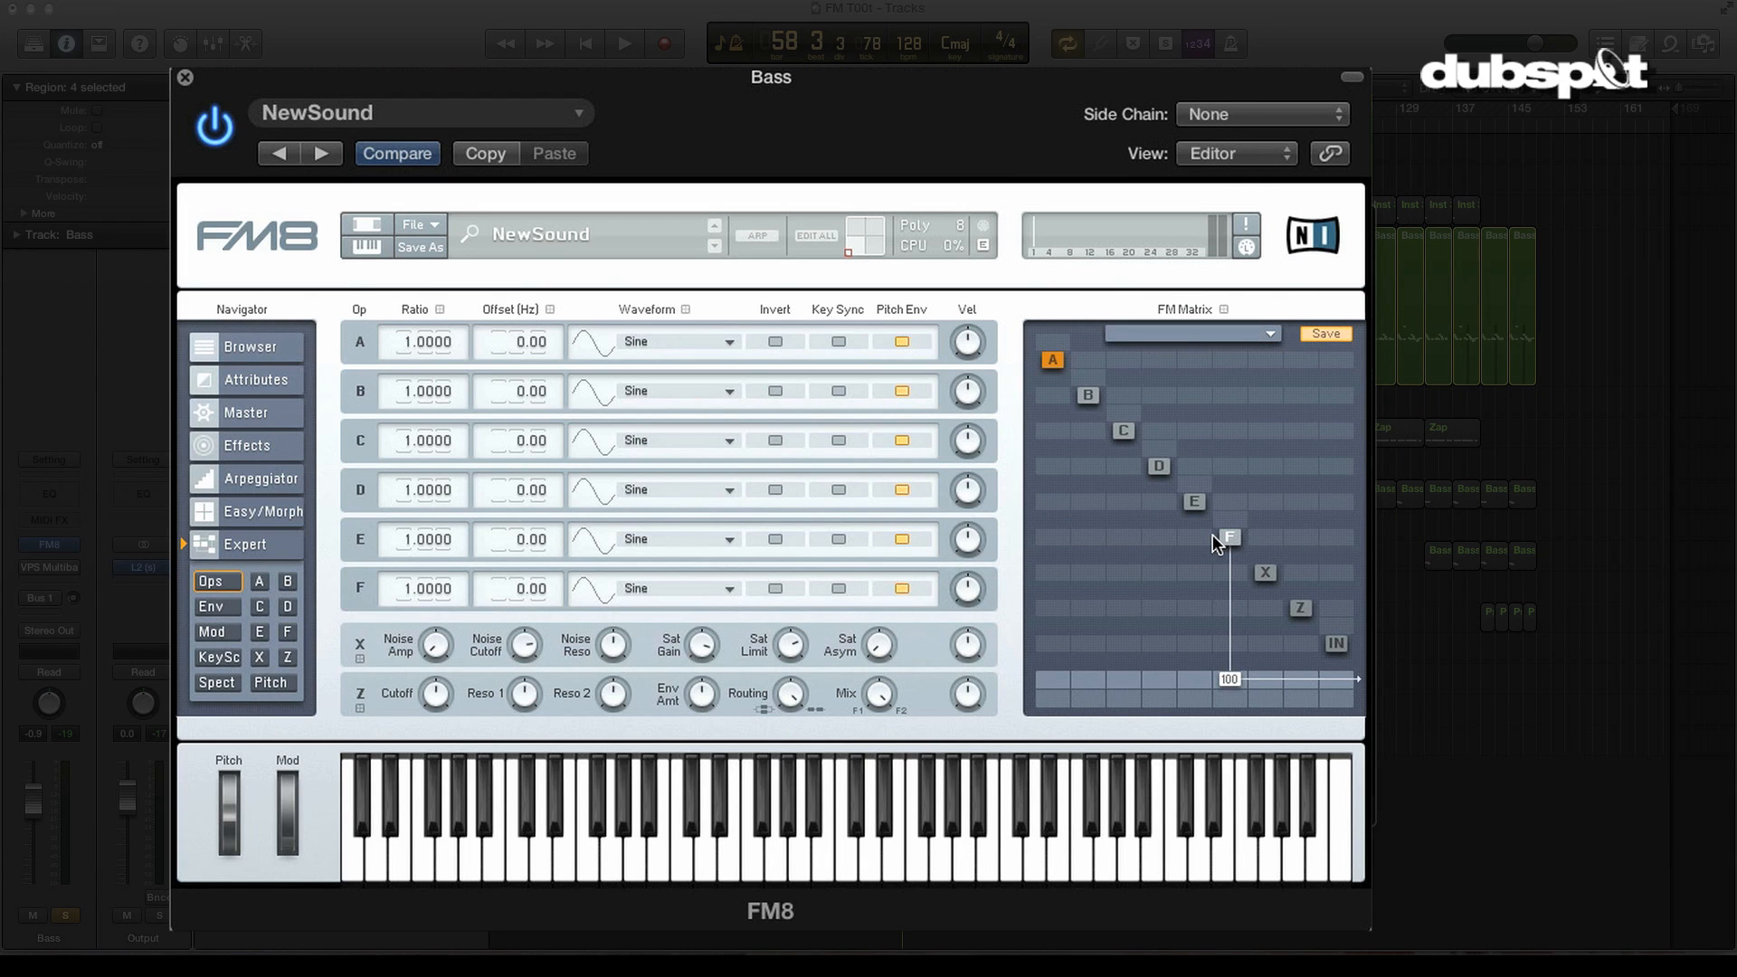
{"action": "left_click", "coordinate": [287, 632]}
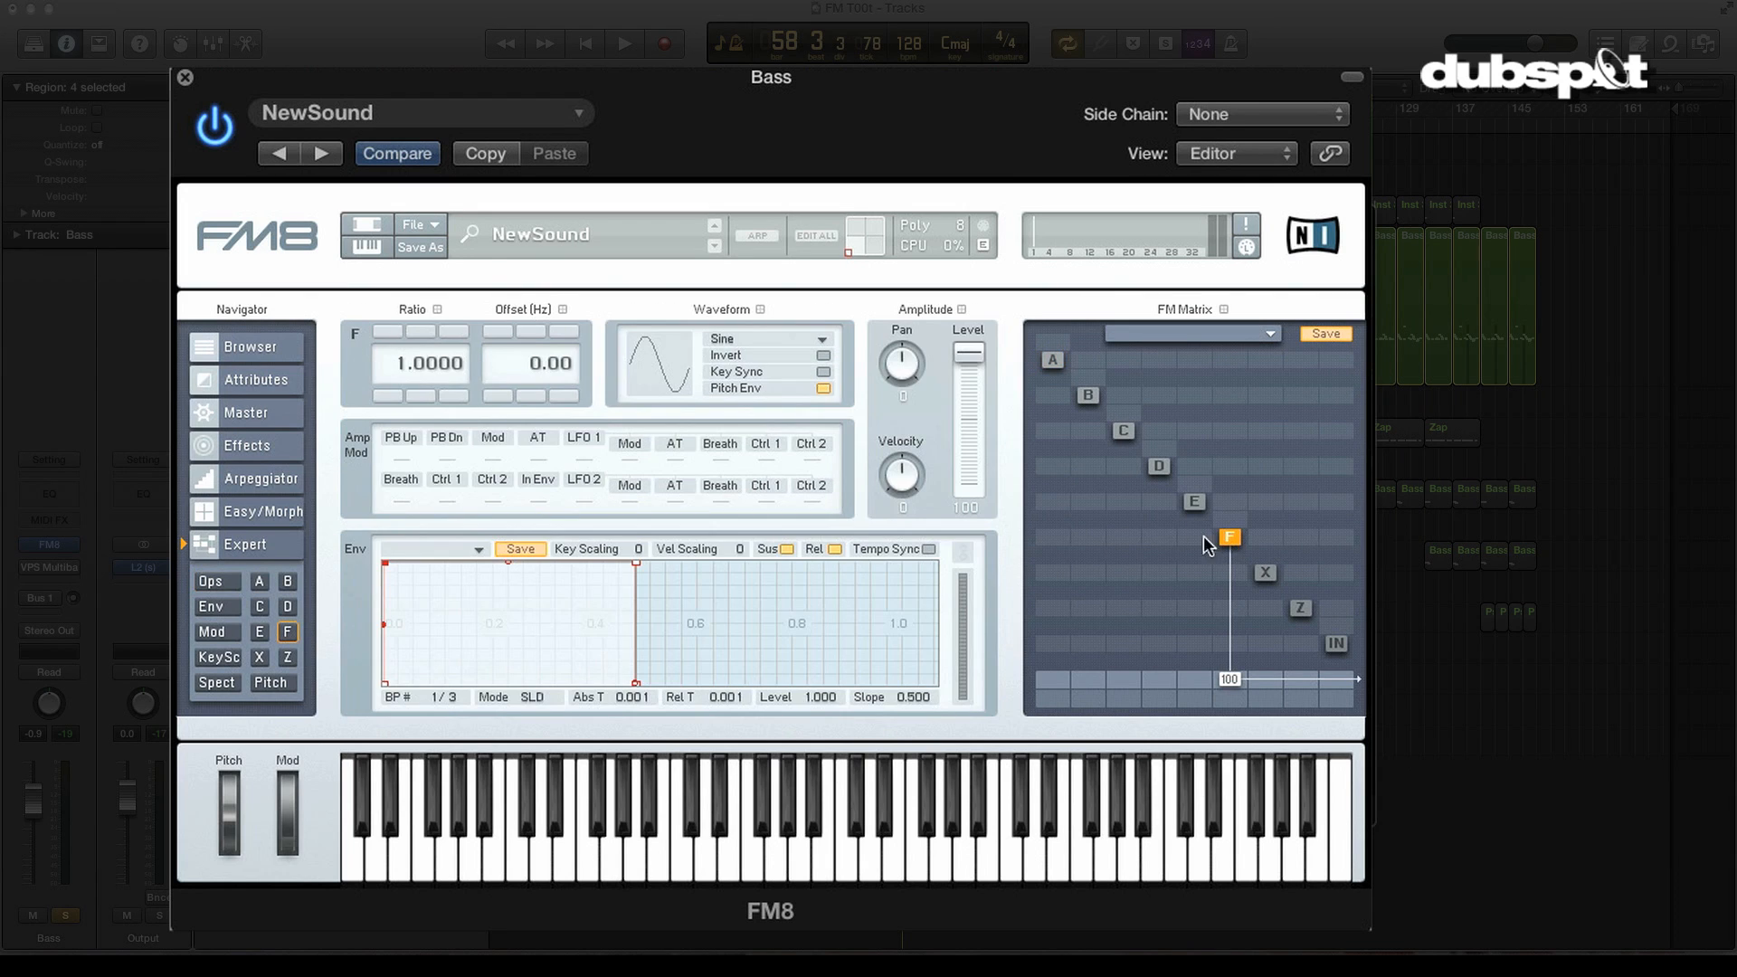
{"action": "mouse_move", "coordinate": [456, 537]}
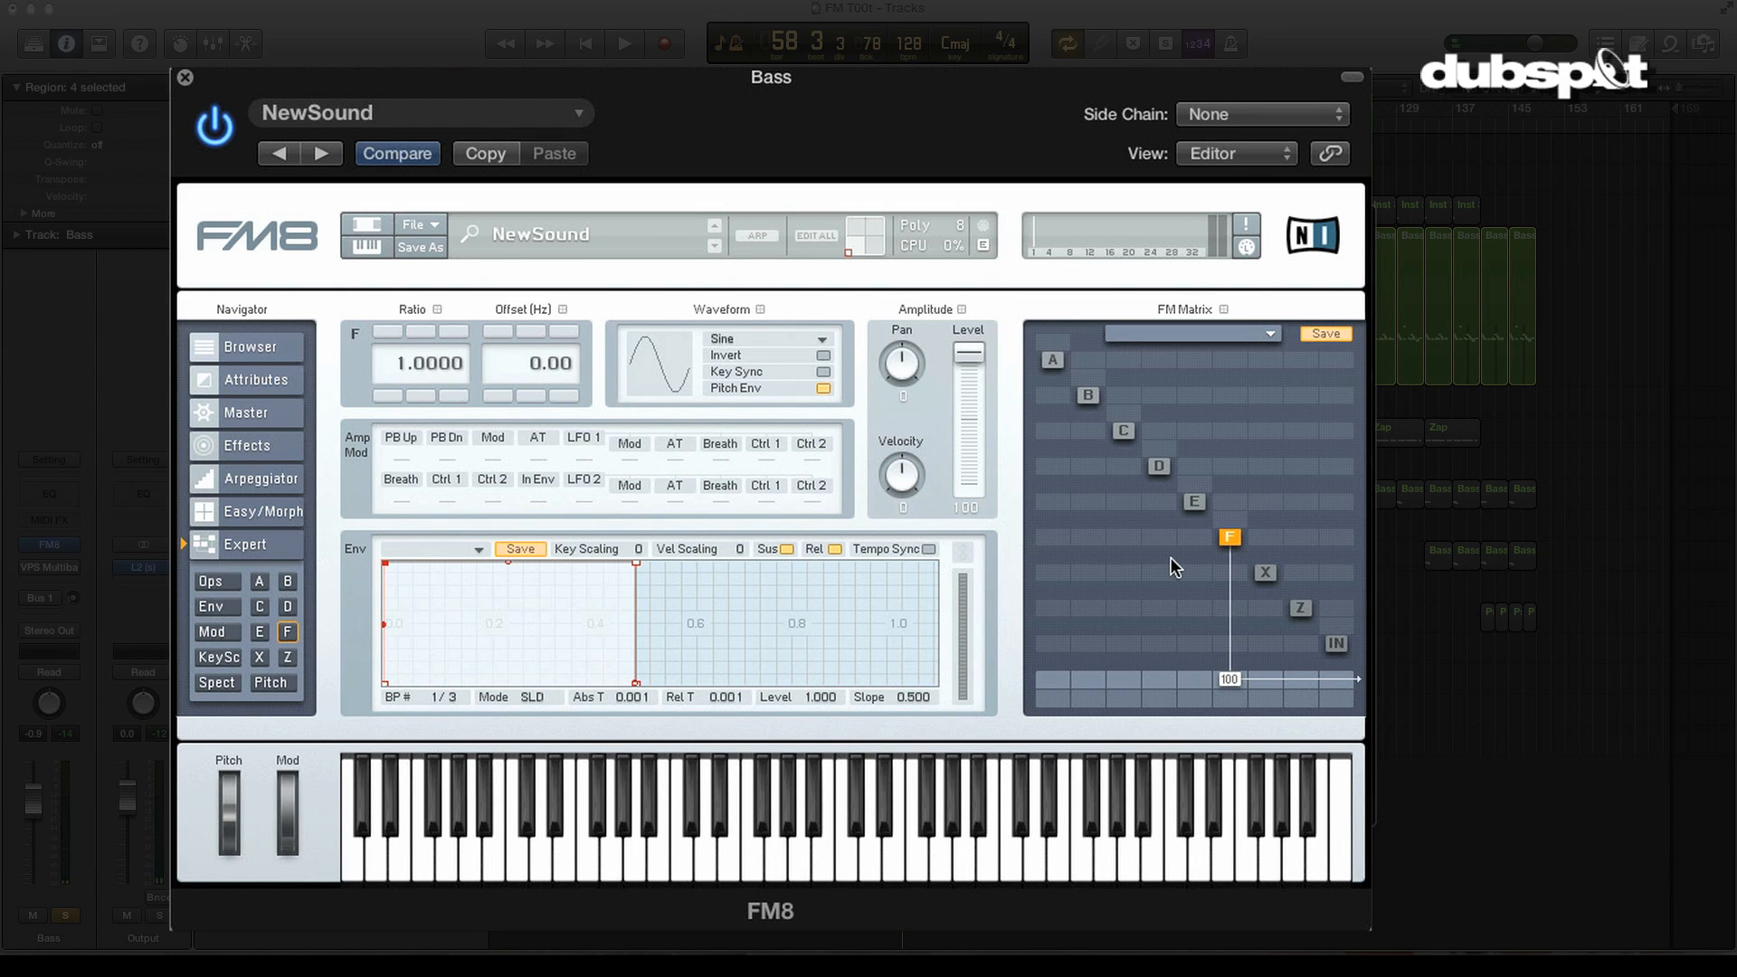
{"action": "mouse_move", "coordinate": [1080, 543]}
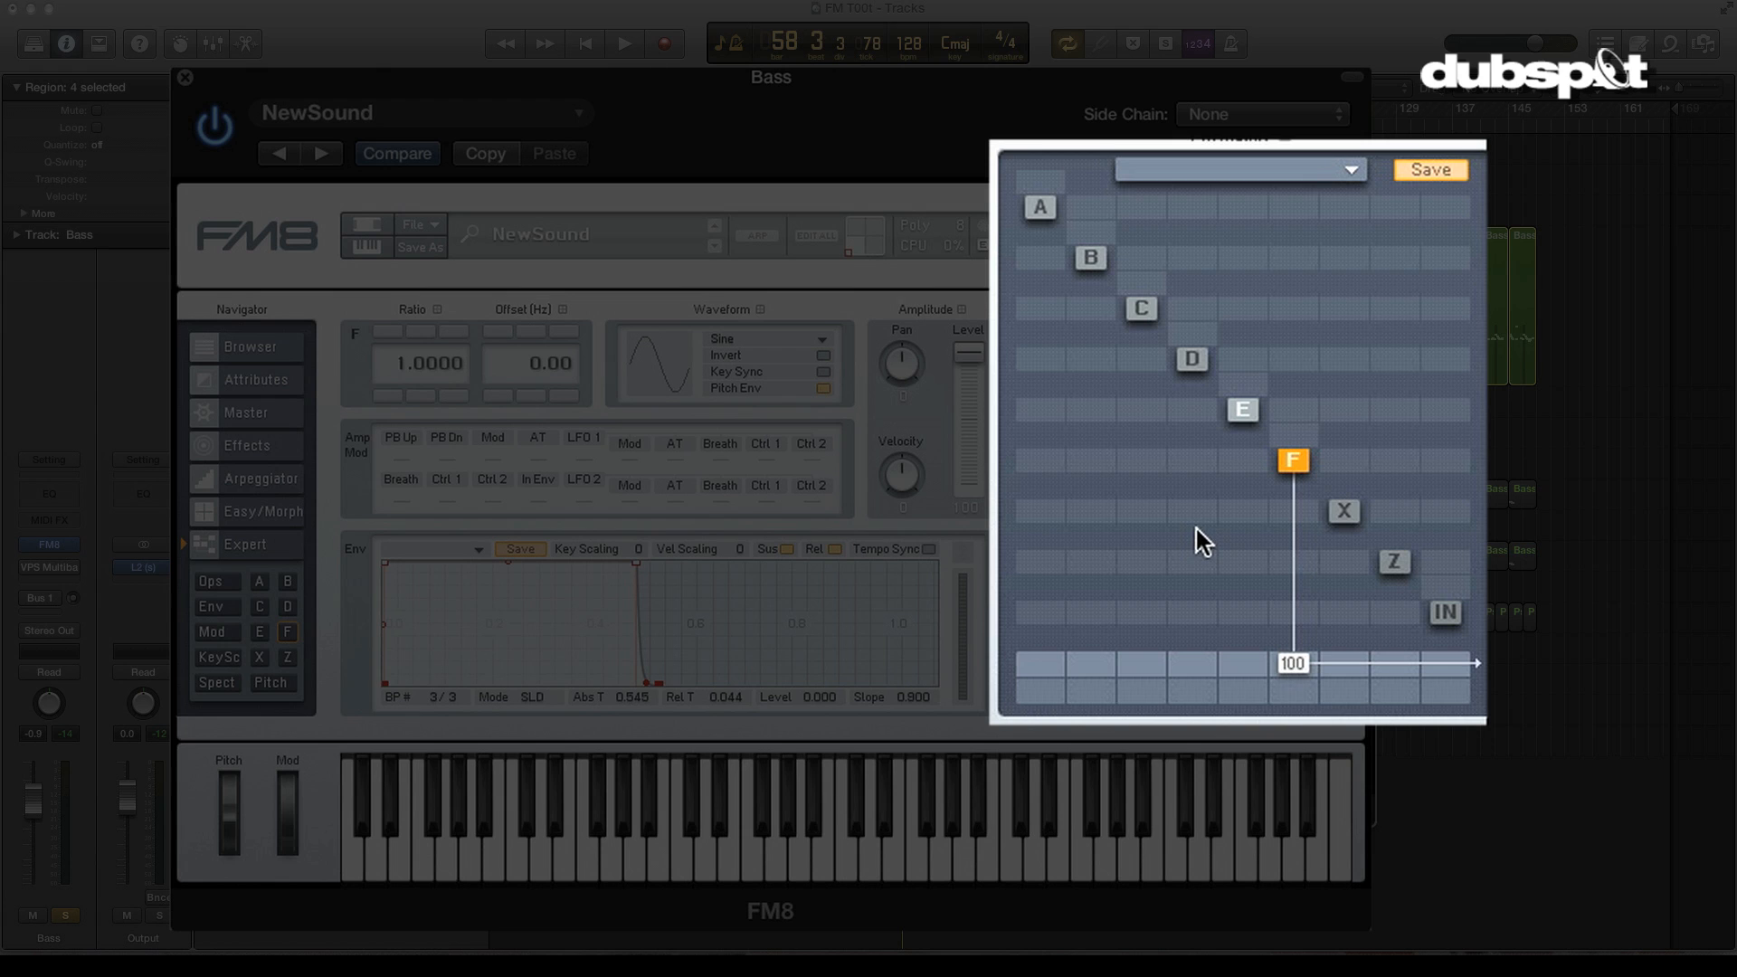
{"action": "mouse_move", "coordinate": [1250, 496]}
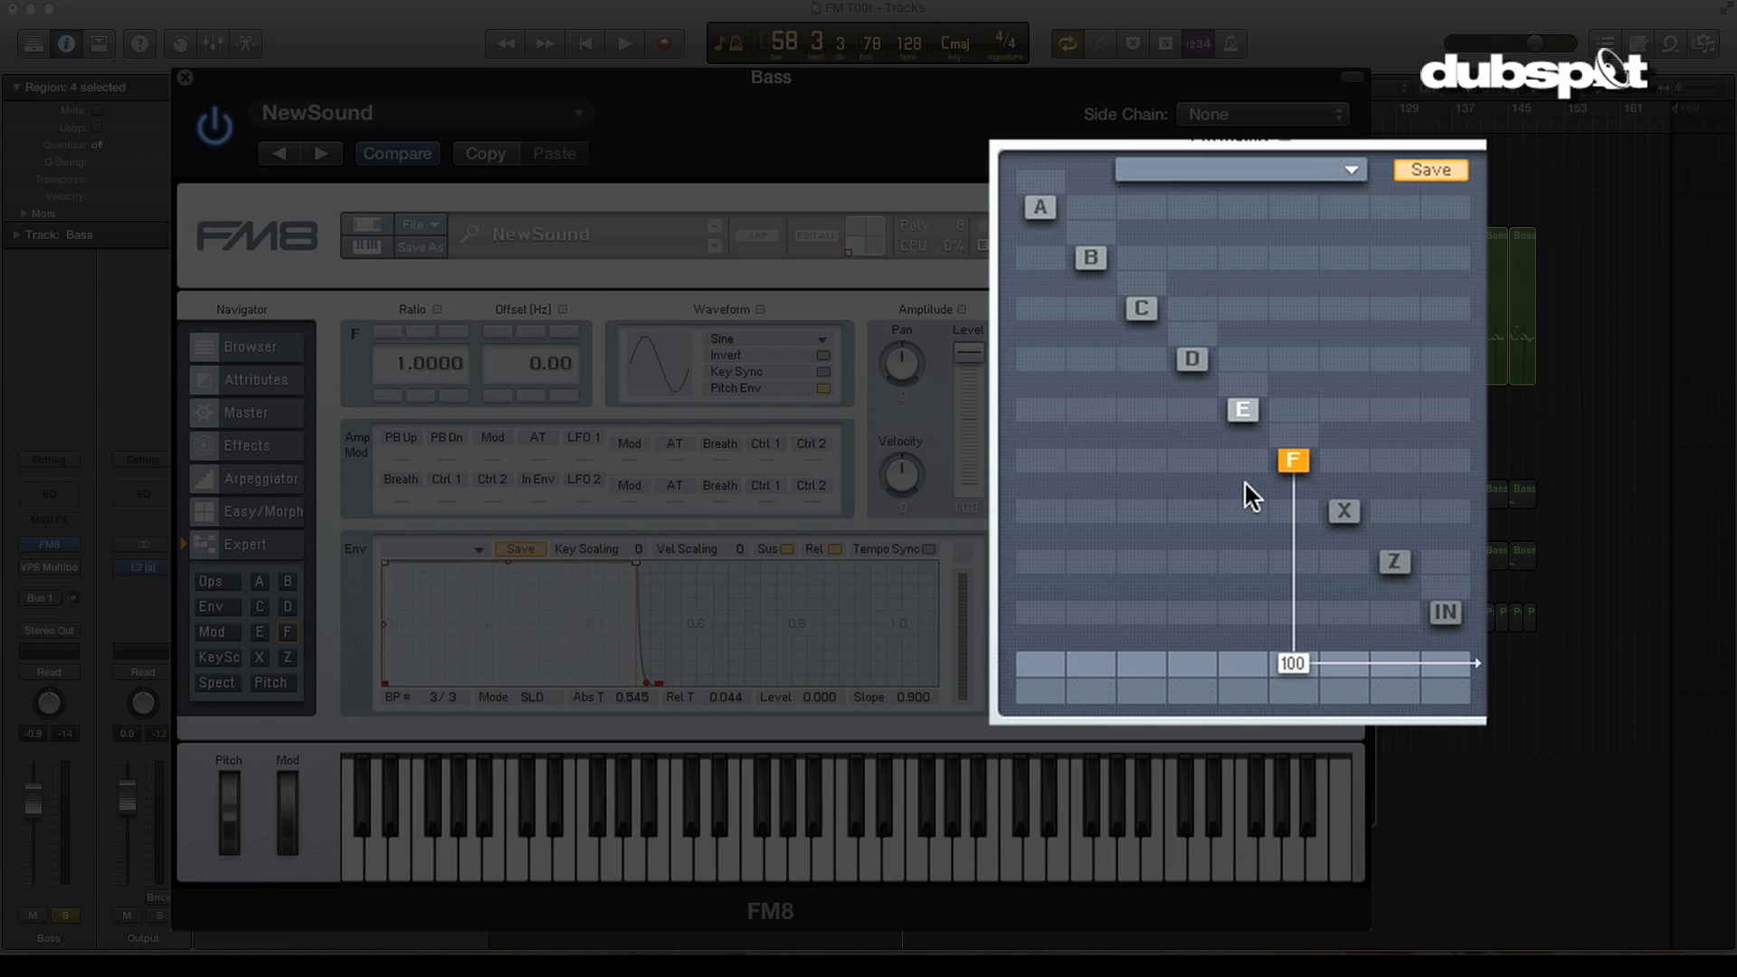
{"action": "mouse_move", "coordinate": [1284, 477]}
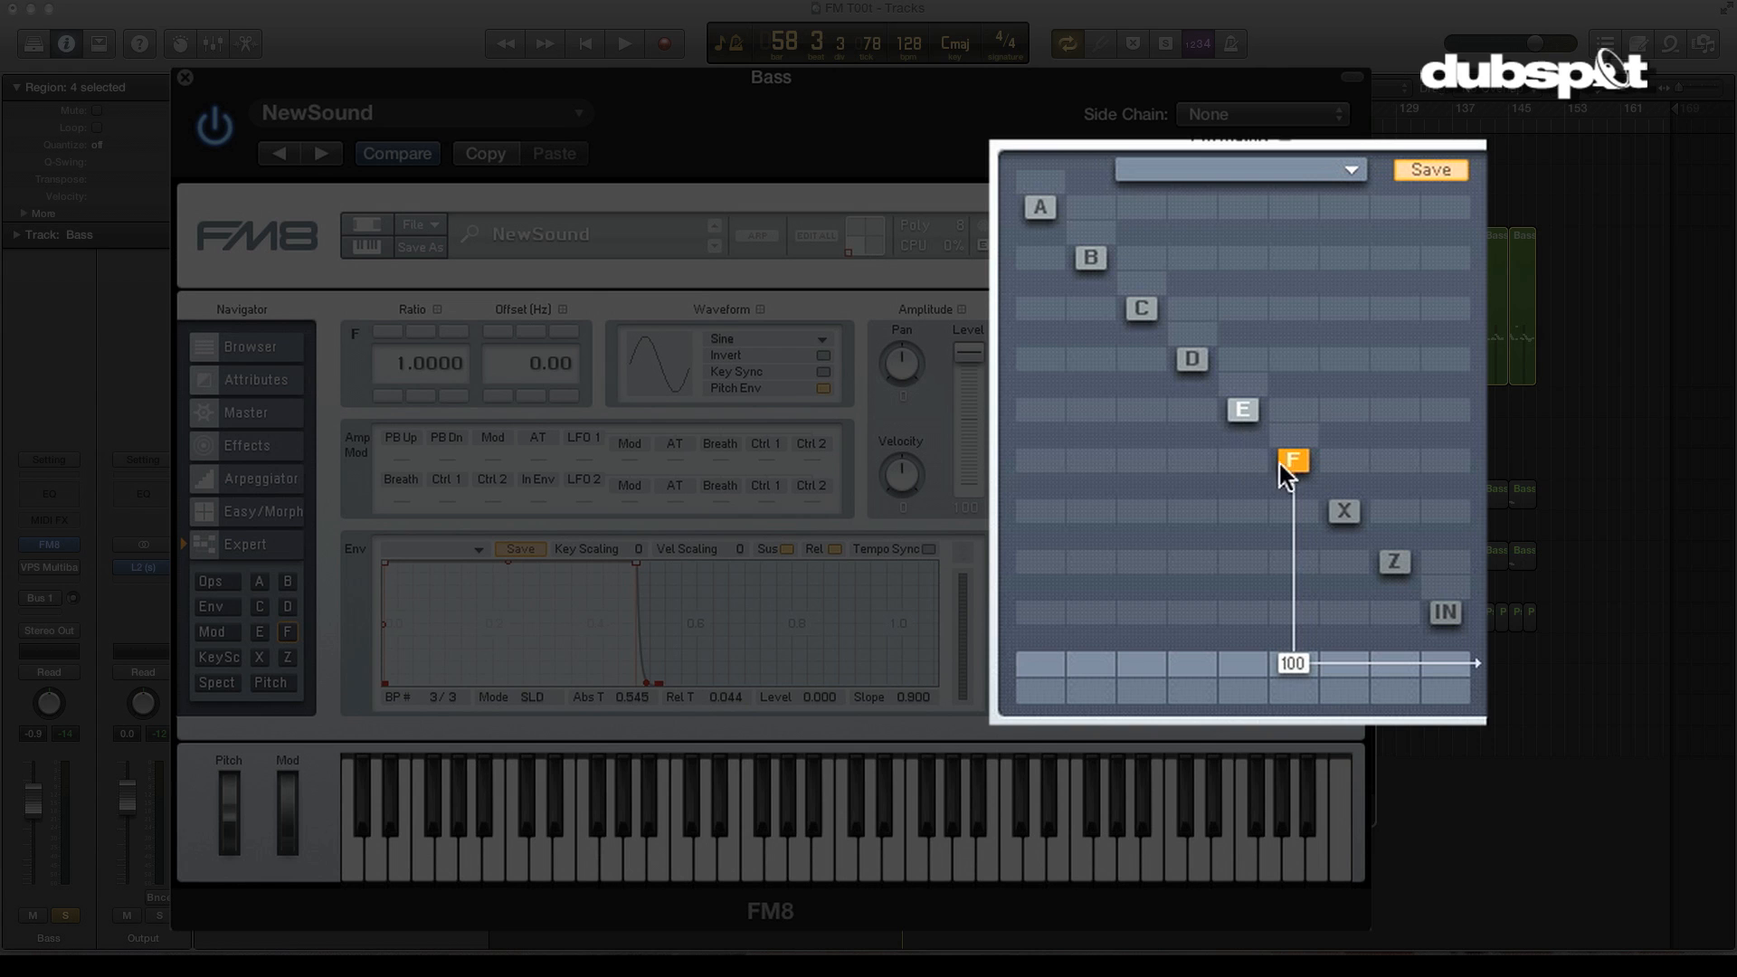
{"action": "mouse_move", "coordinate": [1205, 442]}
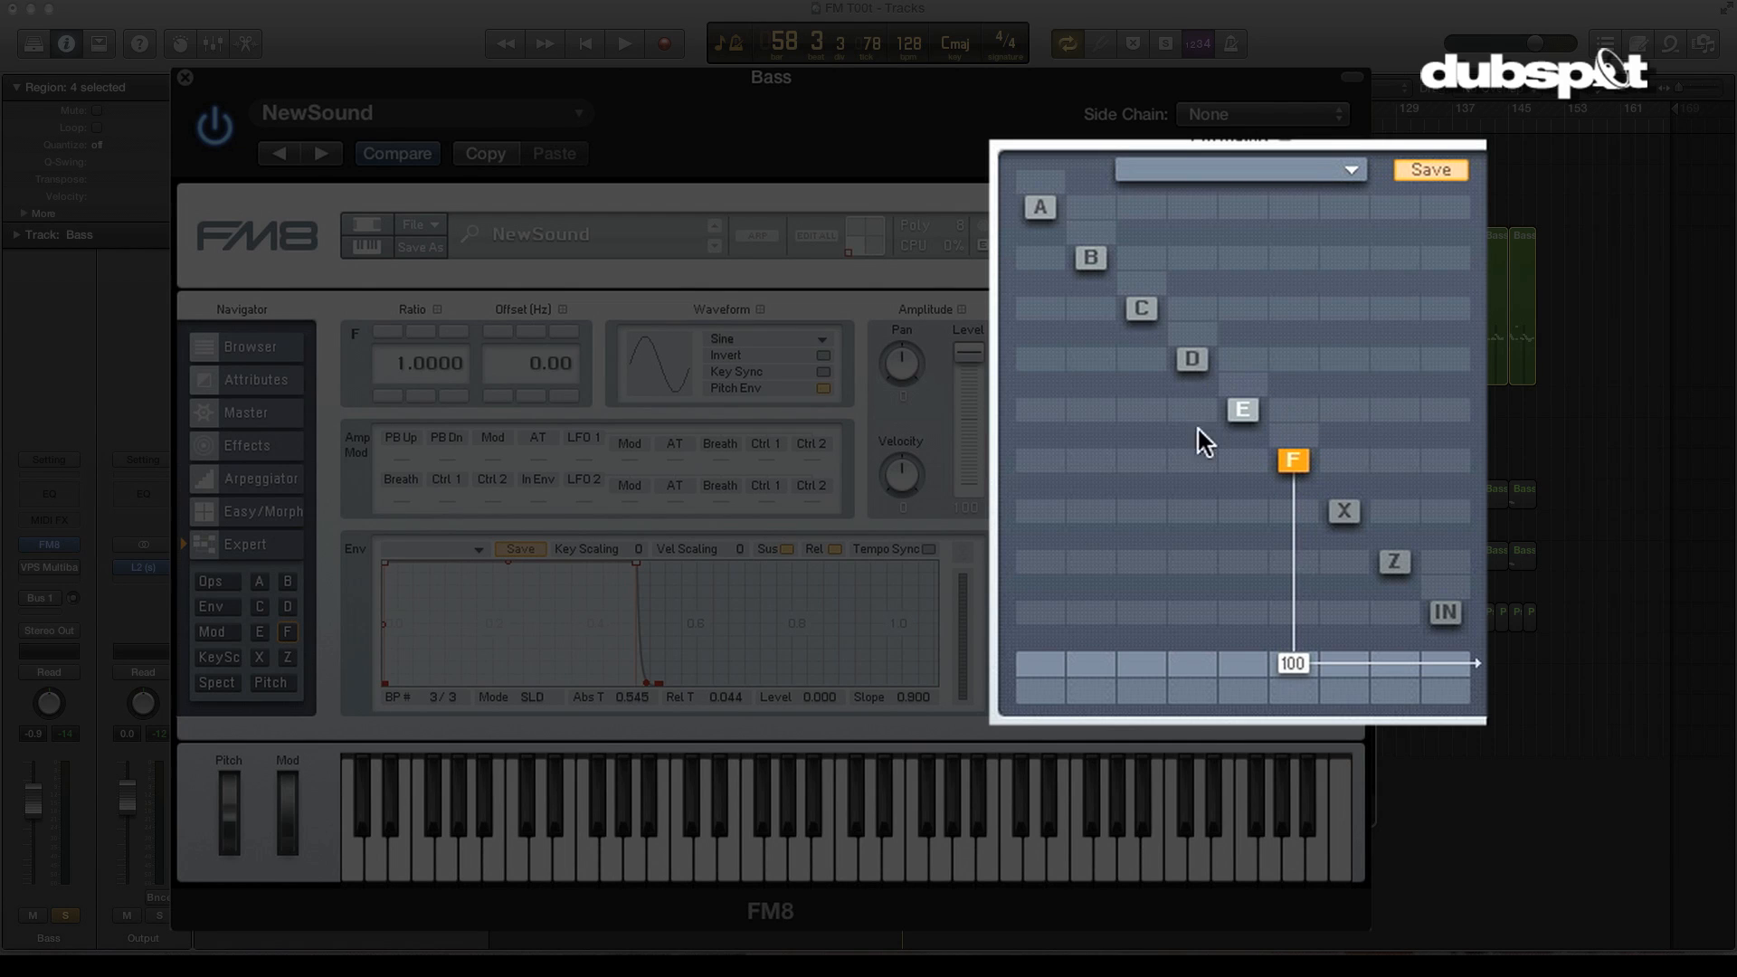
{"action": "mouse_move", "coordinate": [1207, 418]}
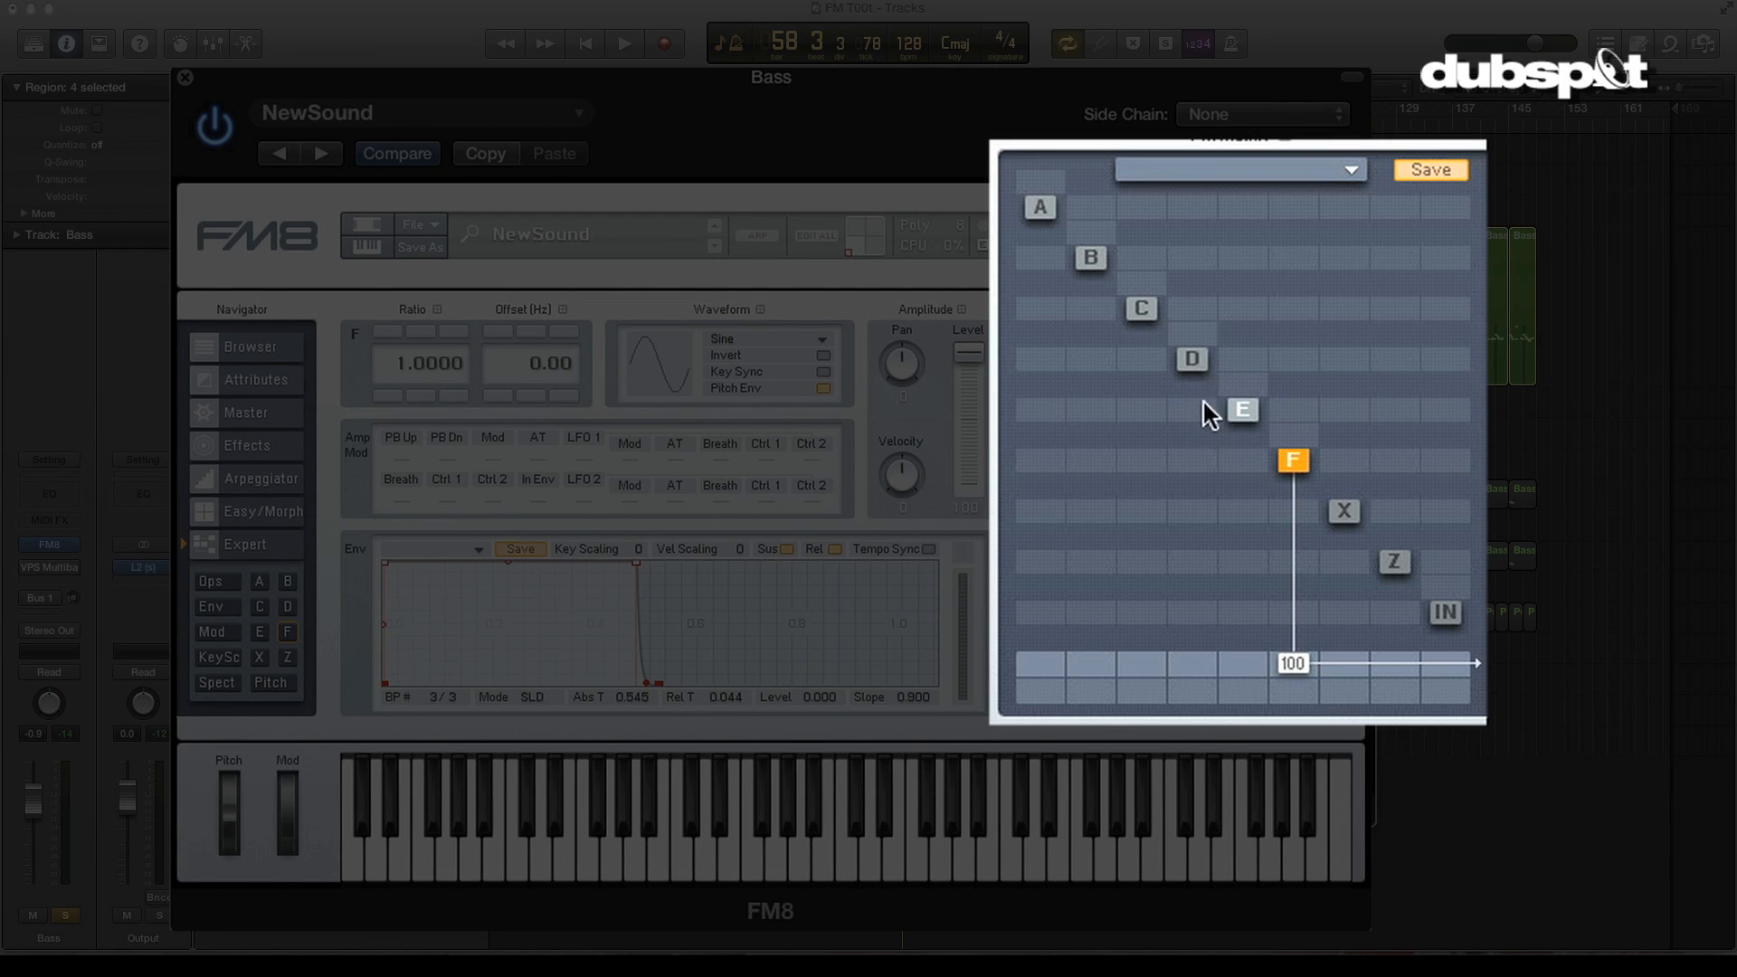
{"action": "mouse_move", "coordinate": [1250, 454]}
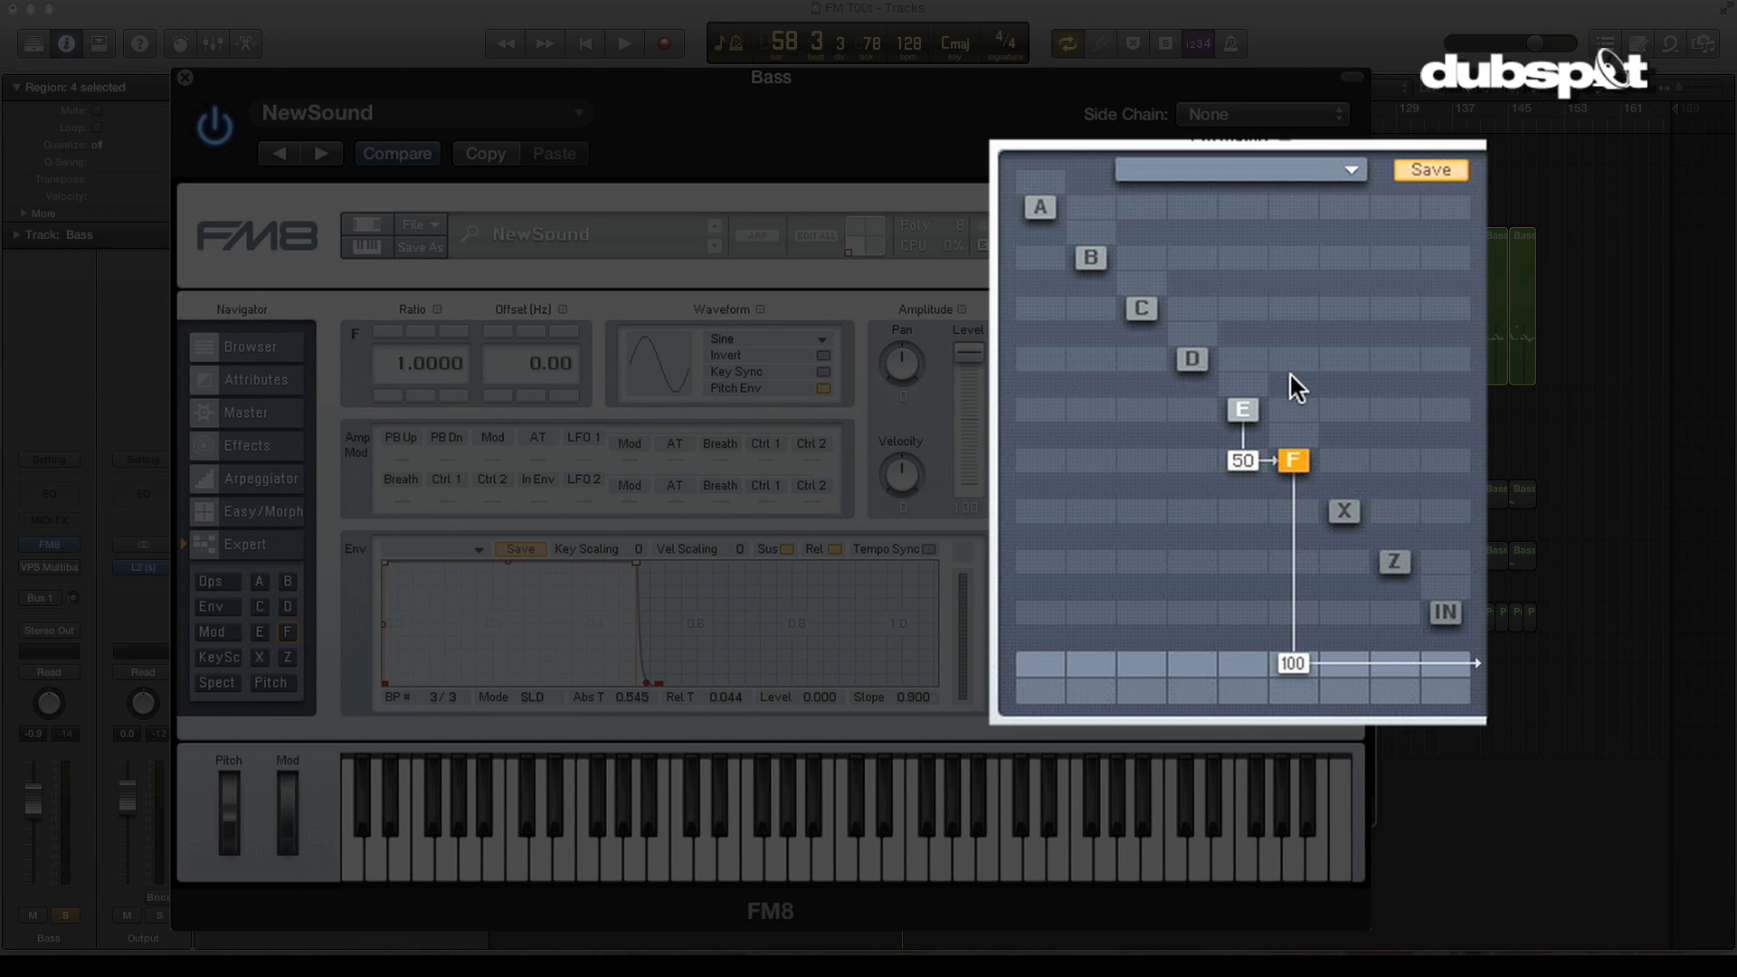
{"action": "mouse_move", "coordinate": [1293, 465]}
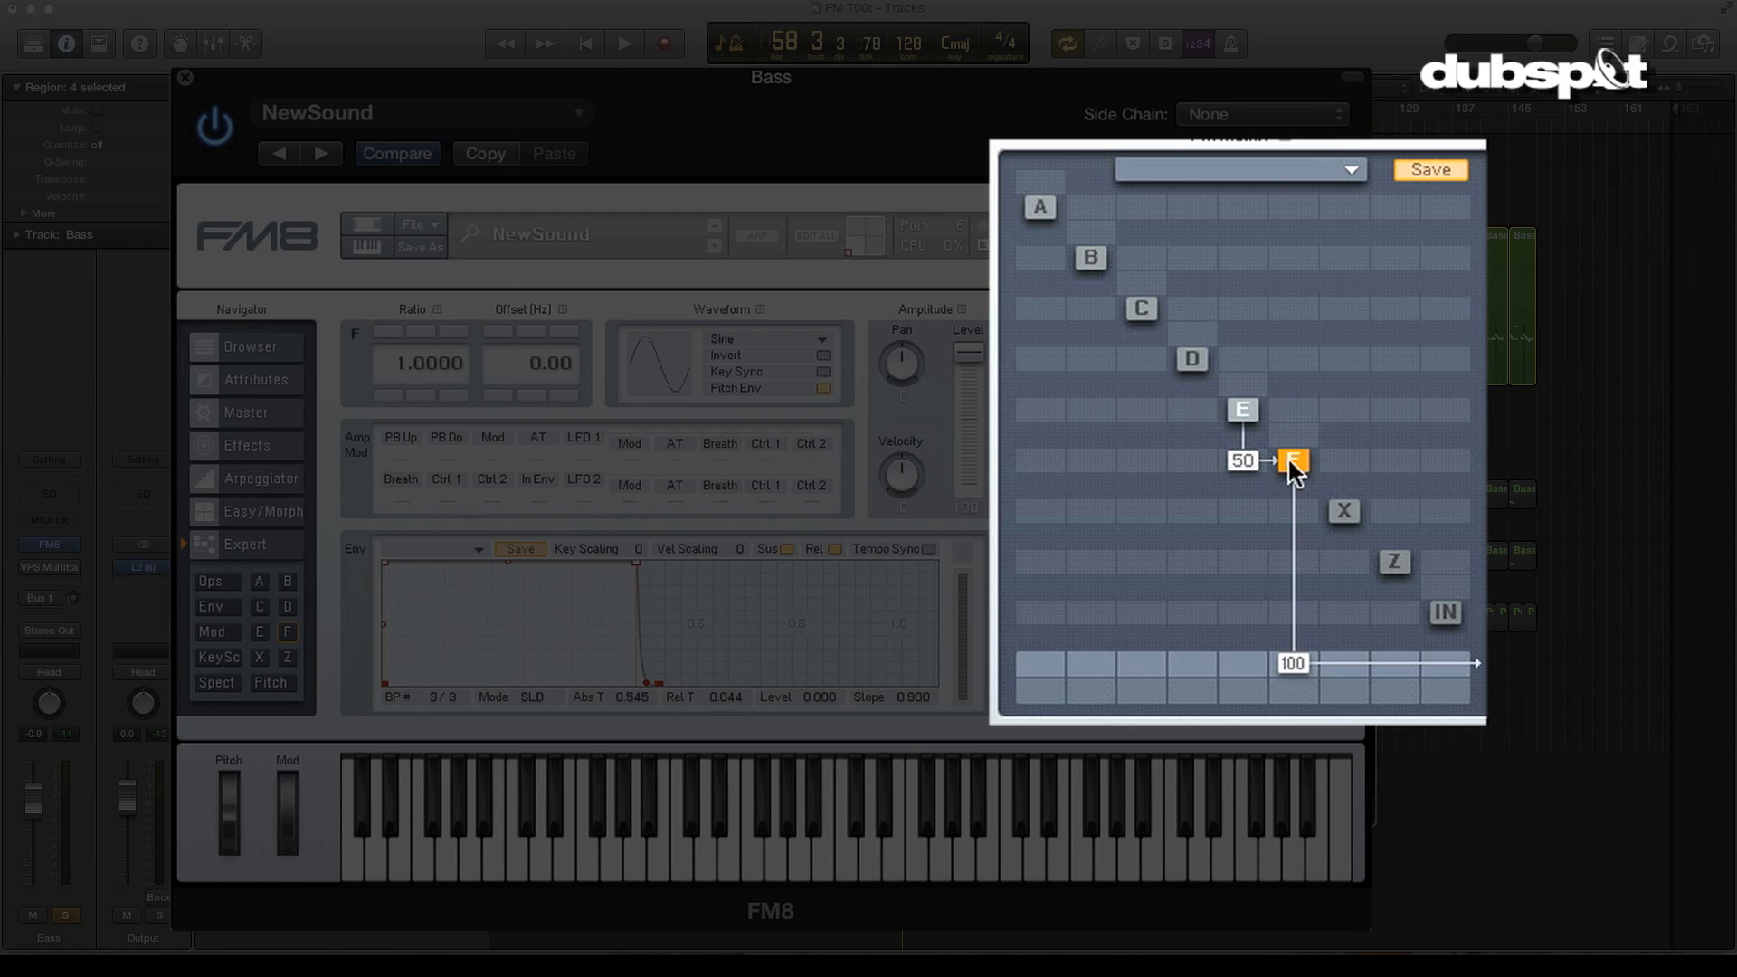
{"action": "mouse_move", "coordinate": [1299, 418]}
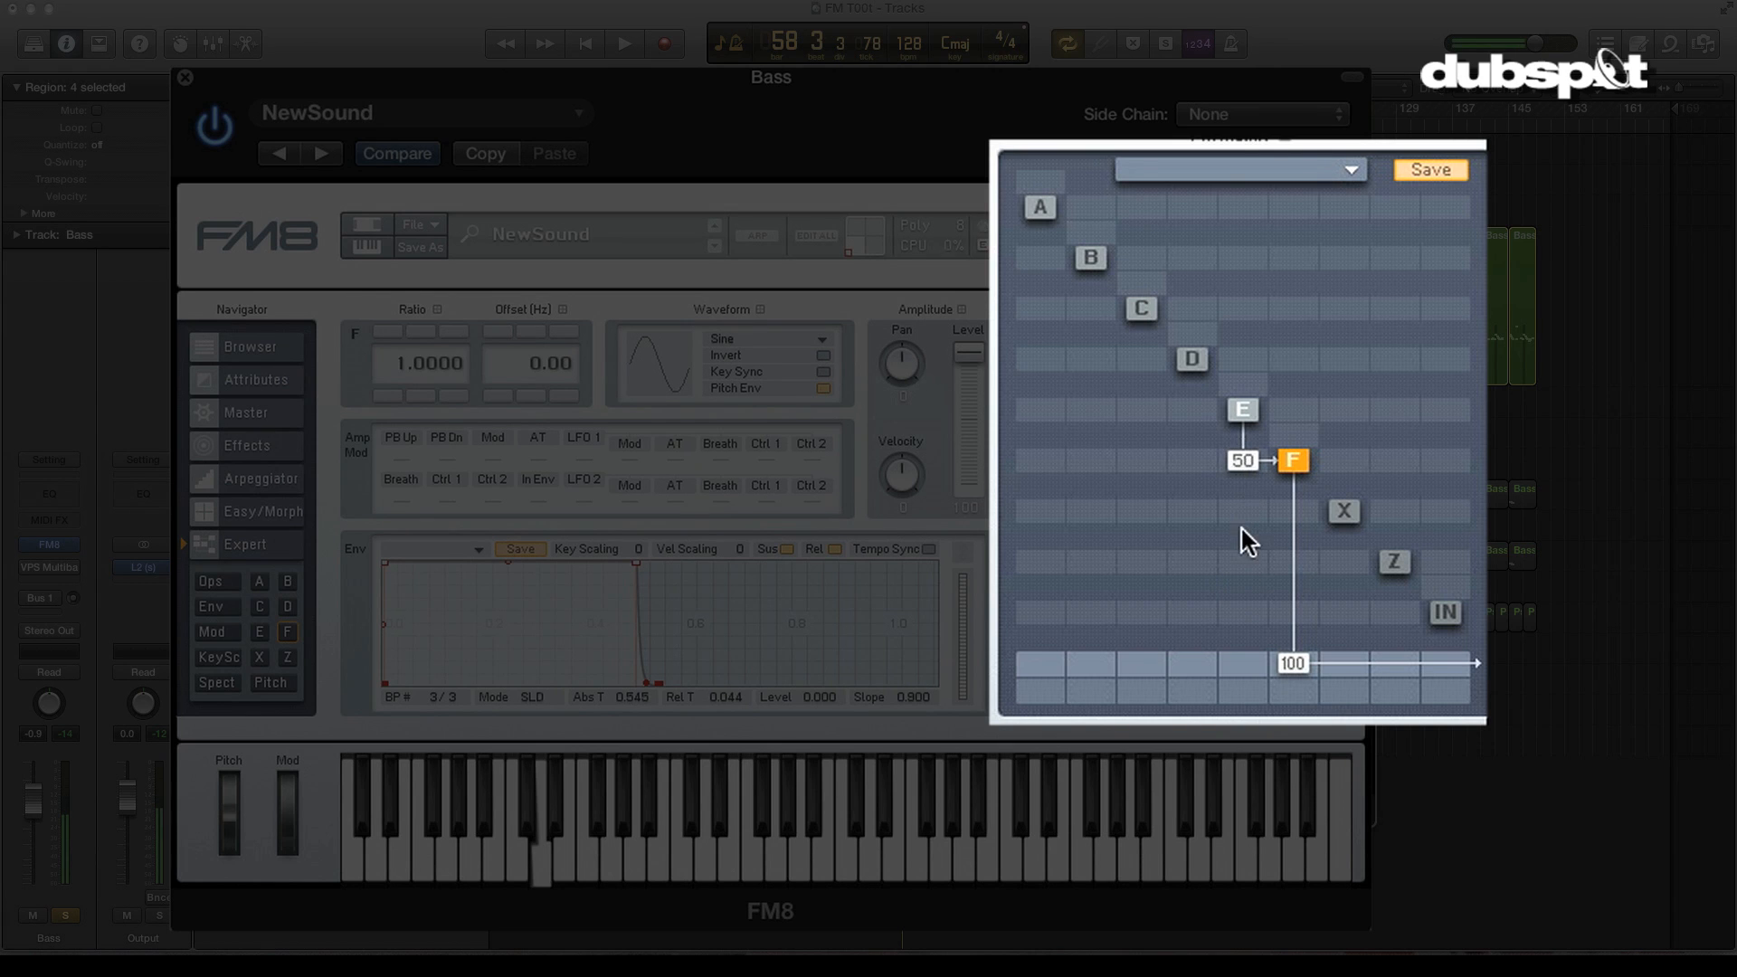
{"action": "mouse_move", "coordinate": [1242, 553]}
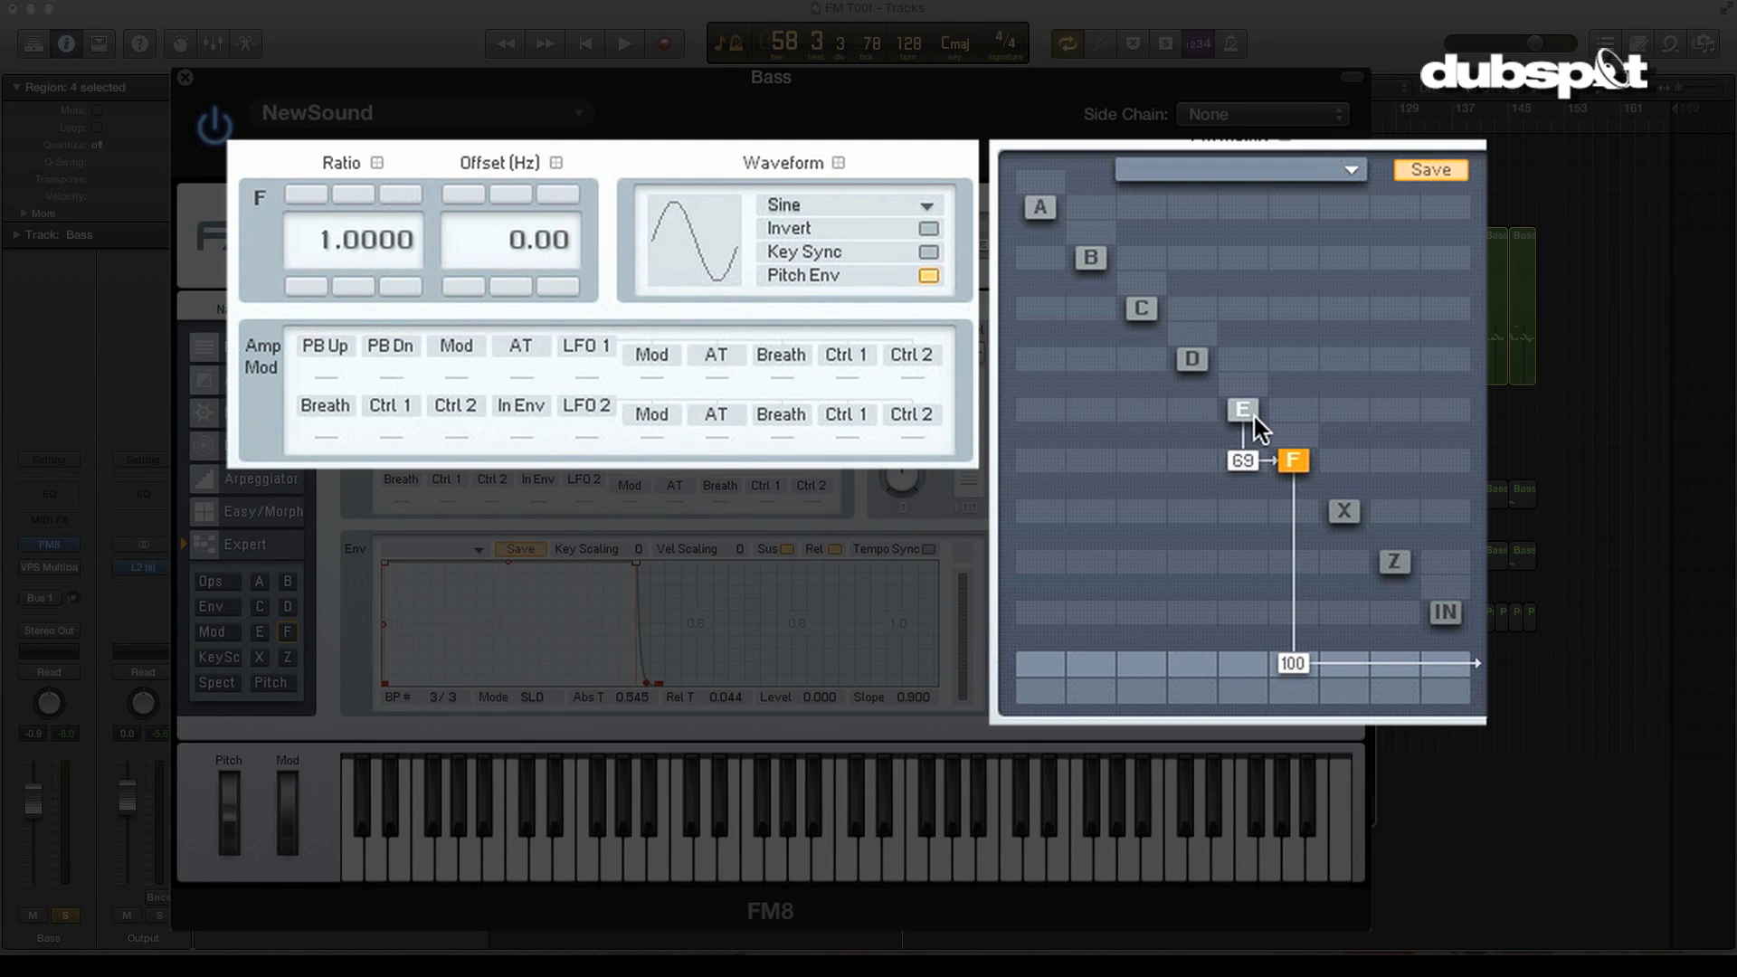
- Select operator E in the FM Matrix to show its settings page
{"action": "left_click", "coordinate": [1241, 410]}
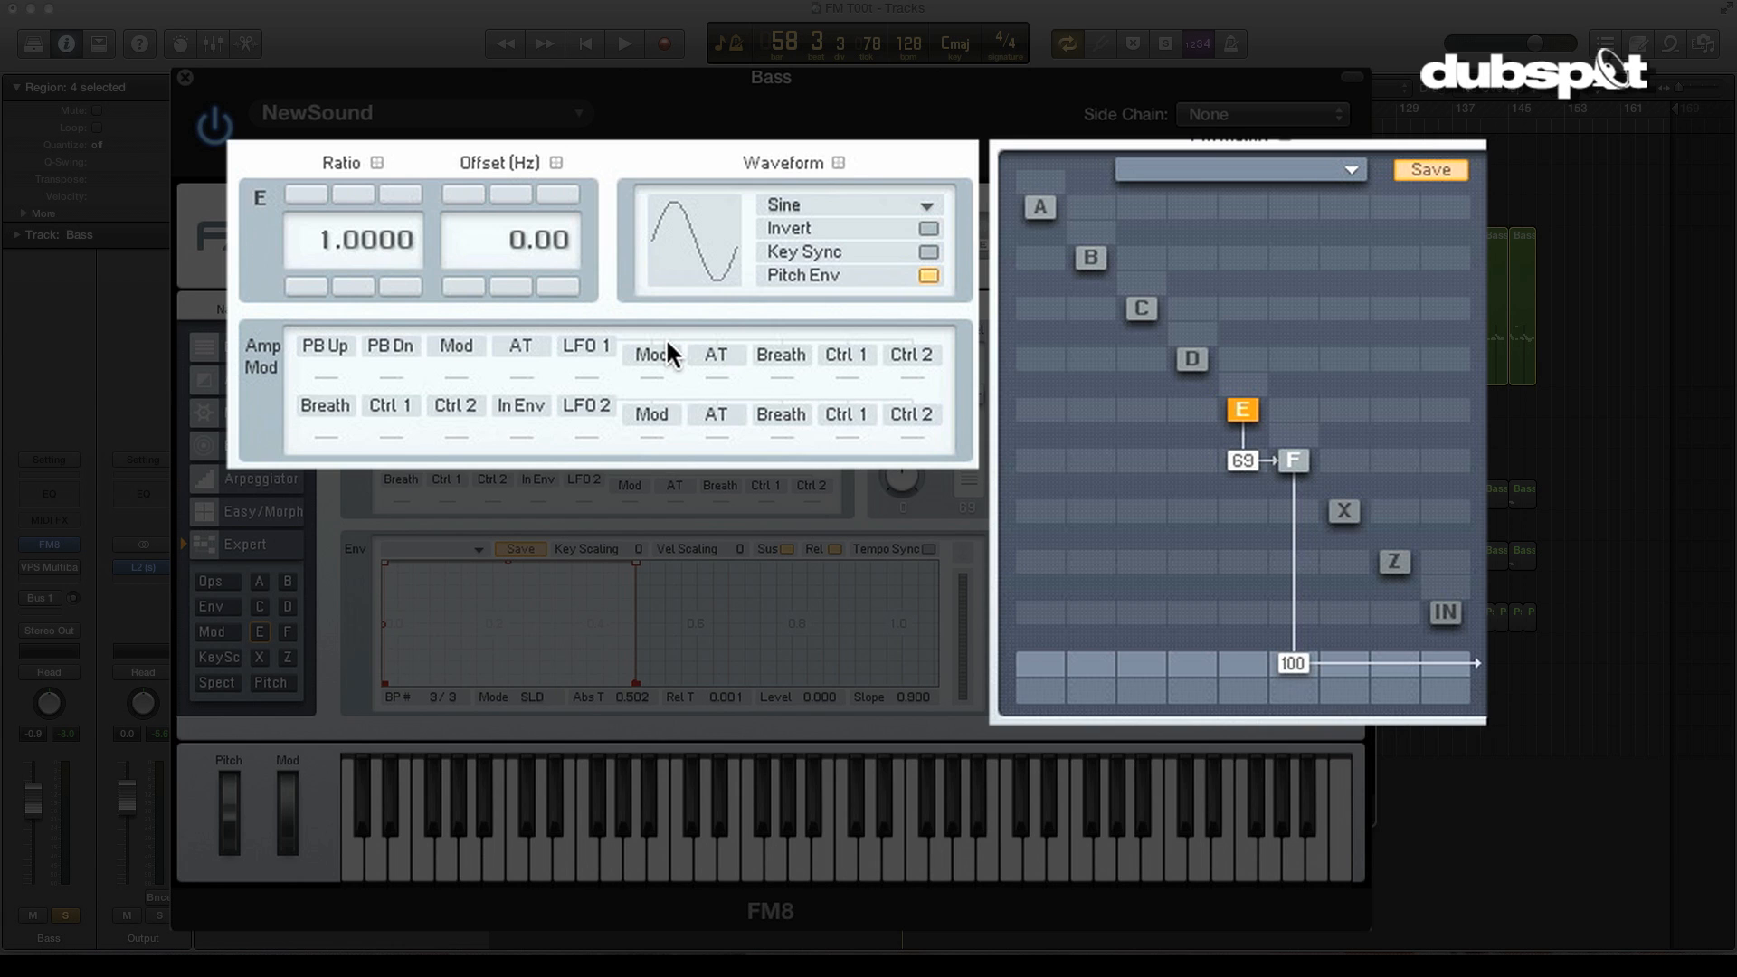
{"action": "mouse_move", "coordinate": [682, 353]}
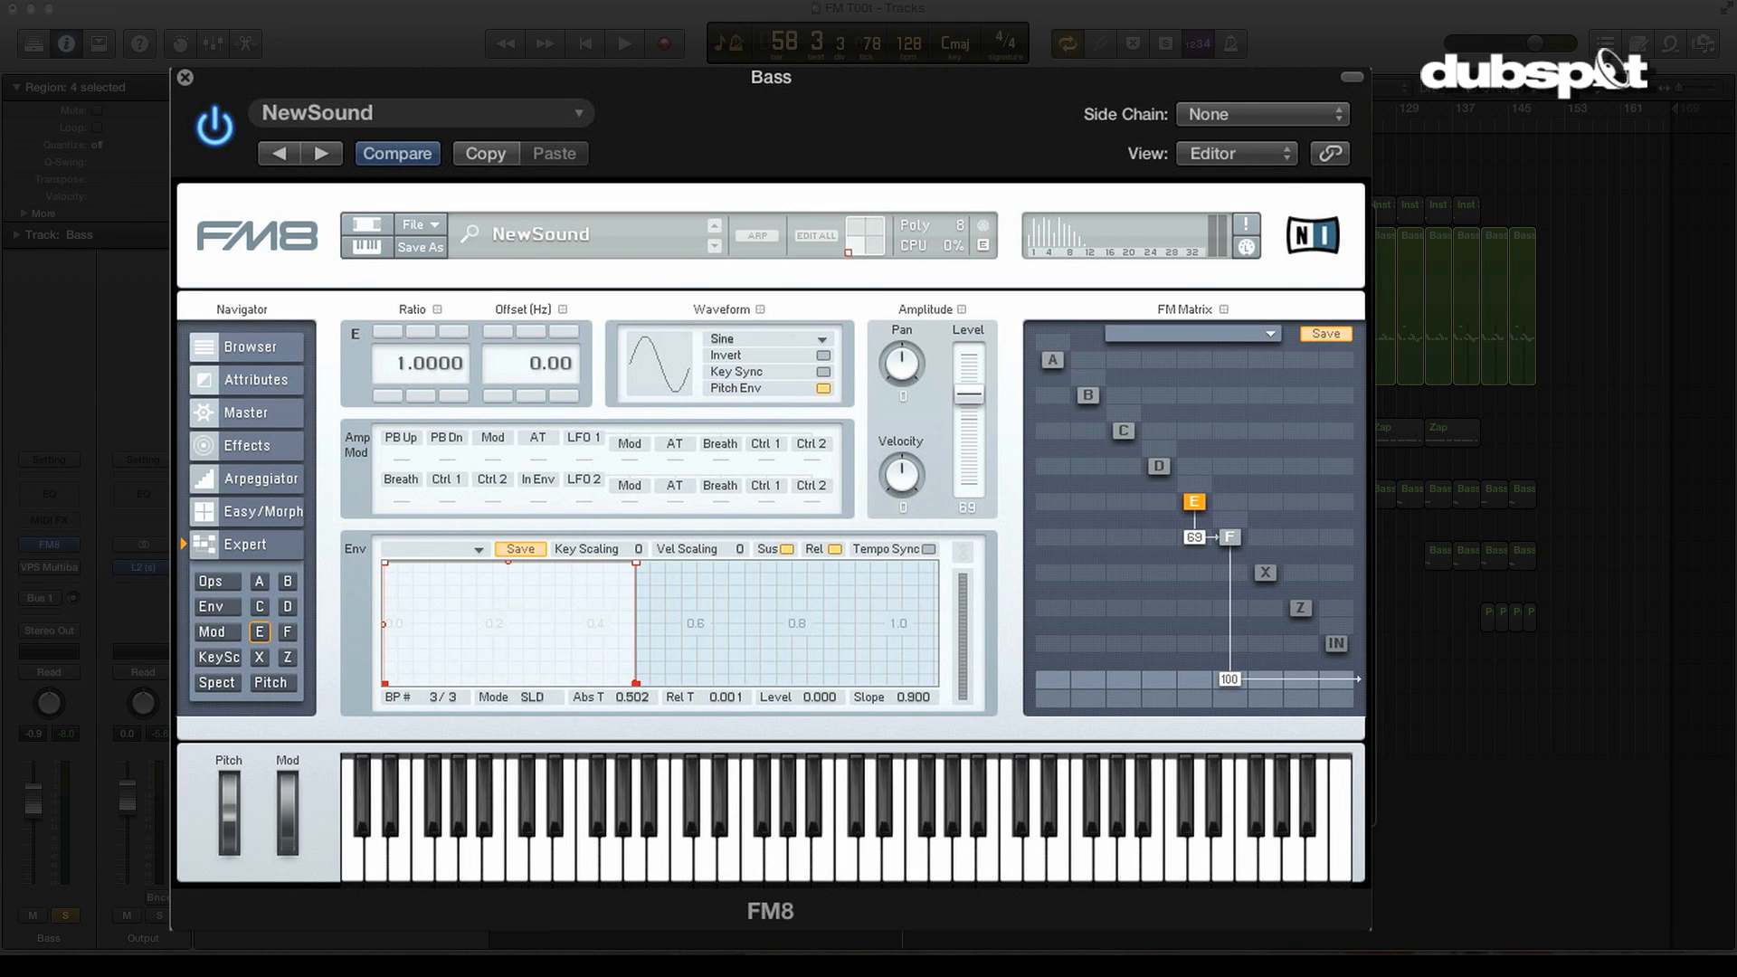
{"action": "left_click", "coordinate": [624, 44]}
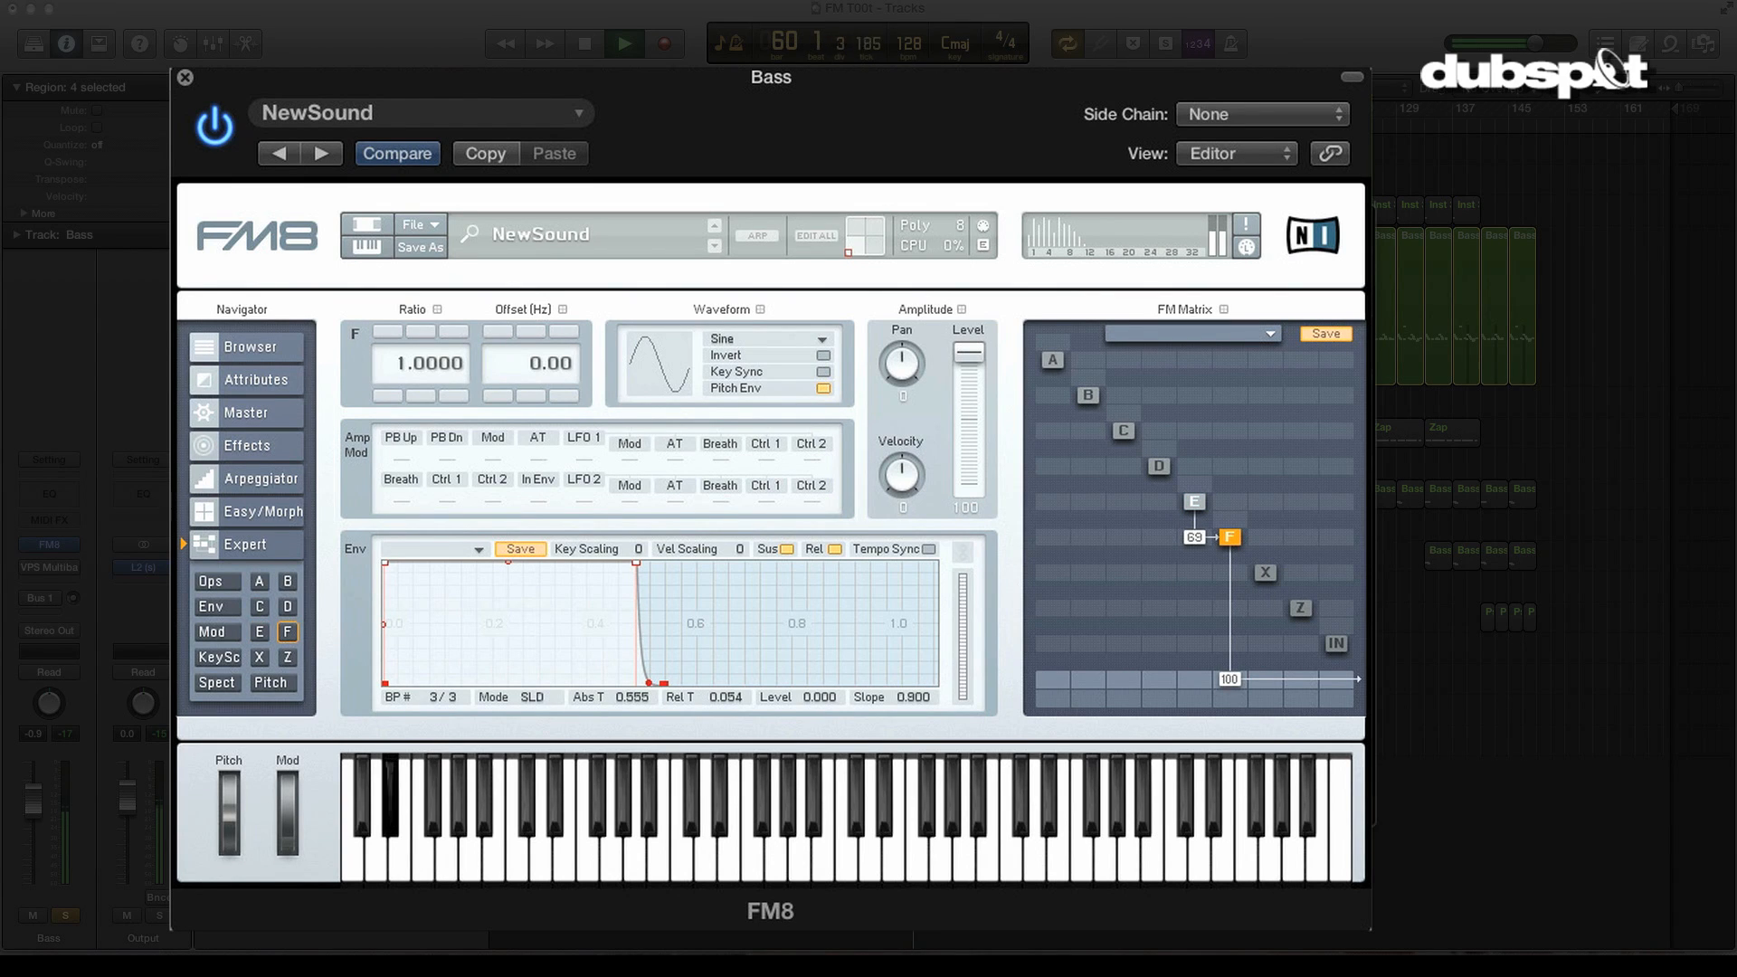
{"action": "left_click", "coordinate": [622, 44]}
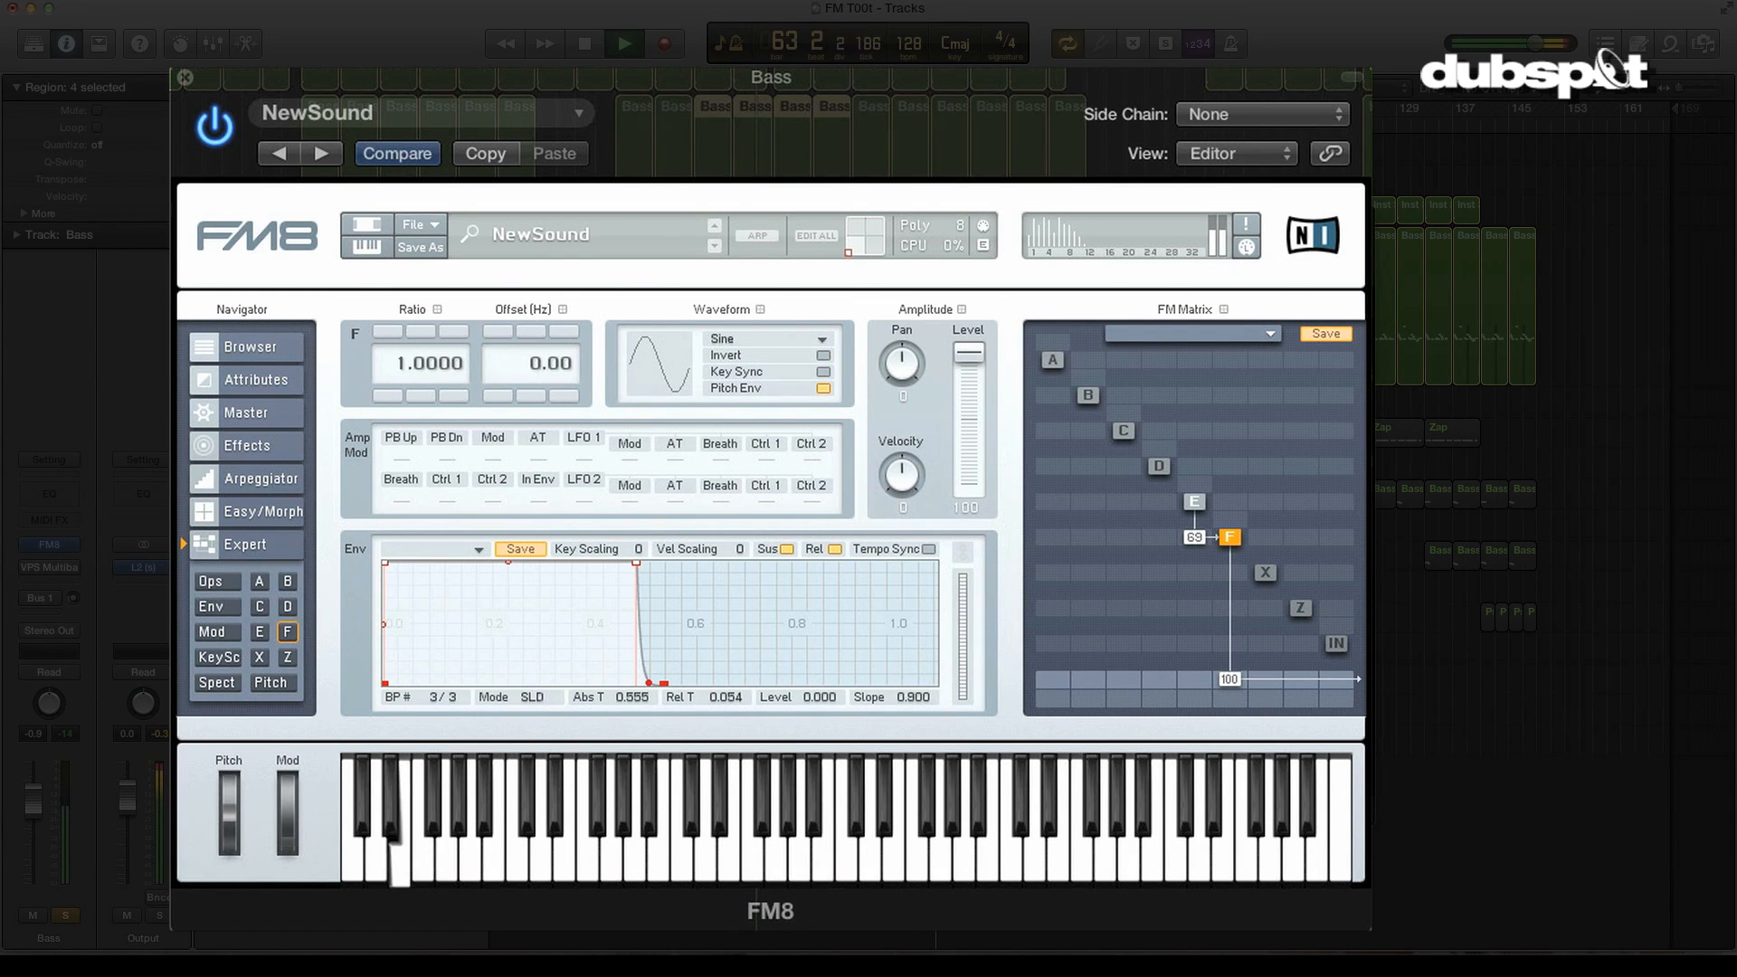
{"action": "left_click", "coordinate": [623, 43]}
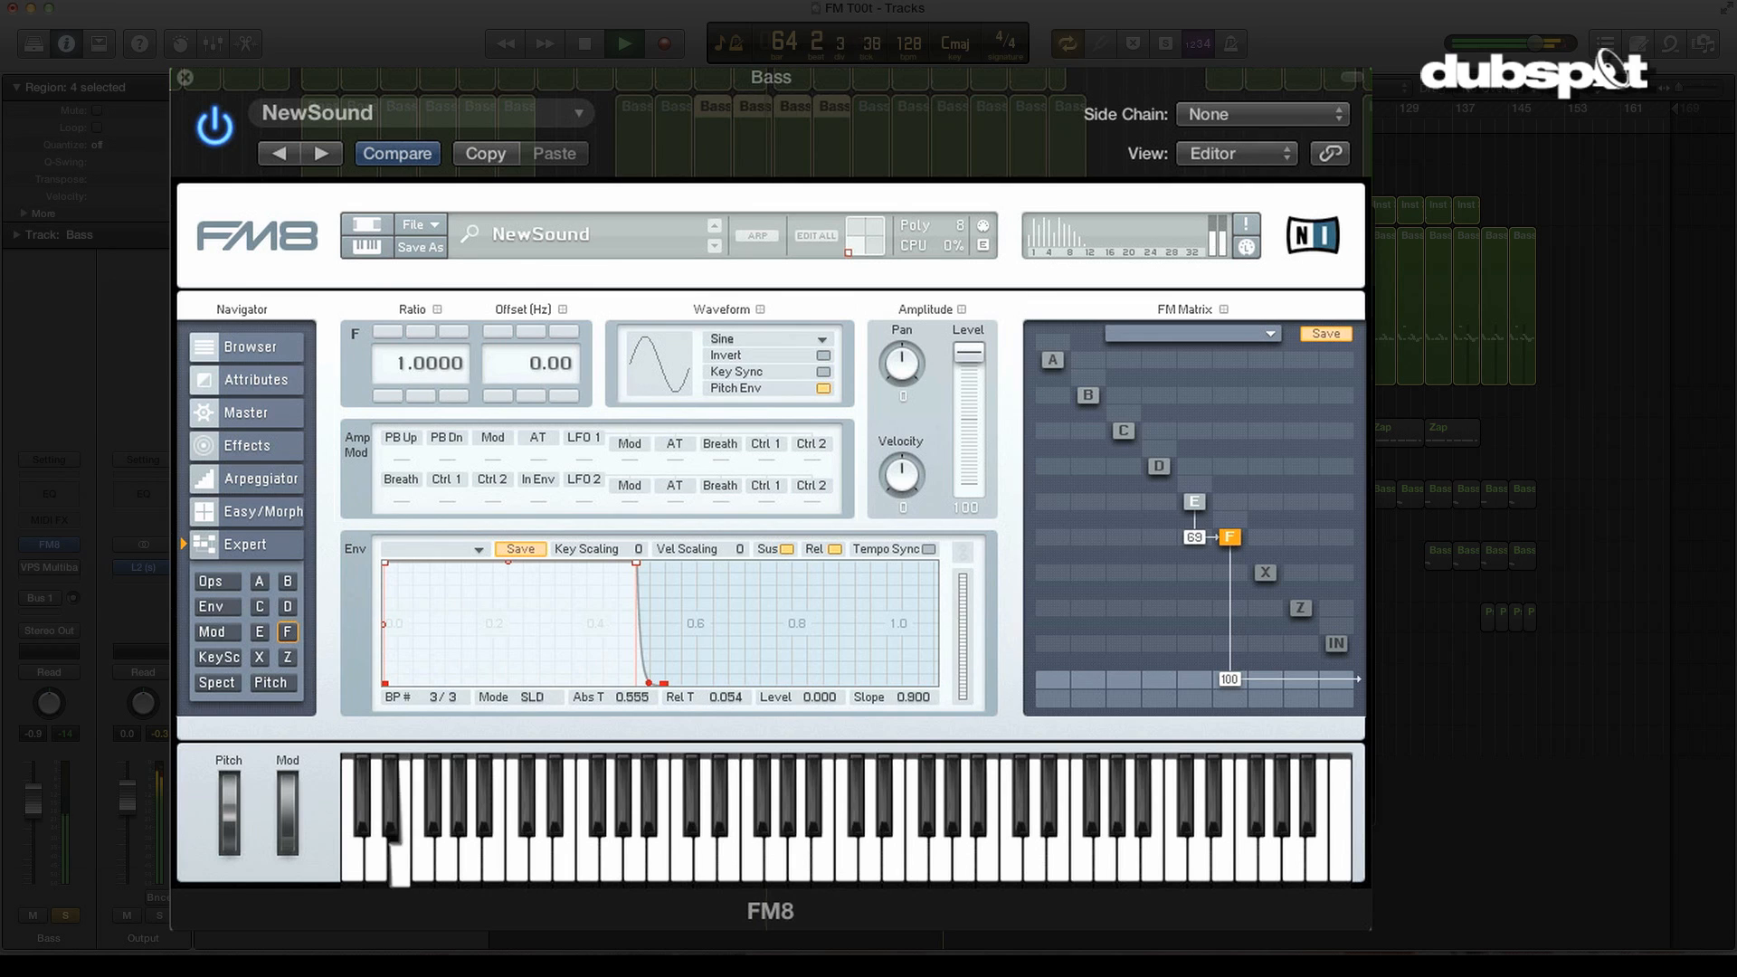
{"action": "left_click", "coordinate": [622, 41]}
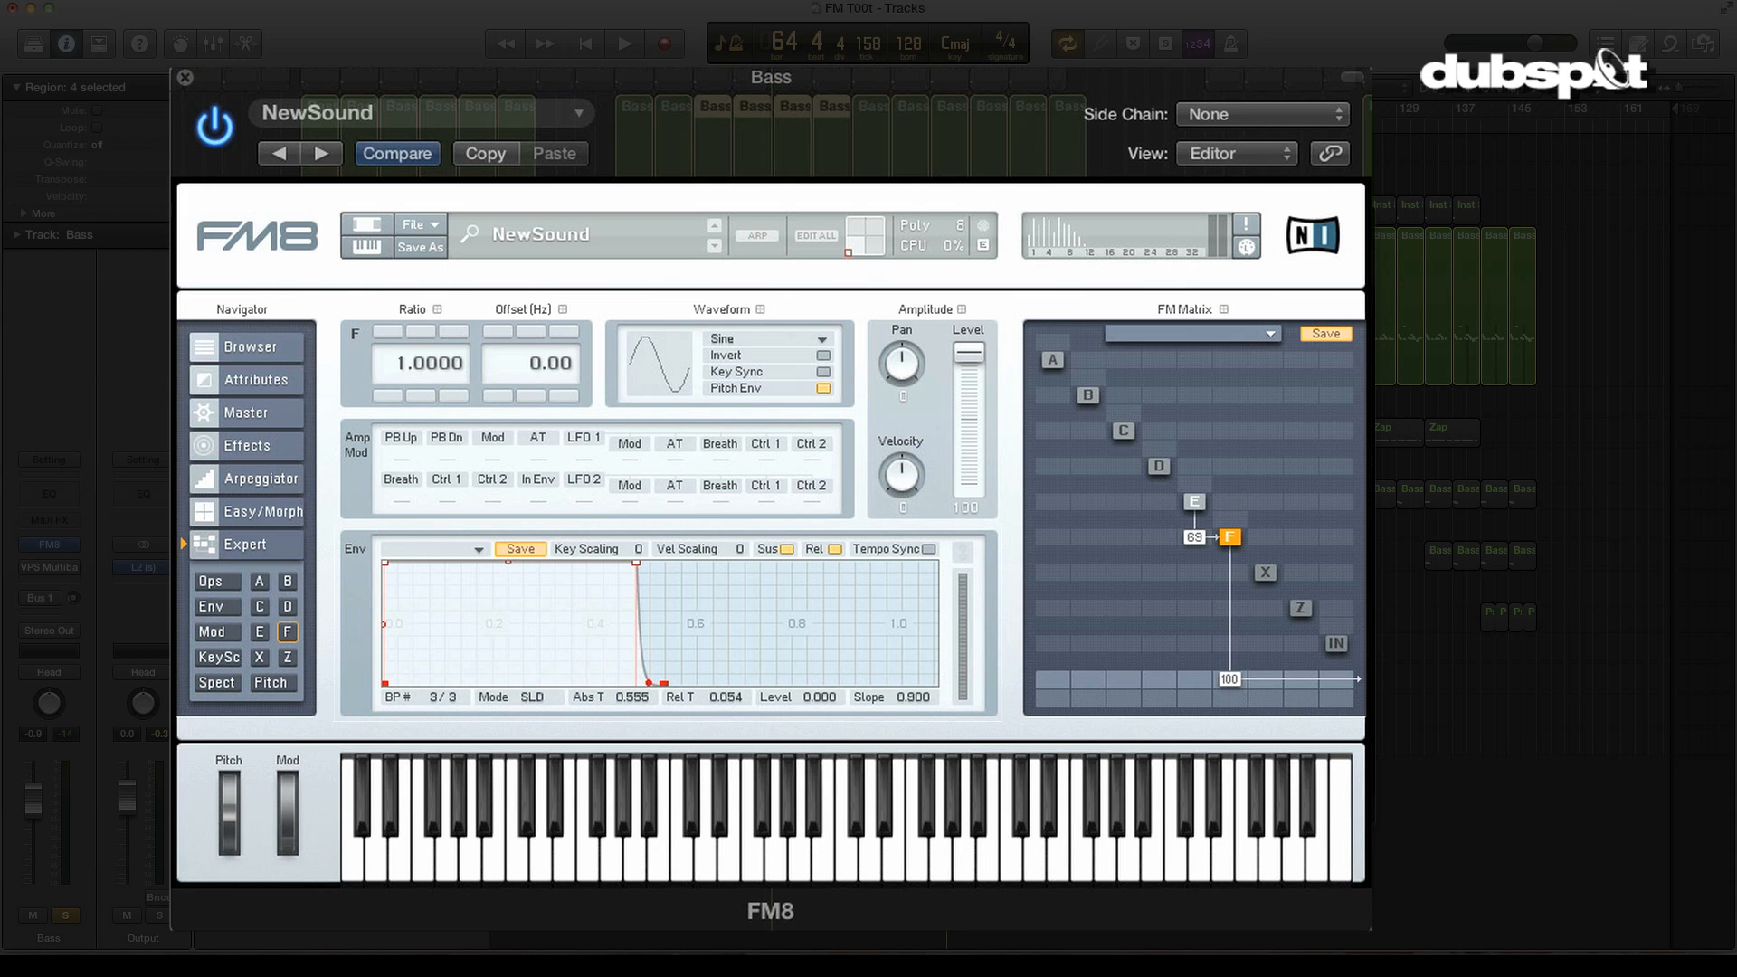
{"action": "left_click", "coordinate": [1192, 501]}
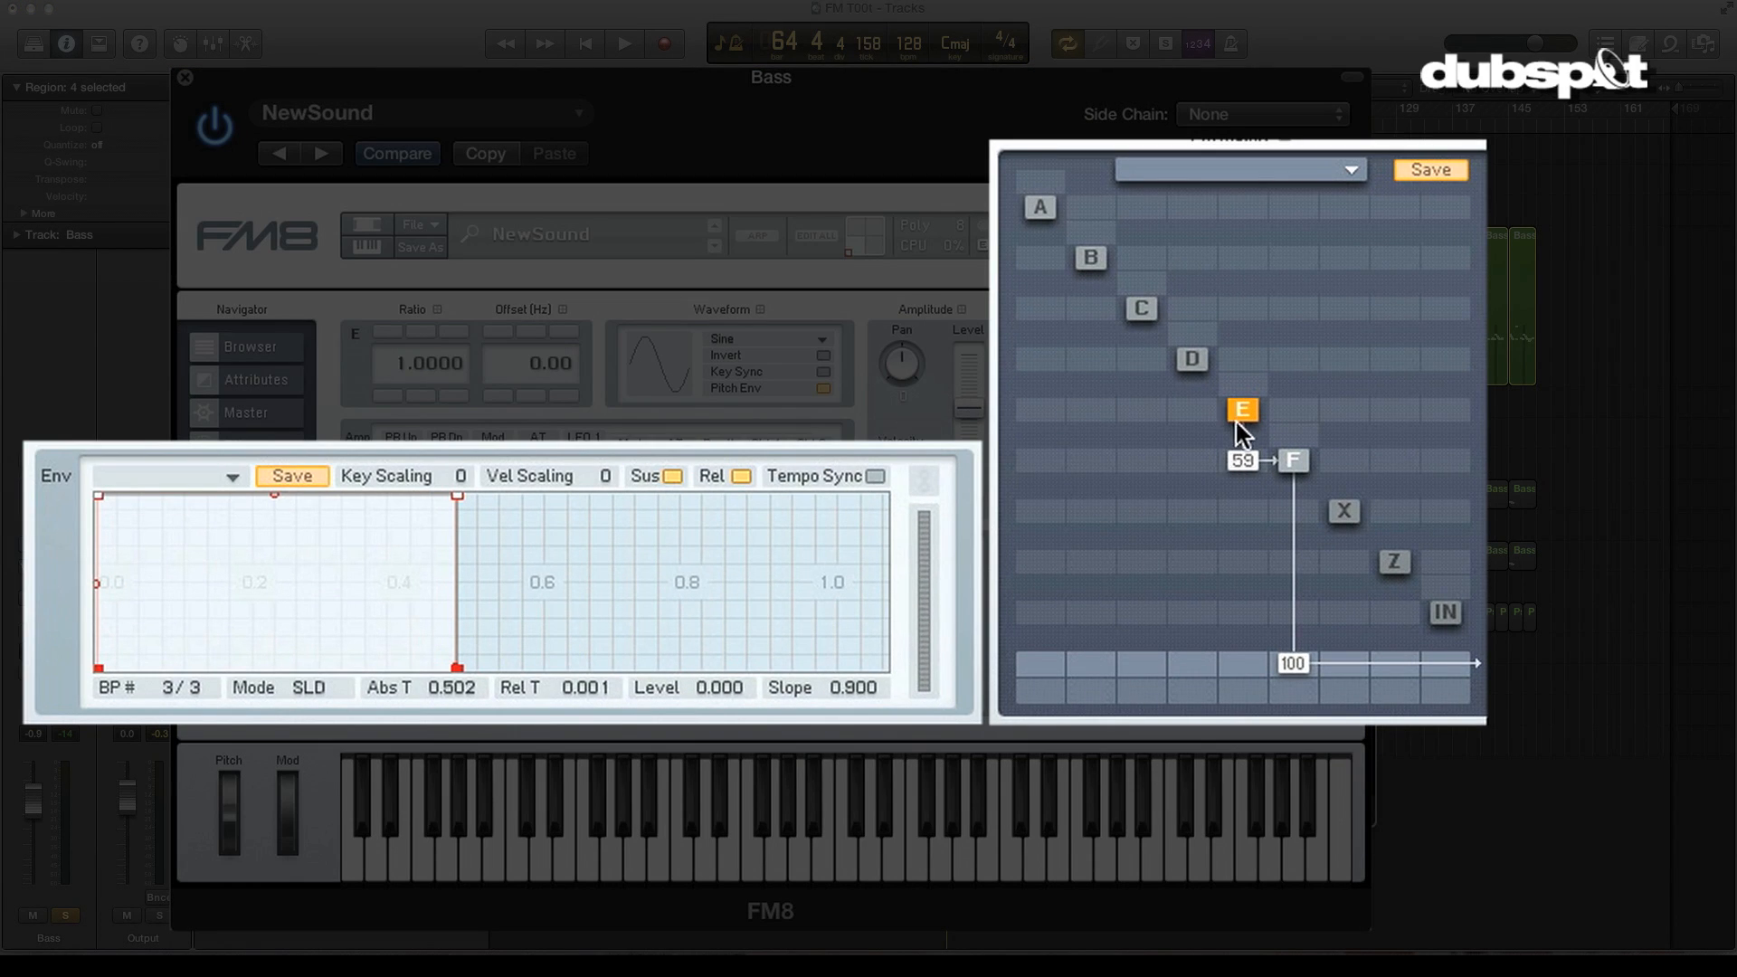
- Select operator E and shape its envelope into a fast, curved decay
{"action": "left_click", "coordinate": [1292, 460]}
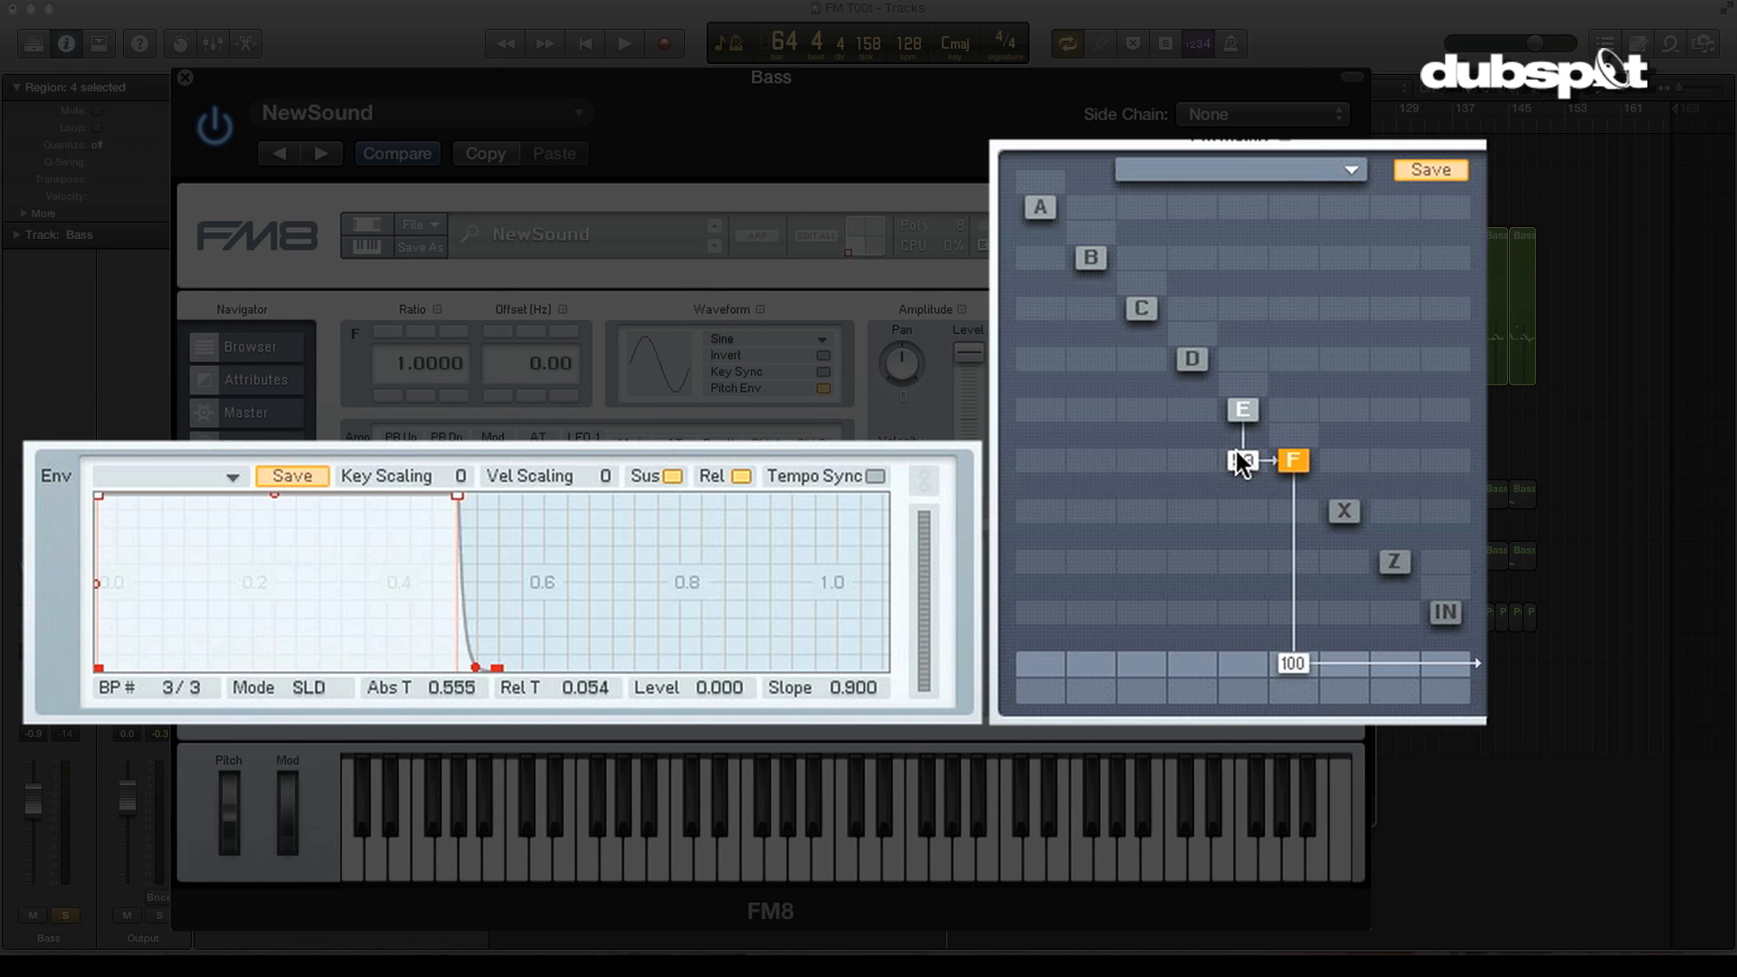
{"action": "left_click", "coordinate": [1241, 410]}
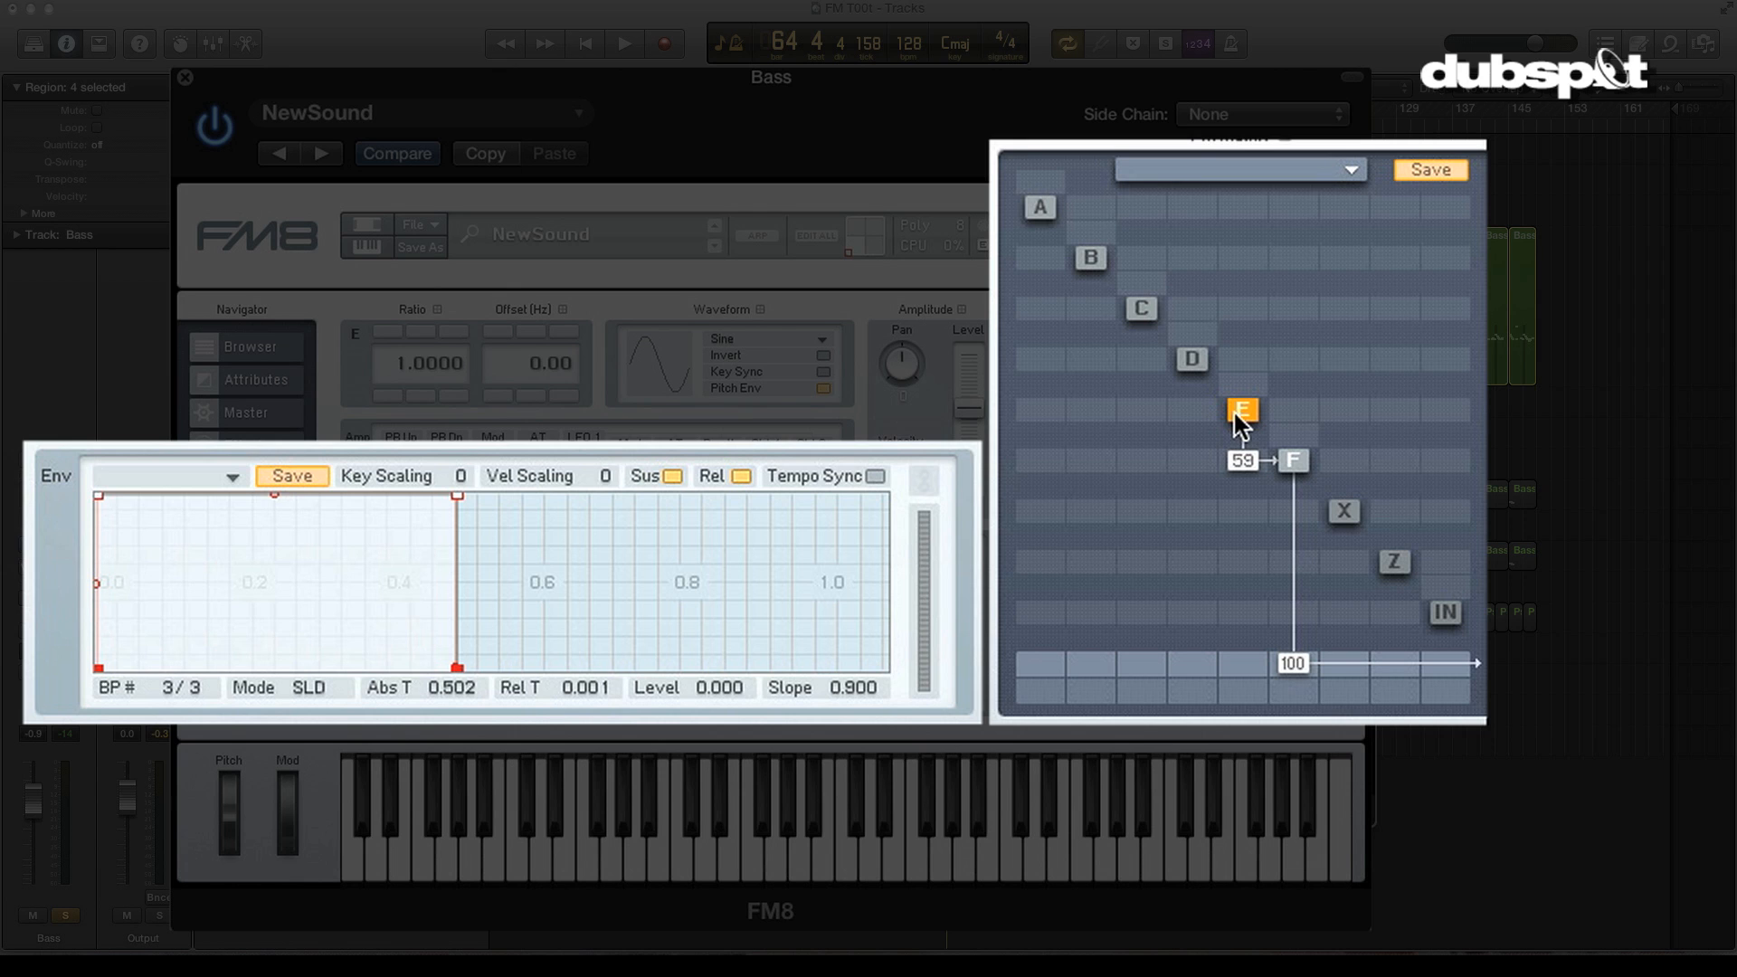
{"action": "mouse_move", "coordinate": [1223, 391]}
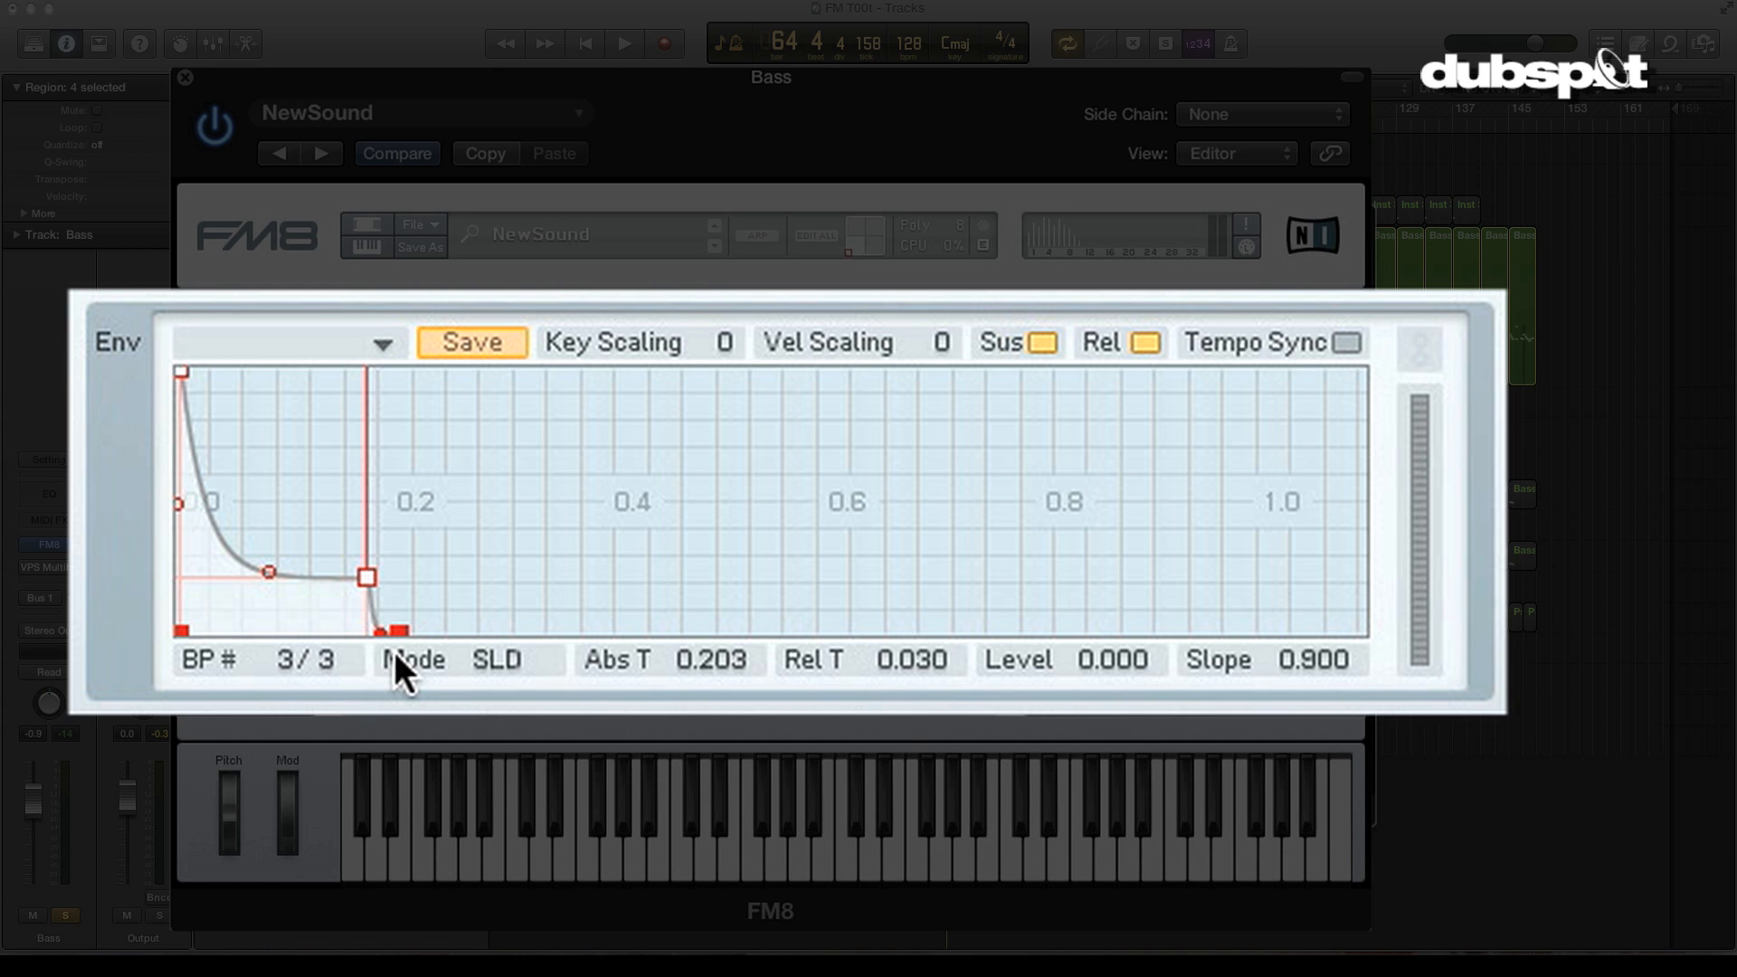
{"action": "left_click", "coordinate": [622, 43]}
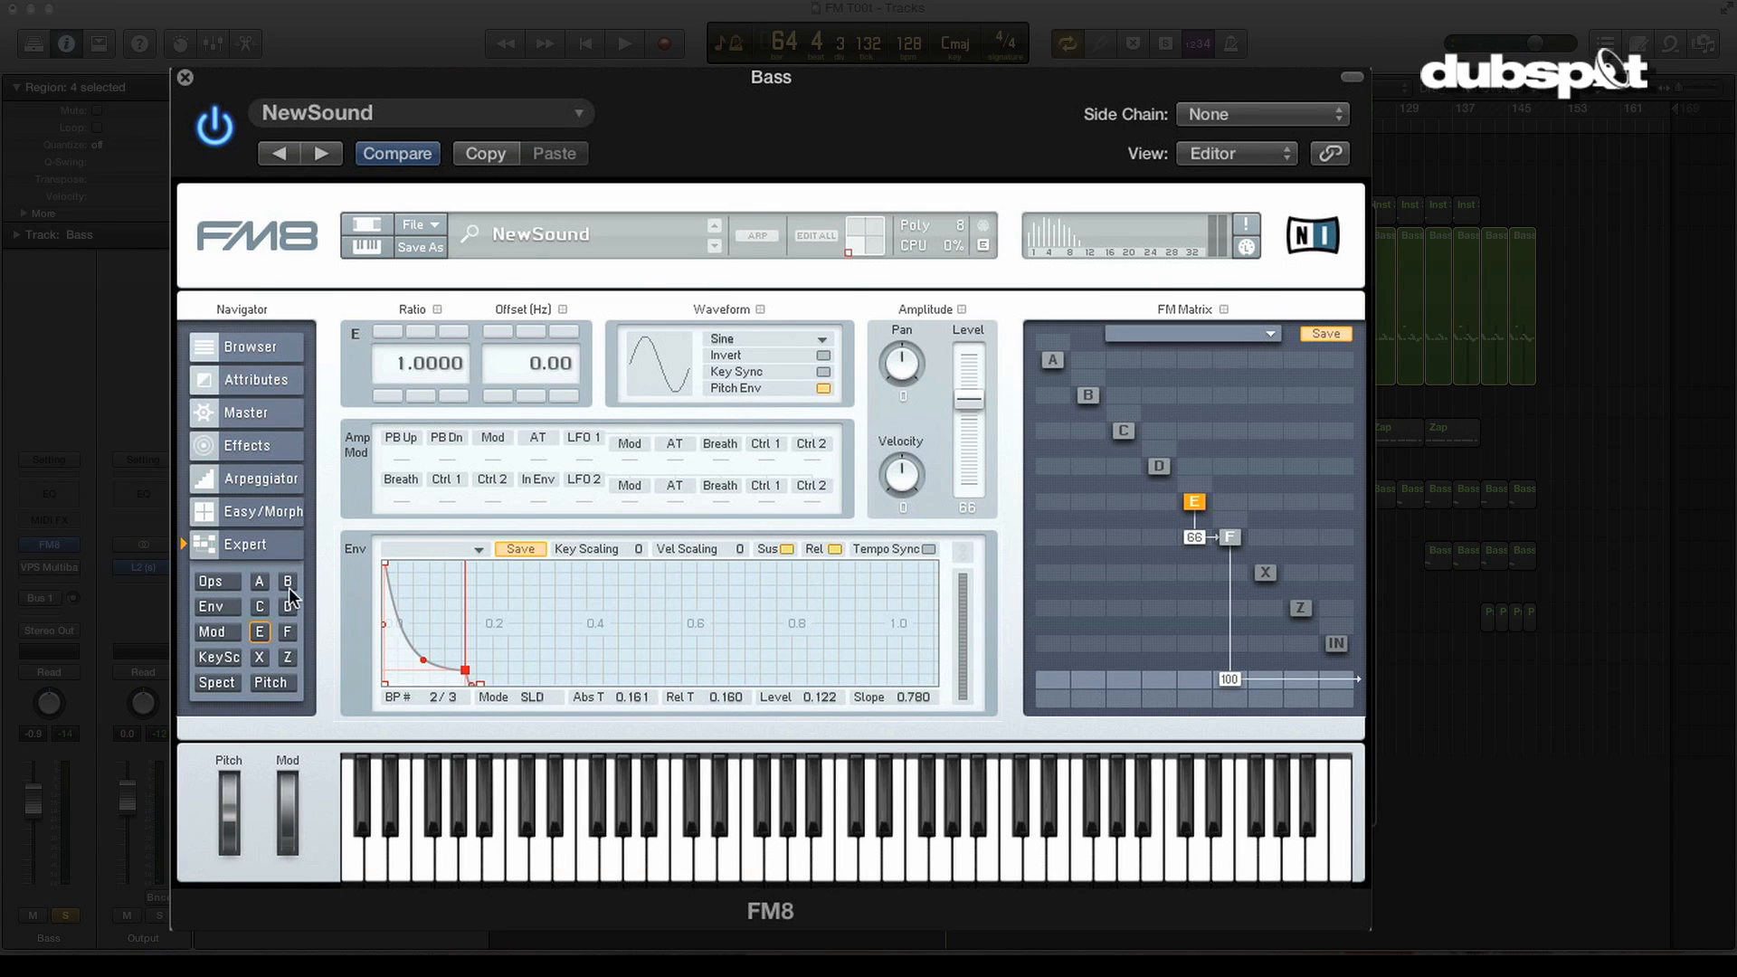
- Set the patch to Mono polyphony in the Master settings
{"action": "left_click", "coordinate": [246, 418]}
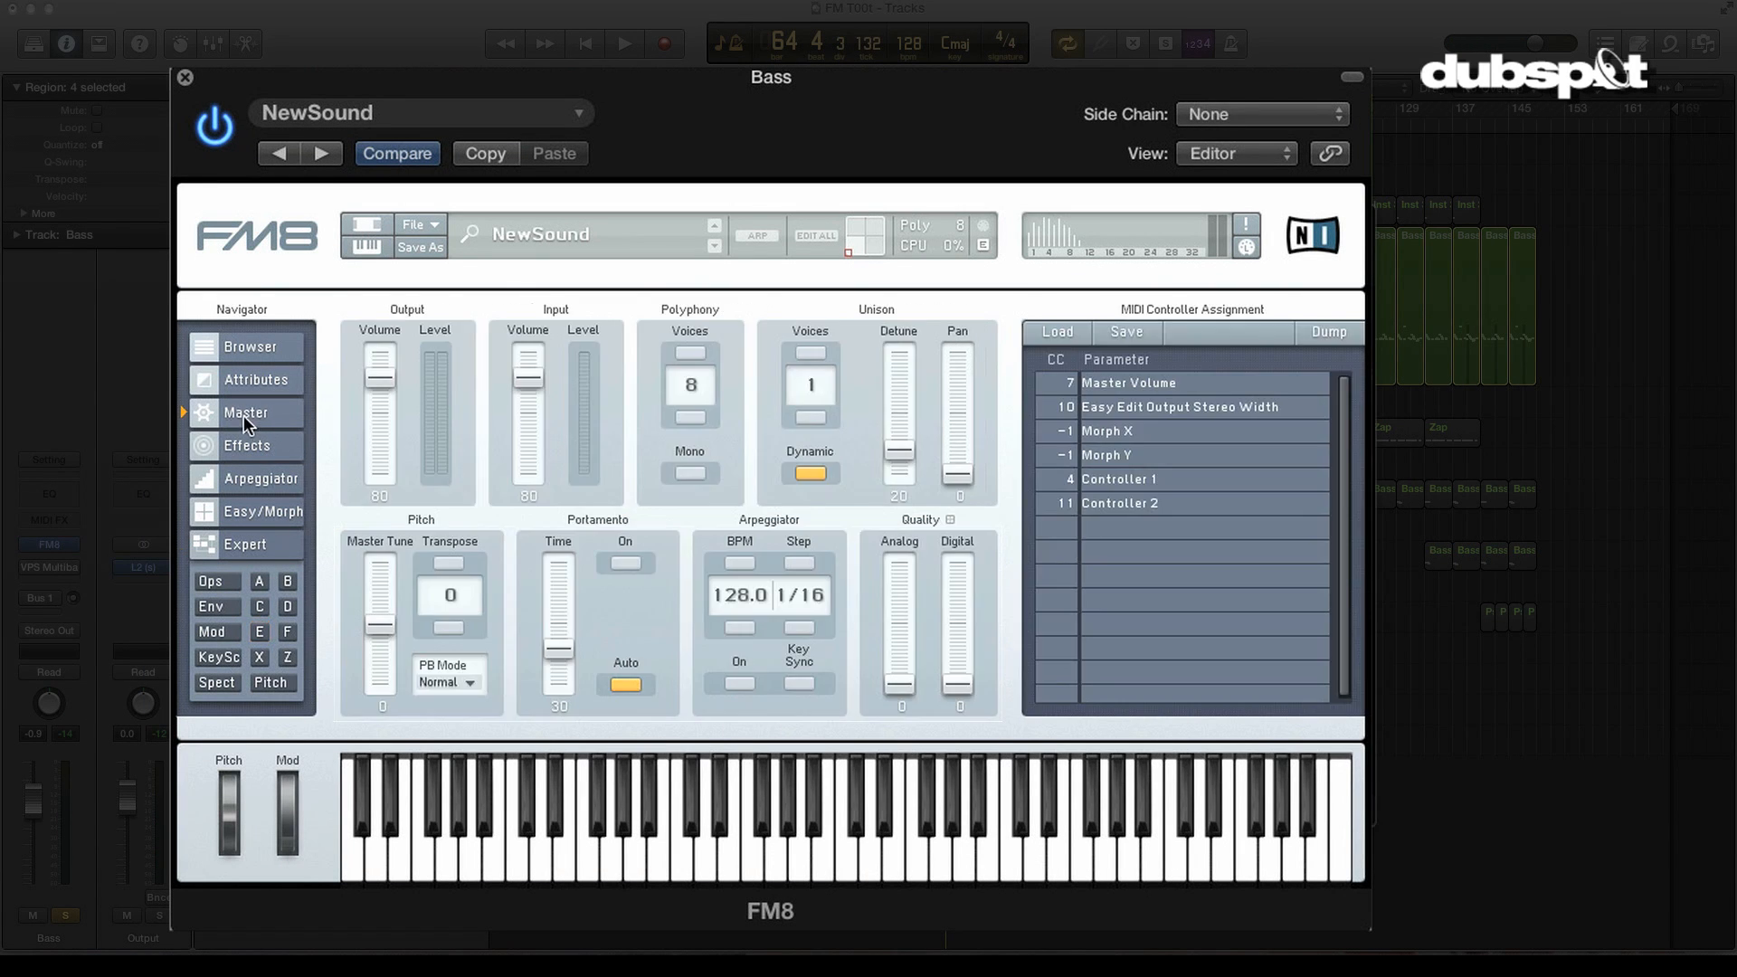
{"action": "left_click", "coordinate": [689, 474]}
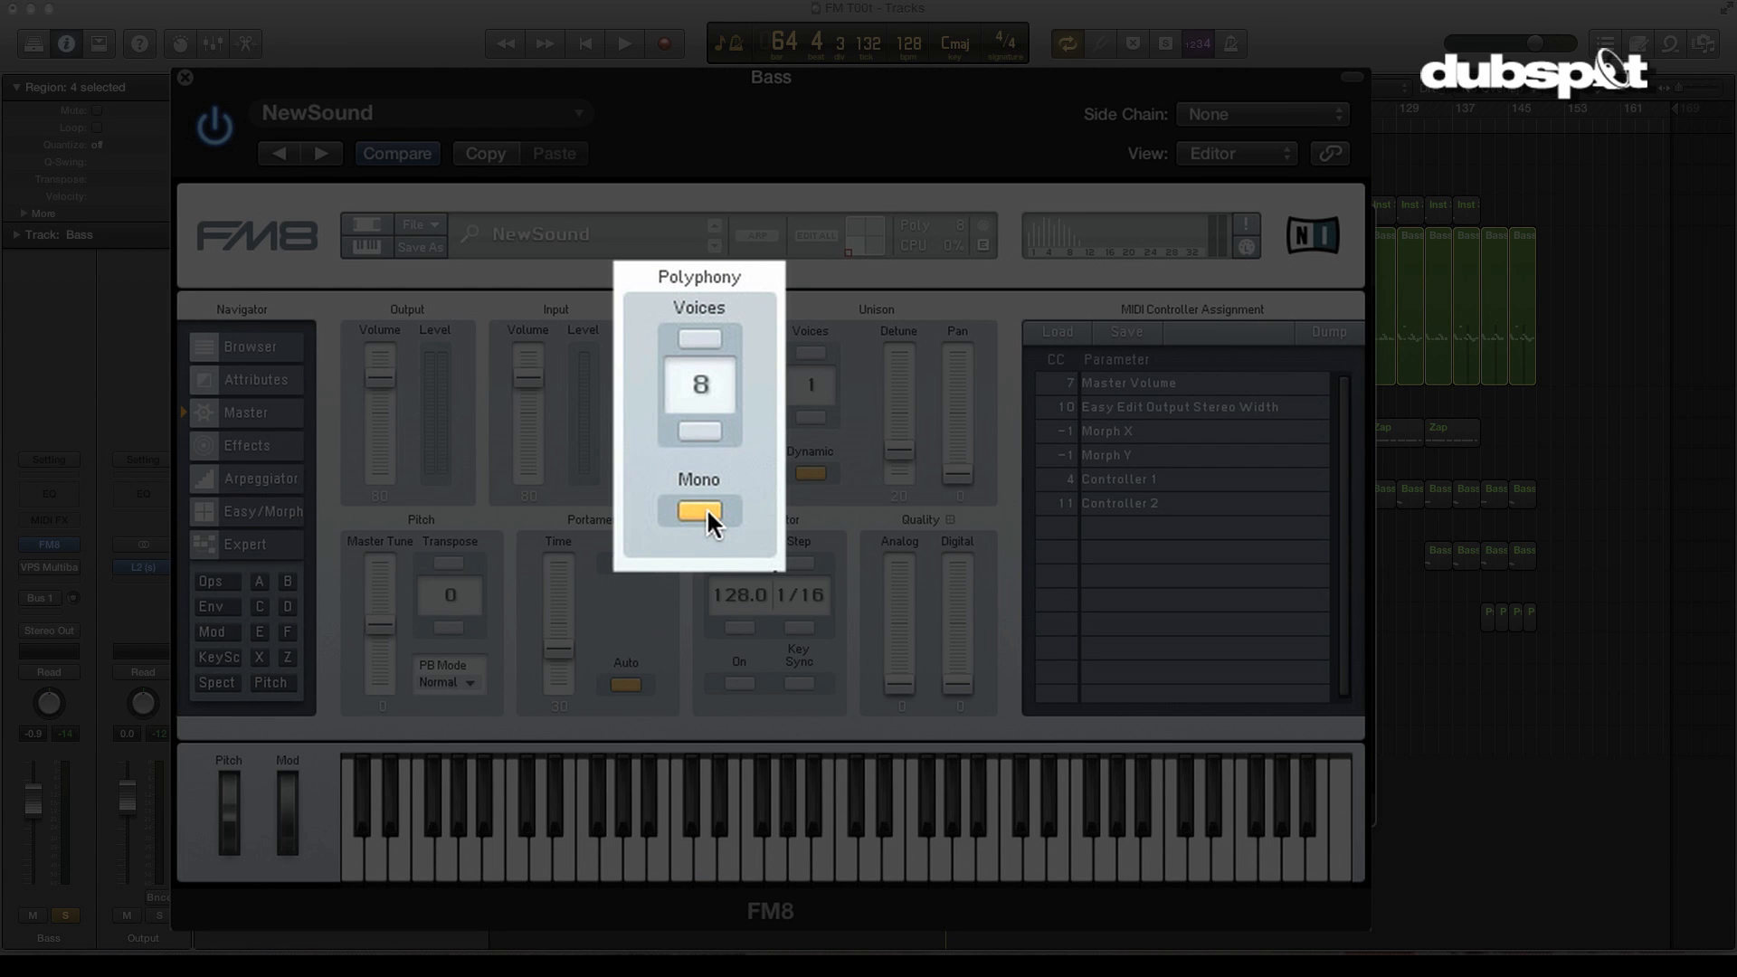
{"action": "left_click", "coordinate": [689, 510]}
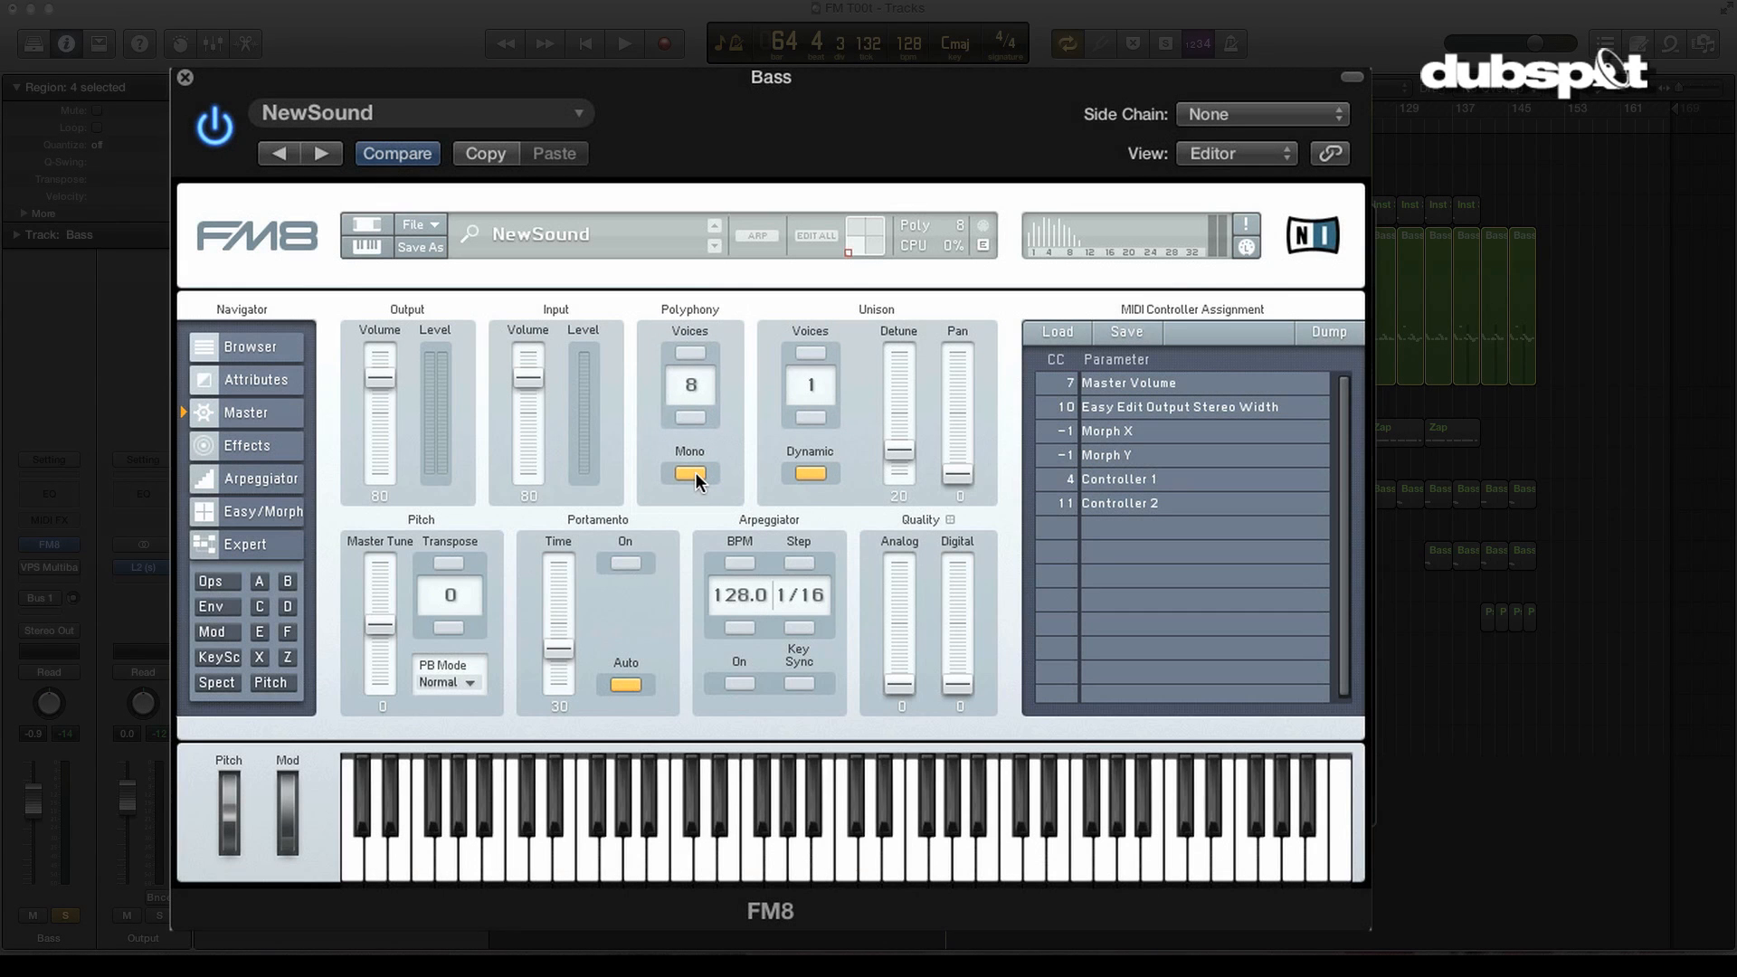
{"action": "mouse_move", "coordinate": [246, 587]}
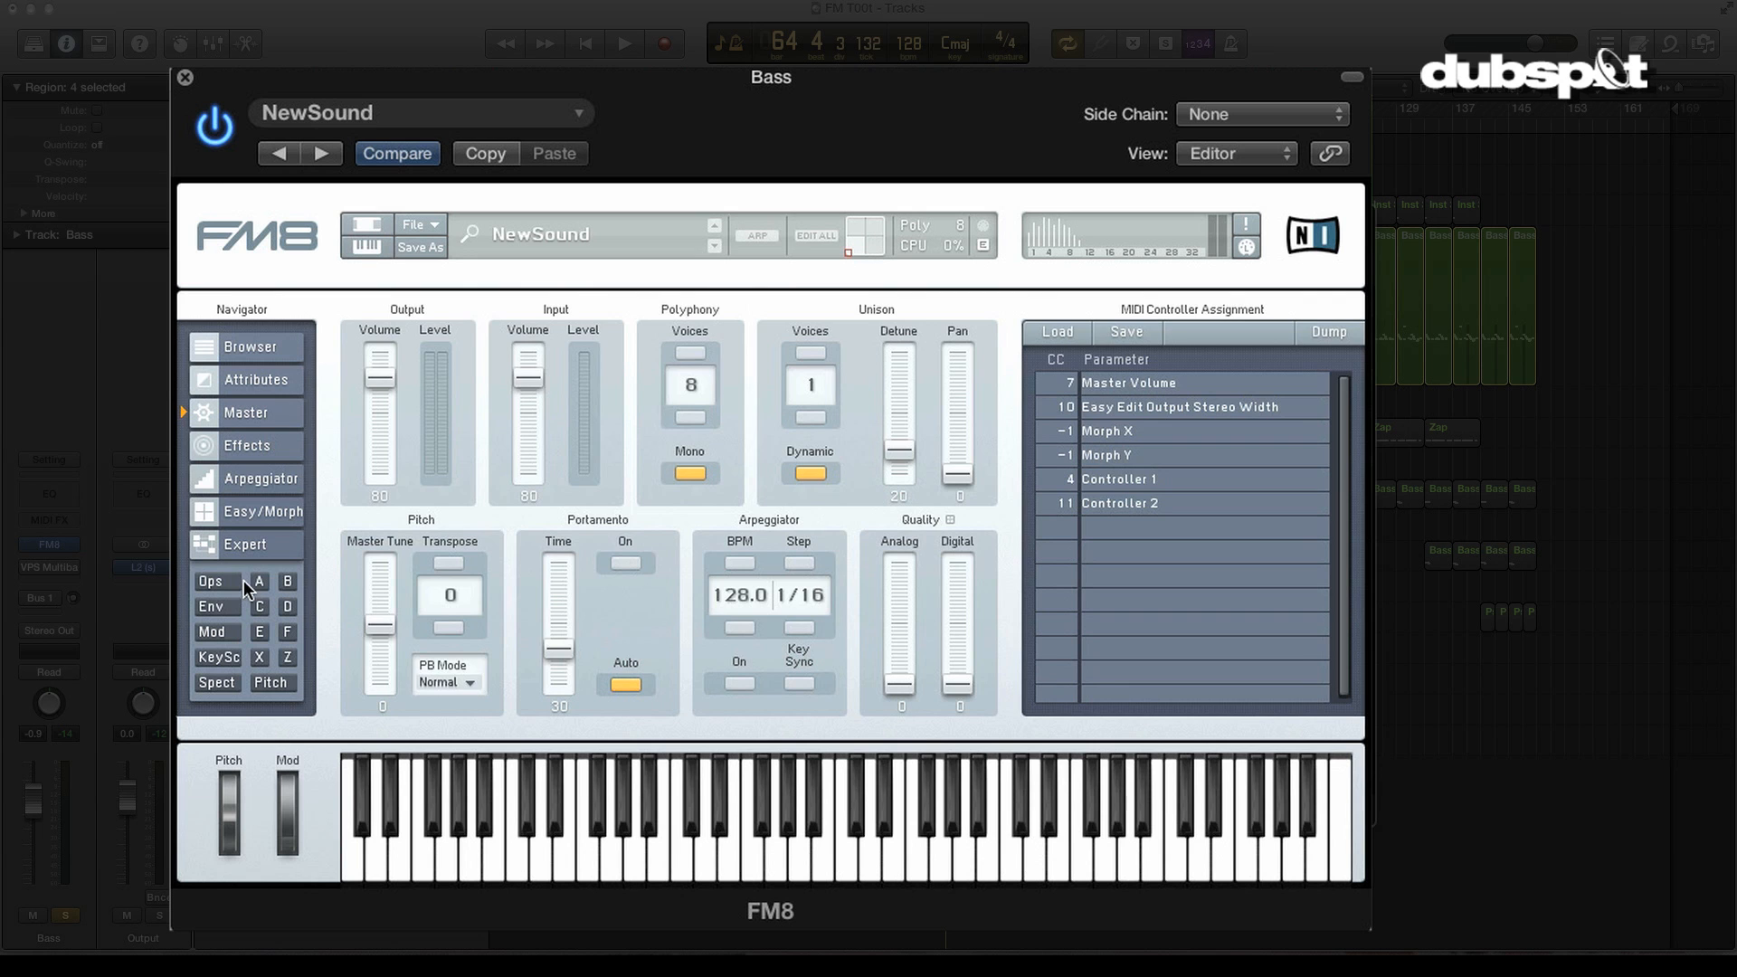
- Return to the operator pages and select operator E
{"action": "left_click", "coordinate": [210, 581]}
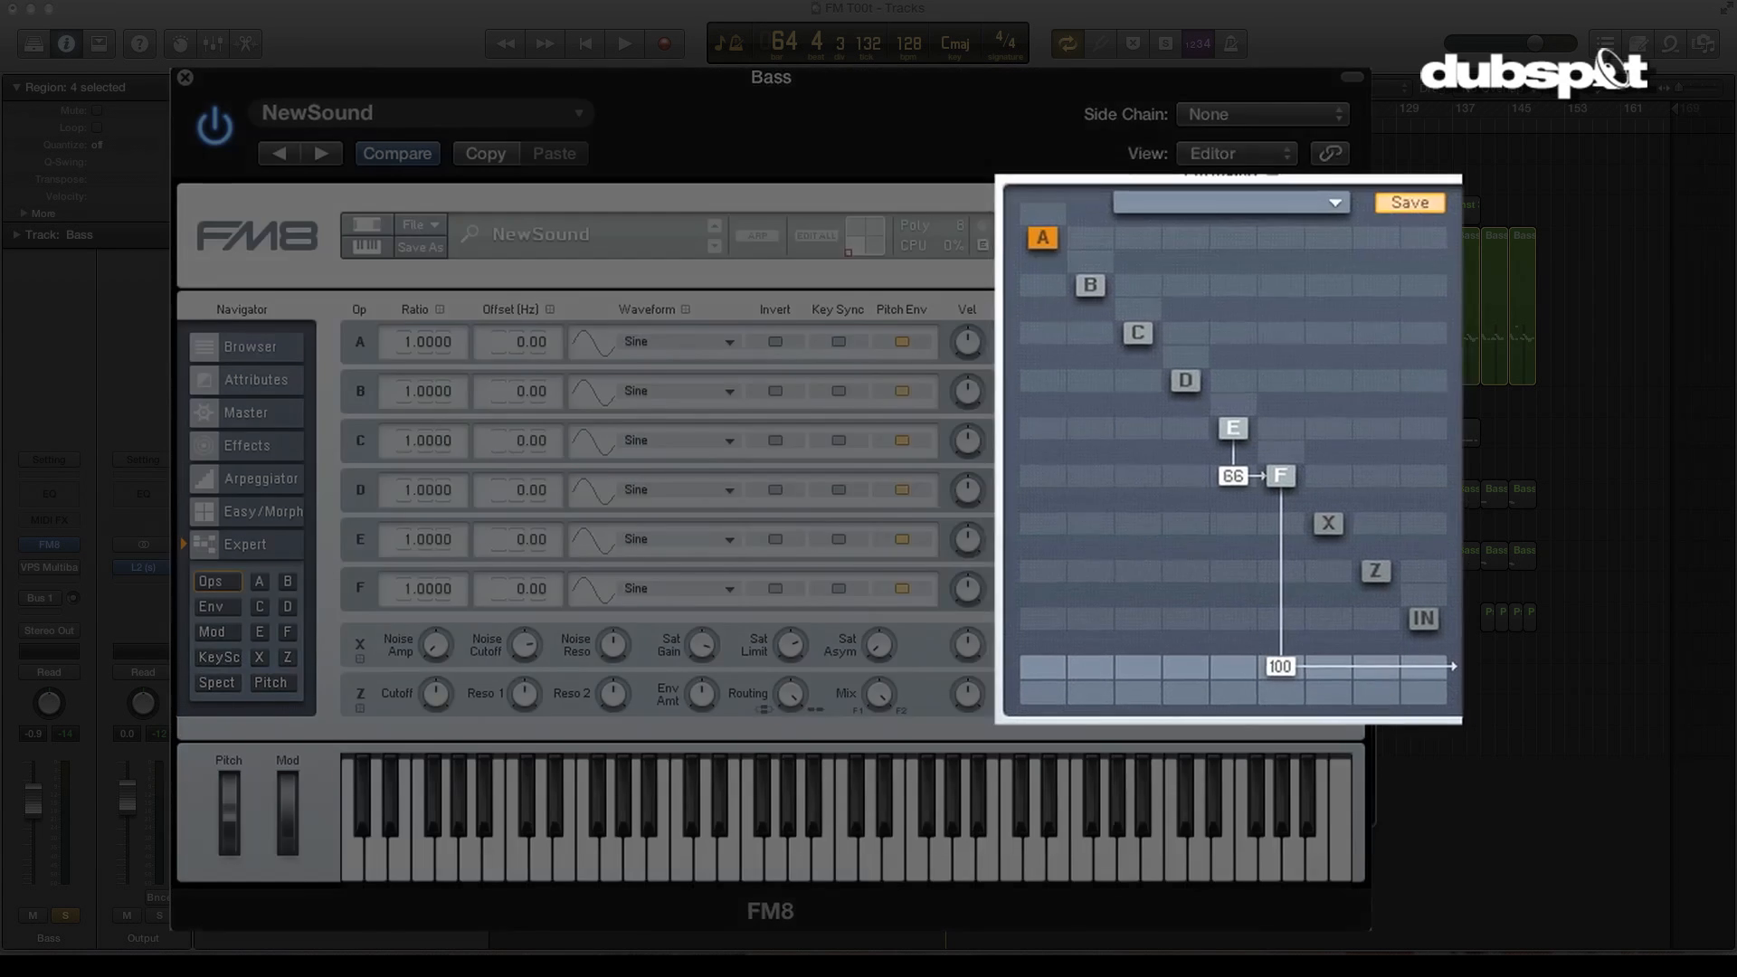
{"action": "left_click", "coordinate": [1232, 429]}
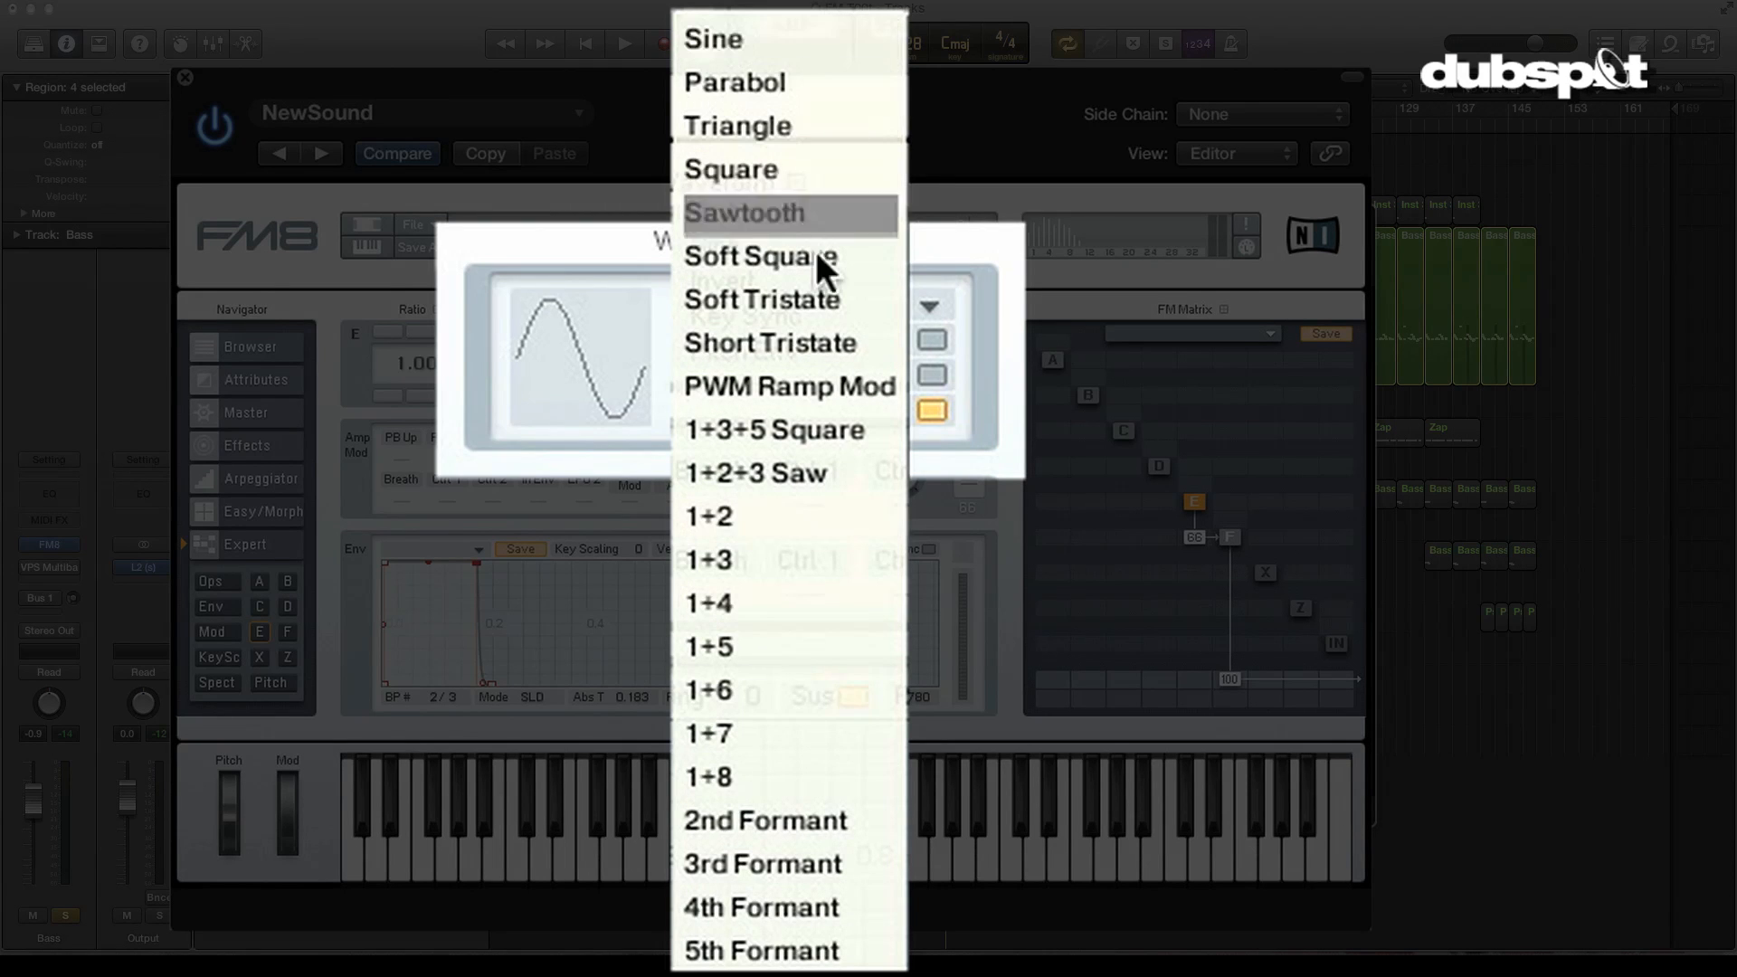
{"action": "mouse_move", "coordinate": [789, 83]}
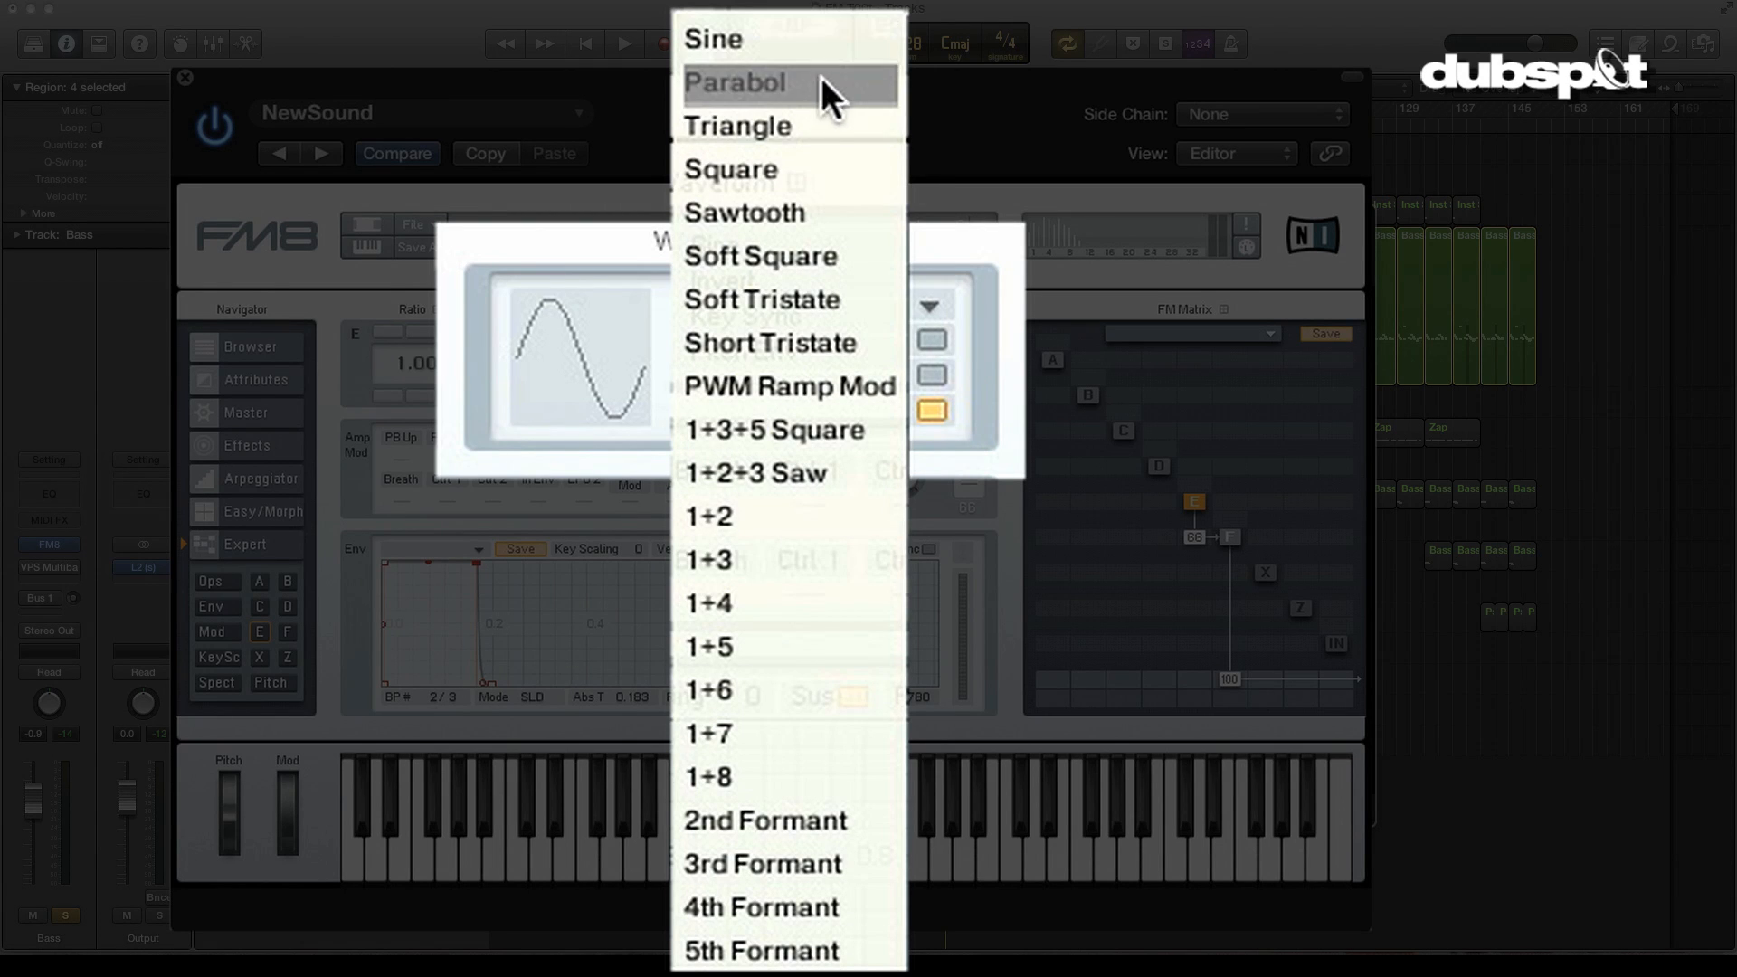
{"action": "mouse_move", "coordinate": [787, 387]}
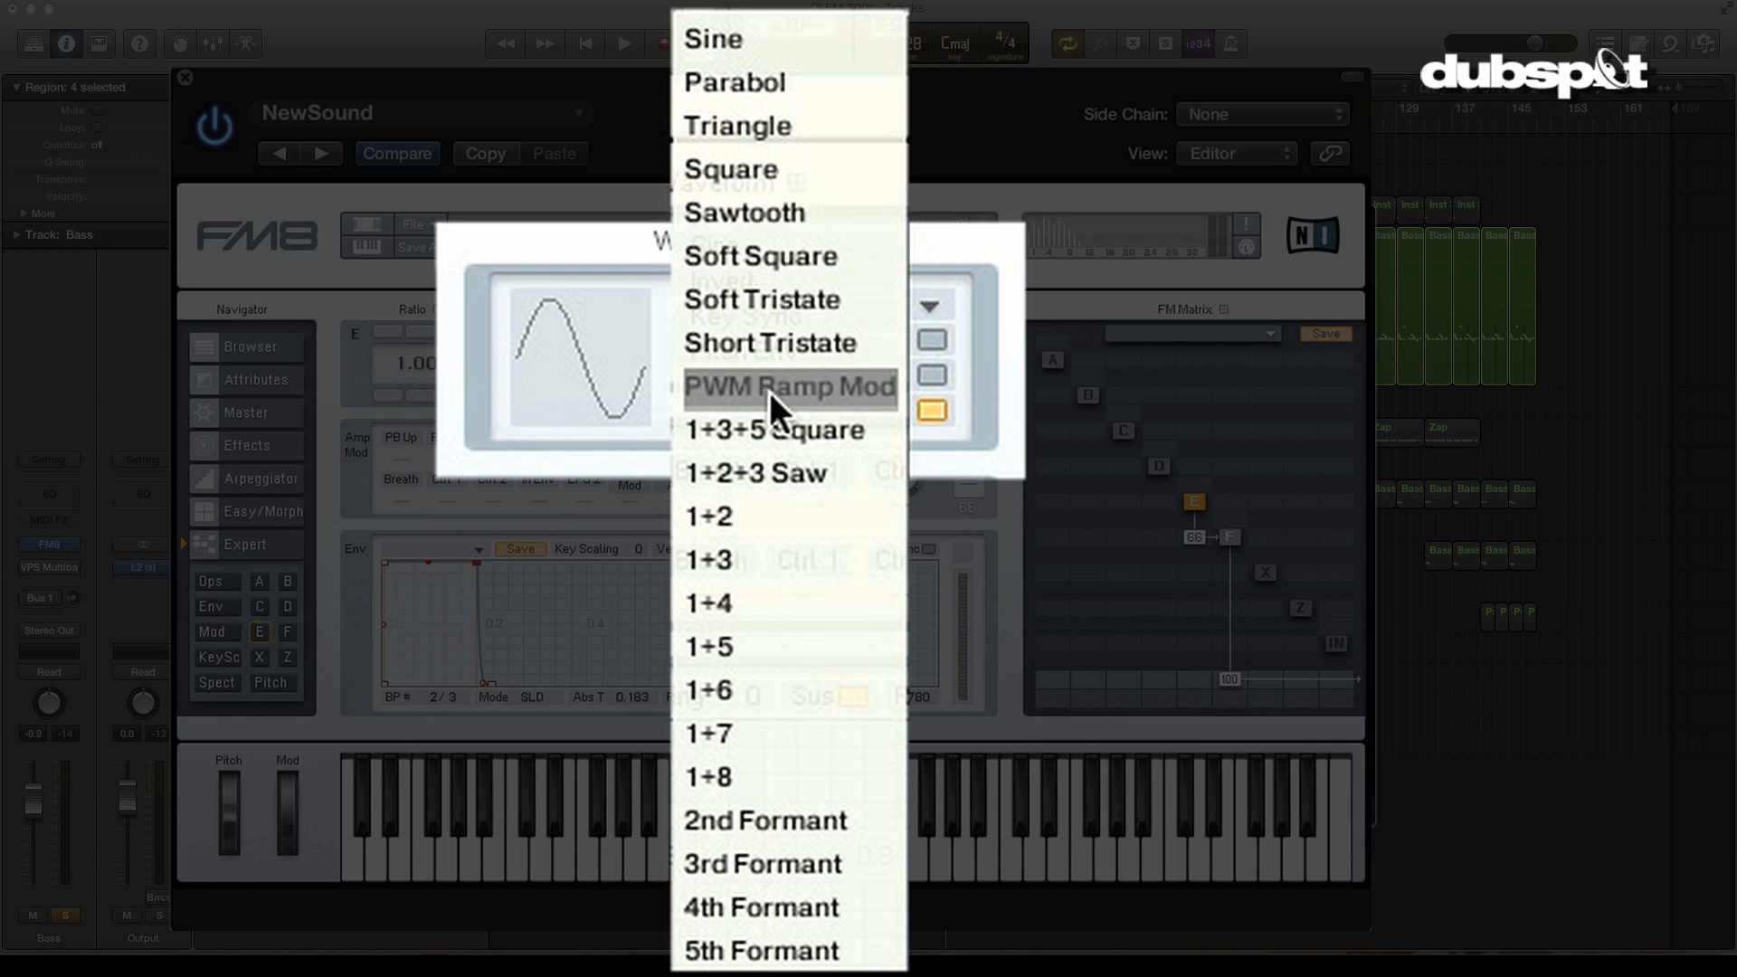
{"action": "scroll", "scroll_direction": "down", "scroll_amount": 3}
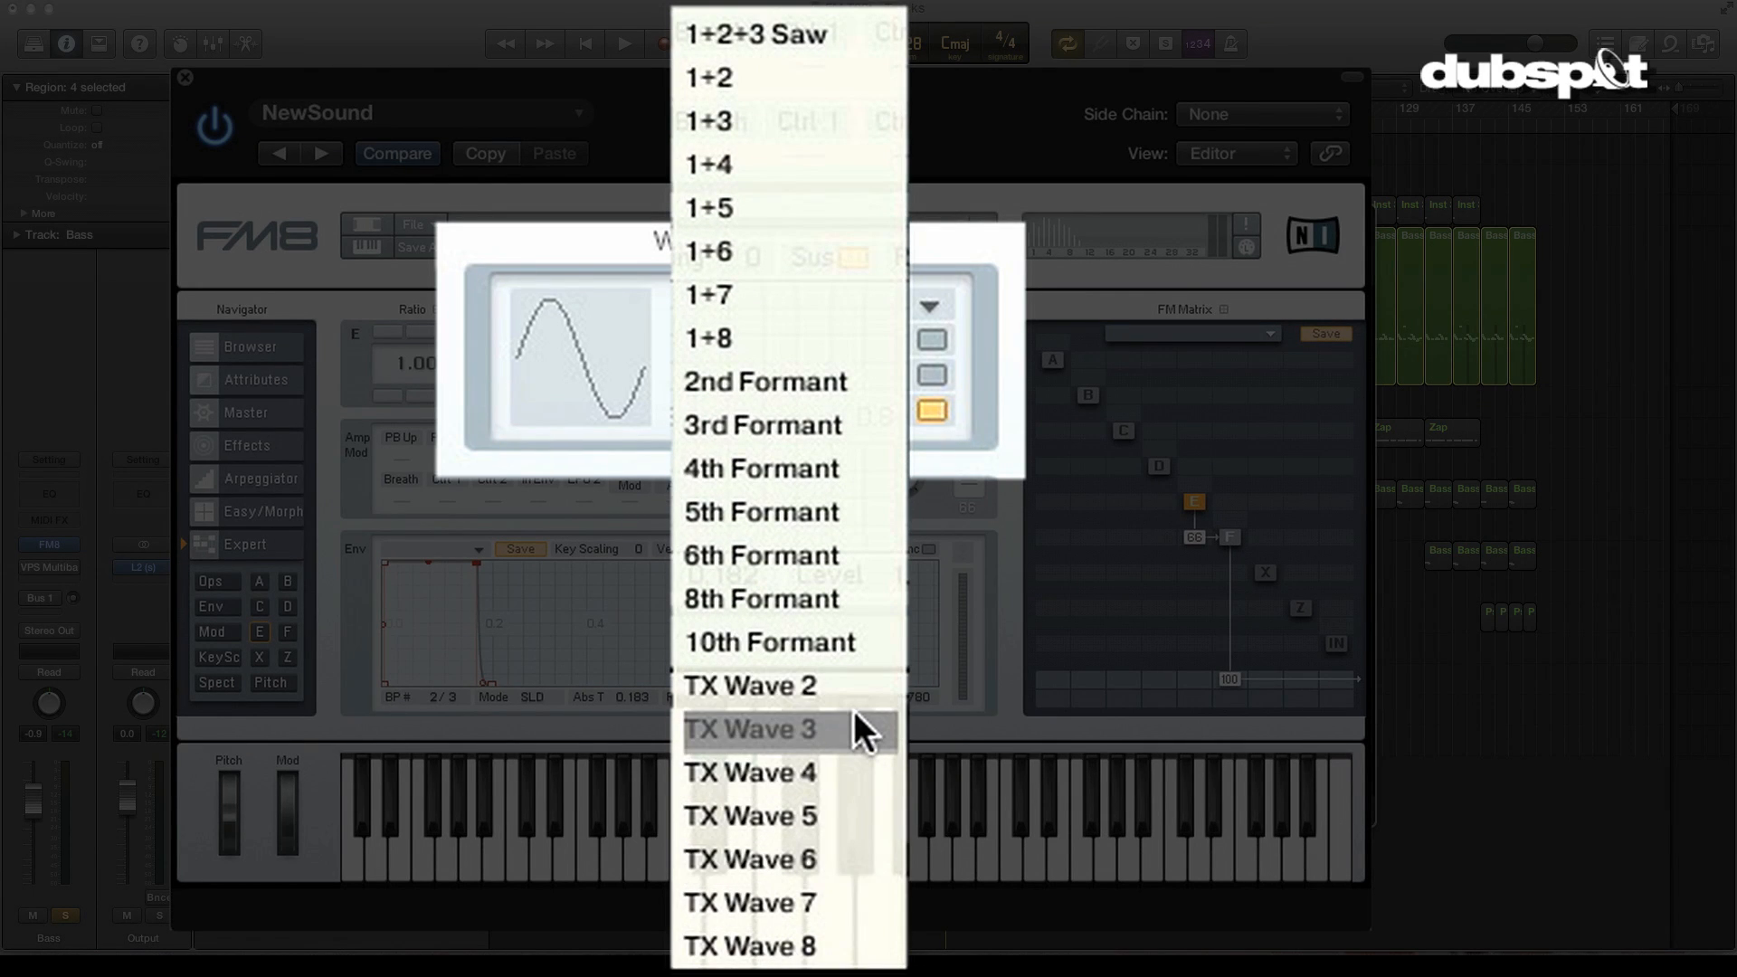
{"action": "mouse_move", "coordinate": [852, 688]}
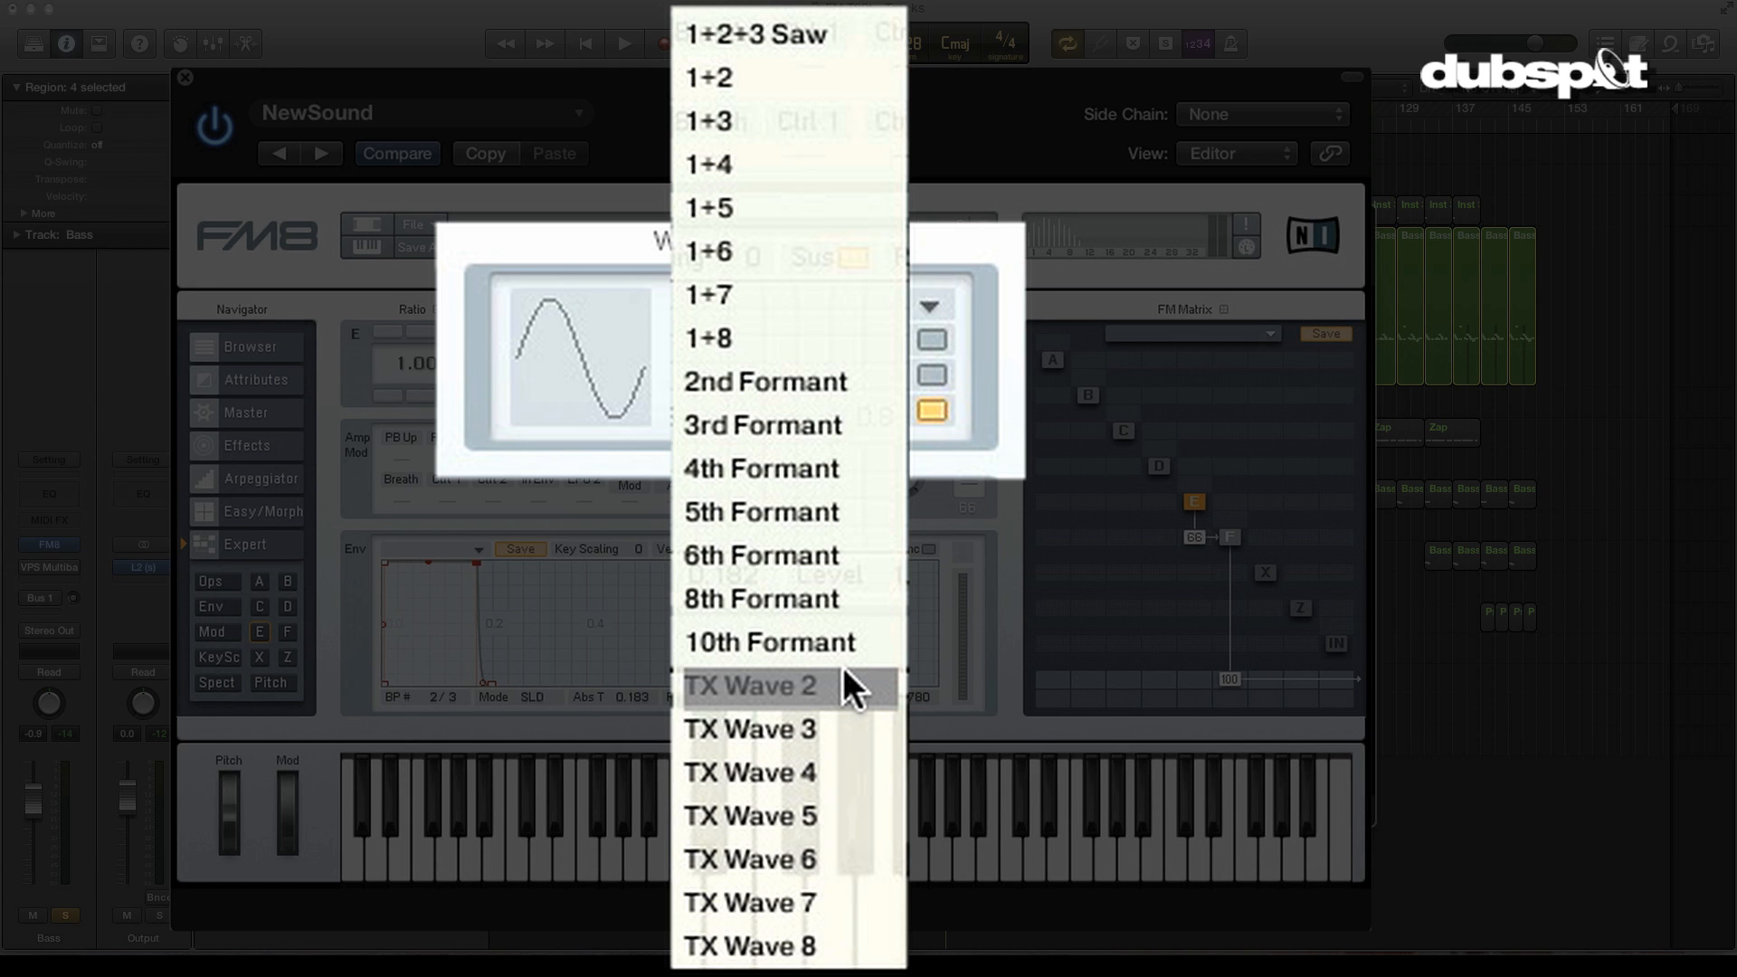
{"action": "mouse_move", "coordinate": [814, 487]}
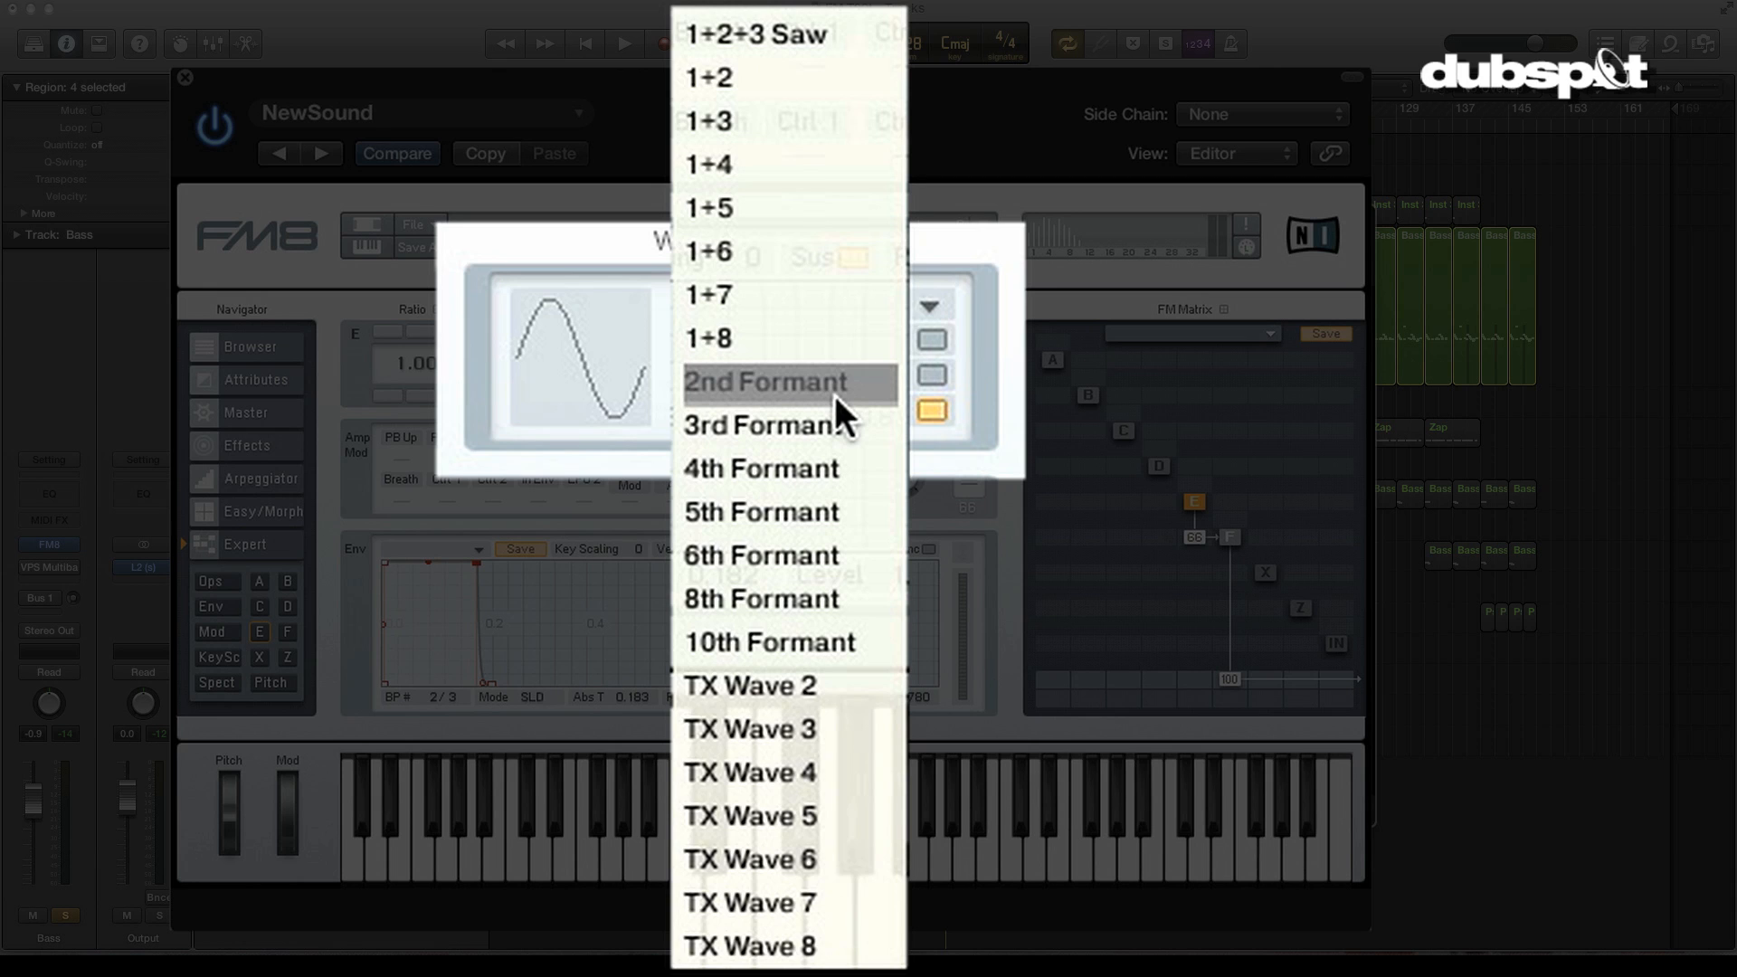
{"action": "mouse_move", "coordinate": [828, 418]}
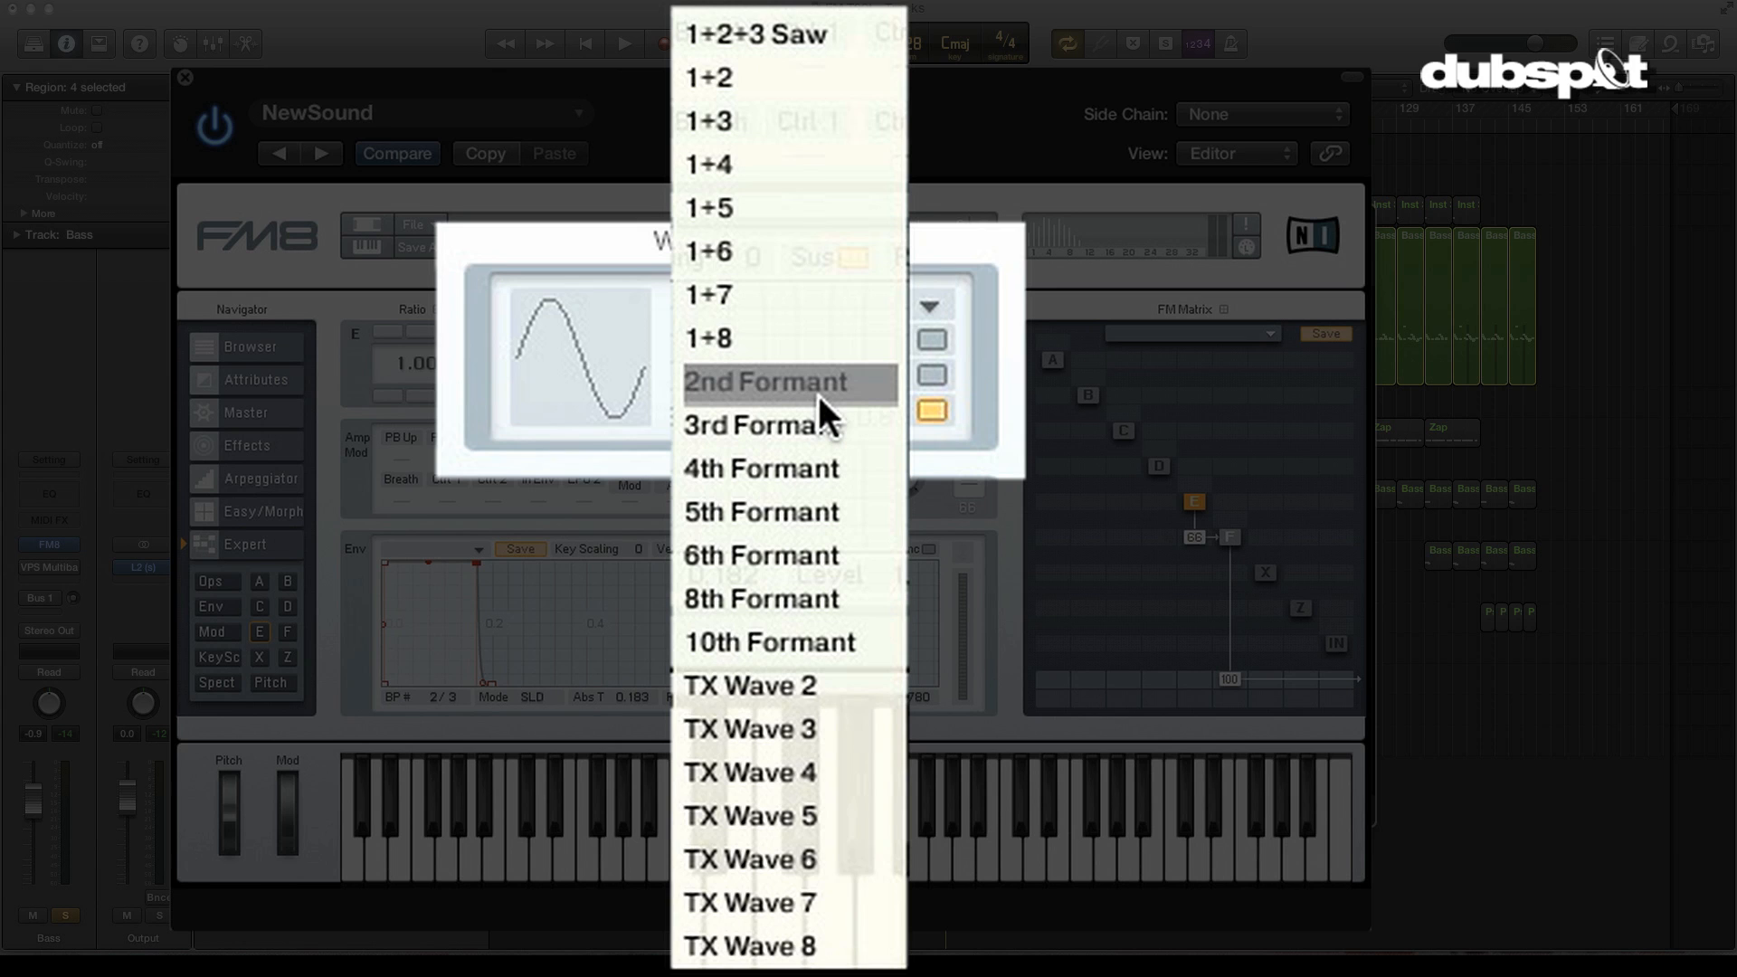
{"action": "mouse_move", "coordinate": [740, 407]}
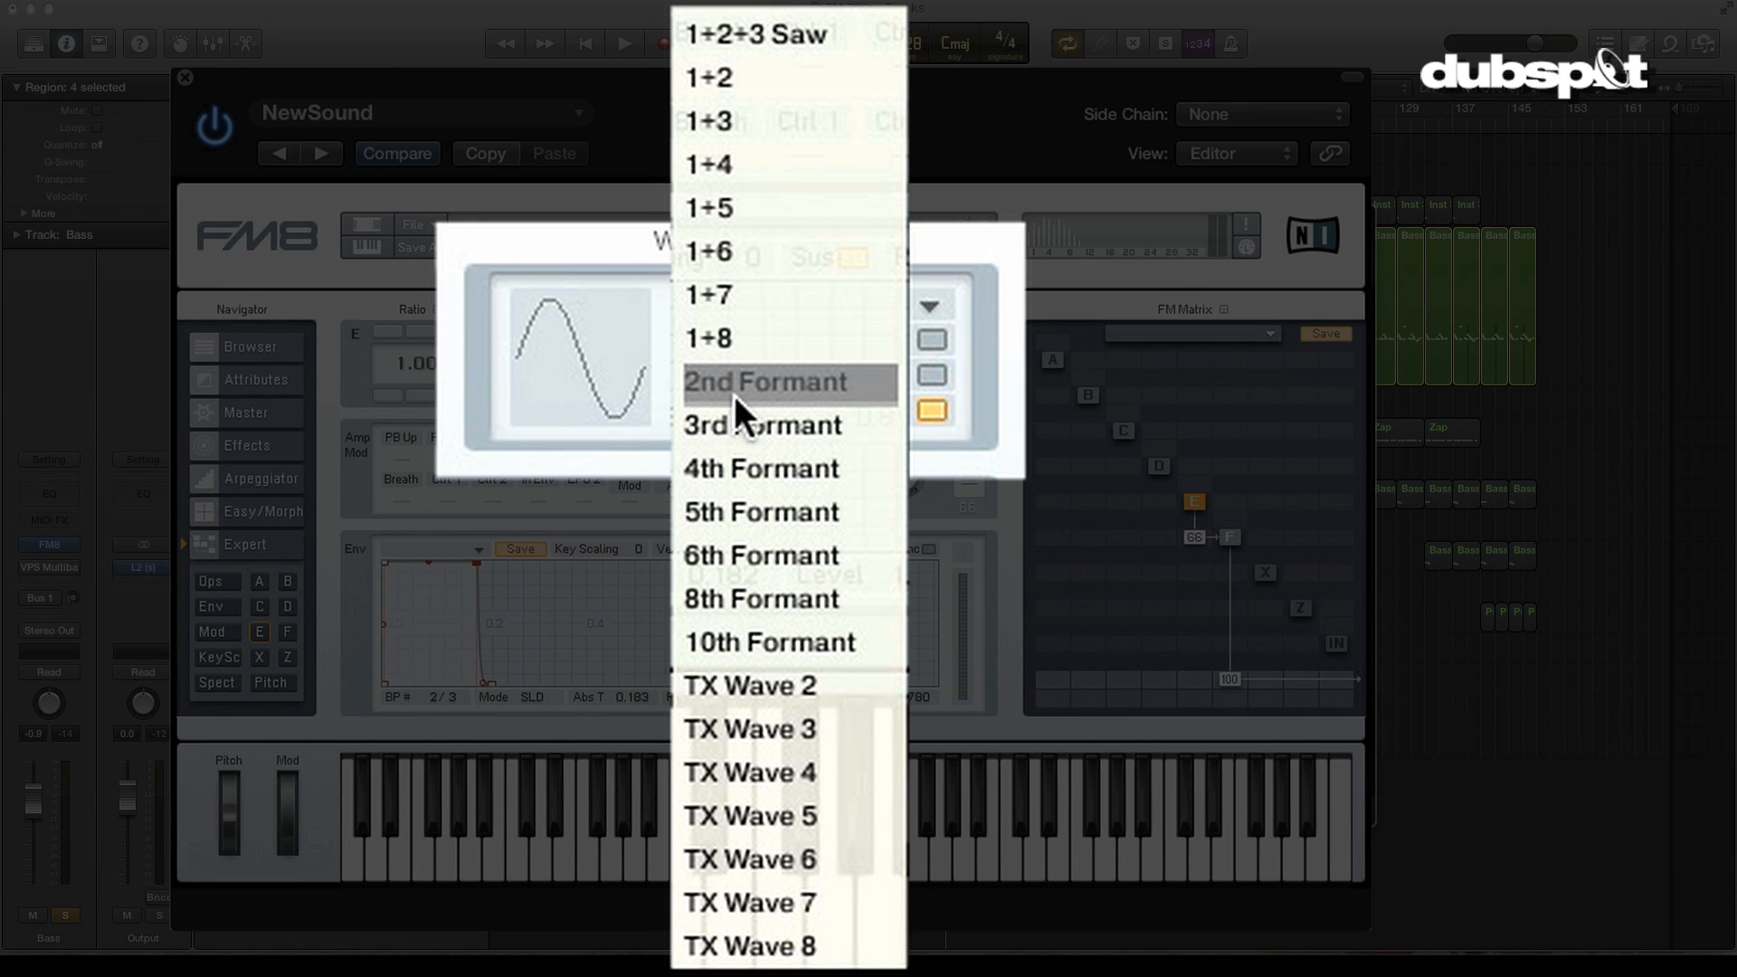
{"action": "mouse_move", "coordinate": [725, 412]}
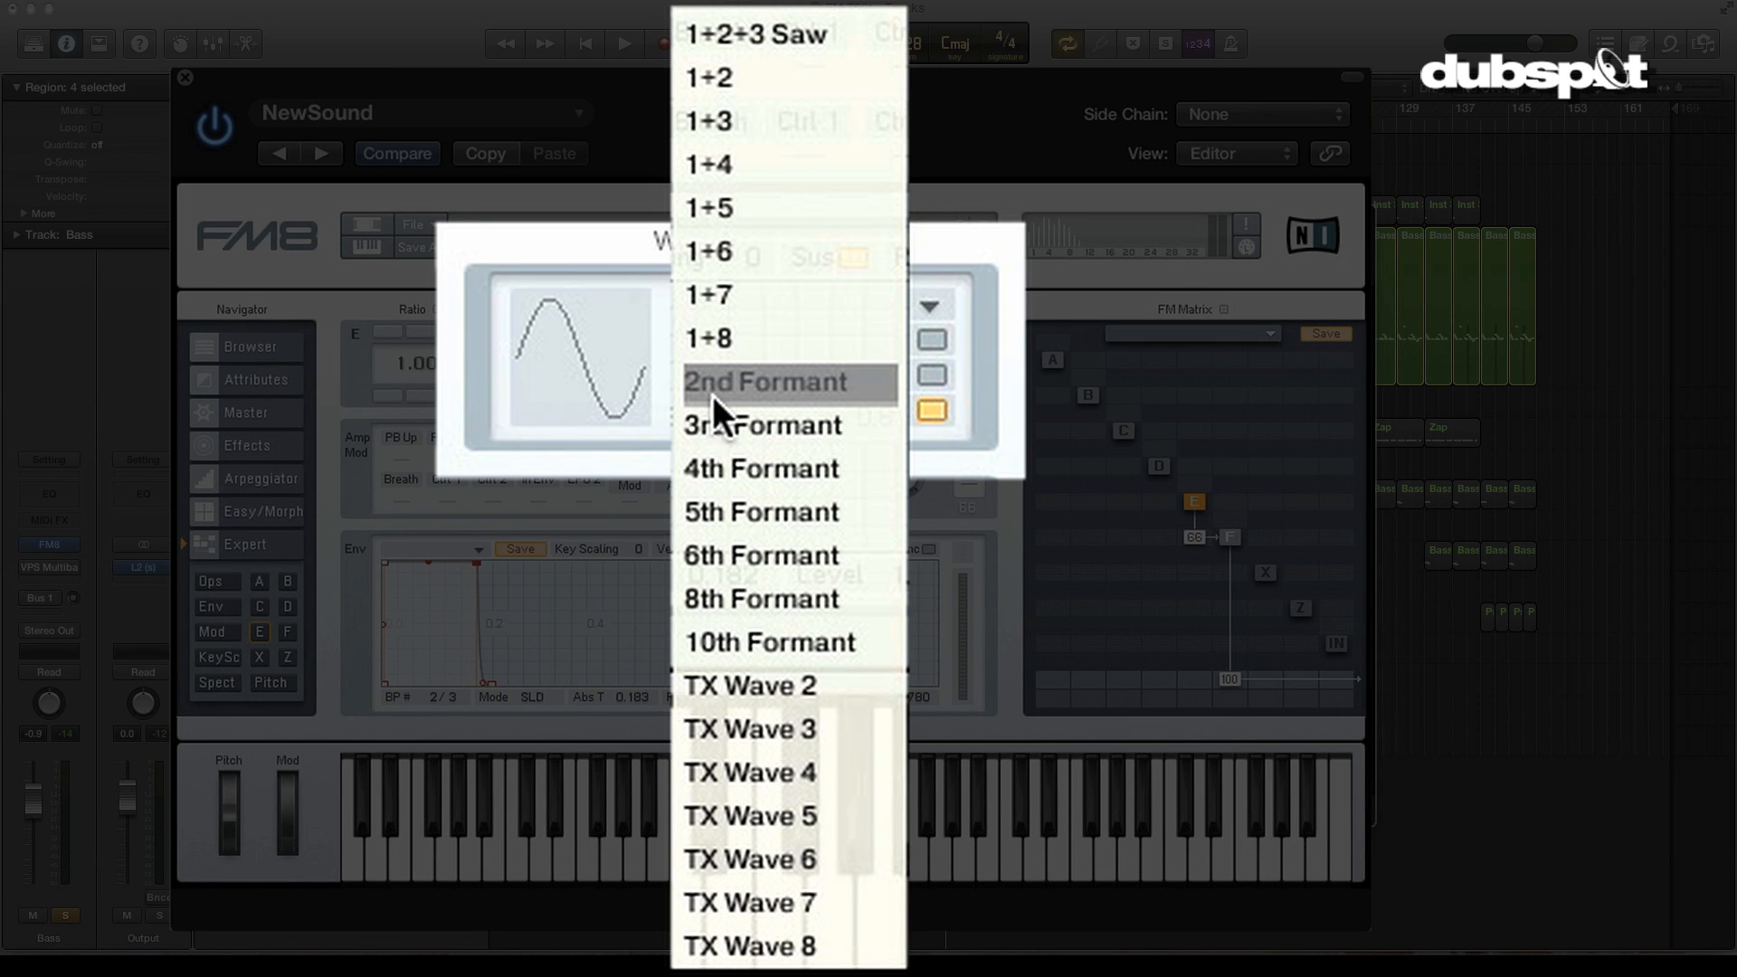
{"action": "mouse_move", "coordinate": [730, 492]}
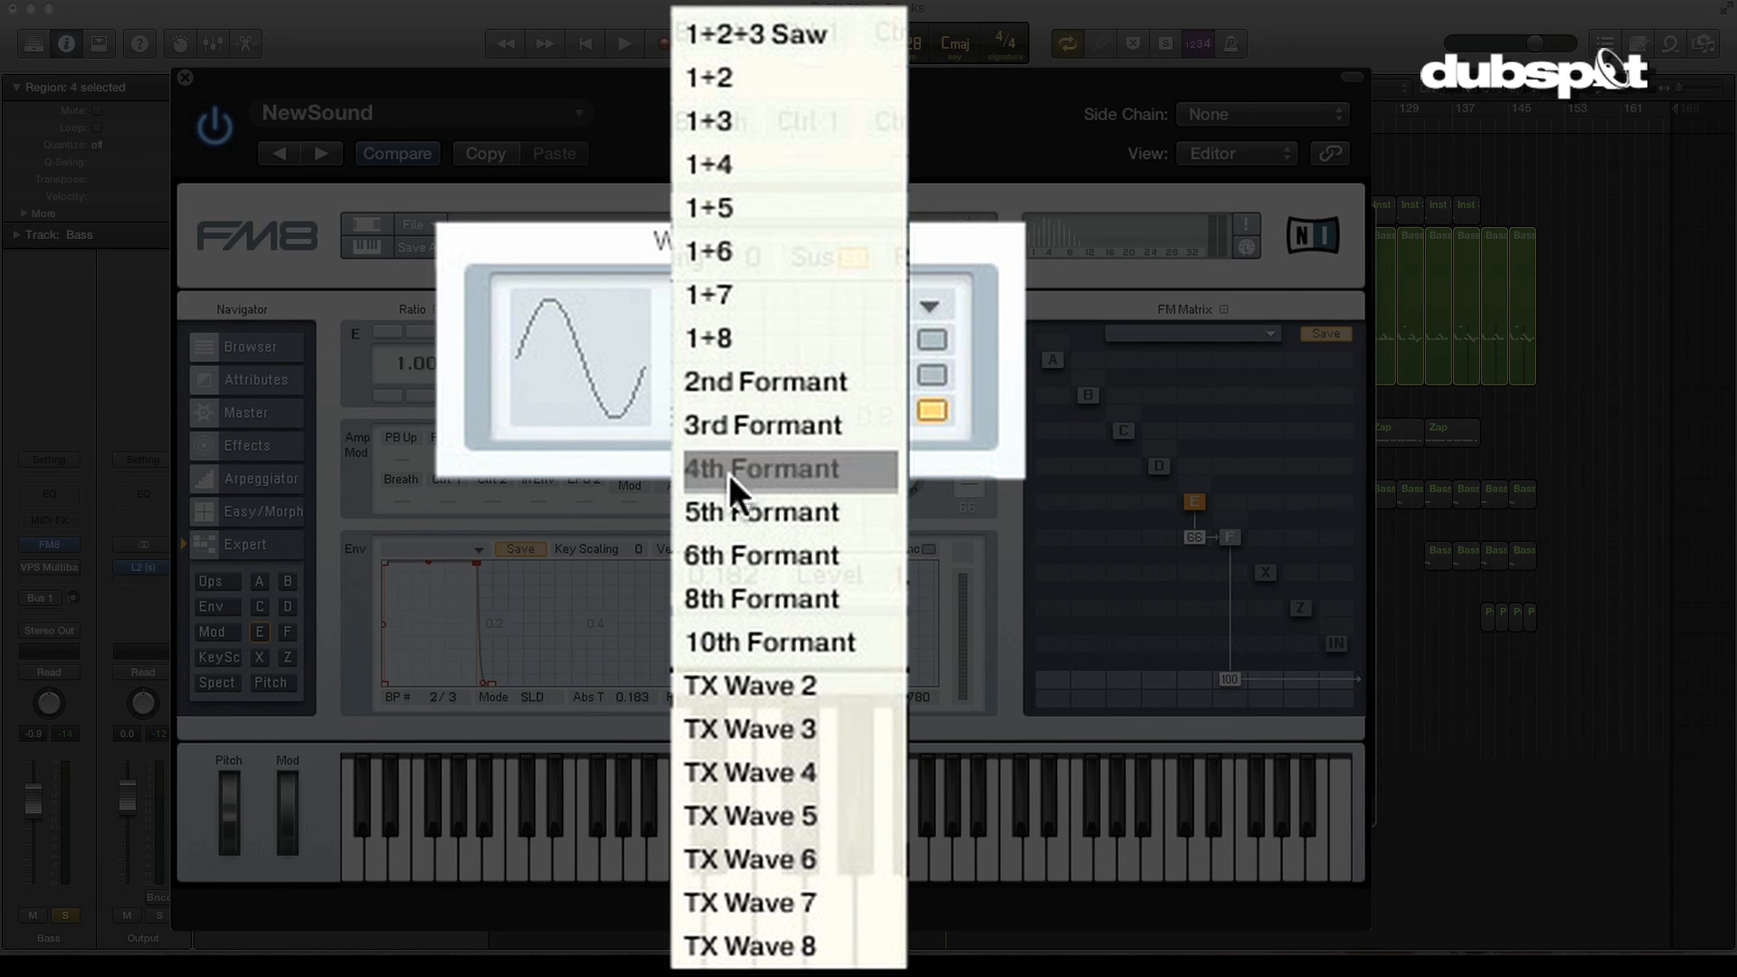
{"action": "mouse_move", "coordinate": [792, 555]}
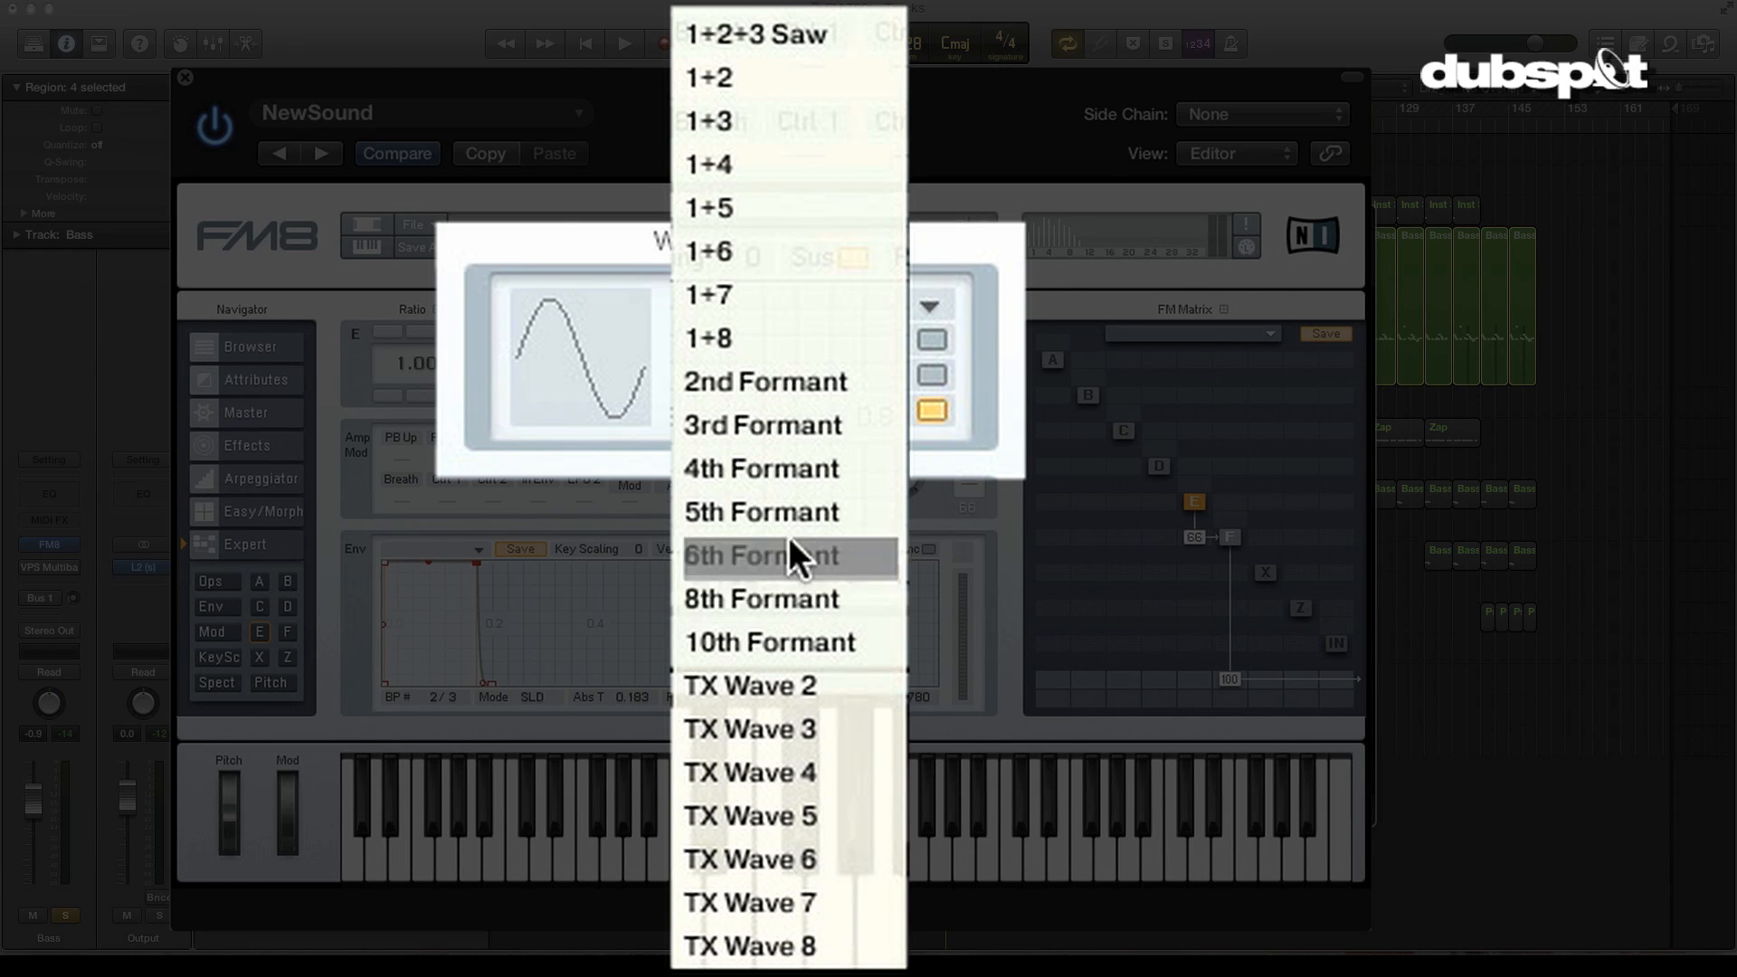
{"action": "mouse_move", "coordinate": [807, 469]}
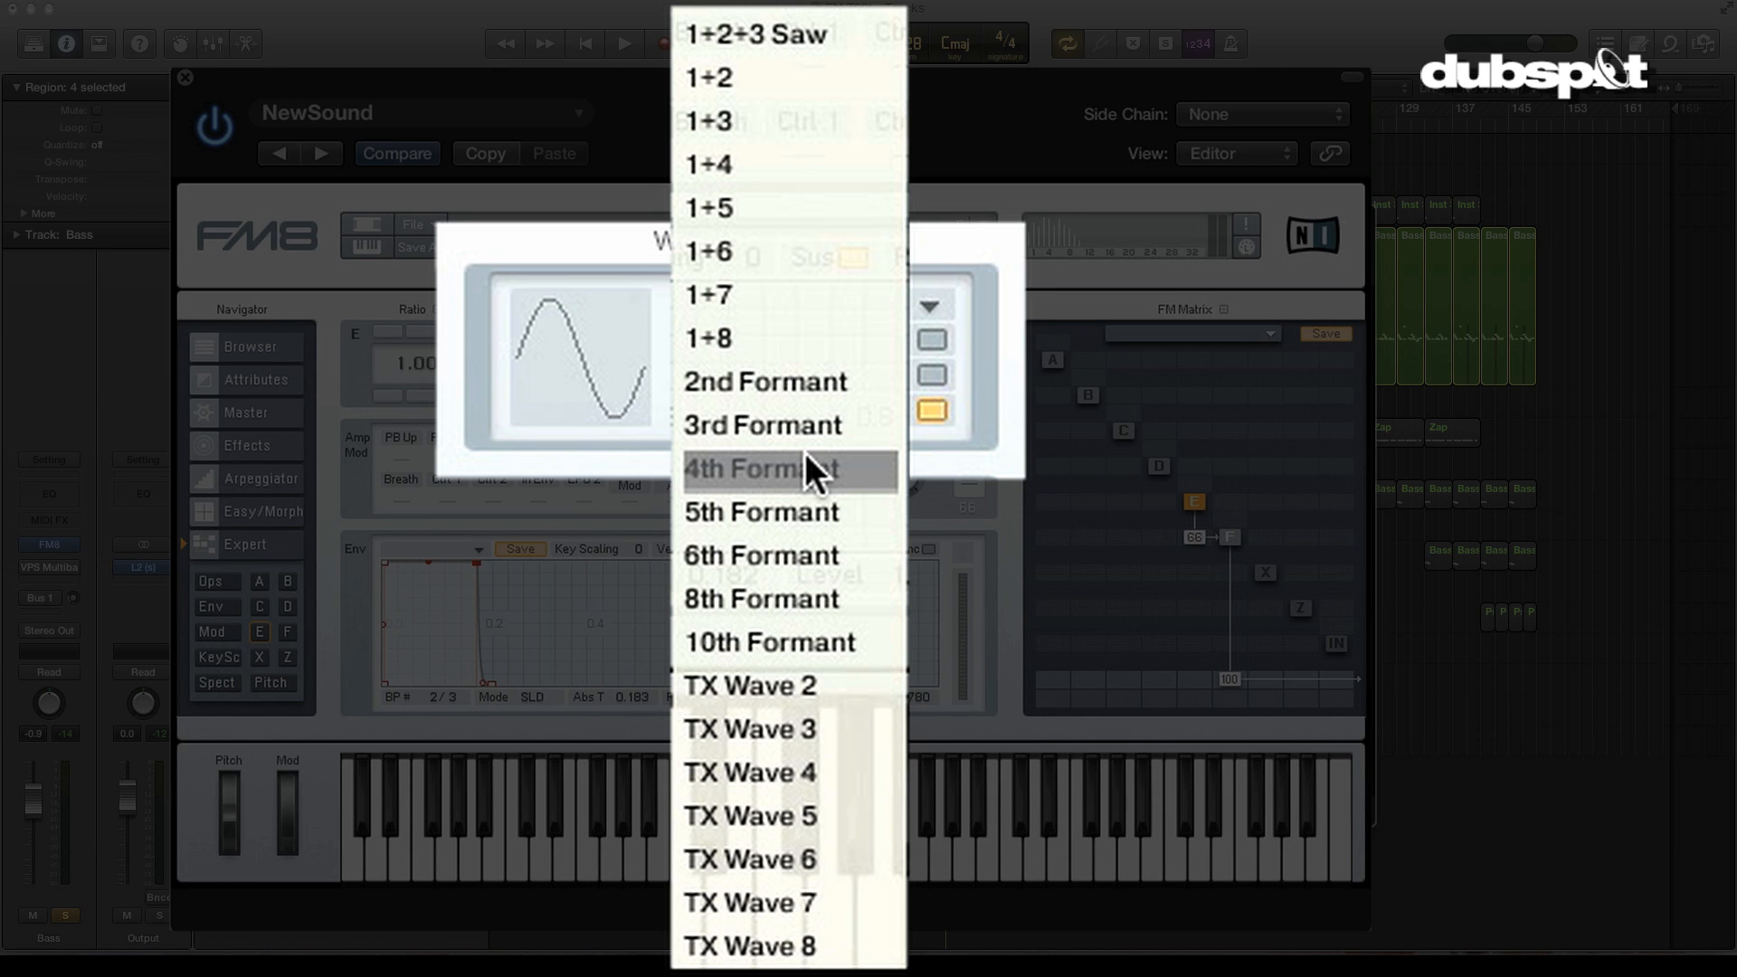
{"action": "mouse_move", "coordinate": [803, 471]}
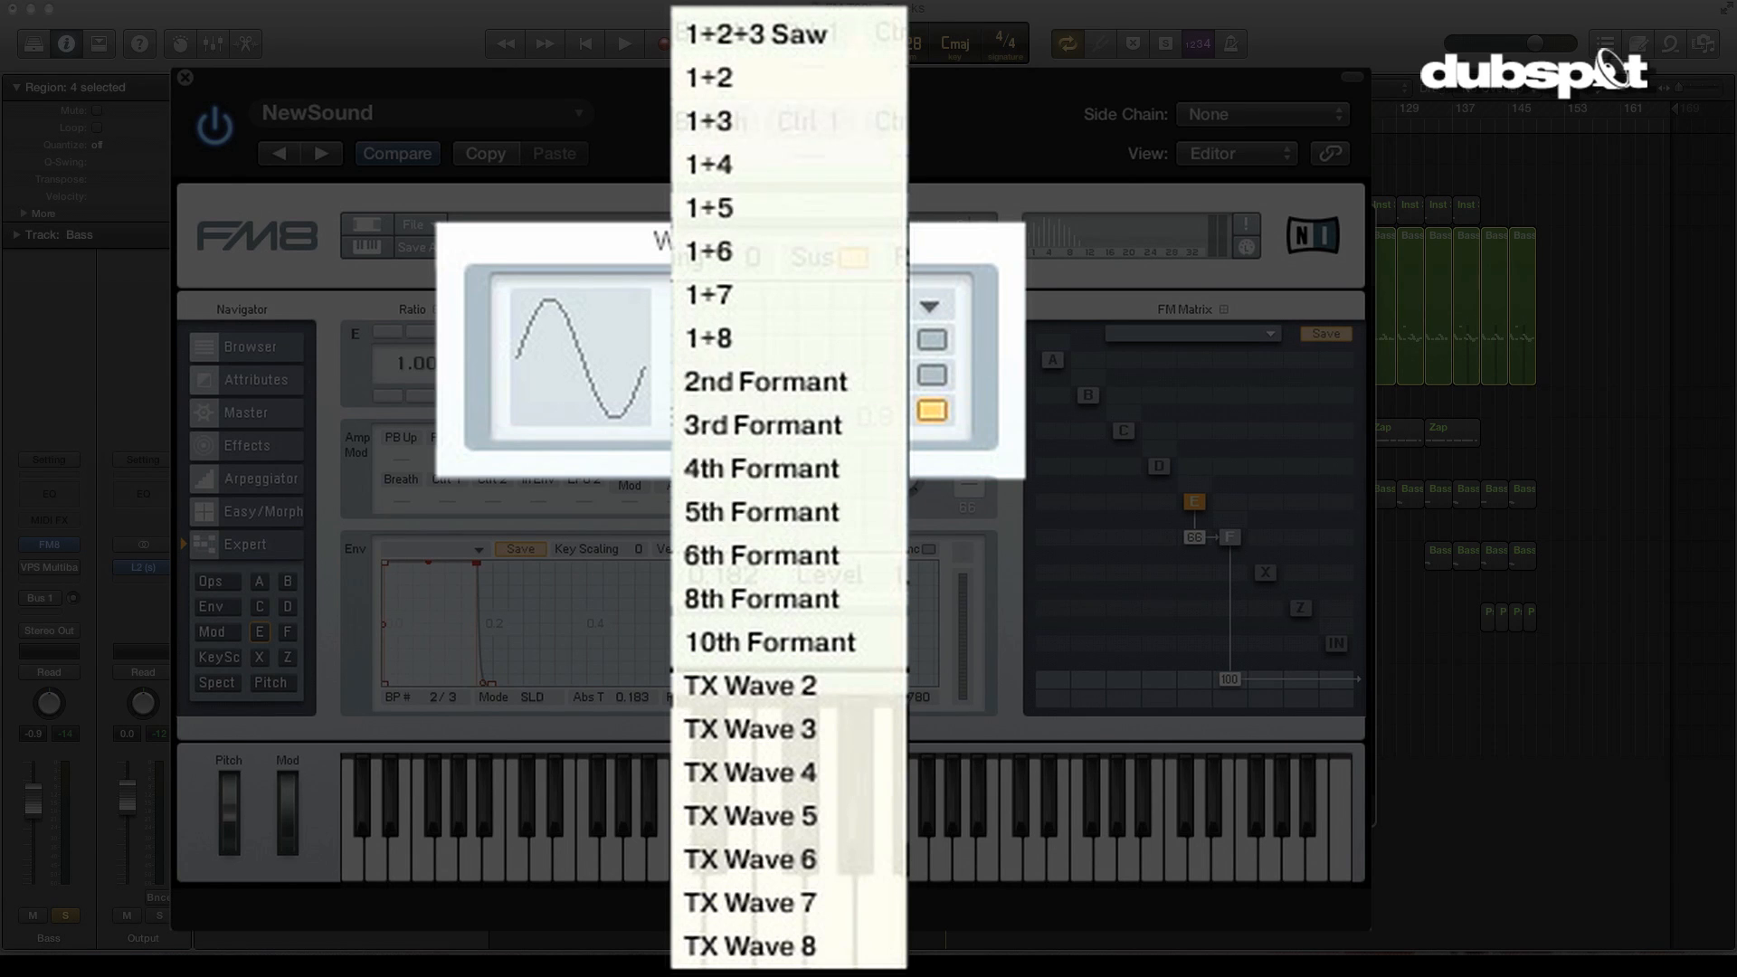
{"action": "mouse_move", "coordinate": [790, 512]}
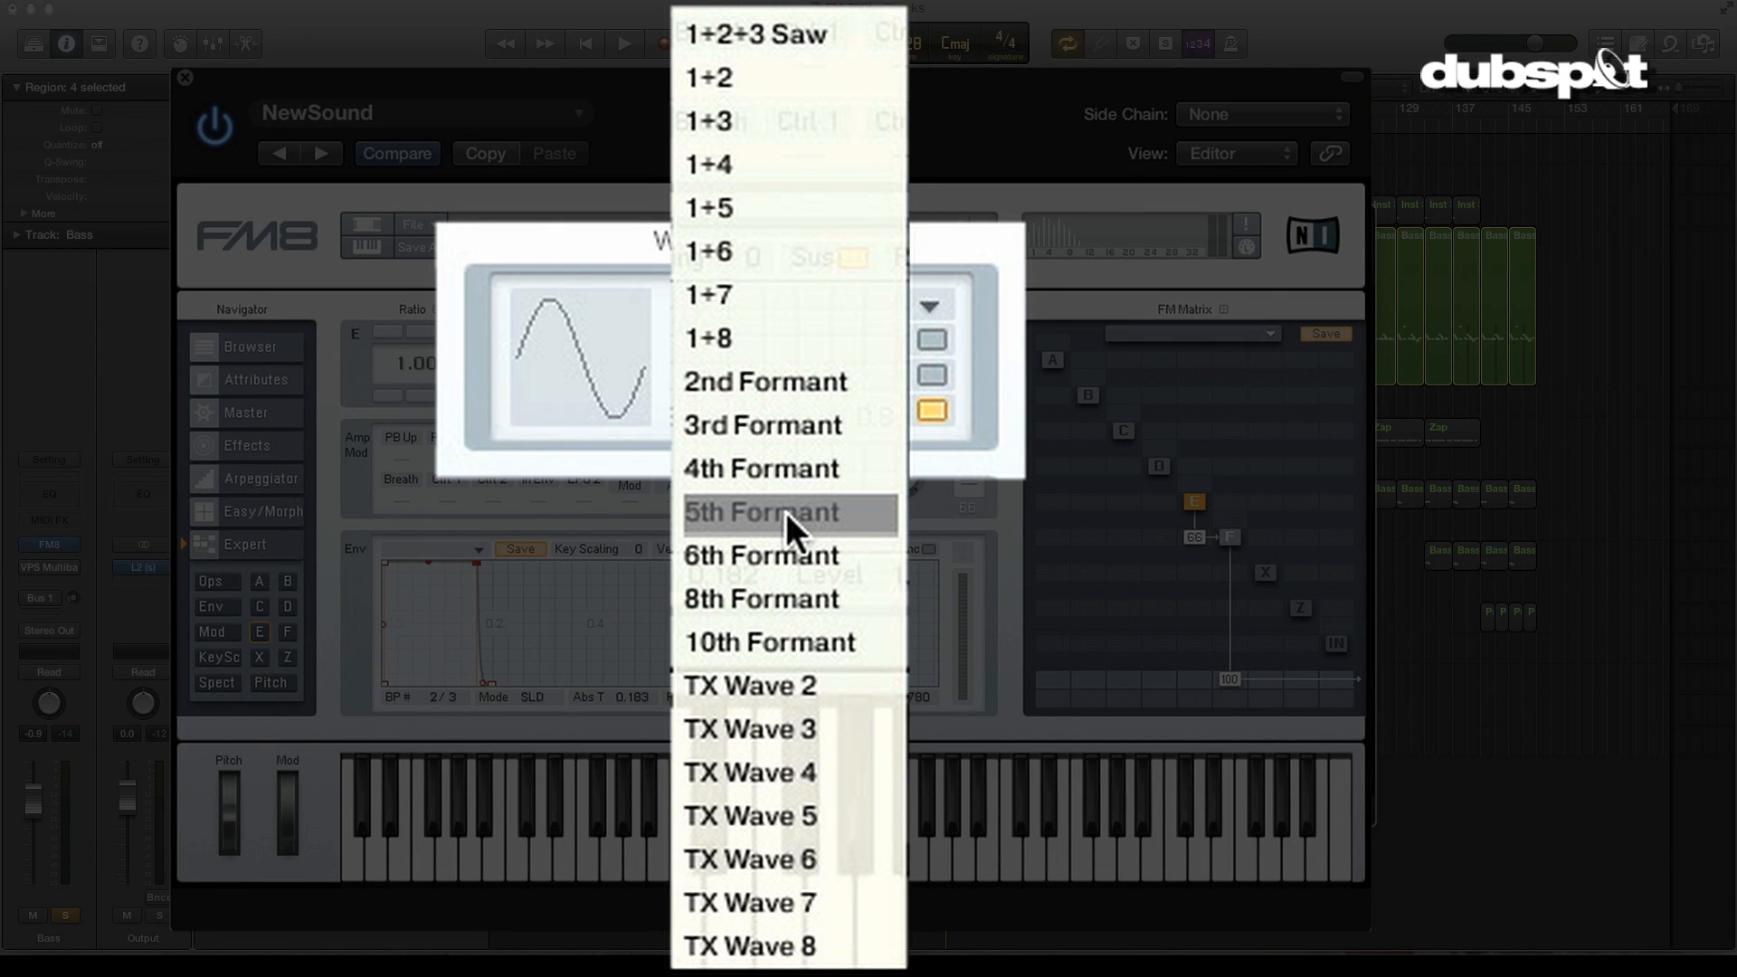
{"action": "mouse_move", "coordinate": [796, 382]}
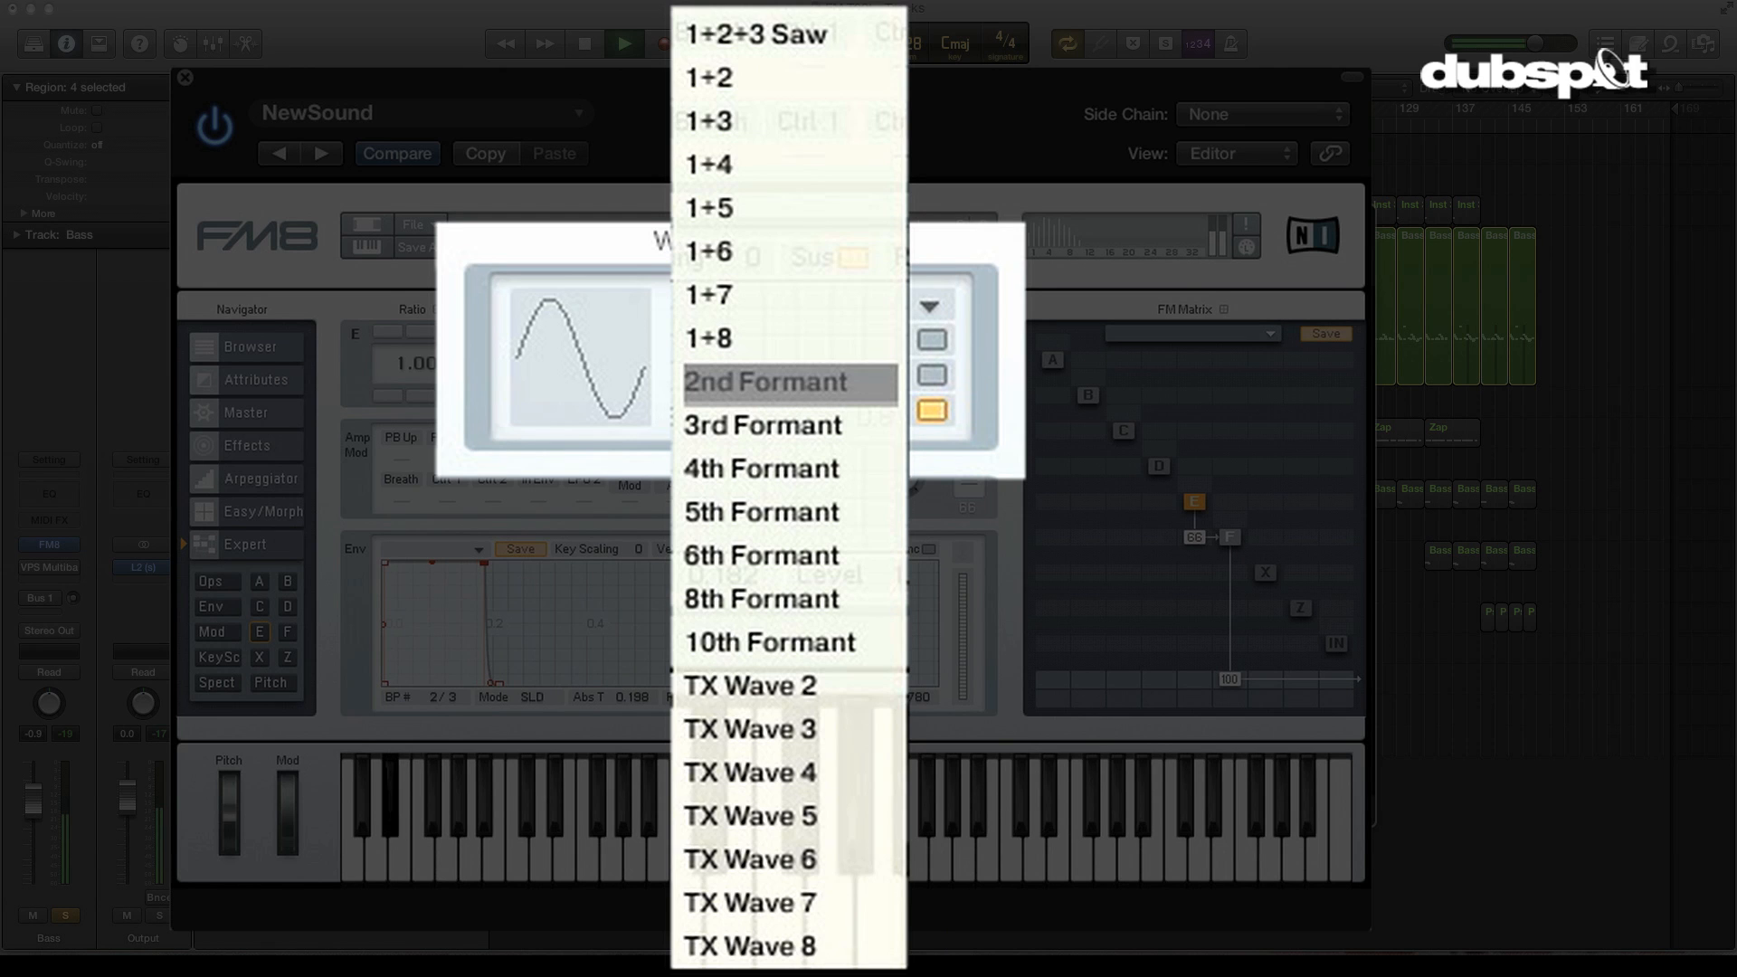
{"action": "mouse_move", "coordinate": [792, 392]}
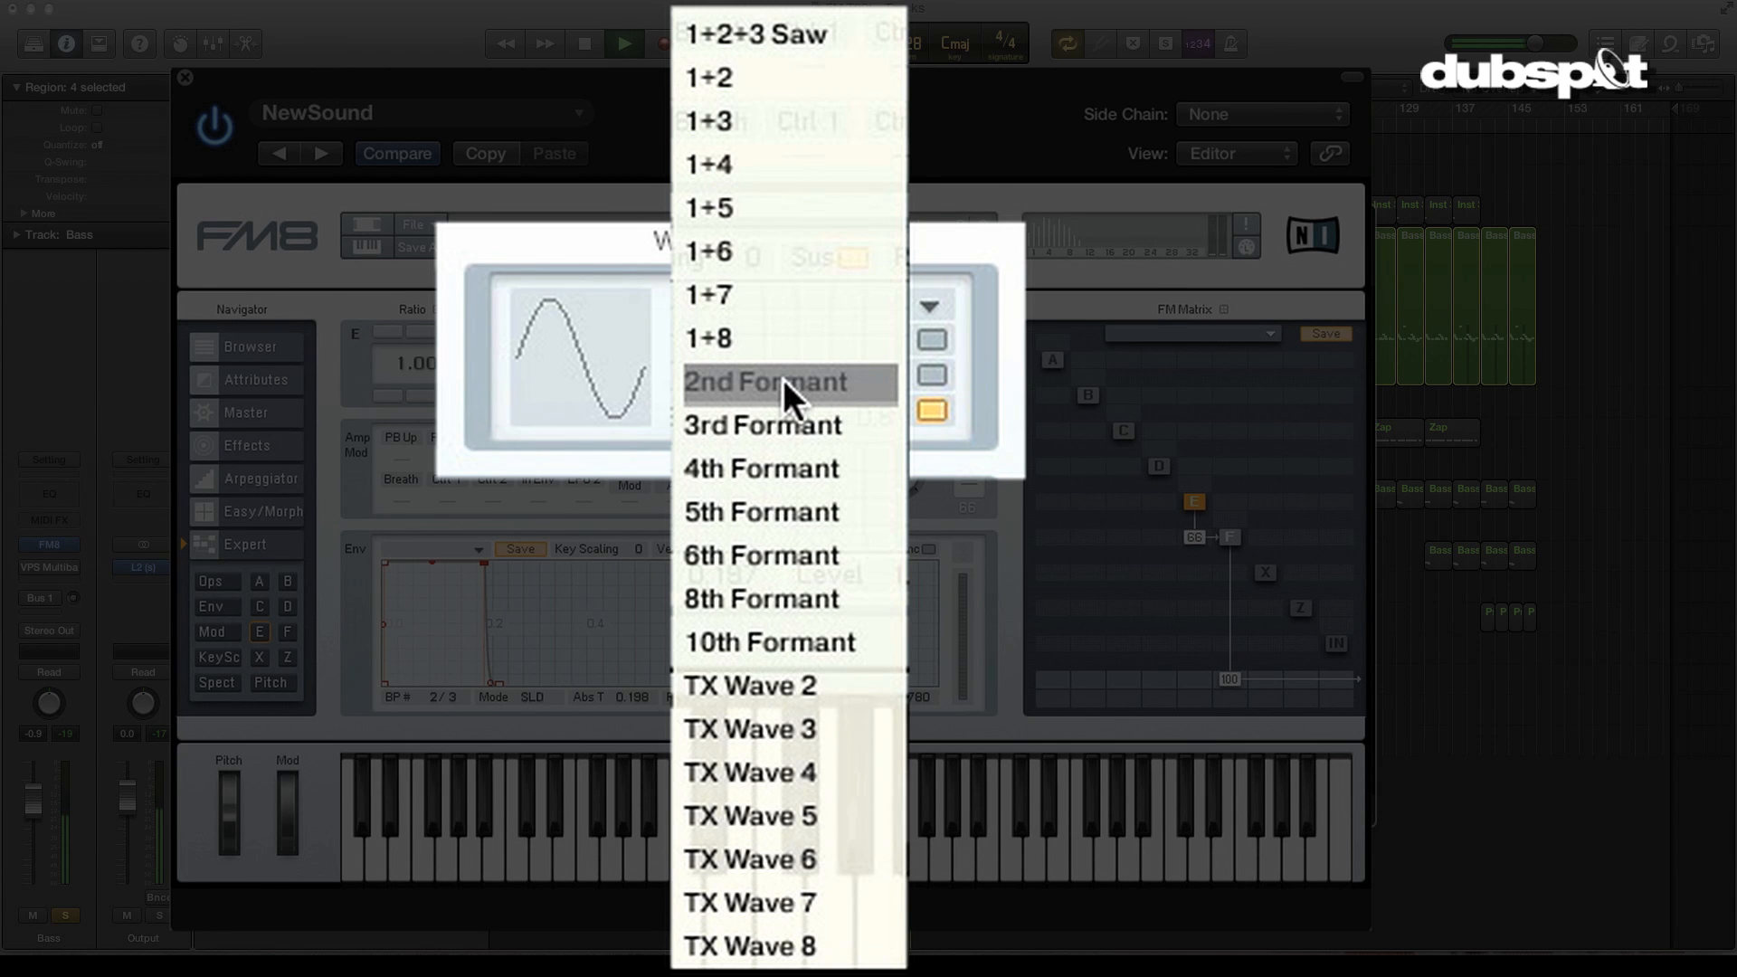
- Audition 2nd, 3rd and higher formant waveforms on operator E, settling on 2nd Formant
{"action": "left_click", "coordinate": [762, 382]}
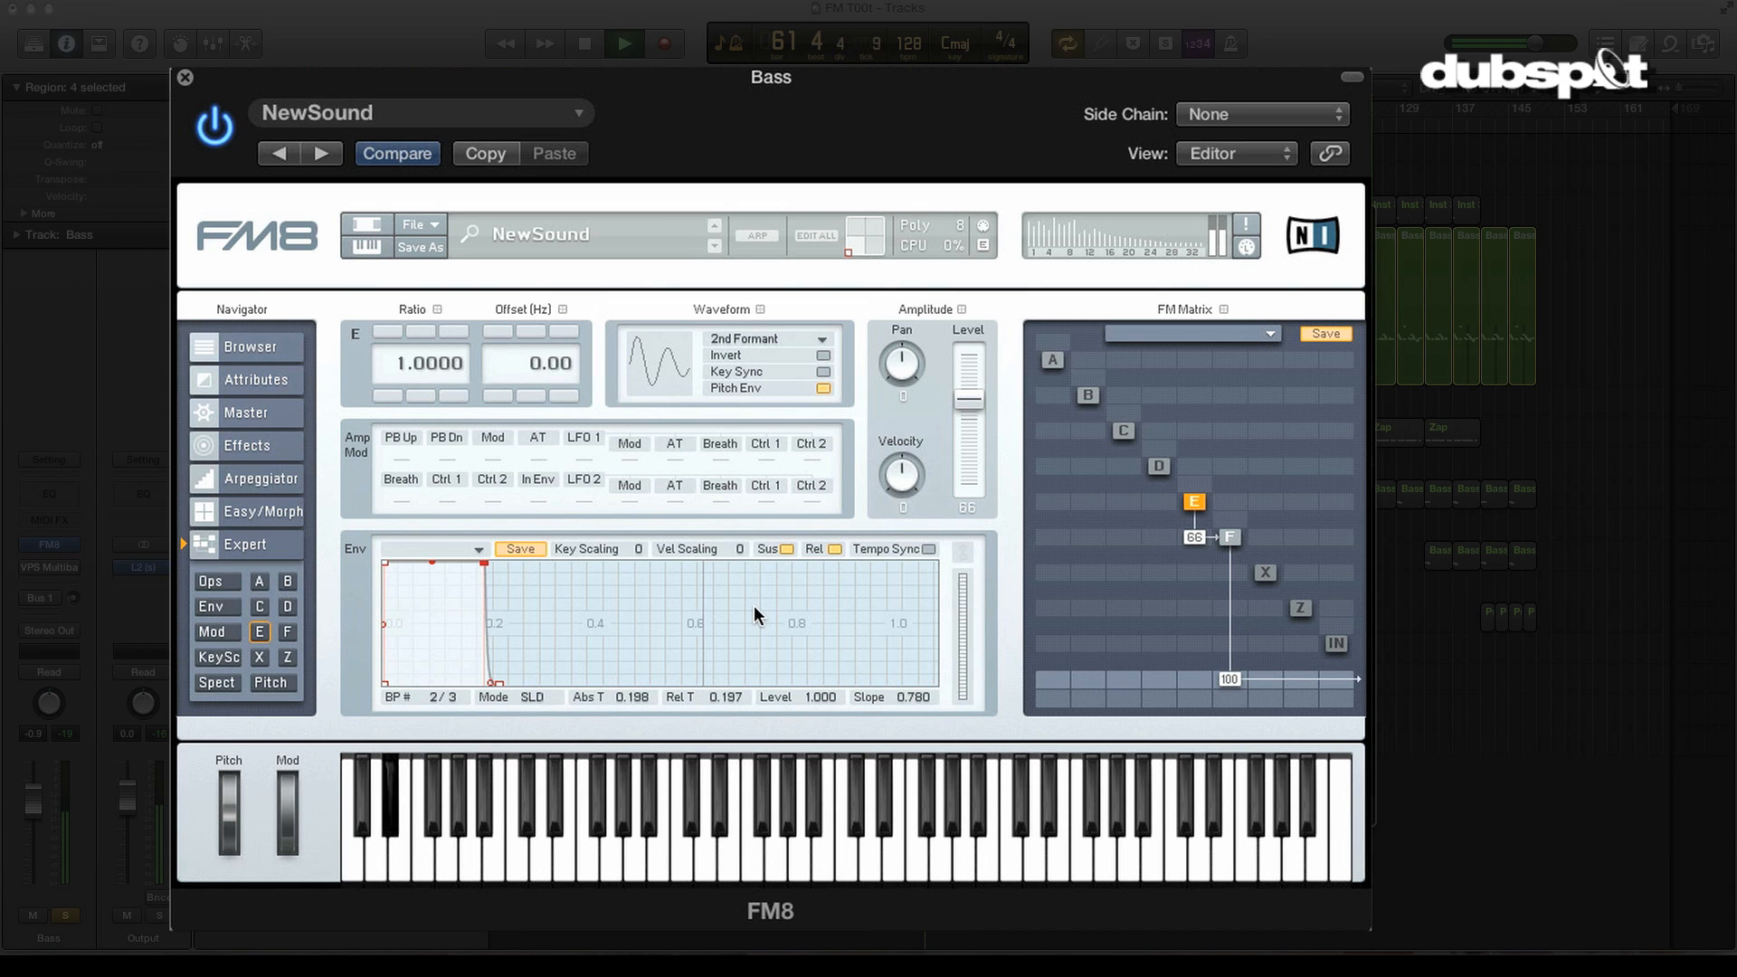
{"action": "left_click", "coordinate": [811, 338]}
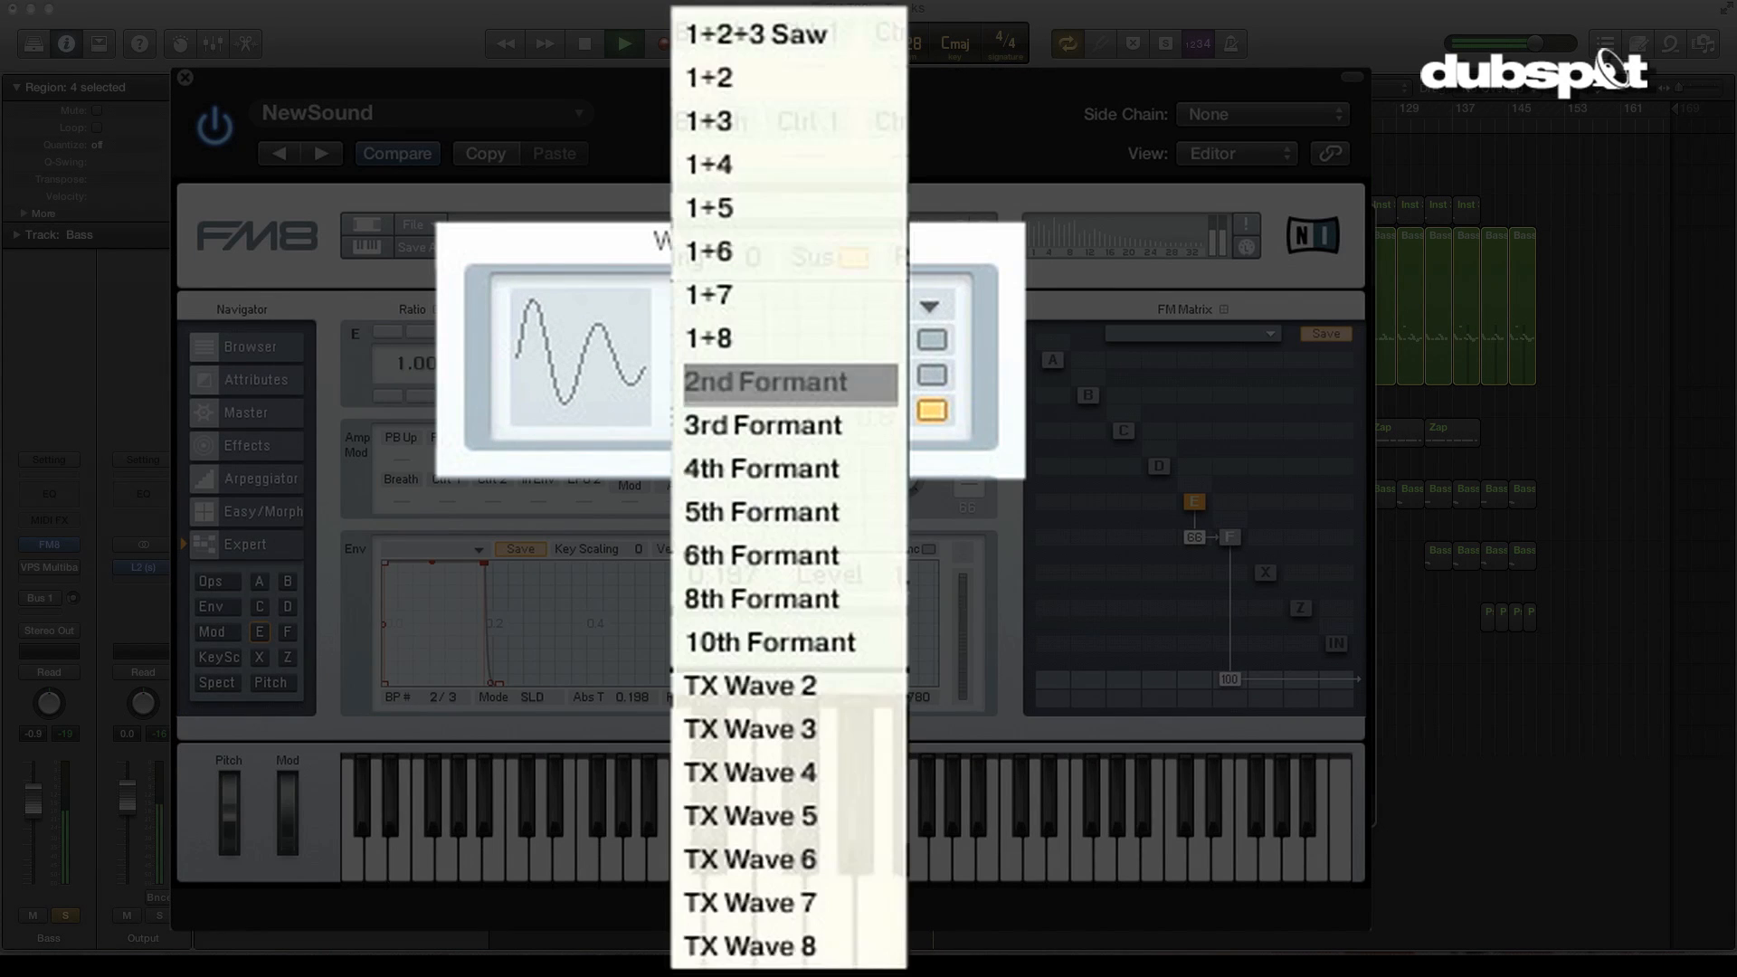
{"action": "mouse_move", "coordinate": [809, 425]}
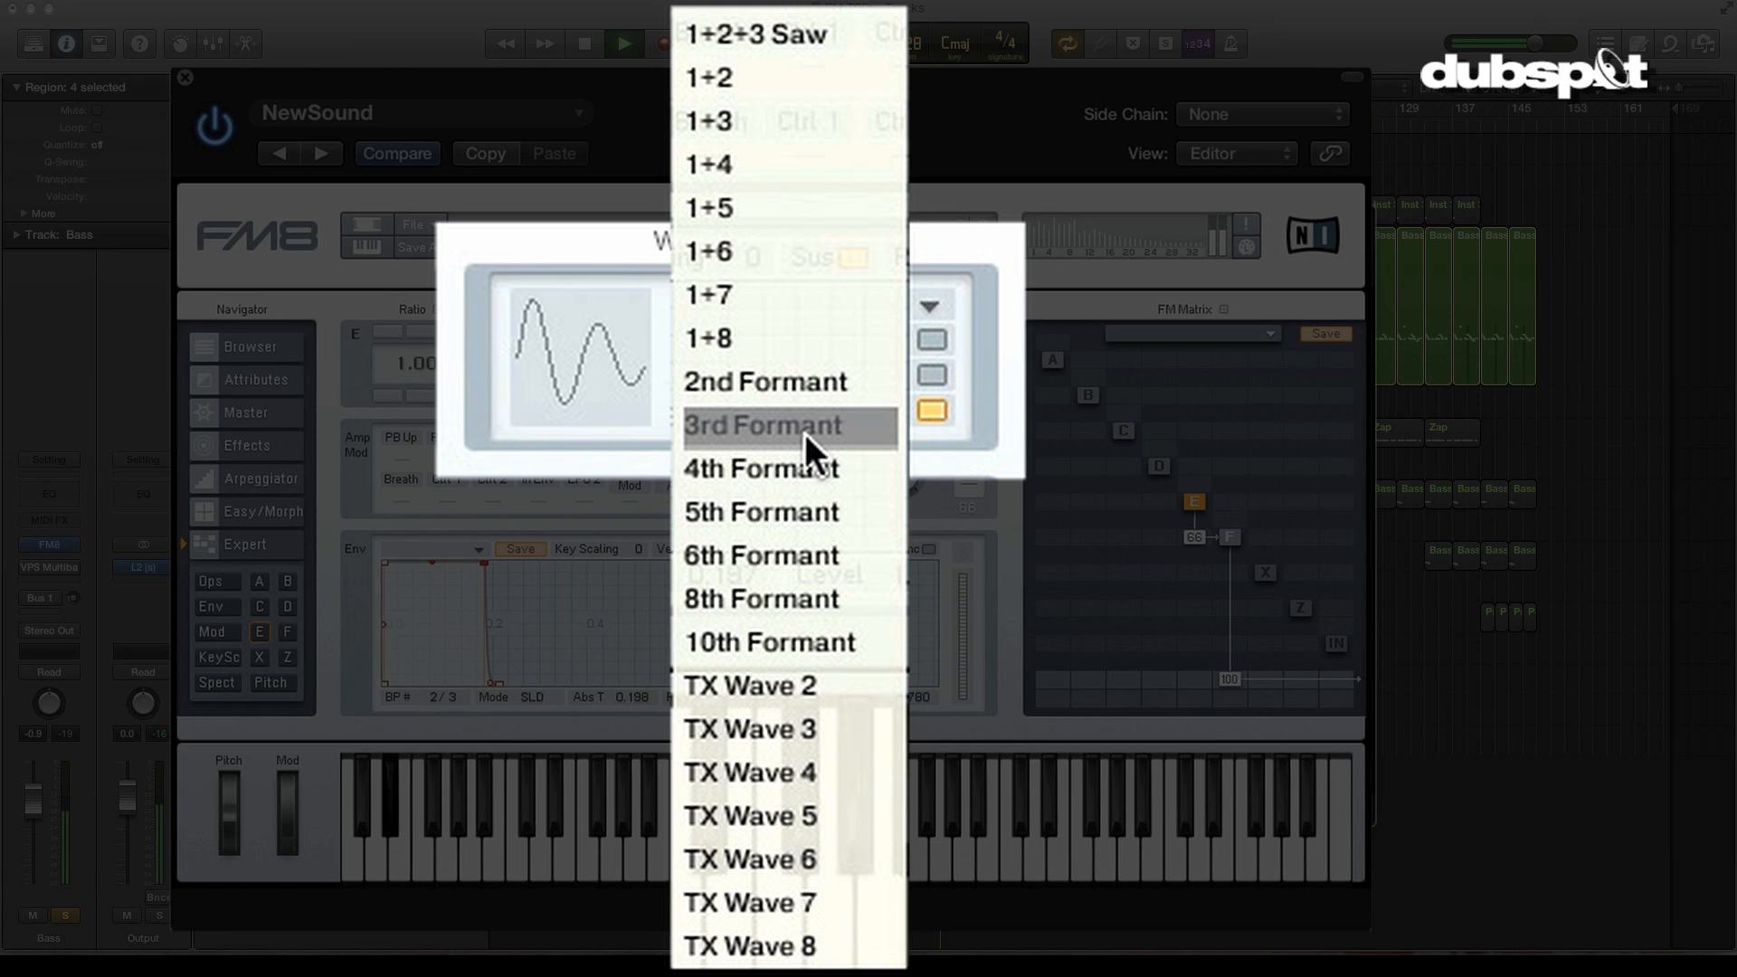
{"action": "left_click", "coordinate": [761, 426]}
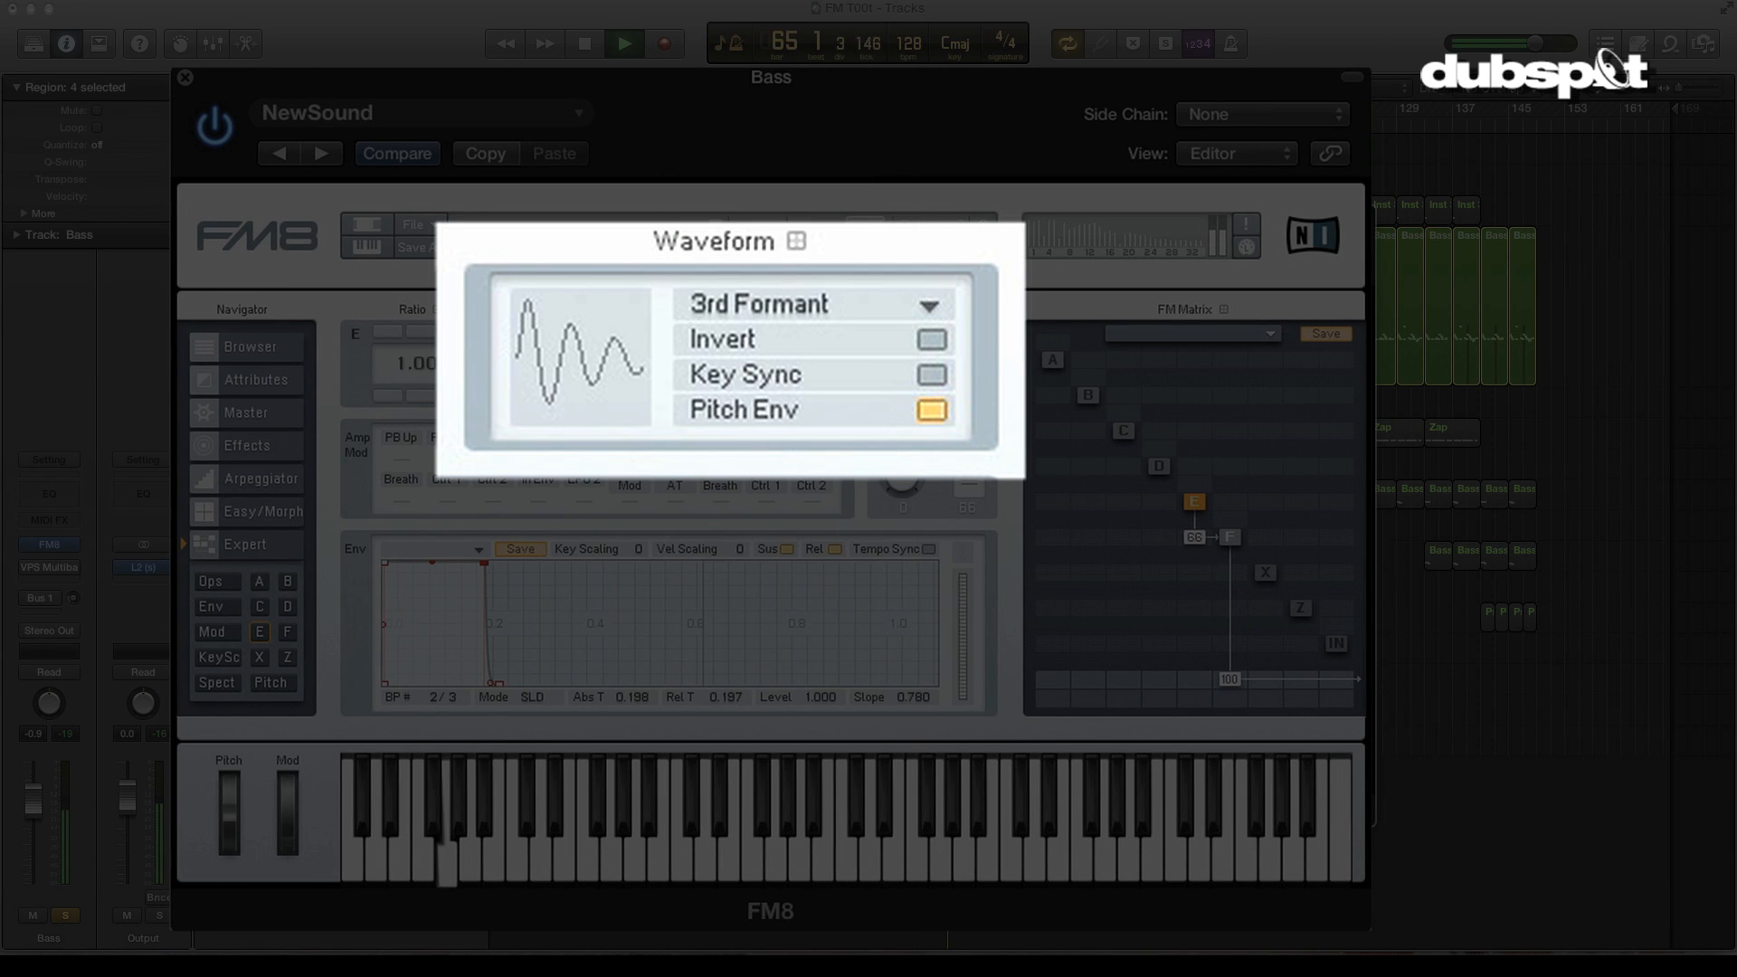
{"action": "left_click", "coordinate": [928, 303]}
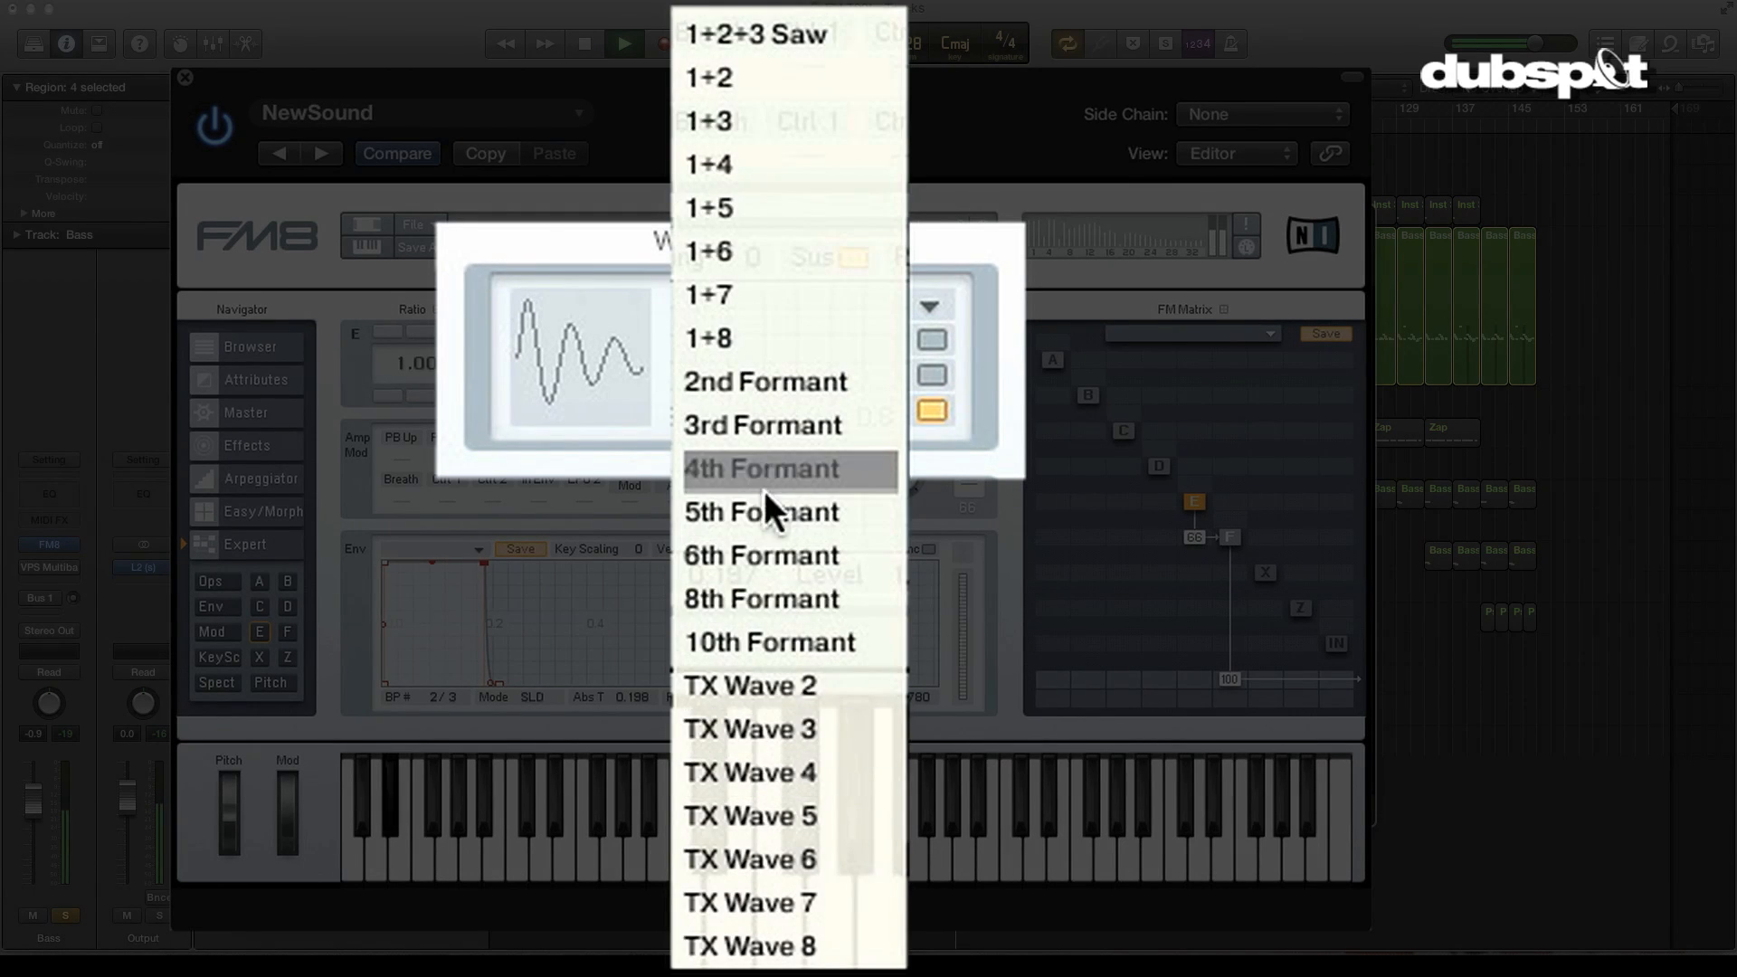
{"action": "left_click", "coordinate": [762, 511]}
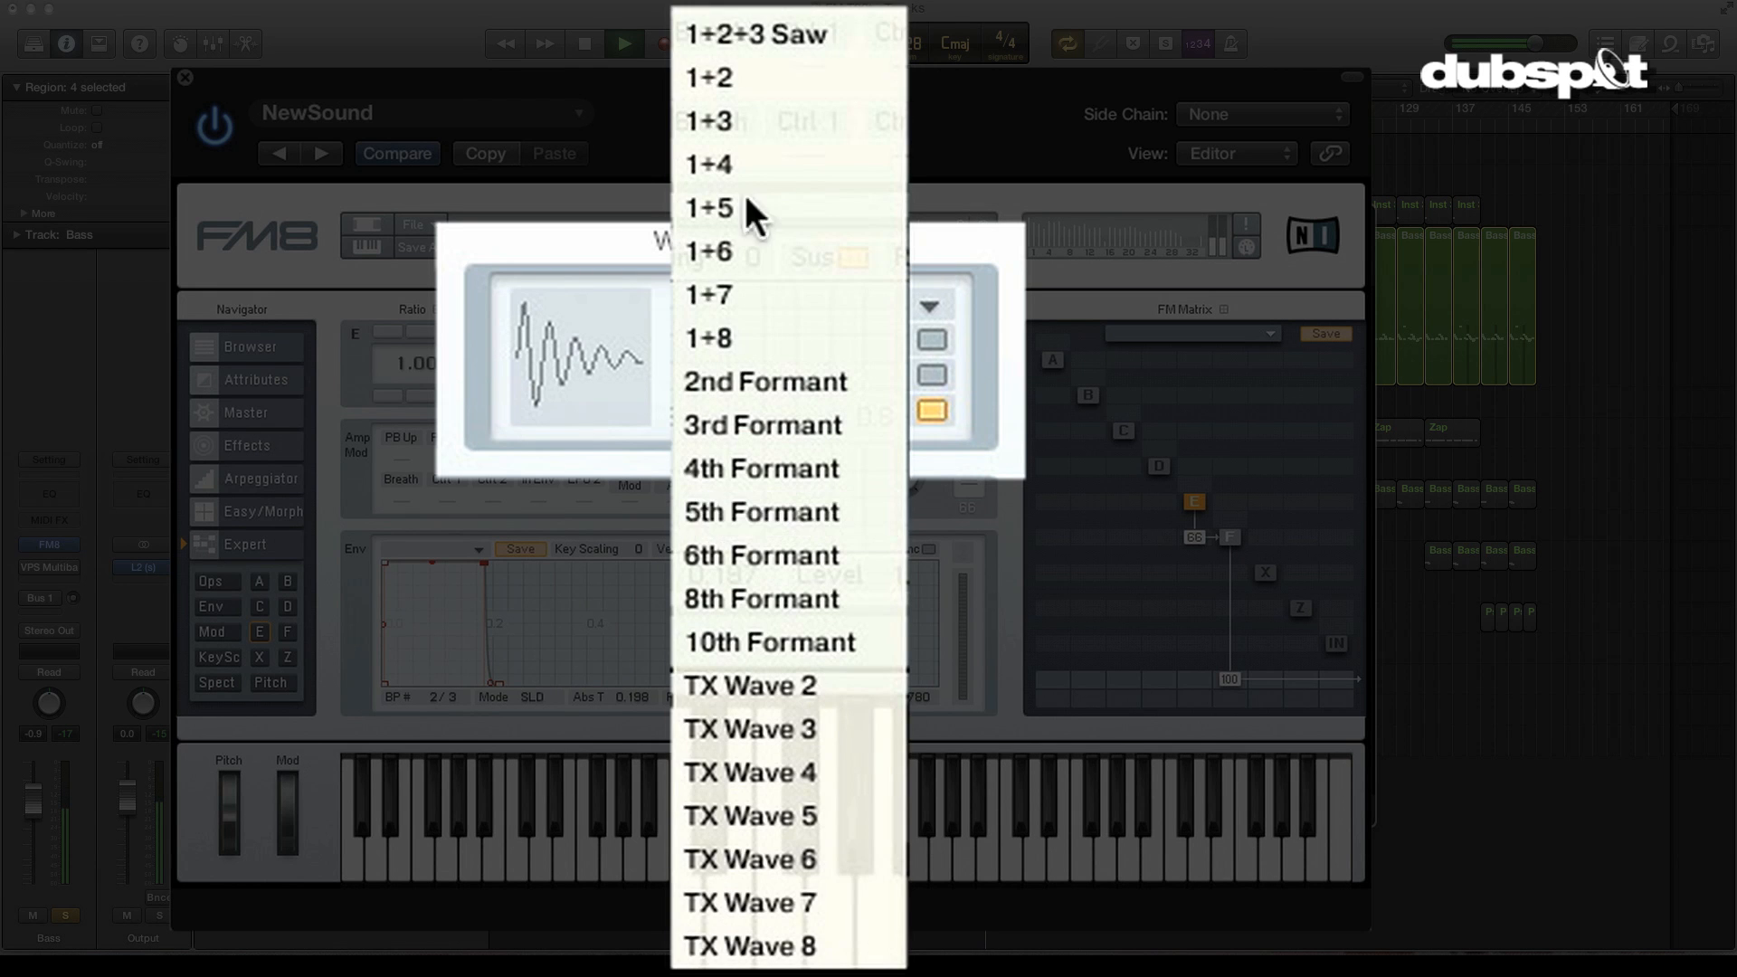
{"action": "left_click", "coordinate": [764, 382]}
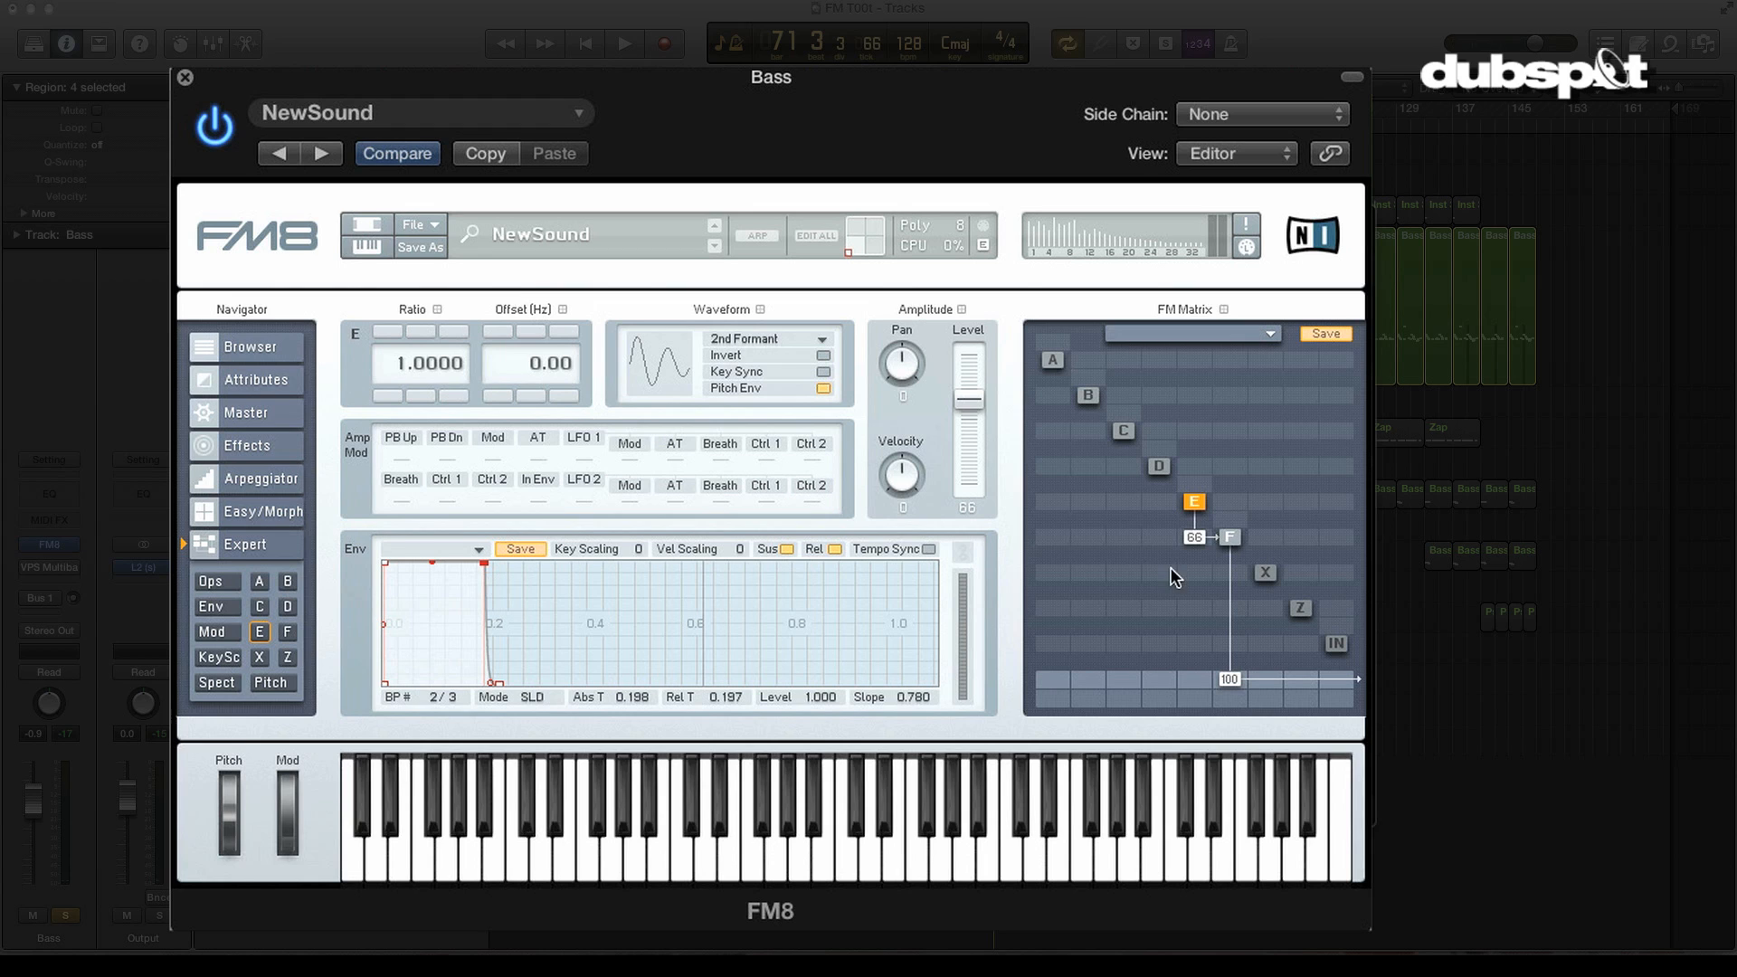
{"action": "mouse_move", "coordinate": [1173, 559]}
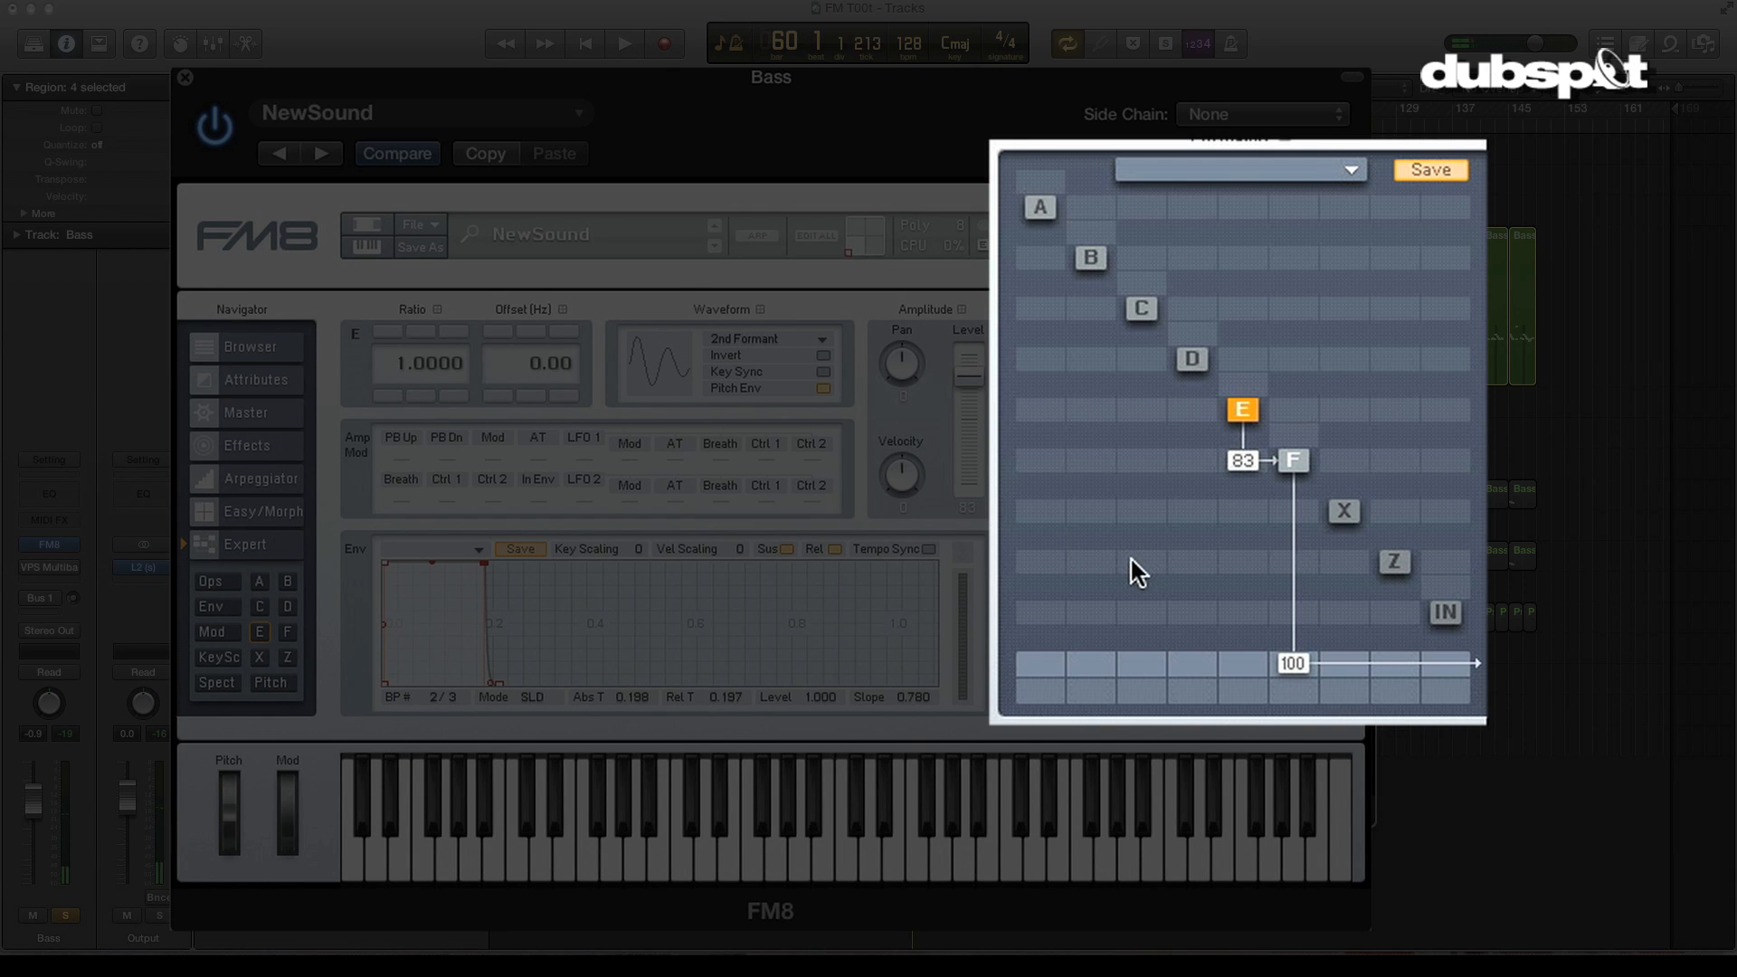
{"action": "mouse_move", "coordinate": [485, 573]}
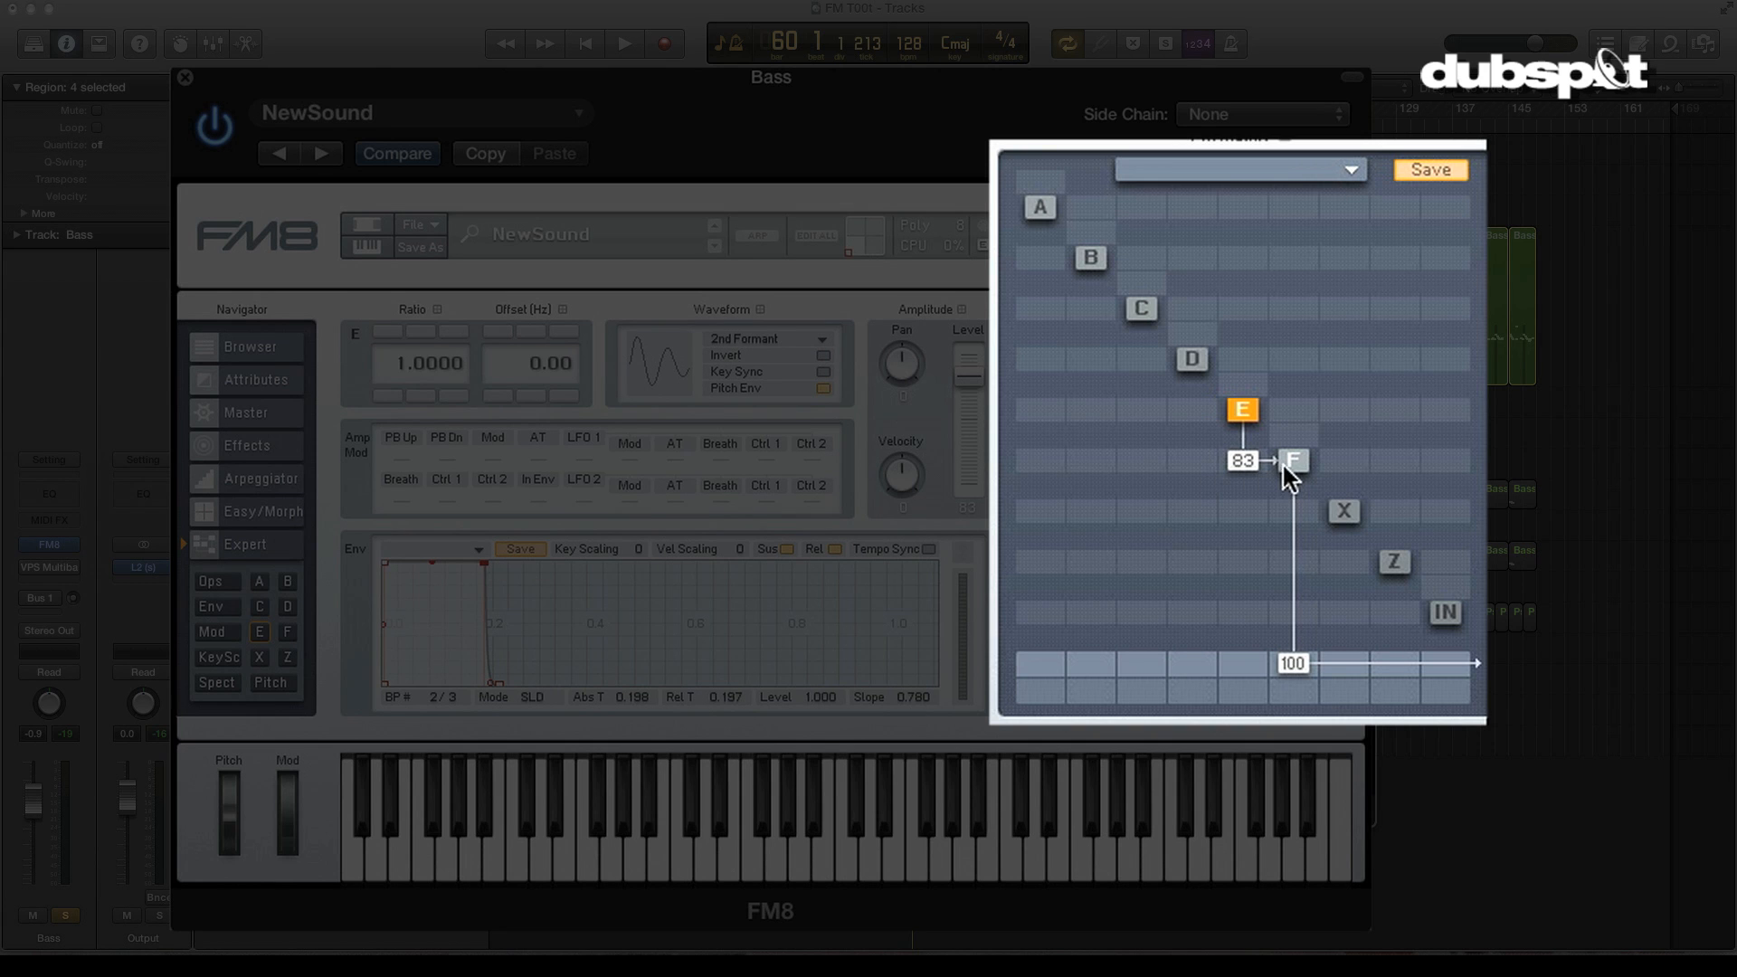
- Select operator F in the FM Matrix to show its settings
{"action": "left_click", "coordinate": [1292, 459]}
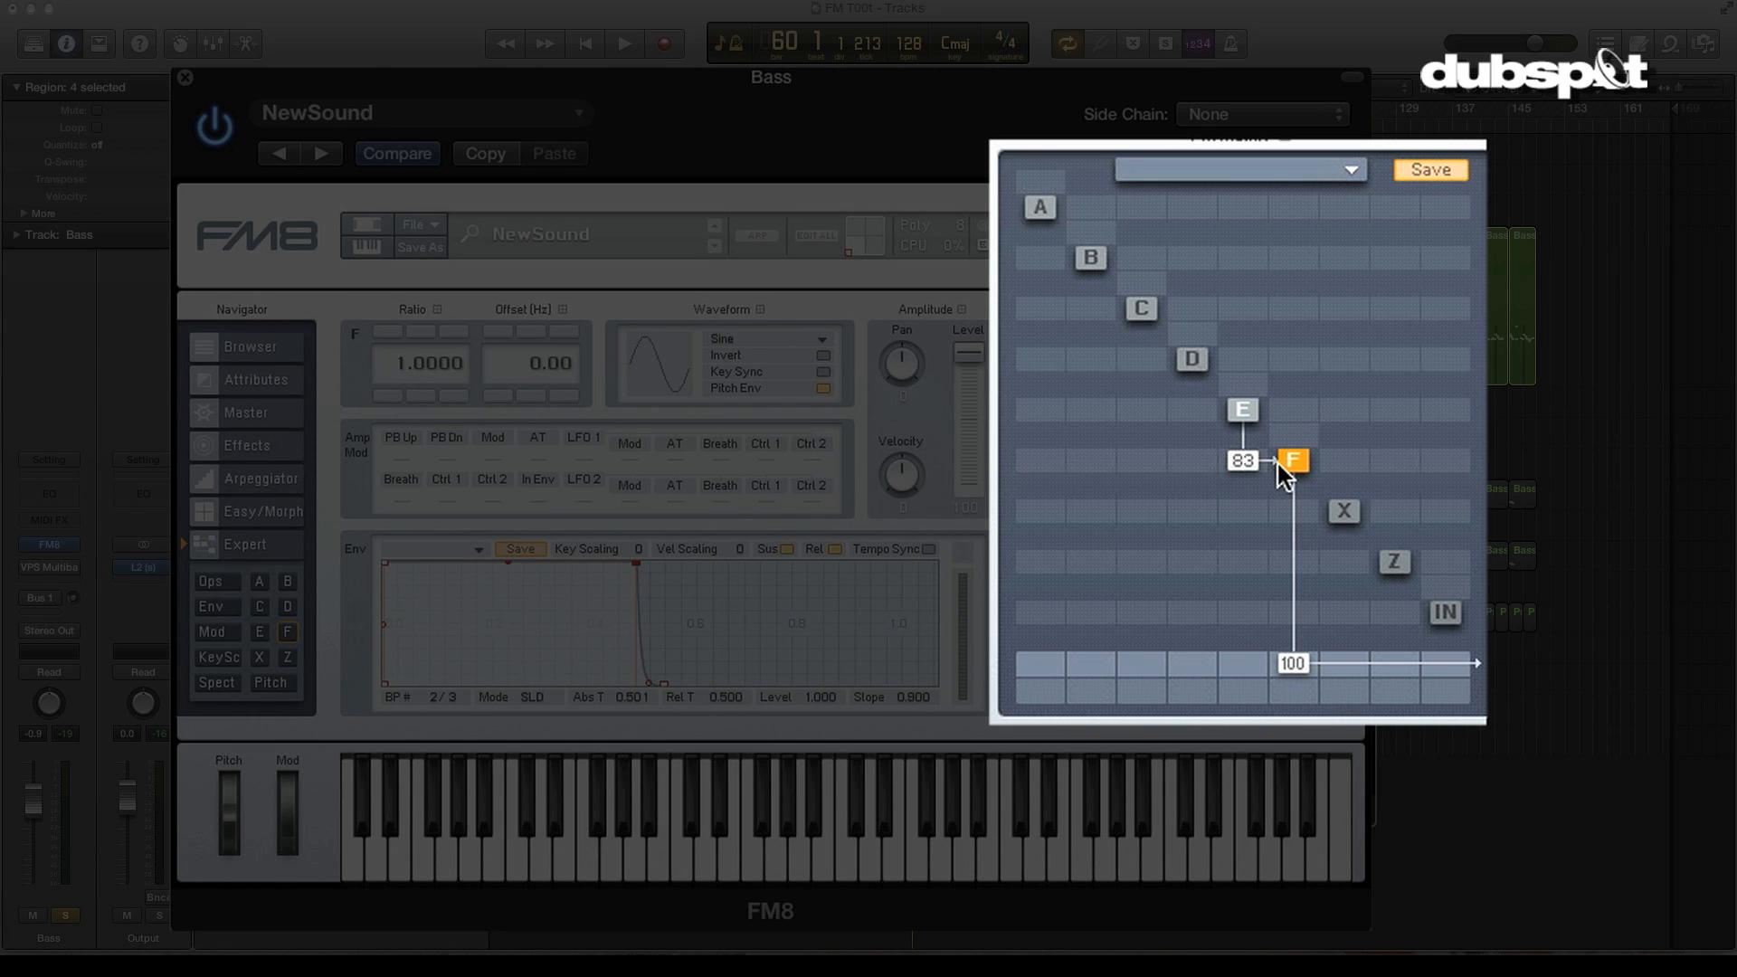
{"action": "mouse_move", "coordinate": [1194, 479]}
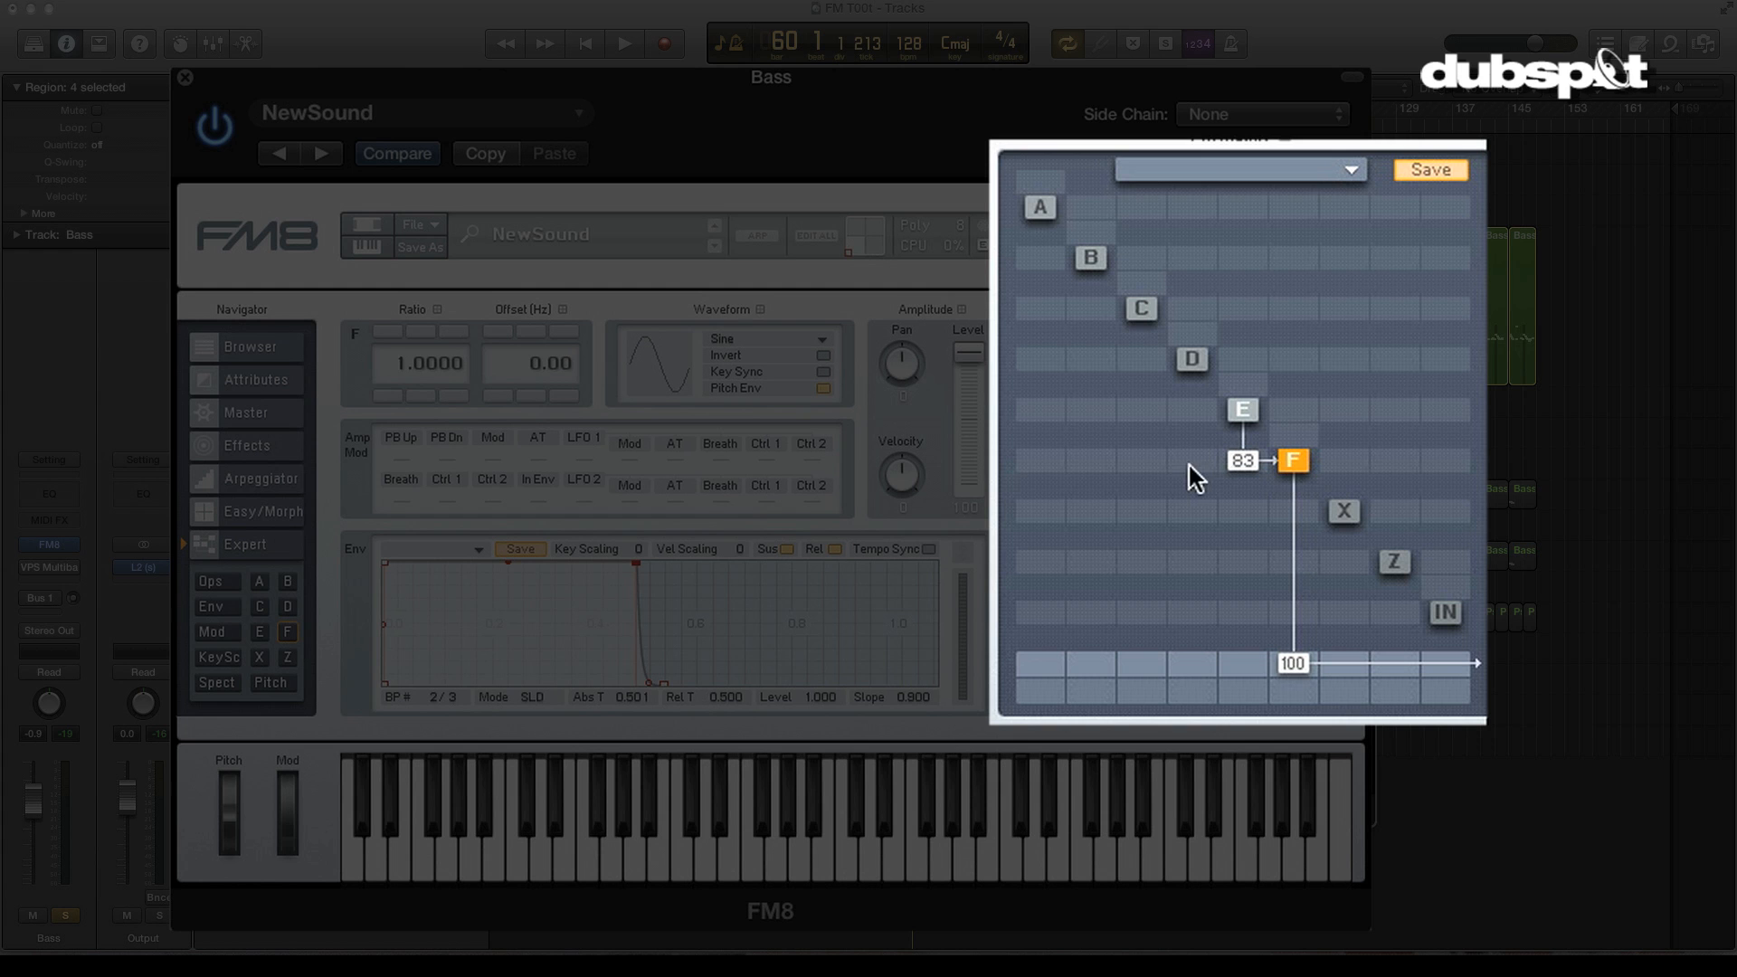
{"action": "mouse_move", "coordinate": [1293, 477]}
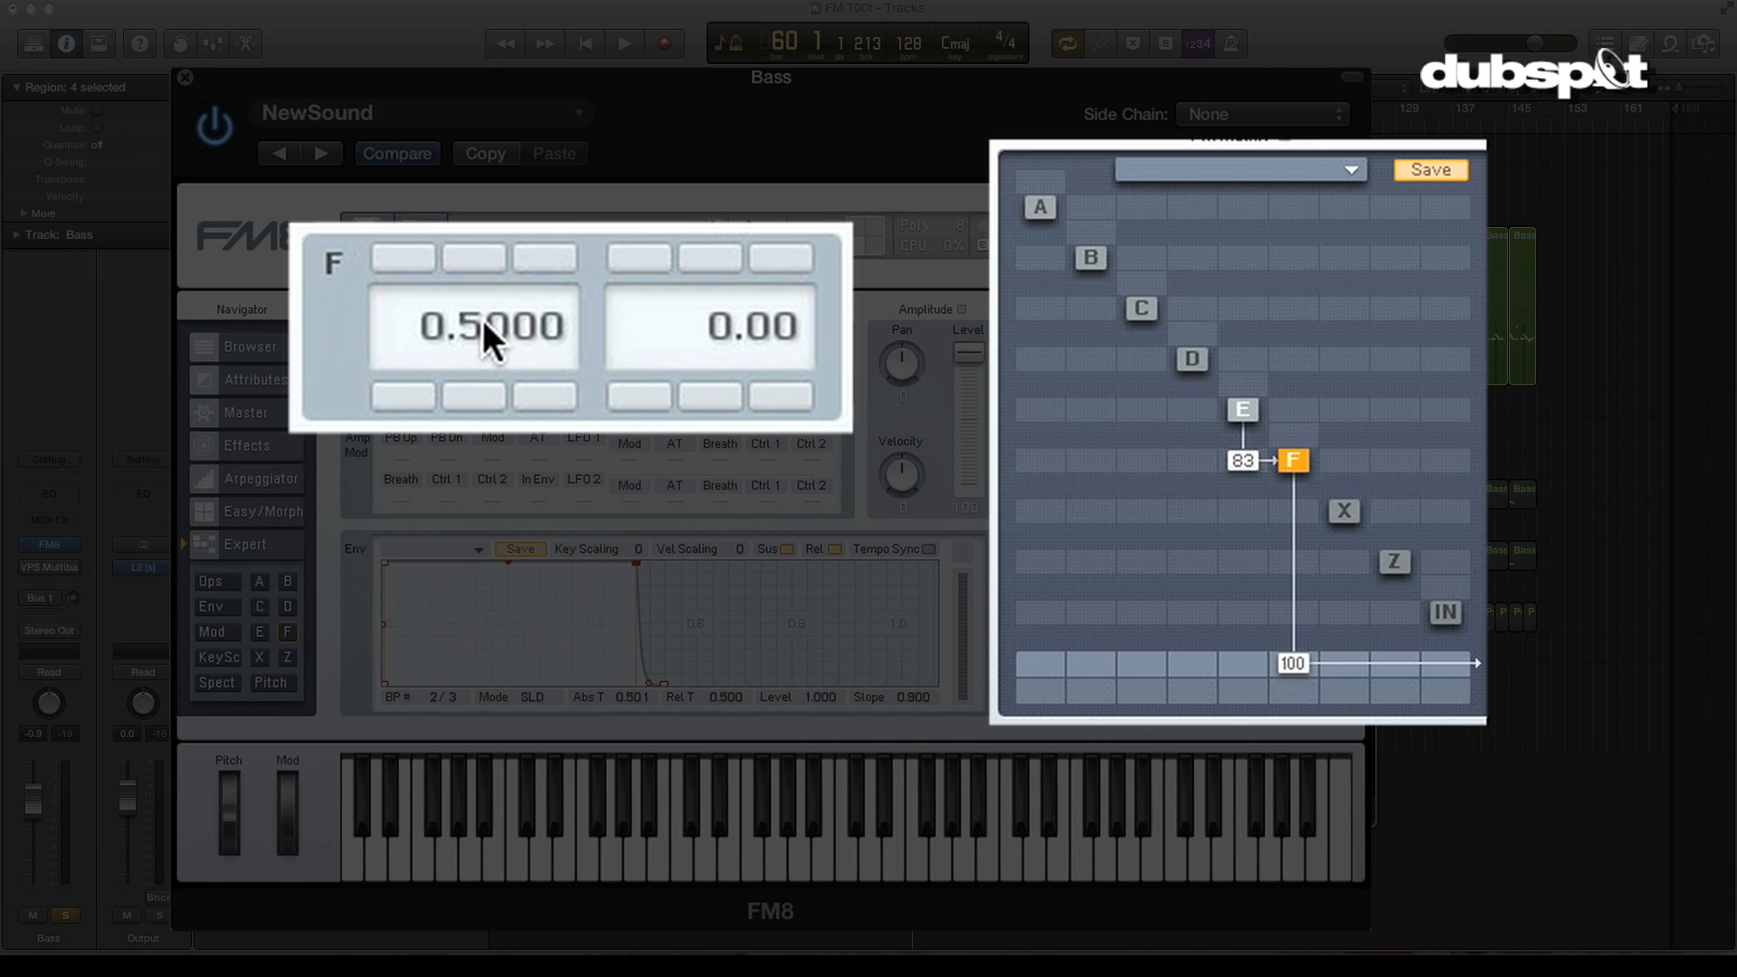
{"action": "mouse_move", "coordinate": [1116, 485]}
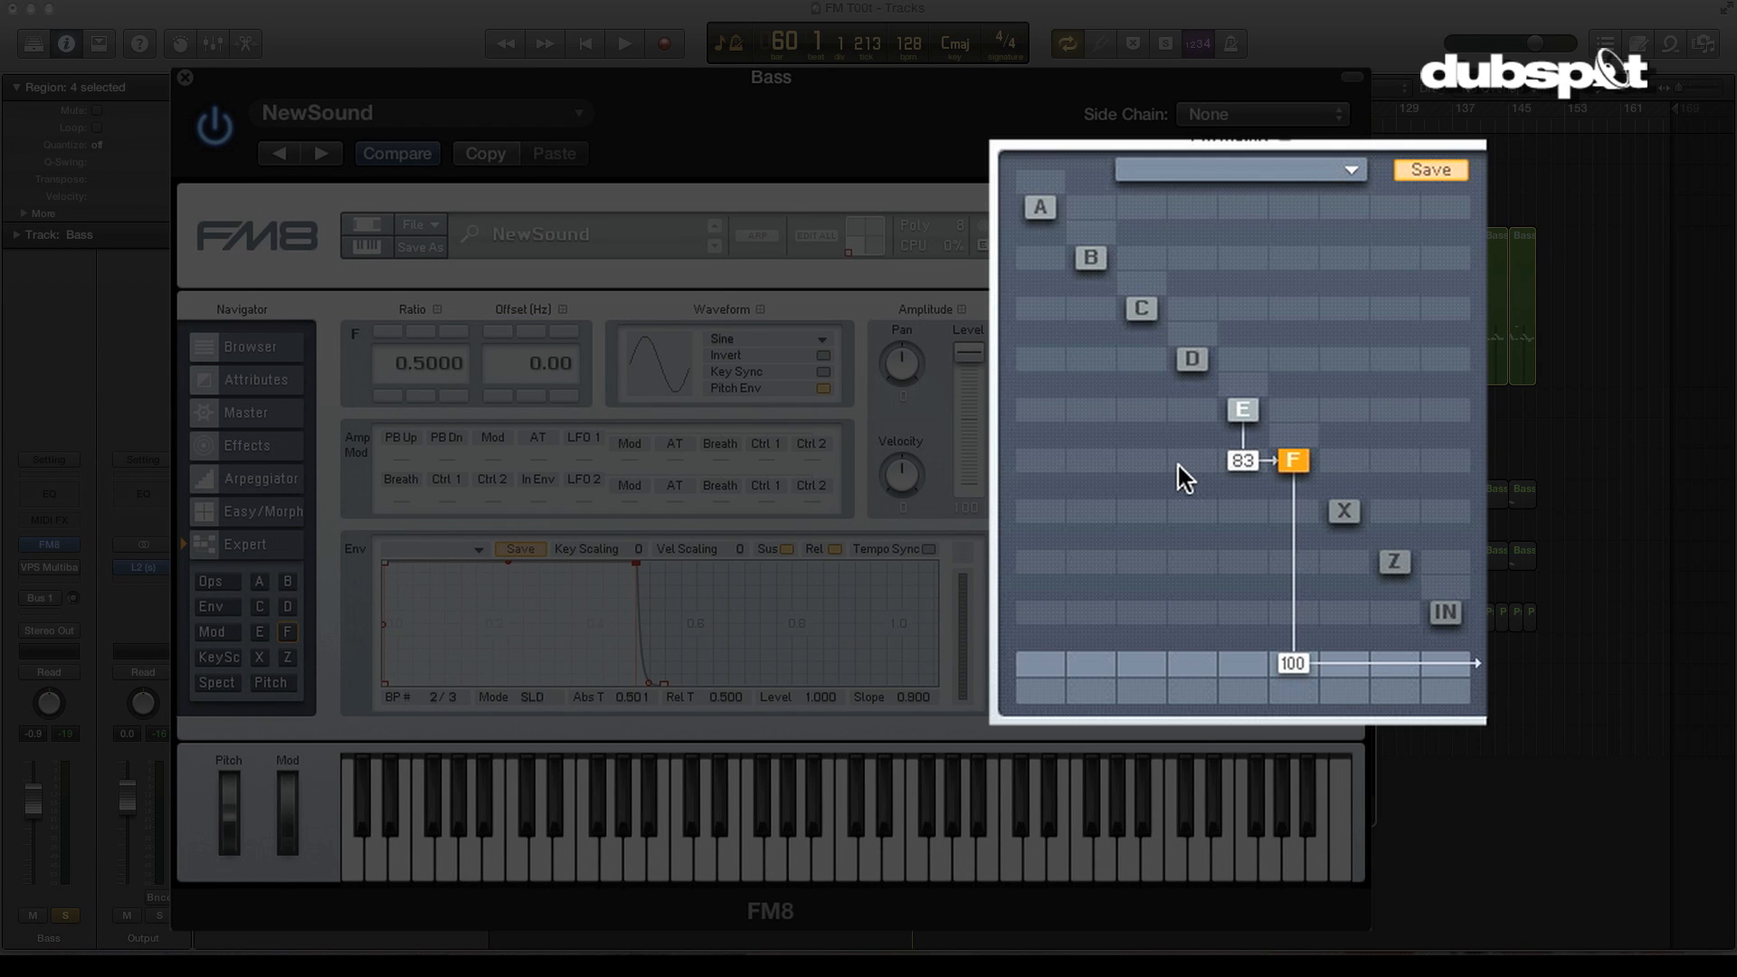
- Return to operator E's page with its 5th Formant waveform
{"action": "left_click", "coordinate": [623, 43]}
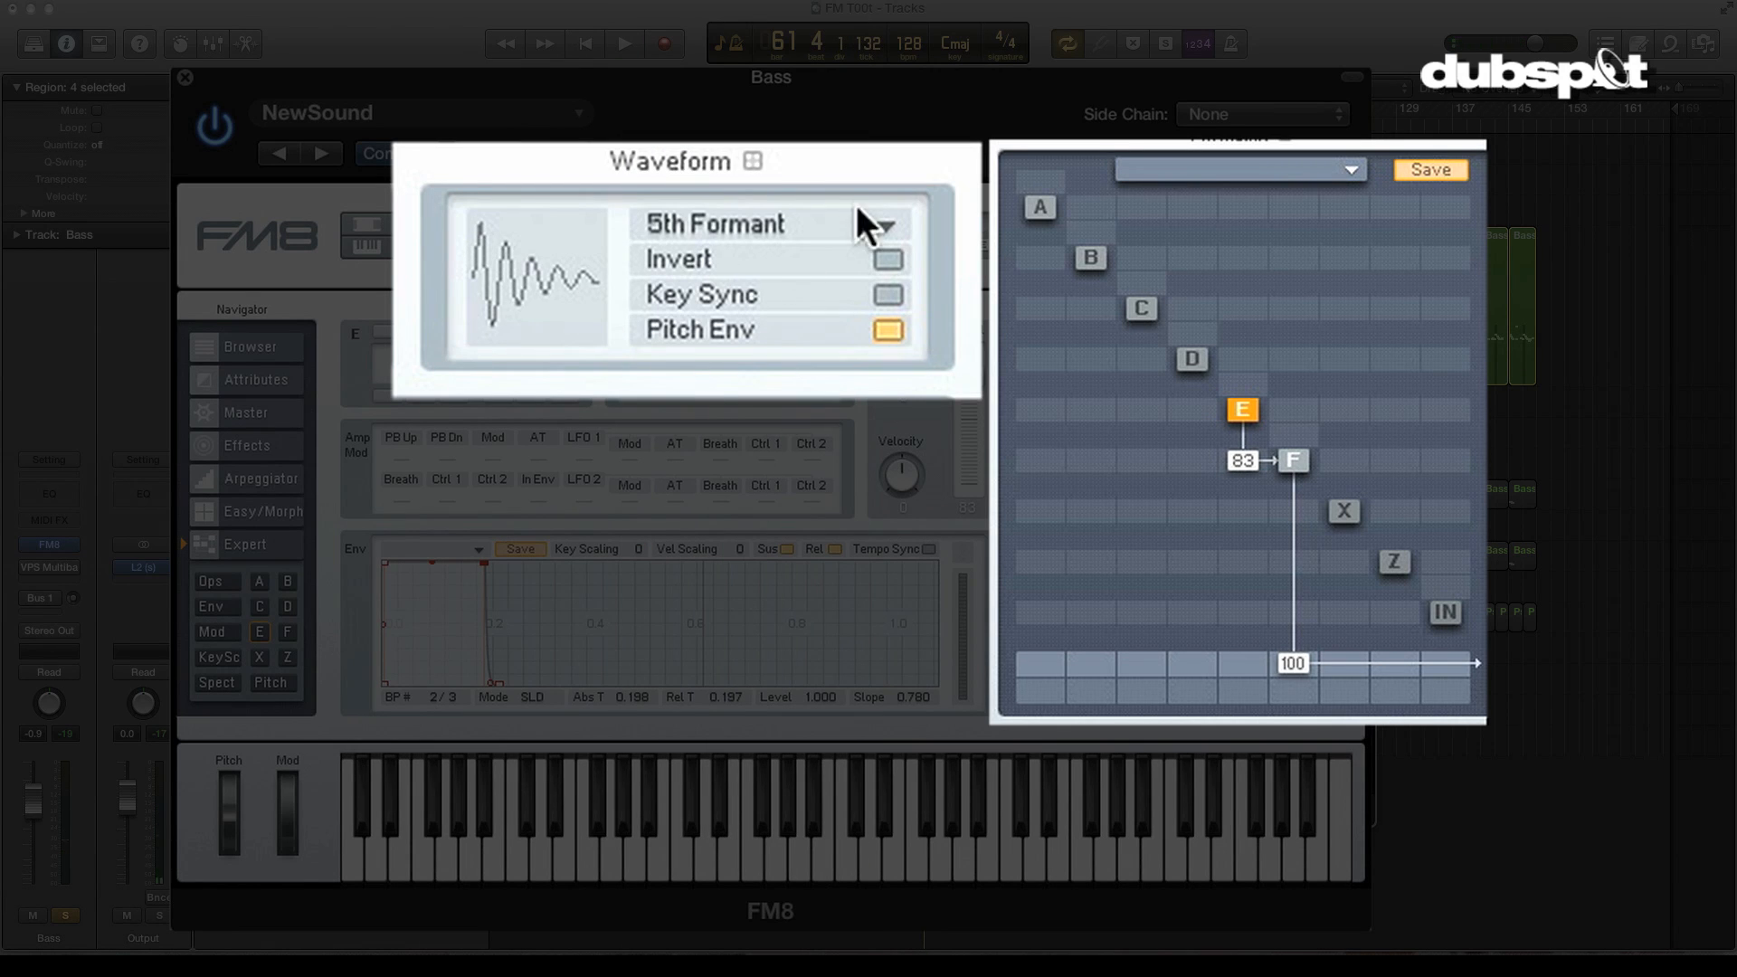
{"action": "mouse_move", "coordinate": [340, 616]}
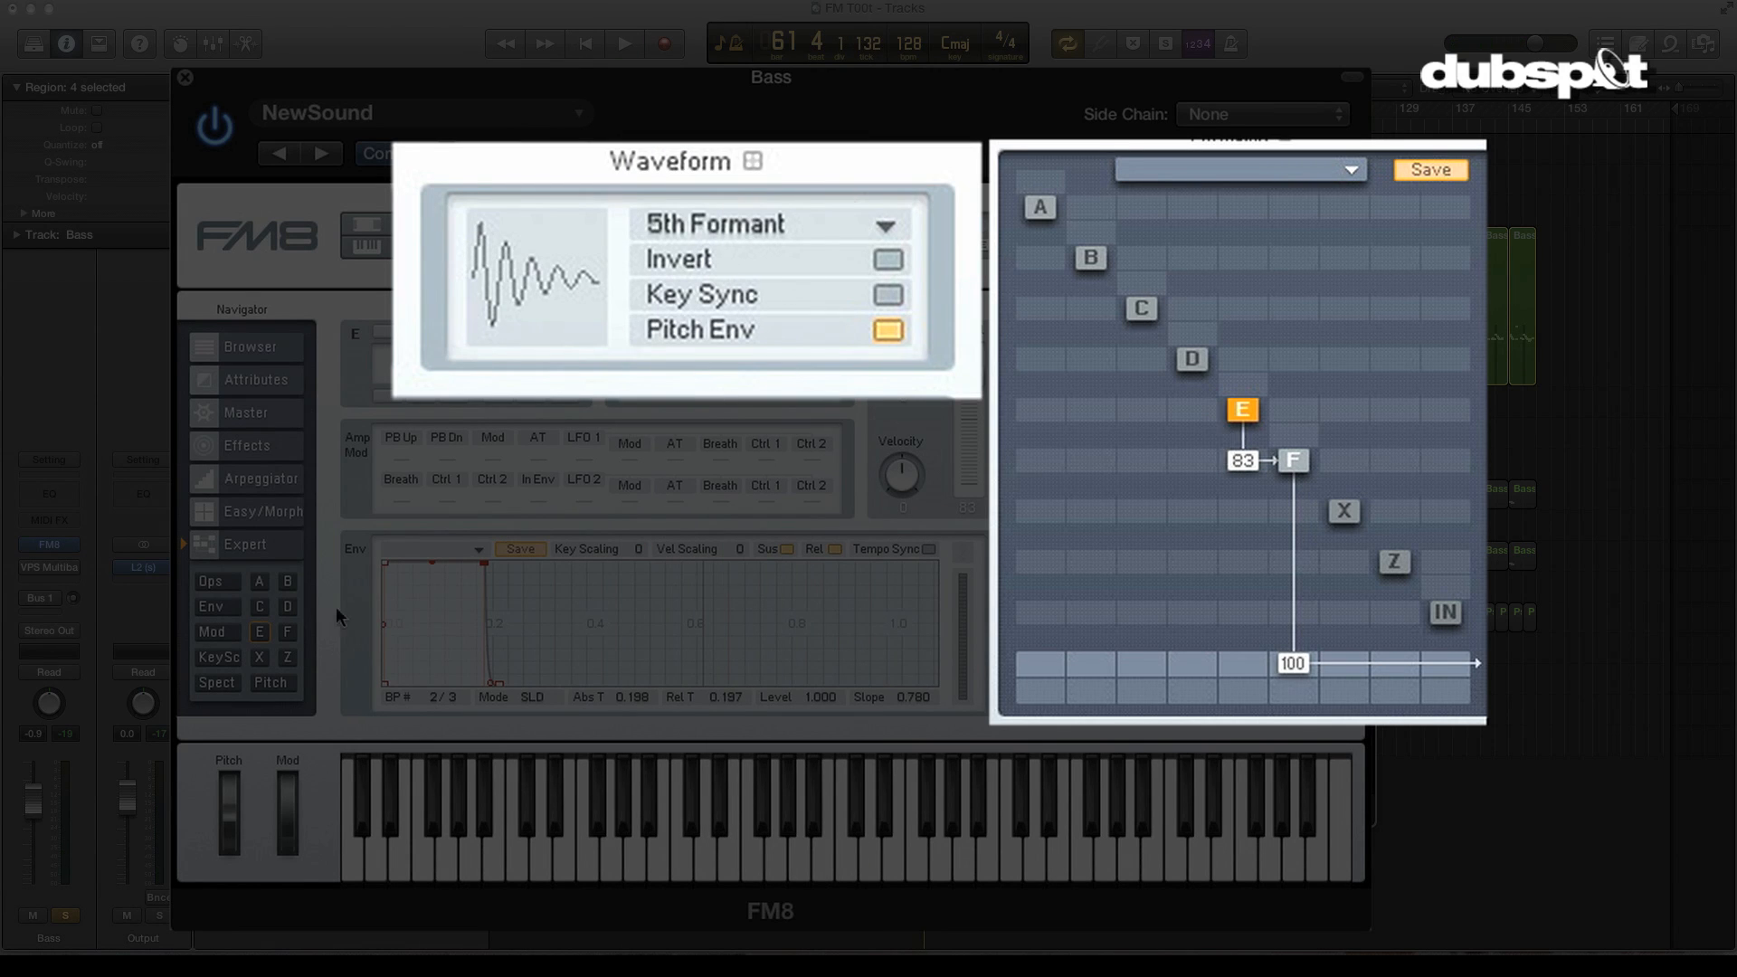
- Set operator E's waveform to 2nd Formant
{"action": "left_click", "coordinate": [882, 225]}
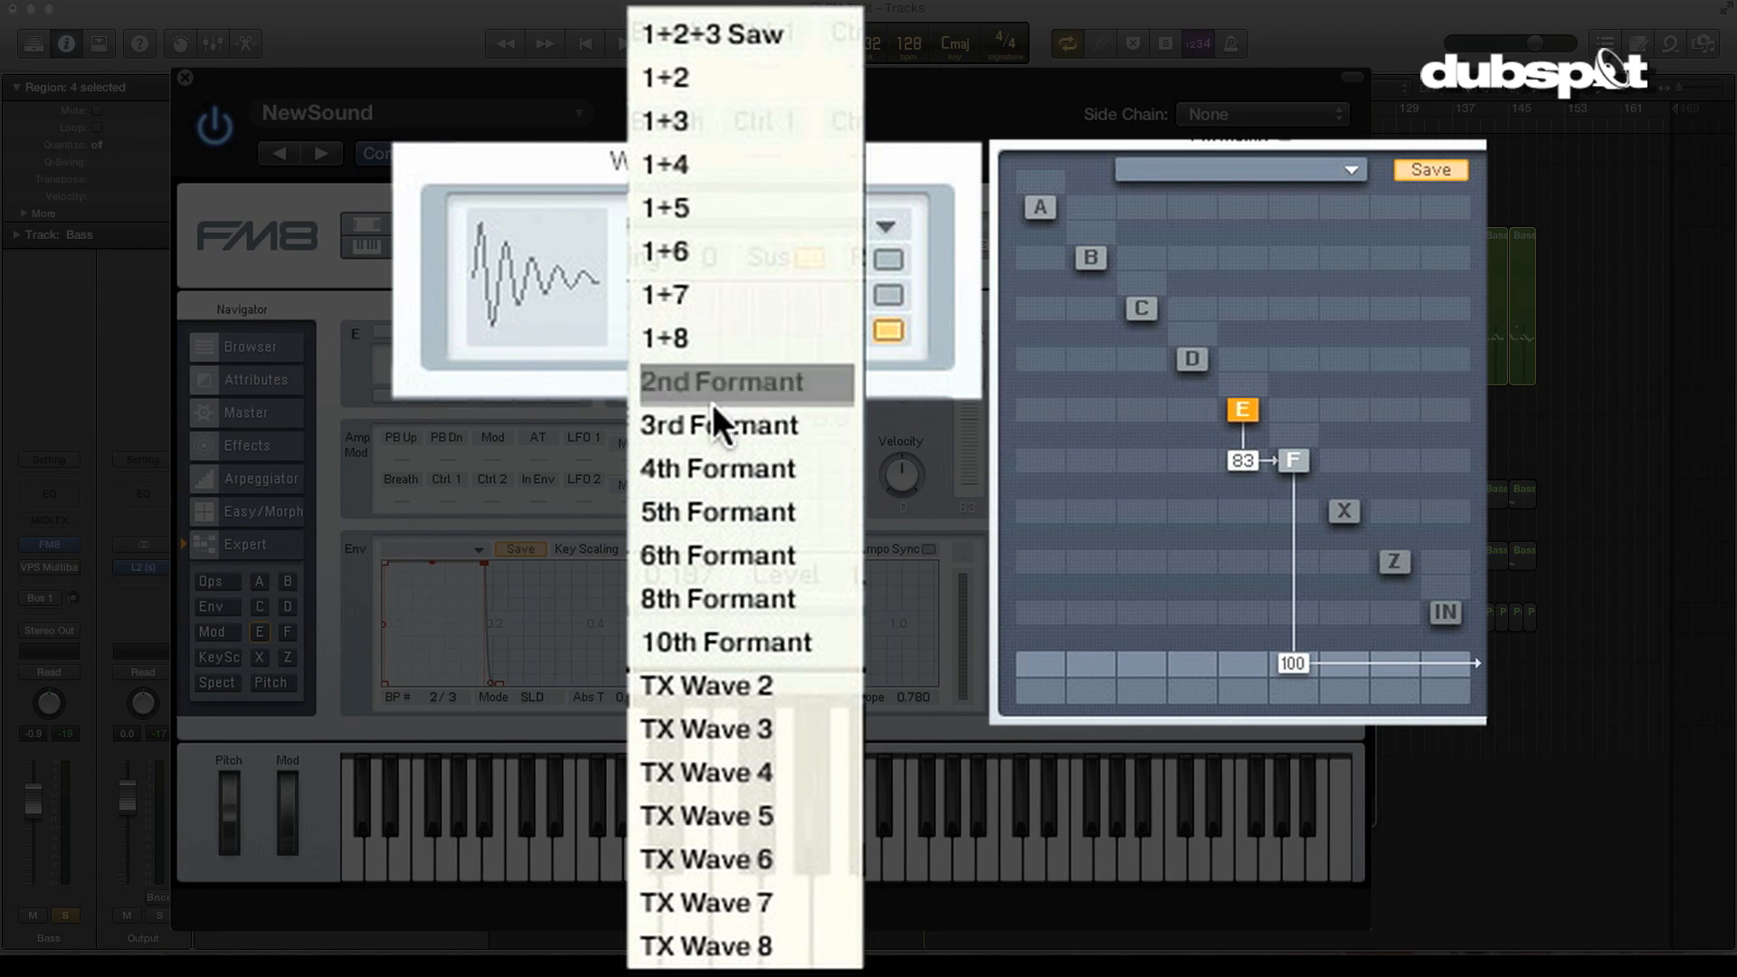
{"action": "left_click", "coordinate": [723, 382]}
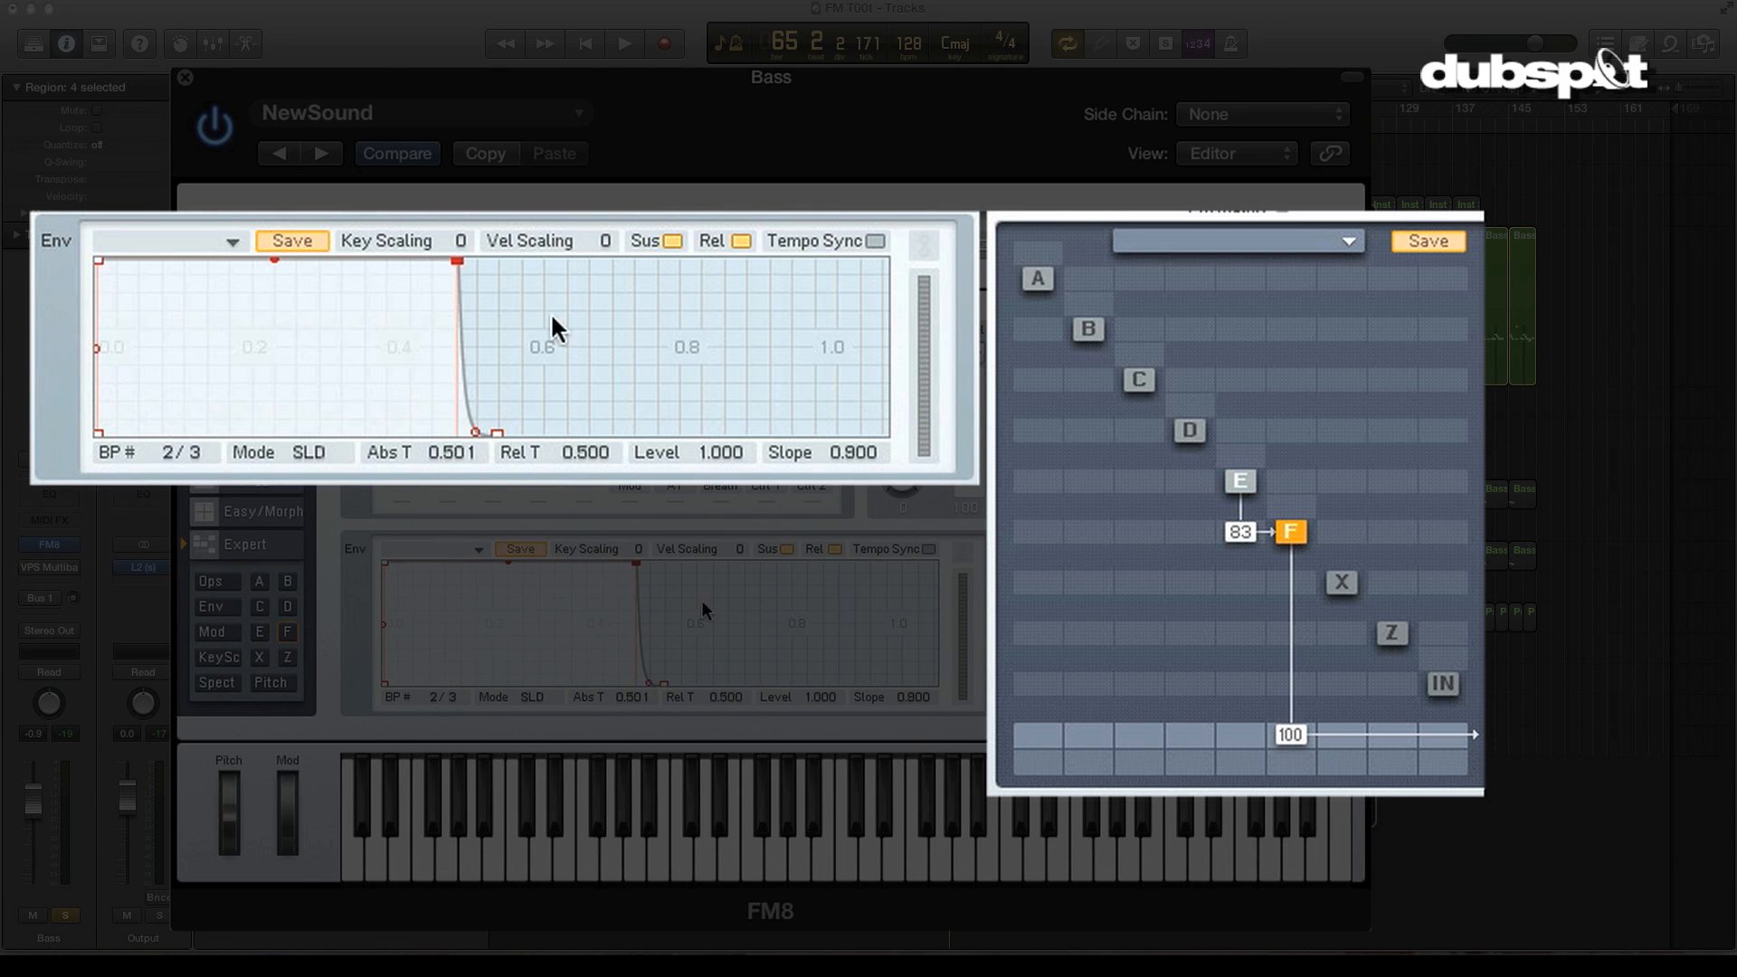
- Drag operator F's envelope peak breakpoint down and left to reshape its decay
{"action": "left_click", "coordinate": [624, 44]}
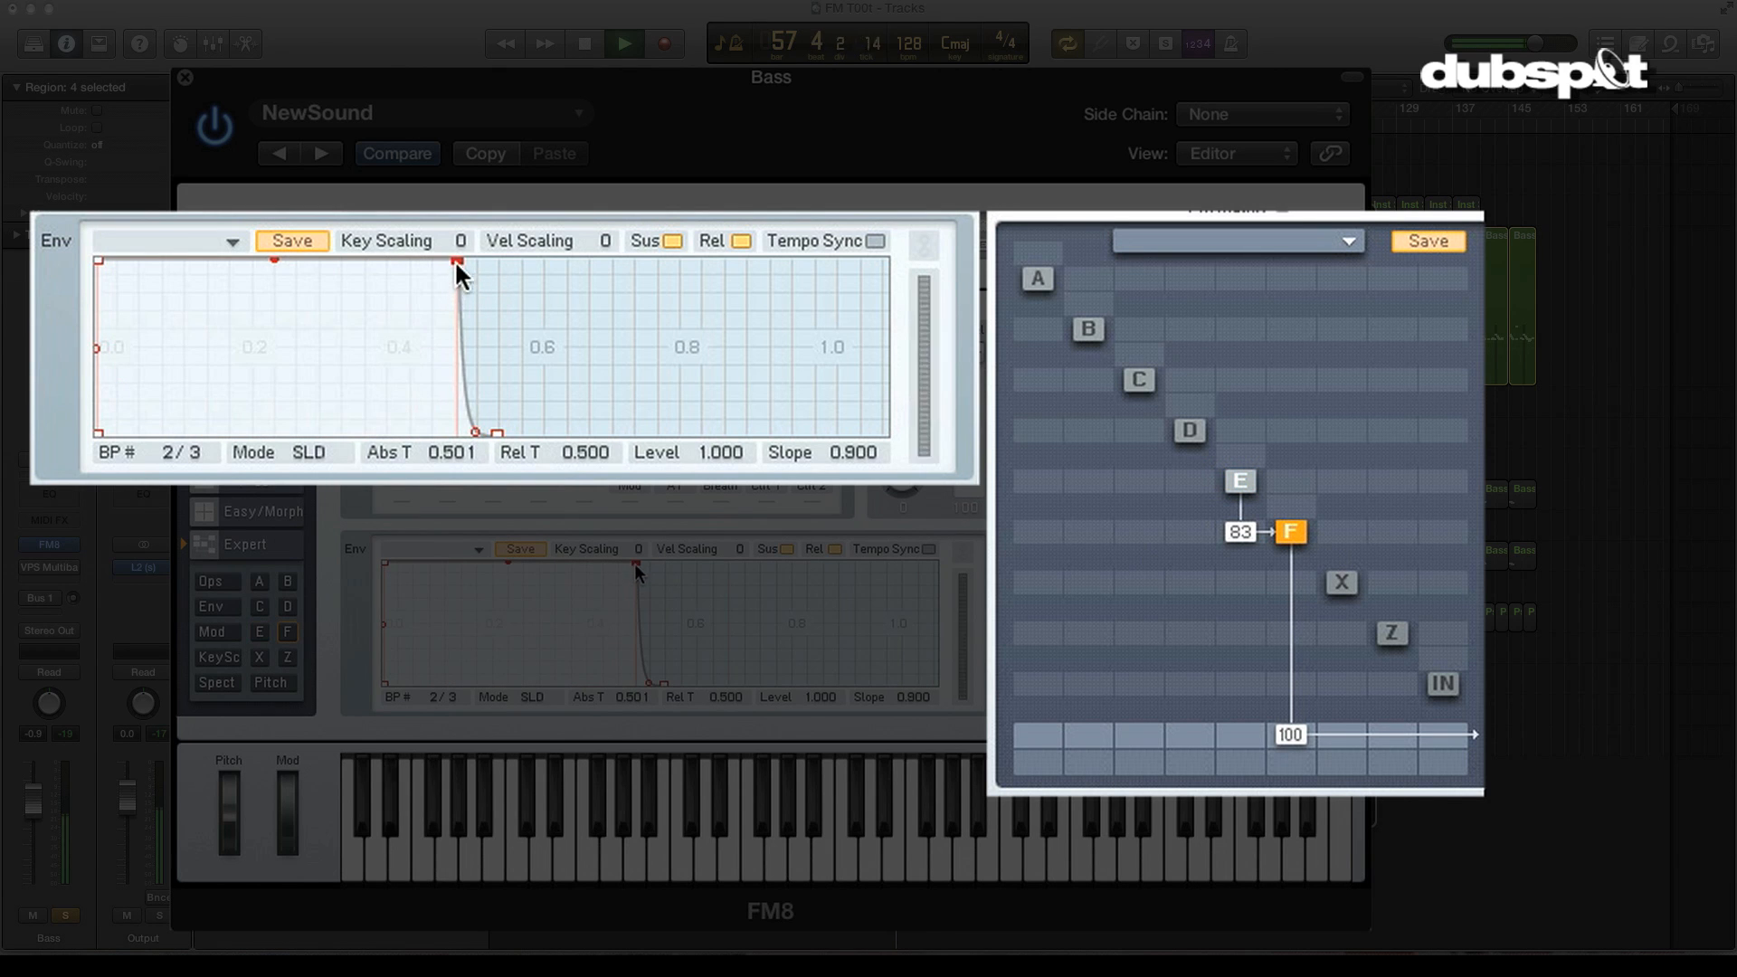
{"action": "left_click_drag", "start_coordinate": [474, 266], "coordinate": [304, 382]}
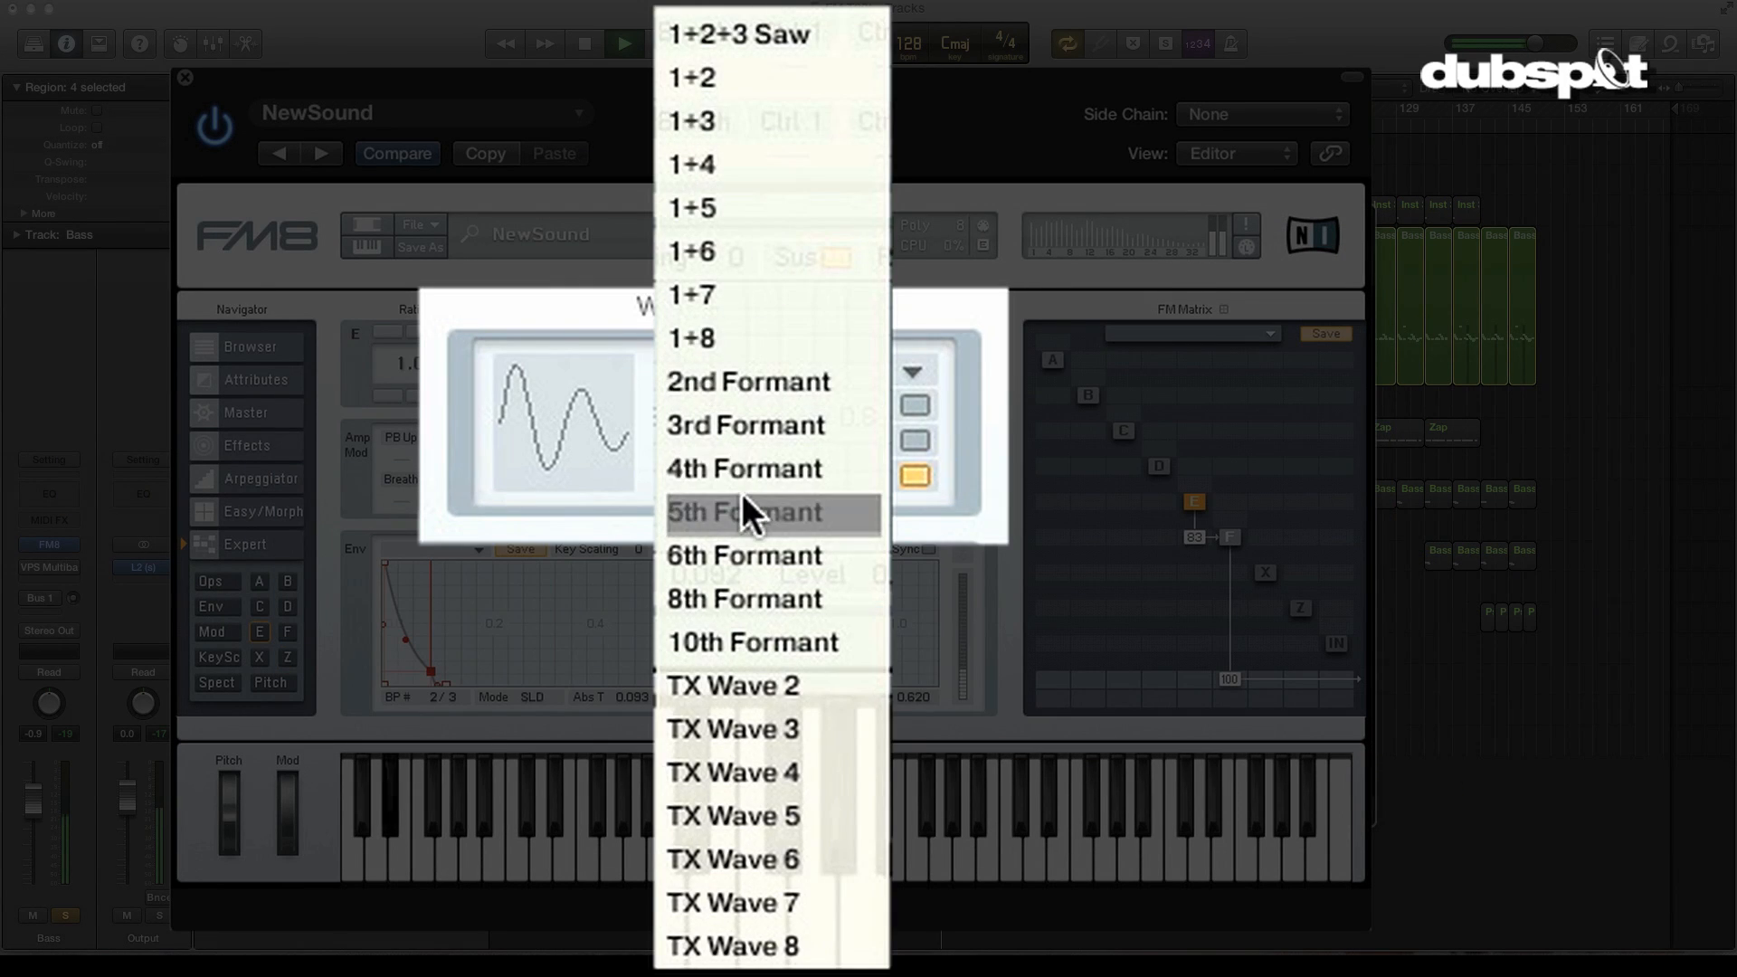
- Audition the 5th Formant waveform on operator E, then settle on 2nd Formant
{"action": "left_click", "coordinate": [758, 512]}
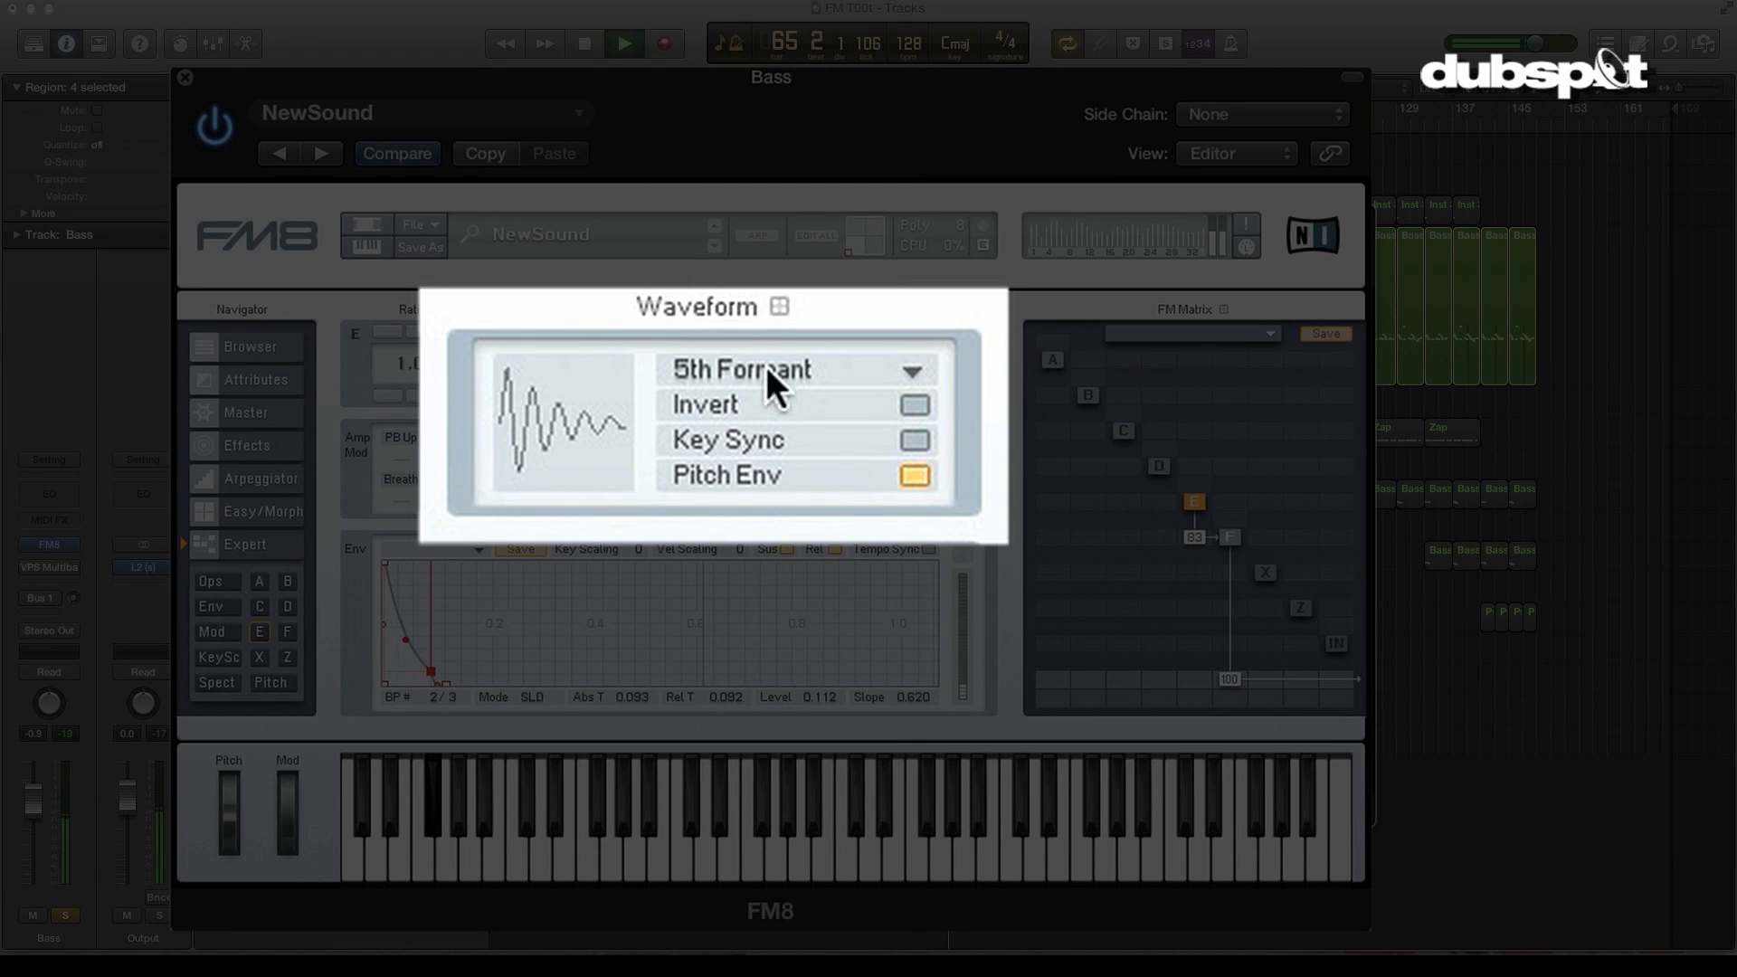
{"action": "left_click", "coordinate": [910, 371]}
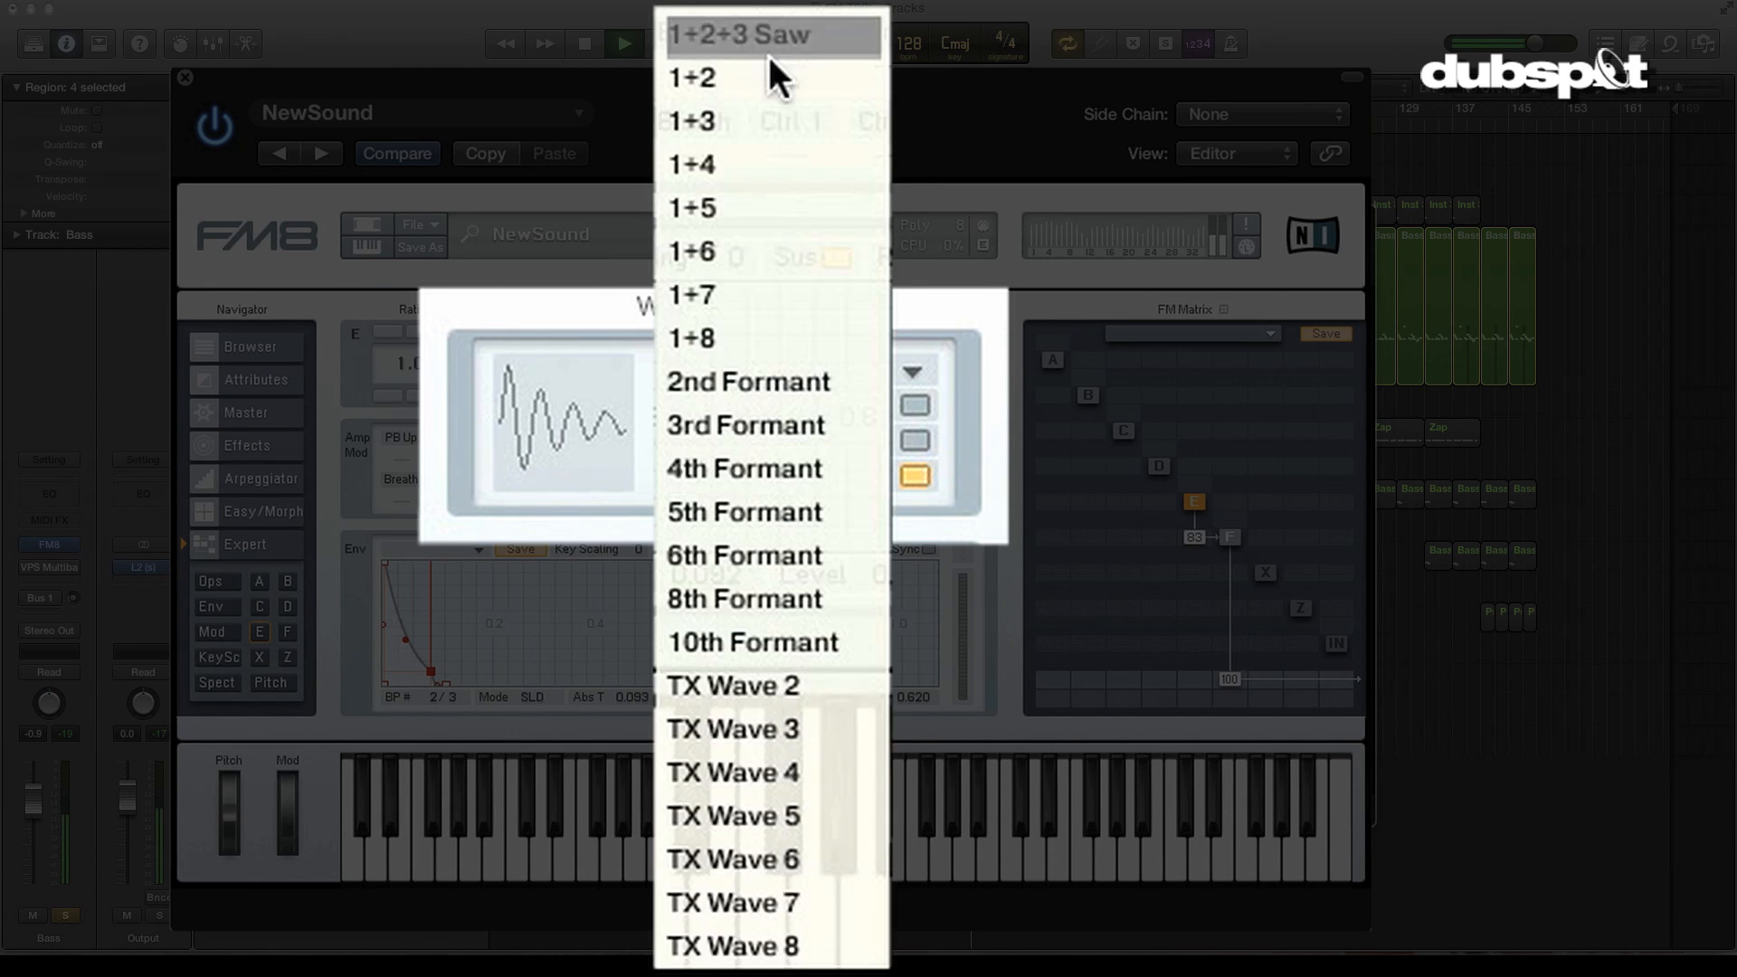
{"action": "left_click", "coordinate": [747, 382]}
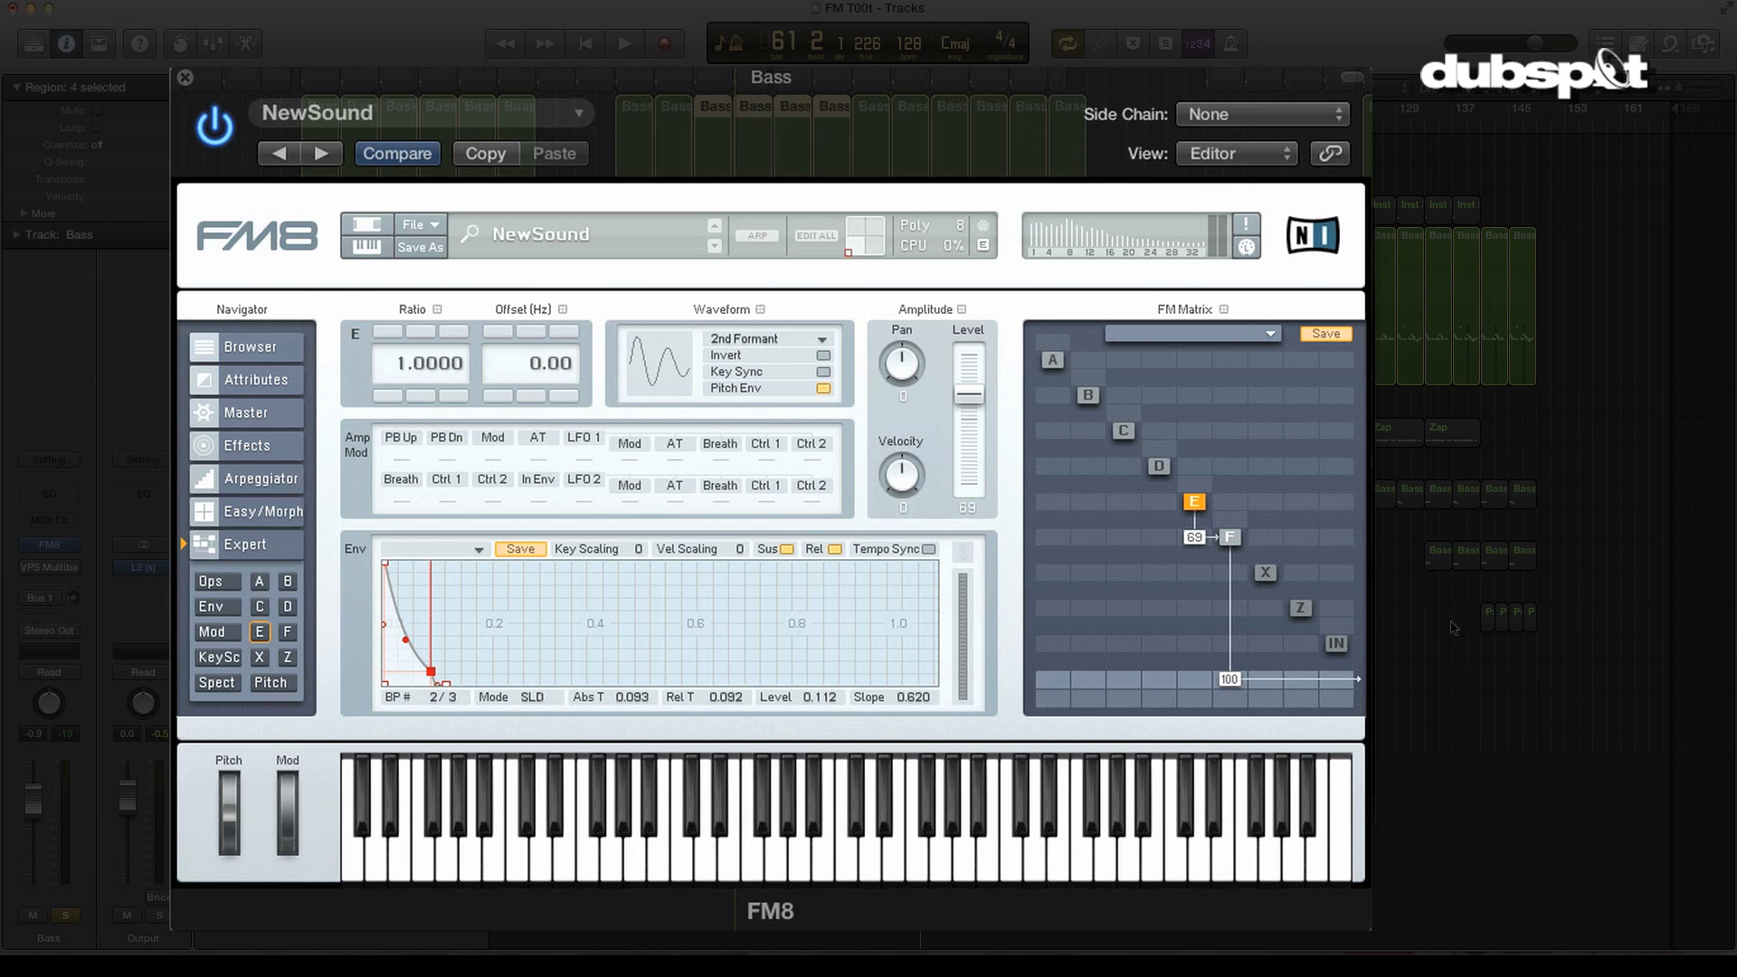
- Route operator F into the X saturator and send X to the output at 100 with gain 81
{"action": "left_click", "coordinate": [1264, 573]}
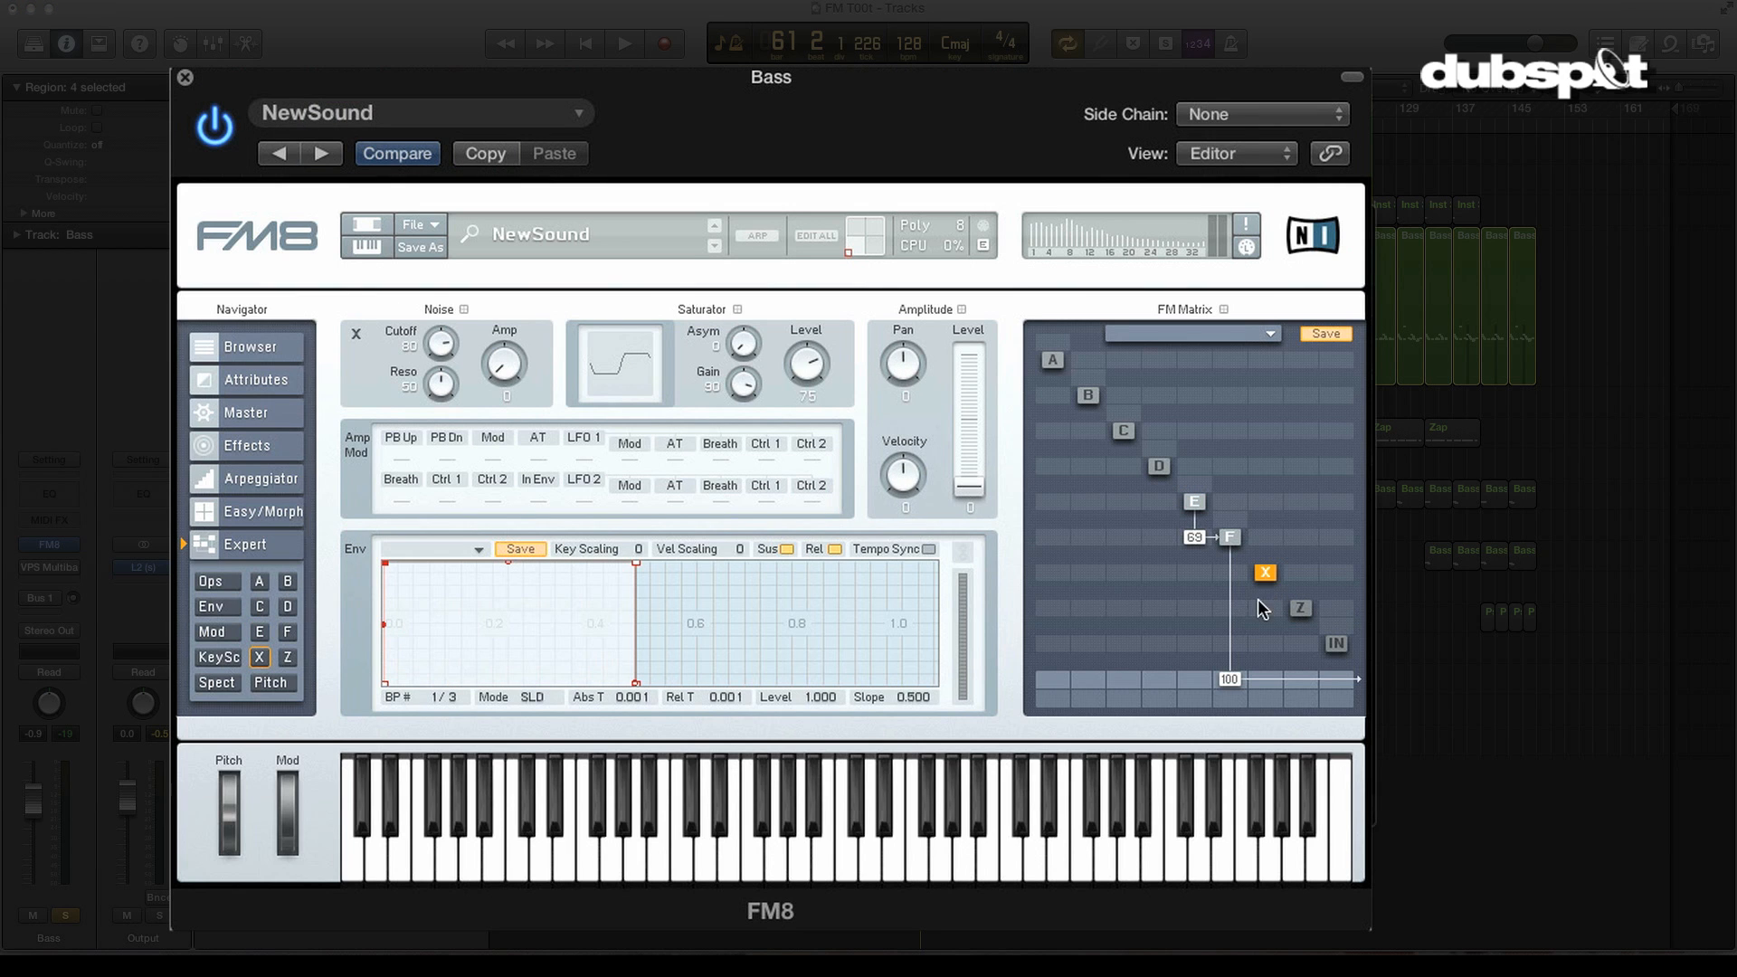
{"action": "mouse_move", "coordinate": [1248, 641]}
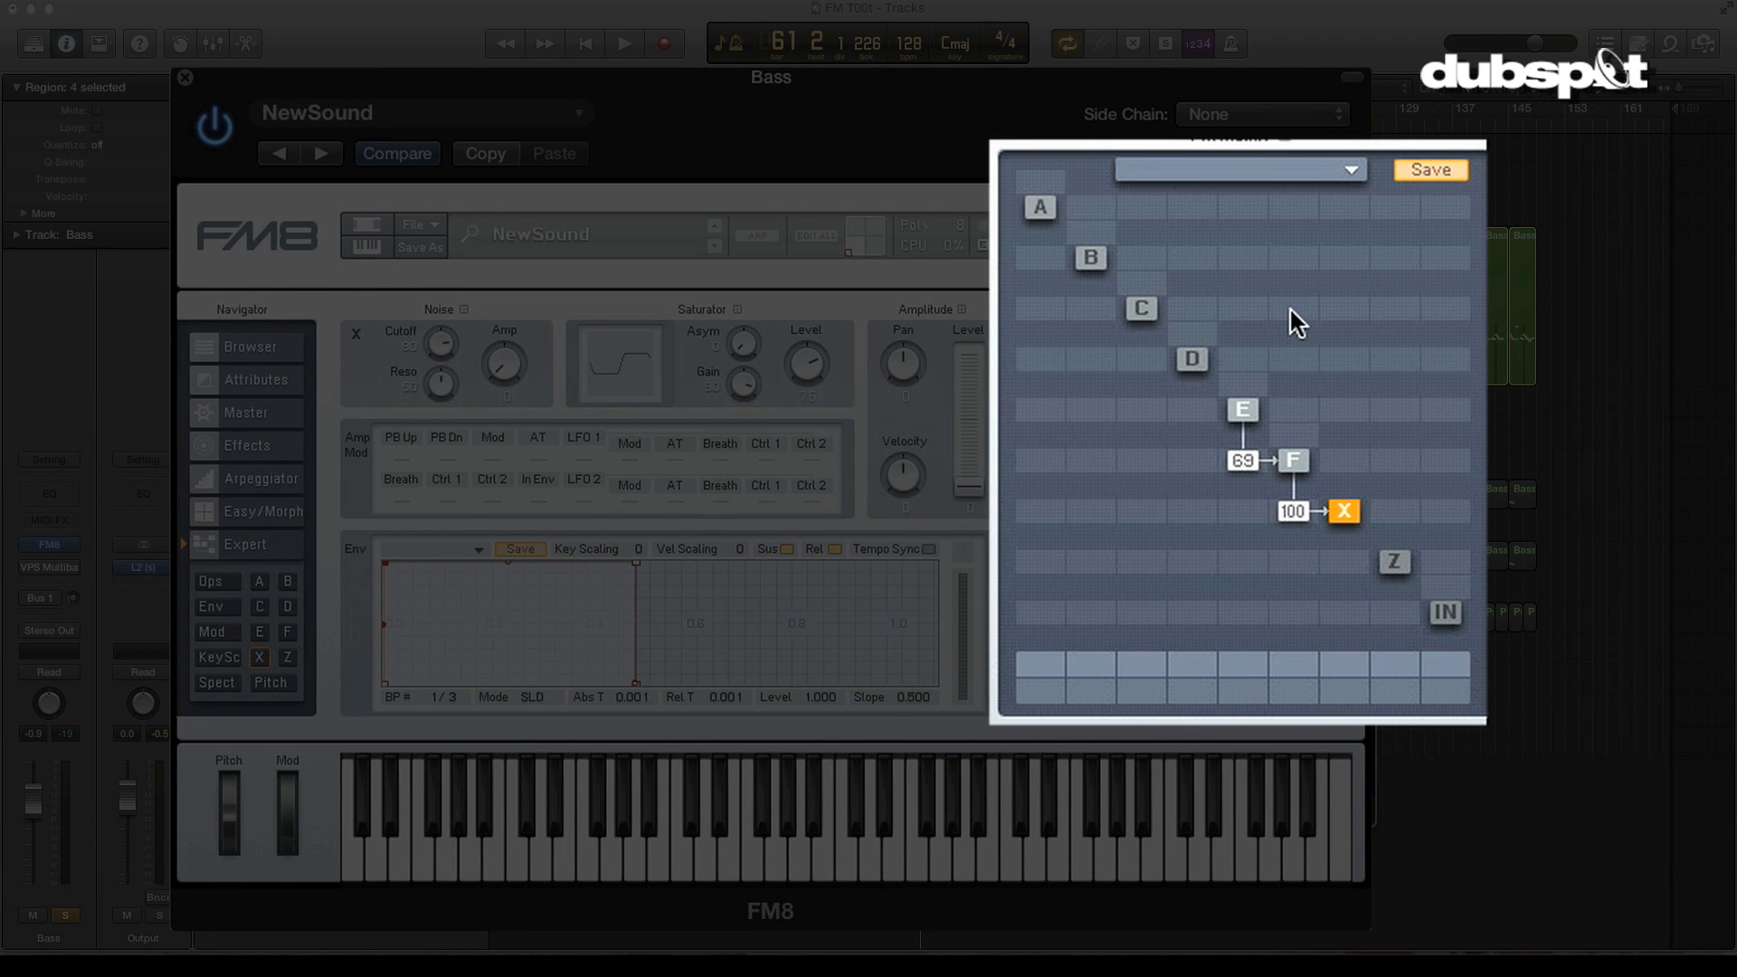
{"action": "mouse_move", "coordinate": [1354, 682]}
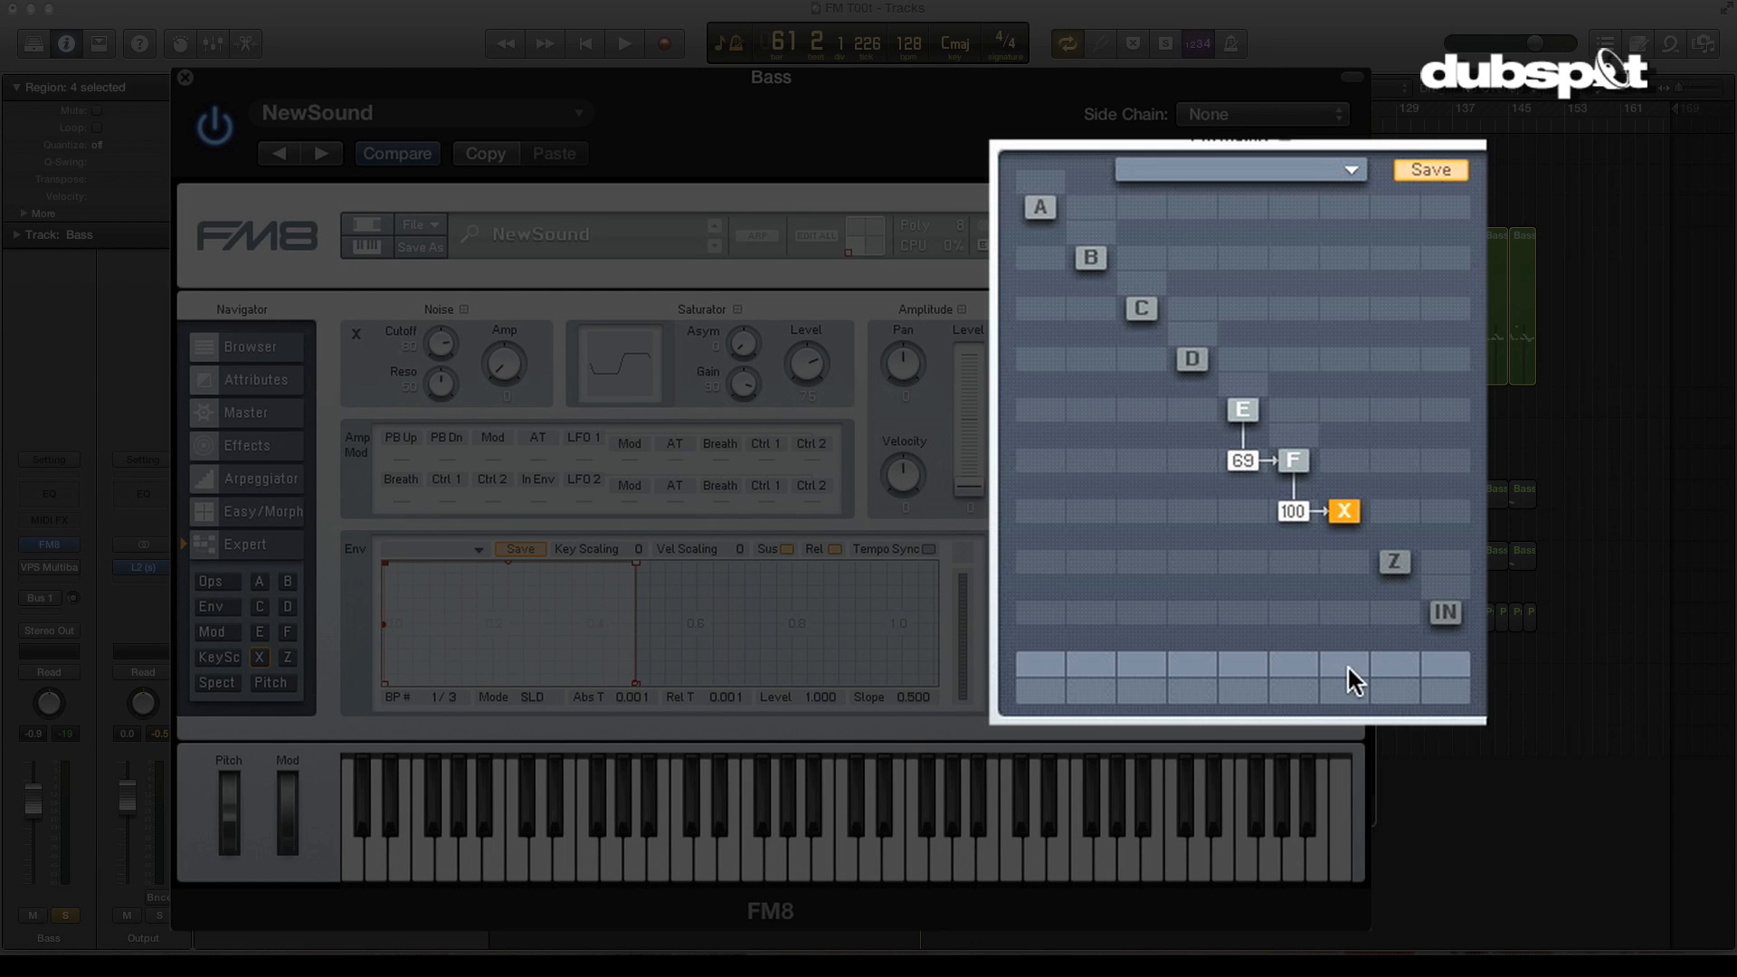
{"action": "mouse_move", "coordinate": [1328, 694]}
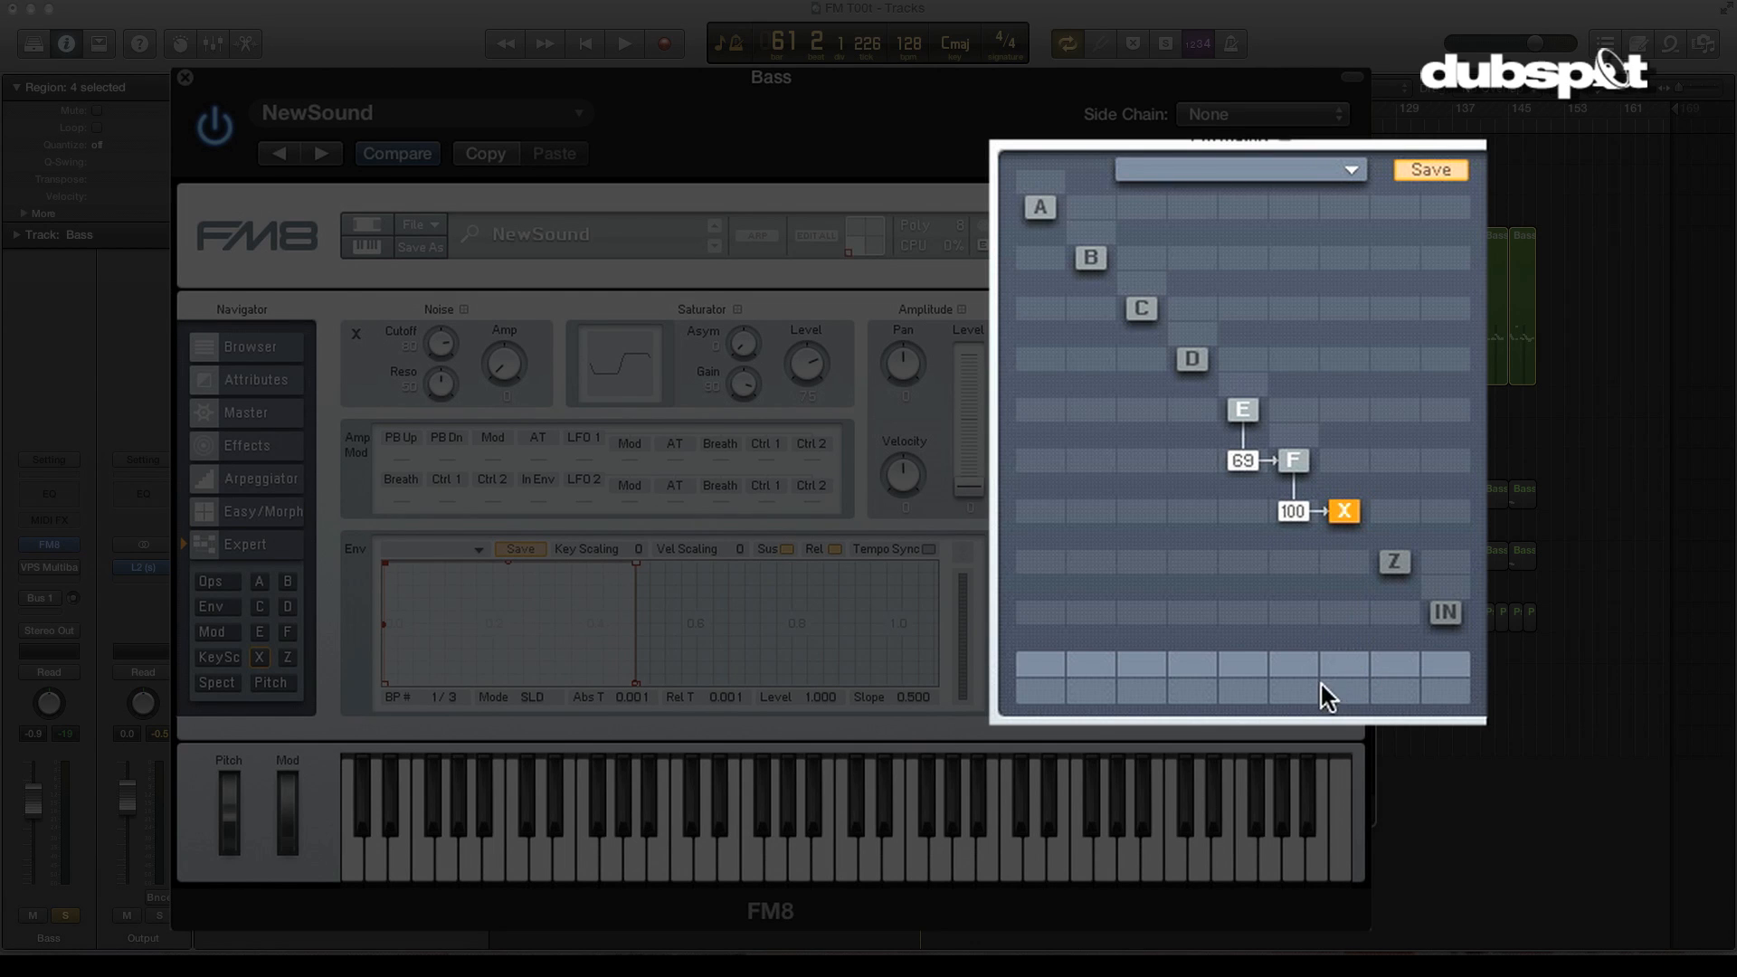
{"action": "left_click", "coordinate": [624, 43]}
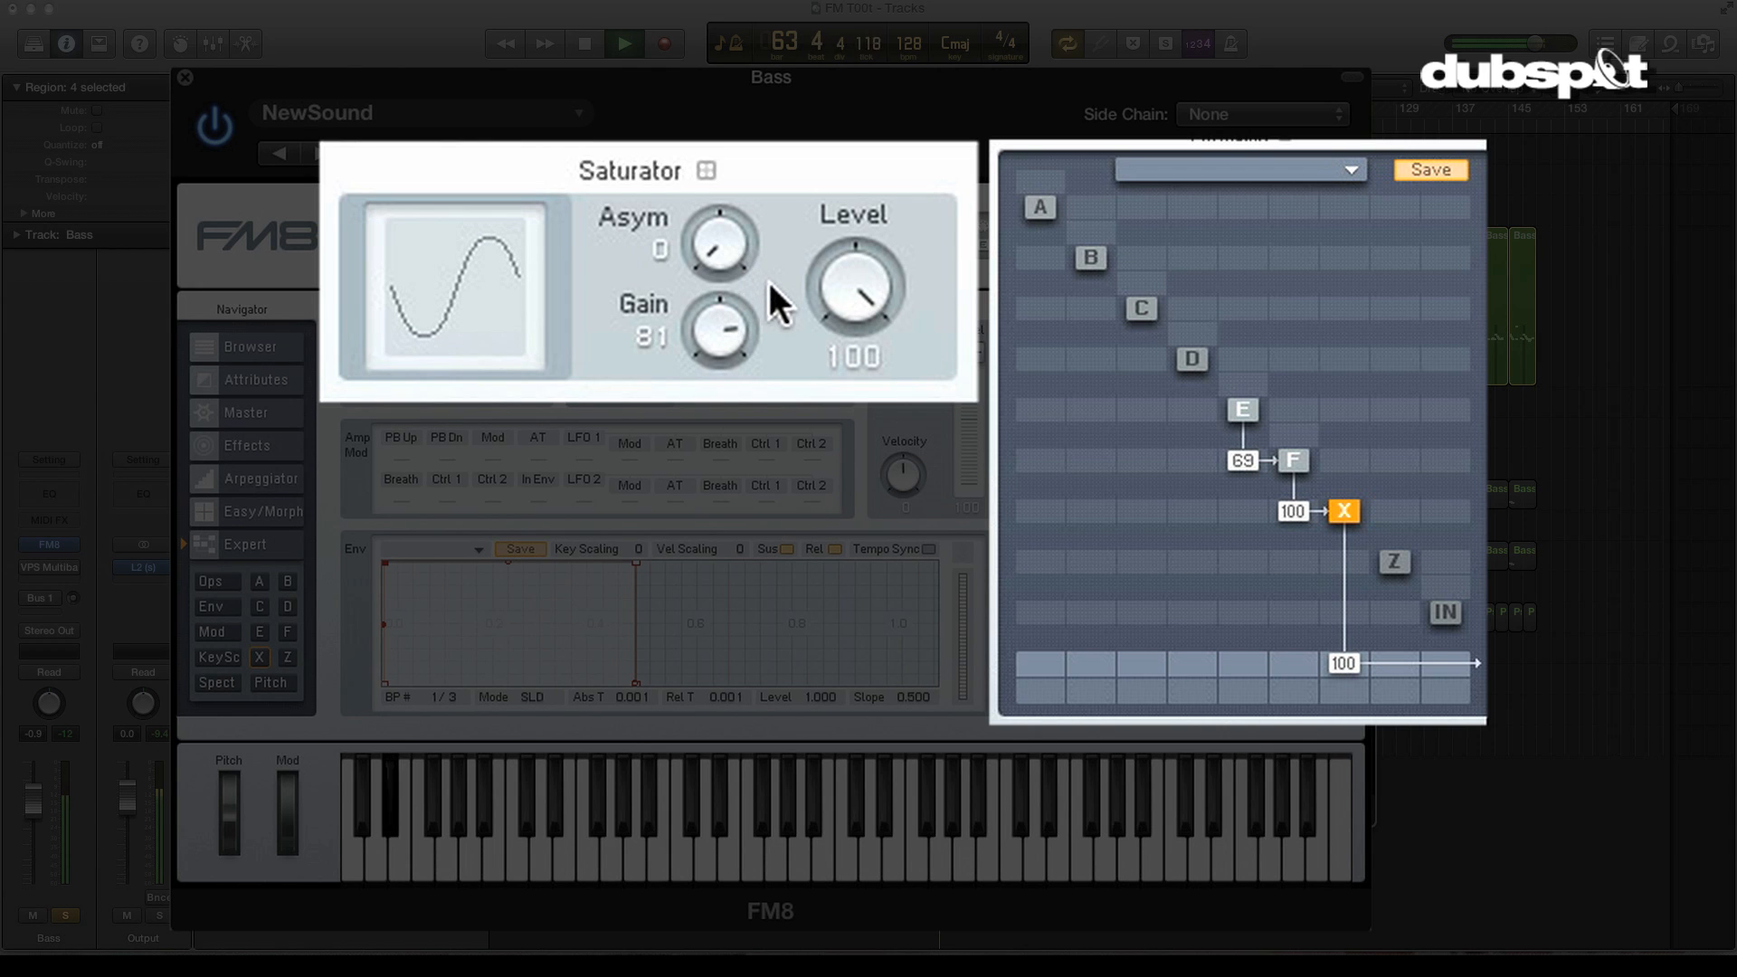
{"action": "mouse_move", "coordinate": [879, 418]}
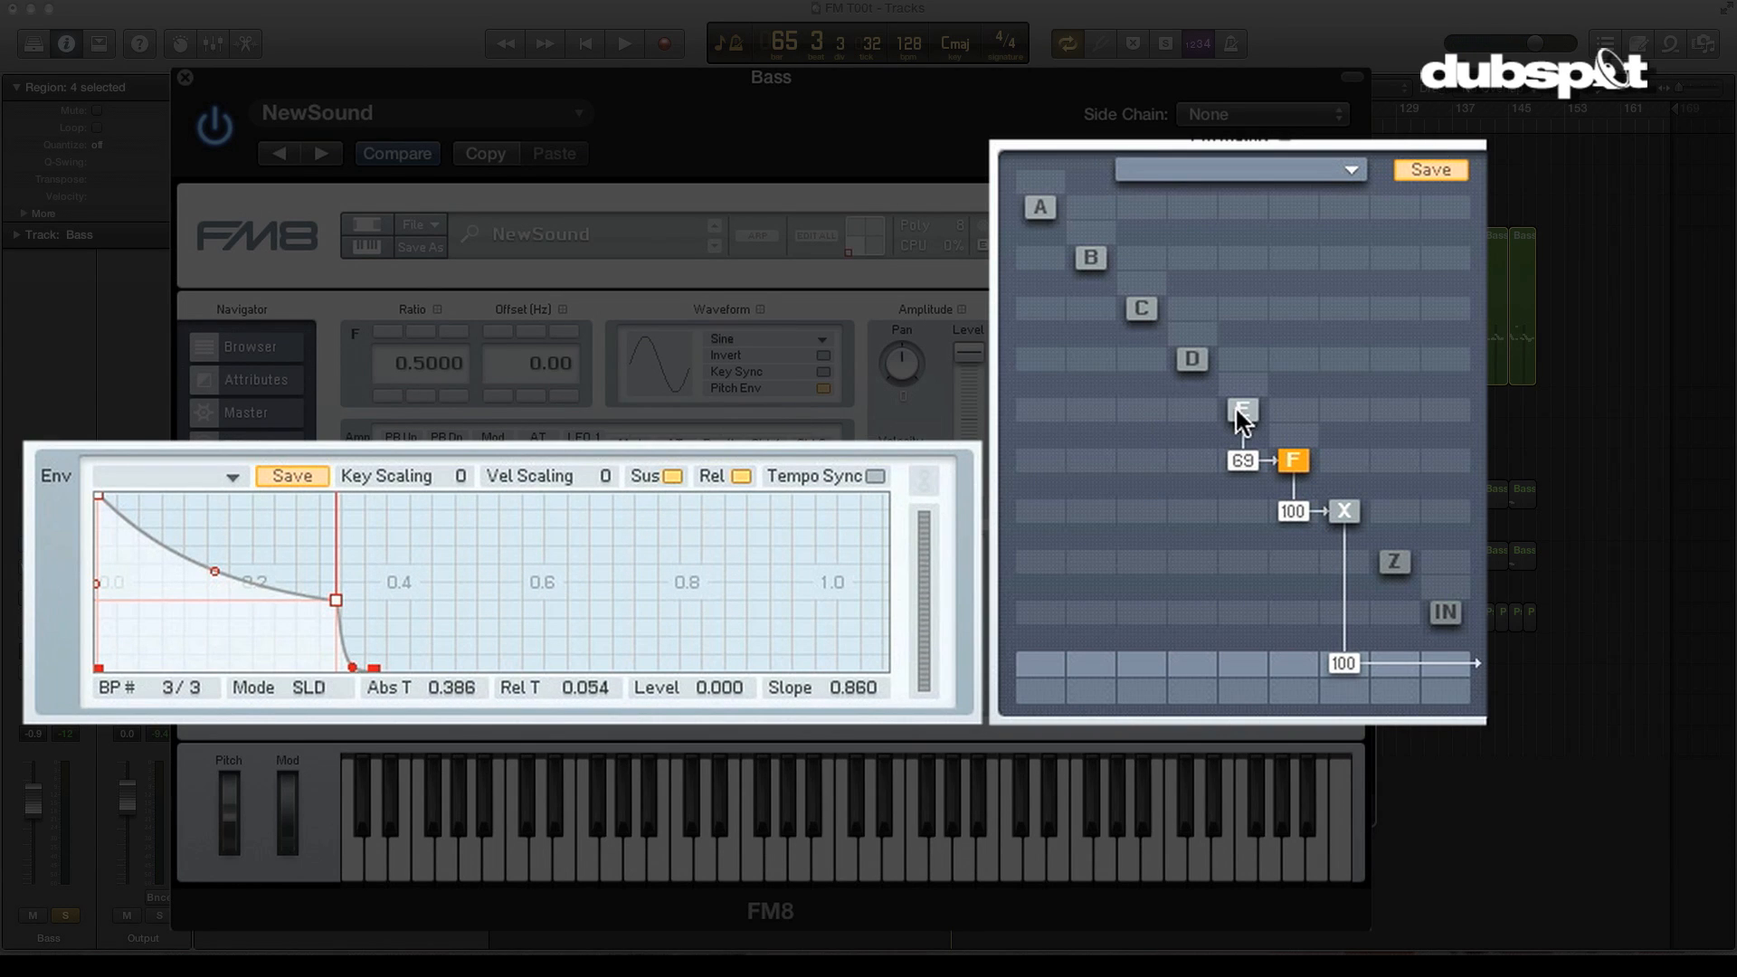
- Add a direct F output at 100, lower the saturated X output to 36, and audition the blend
{"action": "left_click", "coordinate": [1241, 409]}
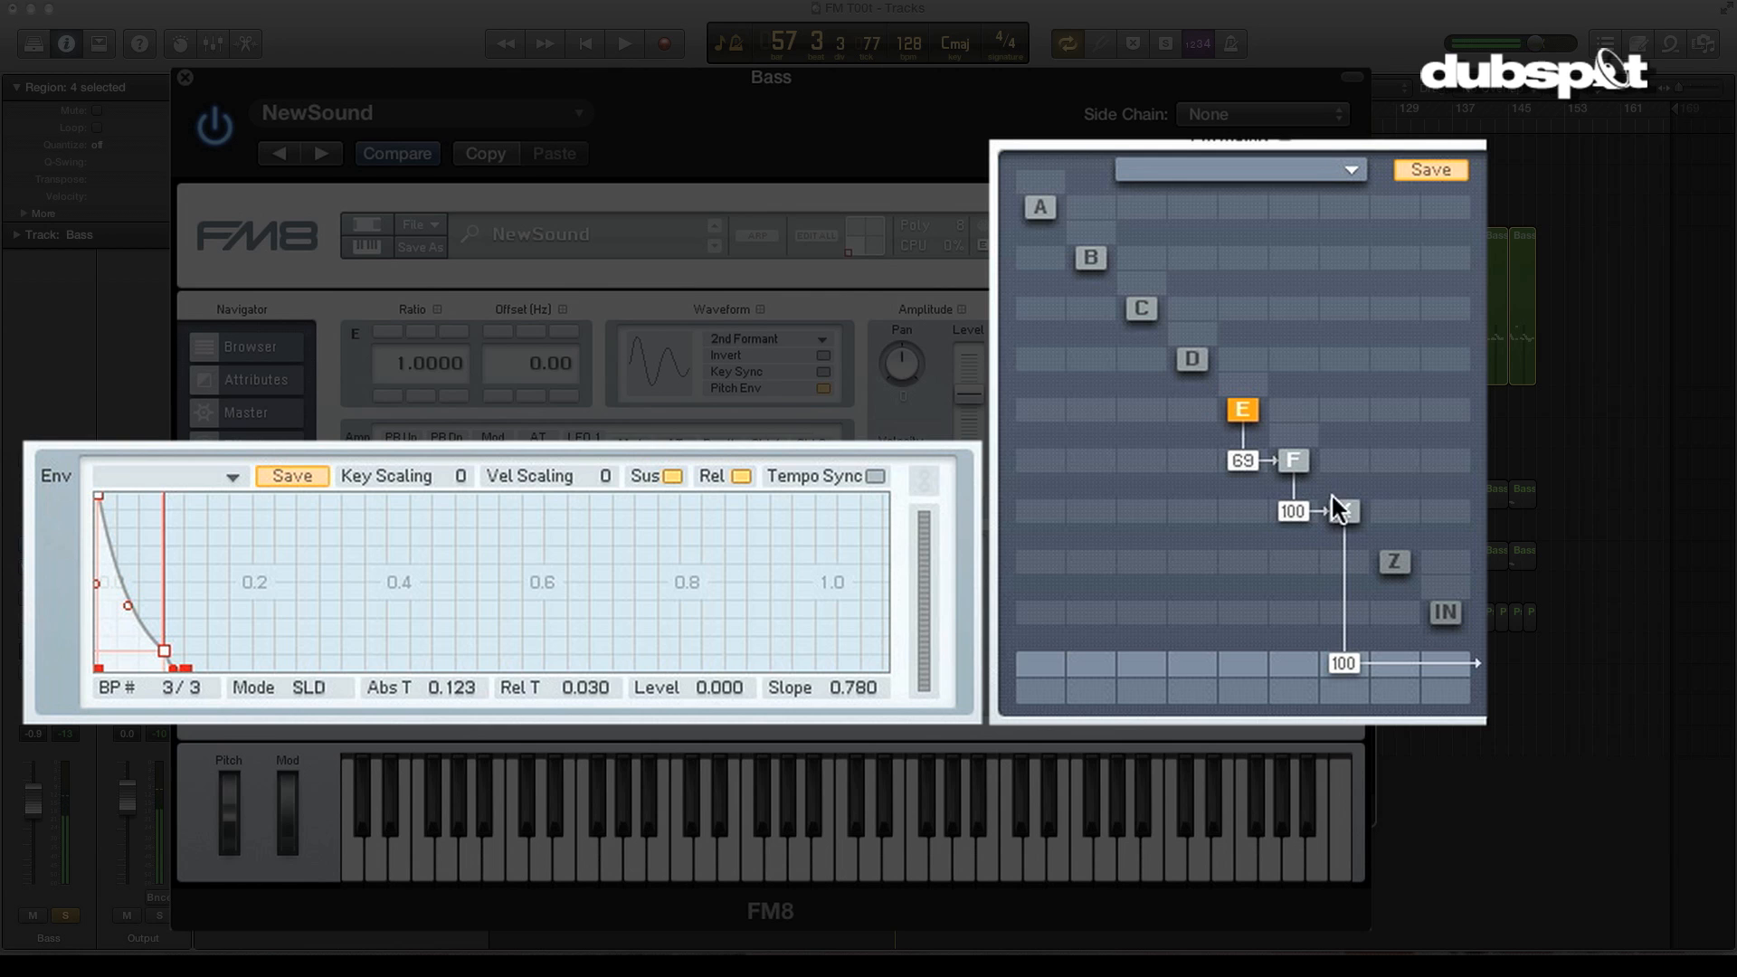
{"action": "left_click", "coordinate": [1344, 510]}
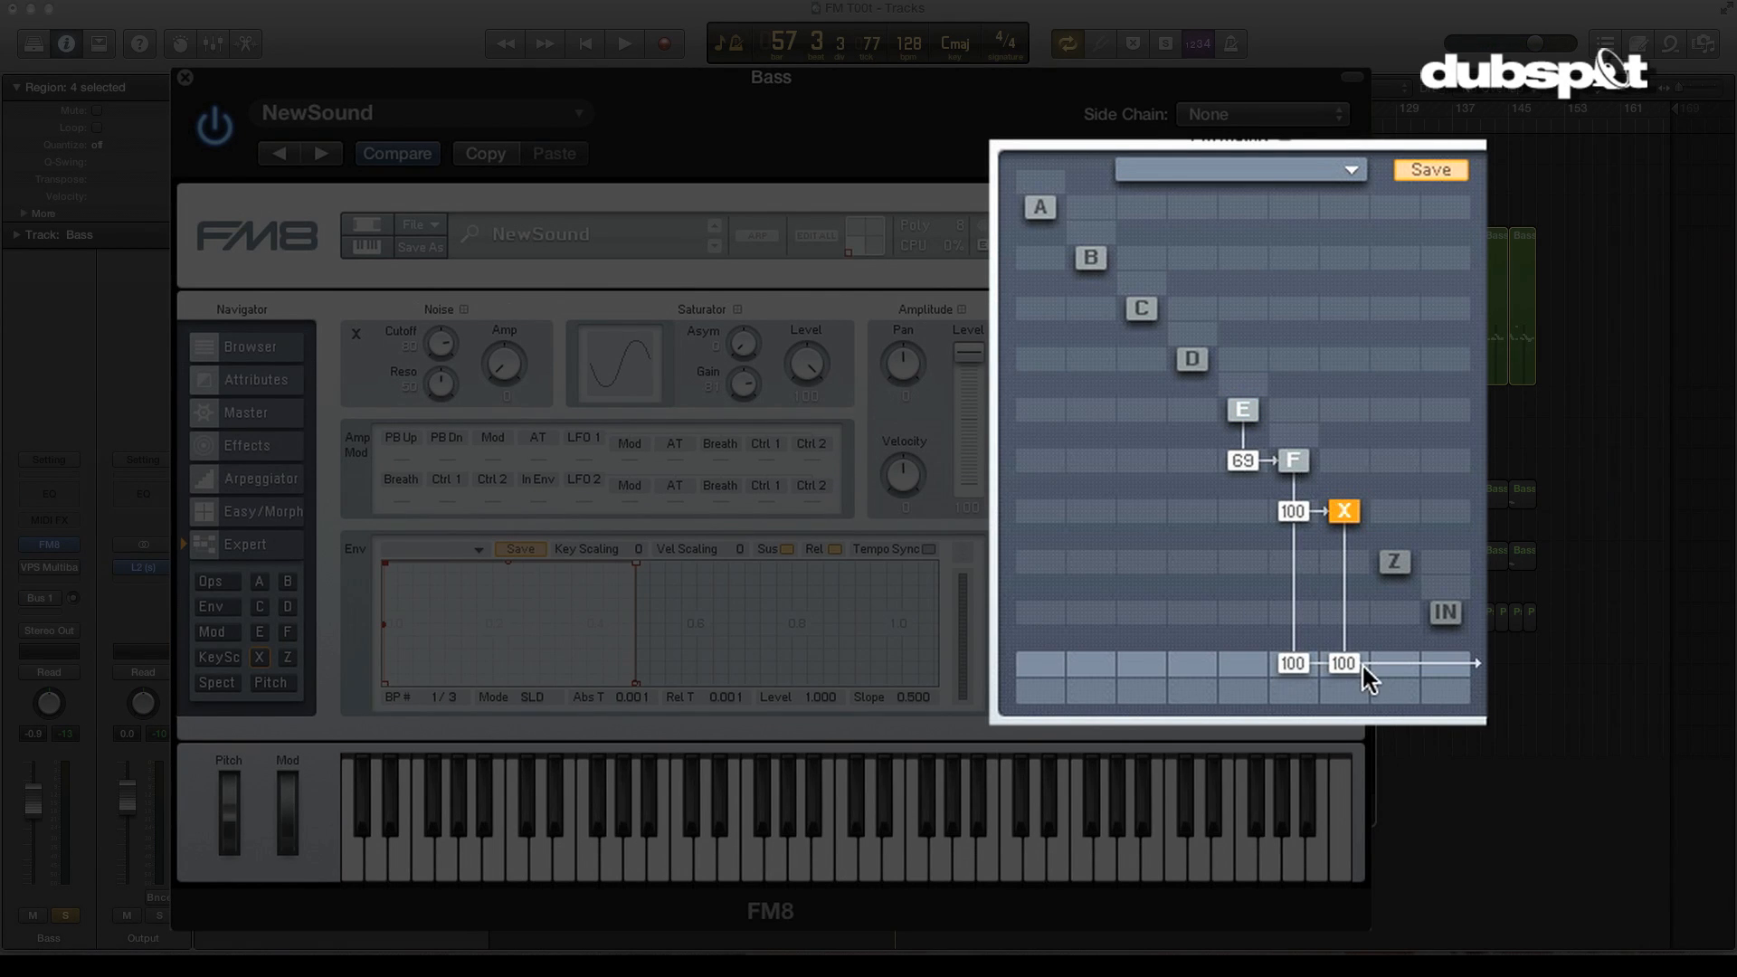
{"action": "mouse_move", "coordinate": [1364, 648]}
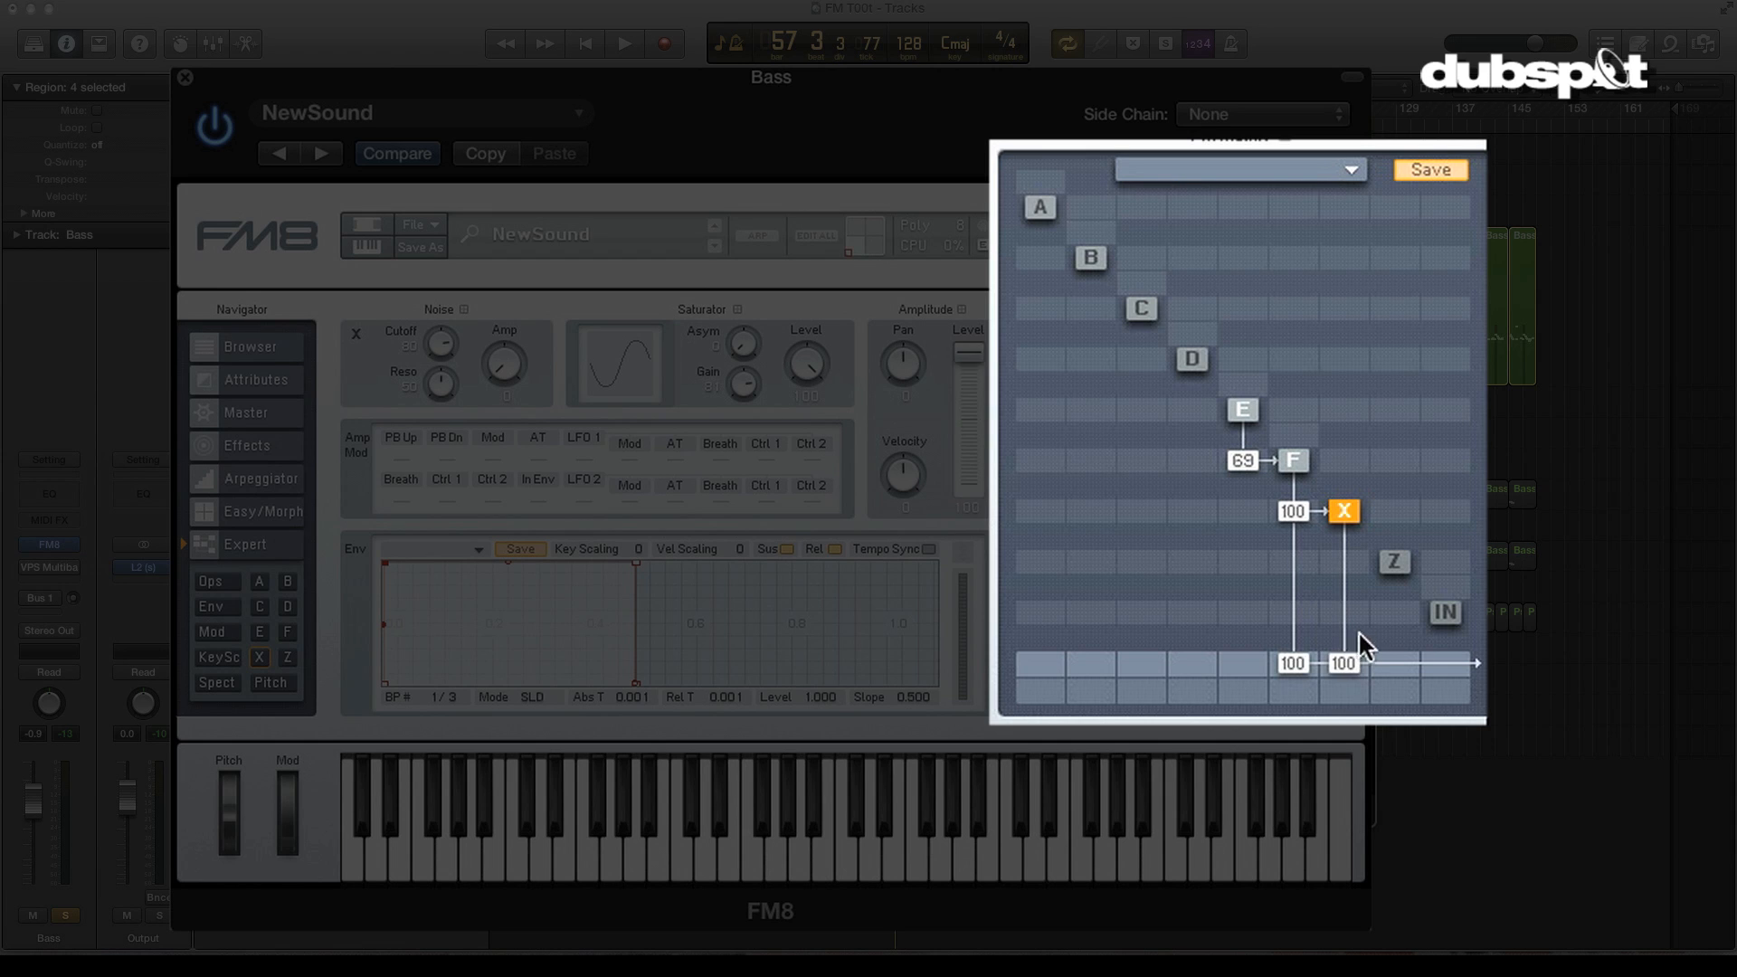
{"action": "mouse_move", "coordinate": [1364, 653]}
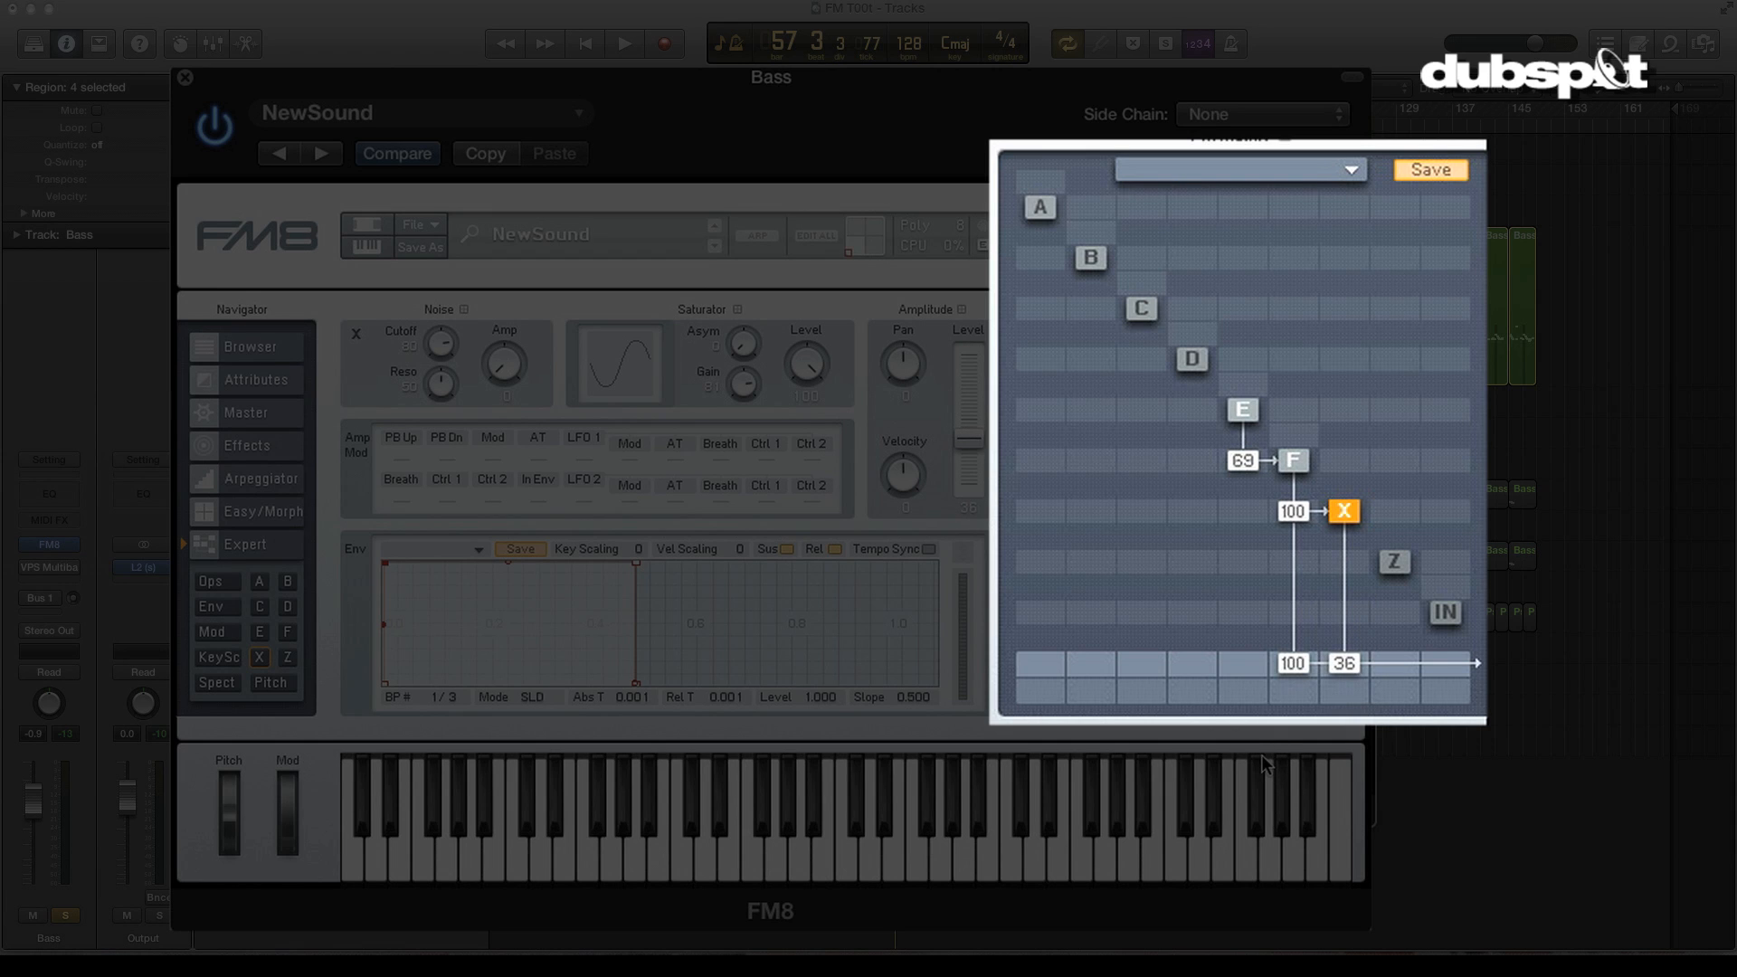
{"action": "left_click", "coordinate": [622, 44]}
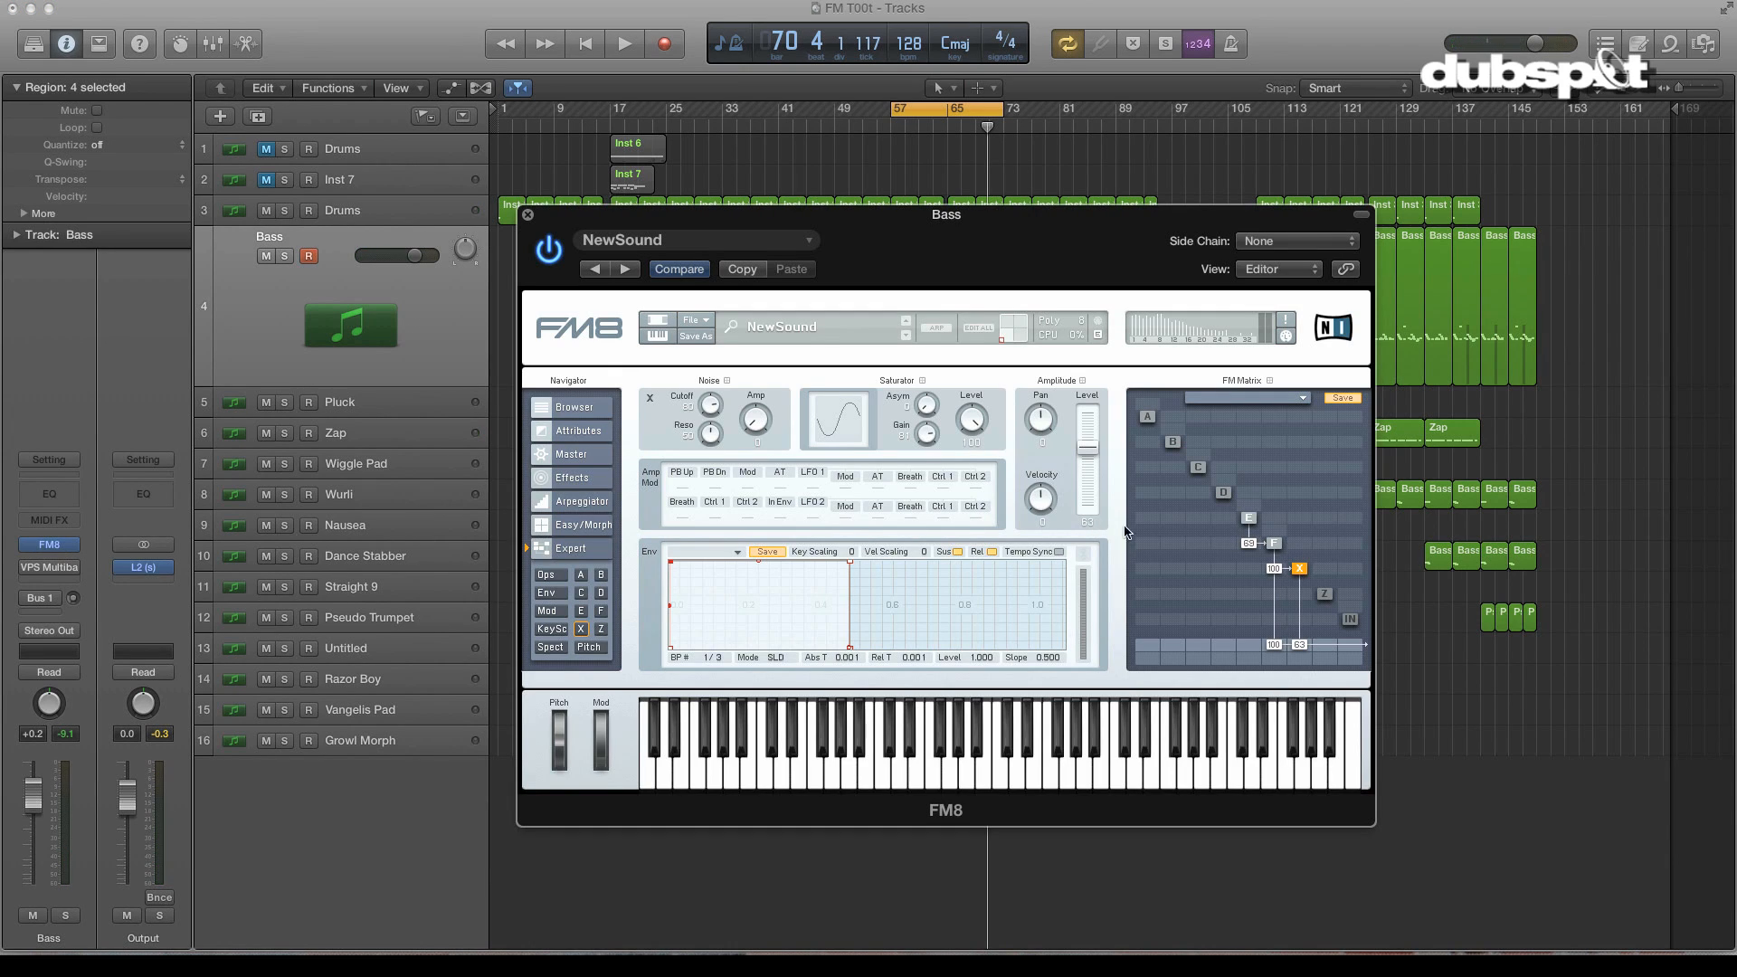
{"action": "mouse_move", "coordinate": [1241, 539]}
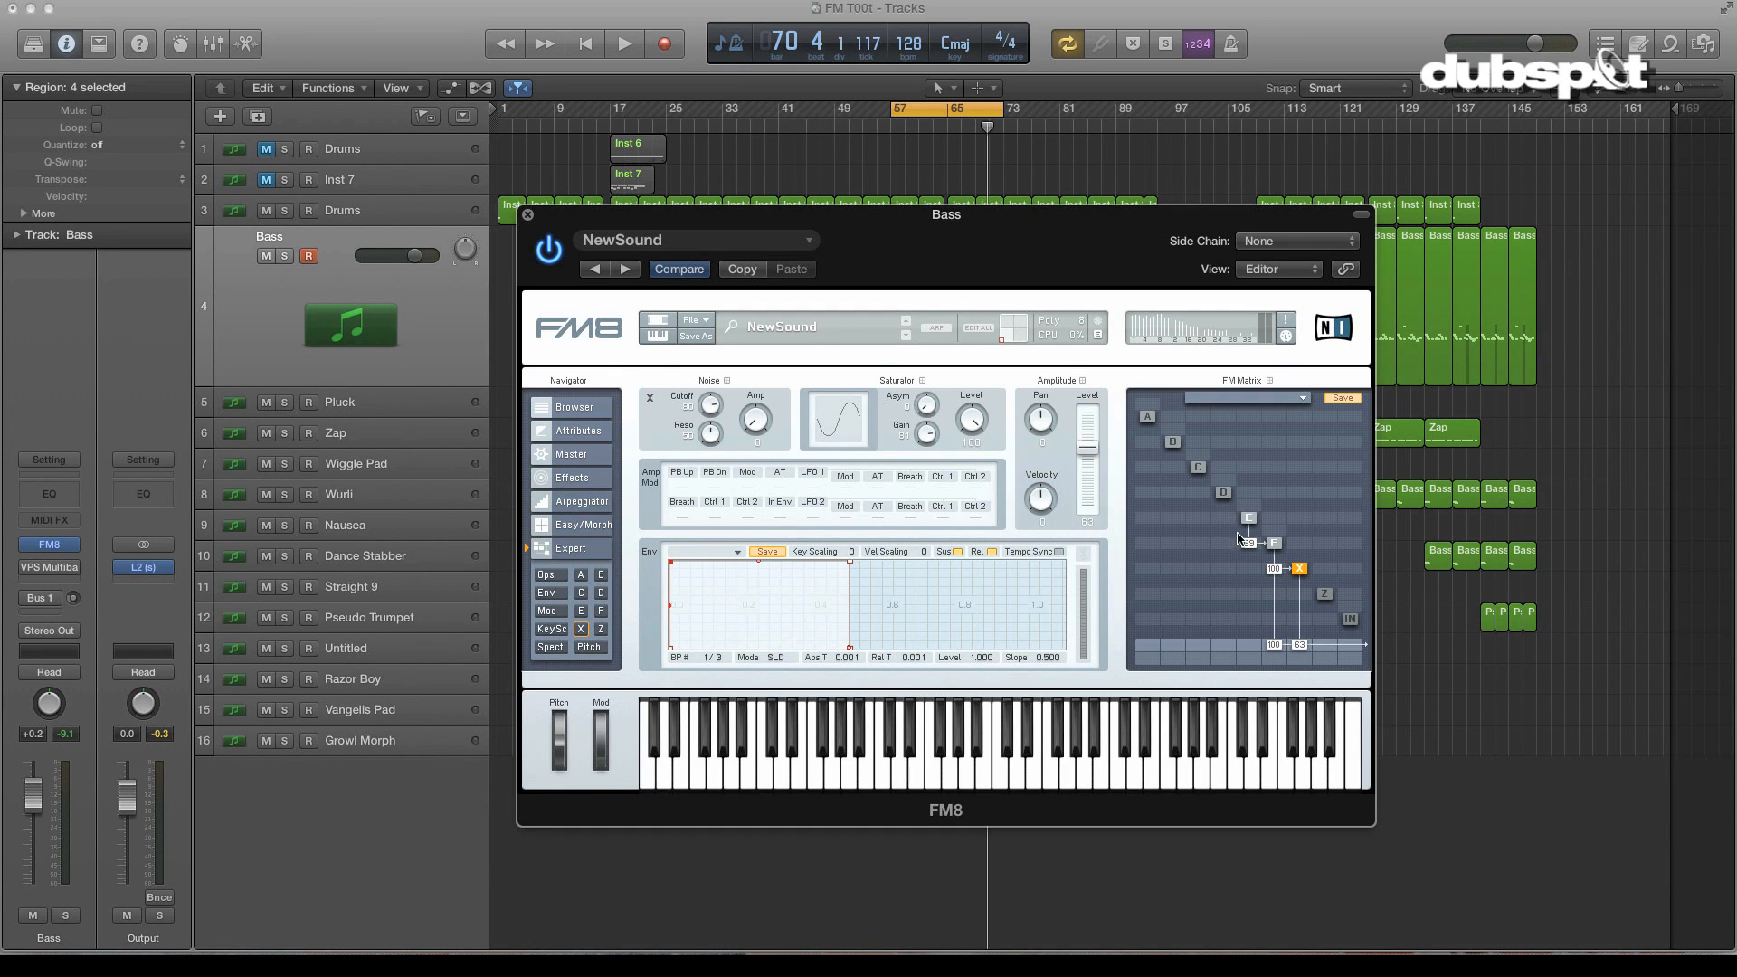
{"action": "mouse_move", "coordinate": [1241, 539]}
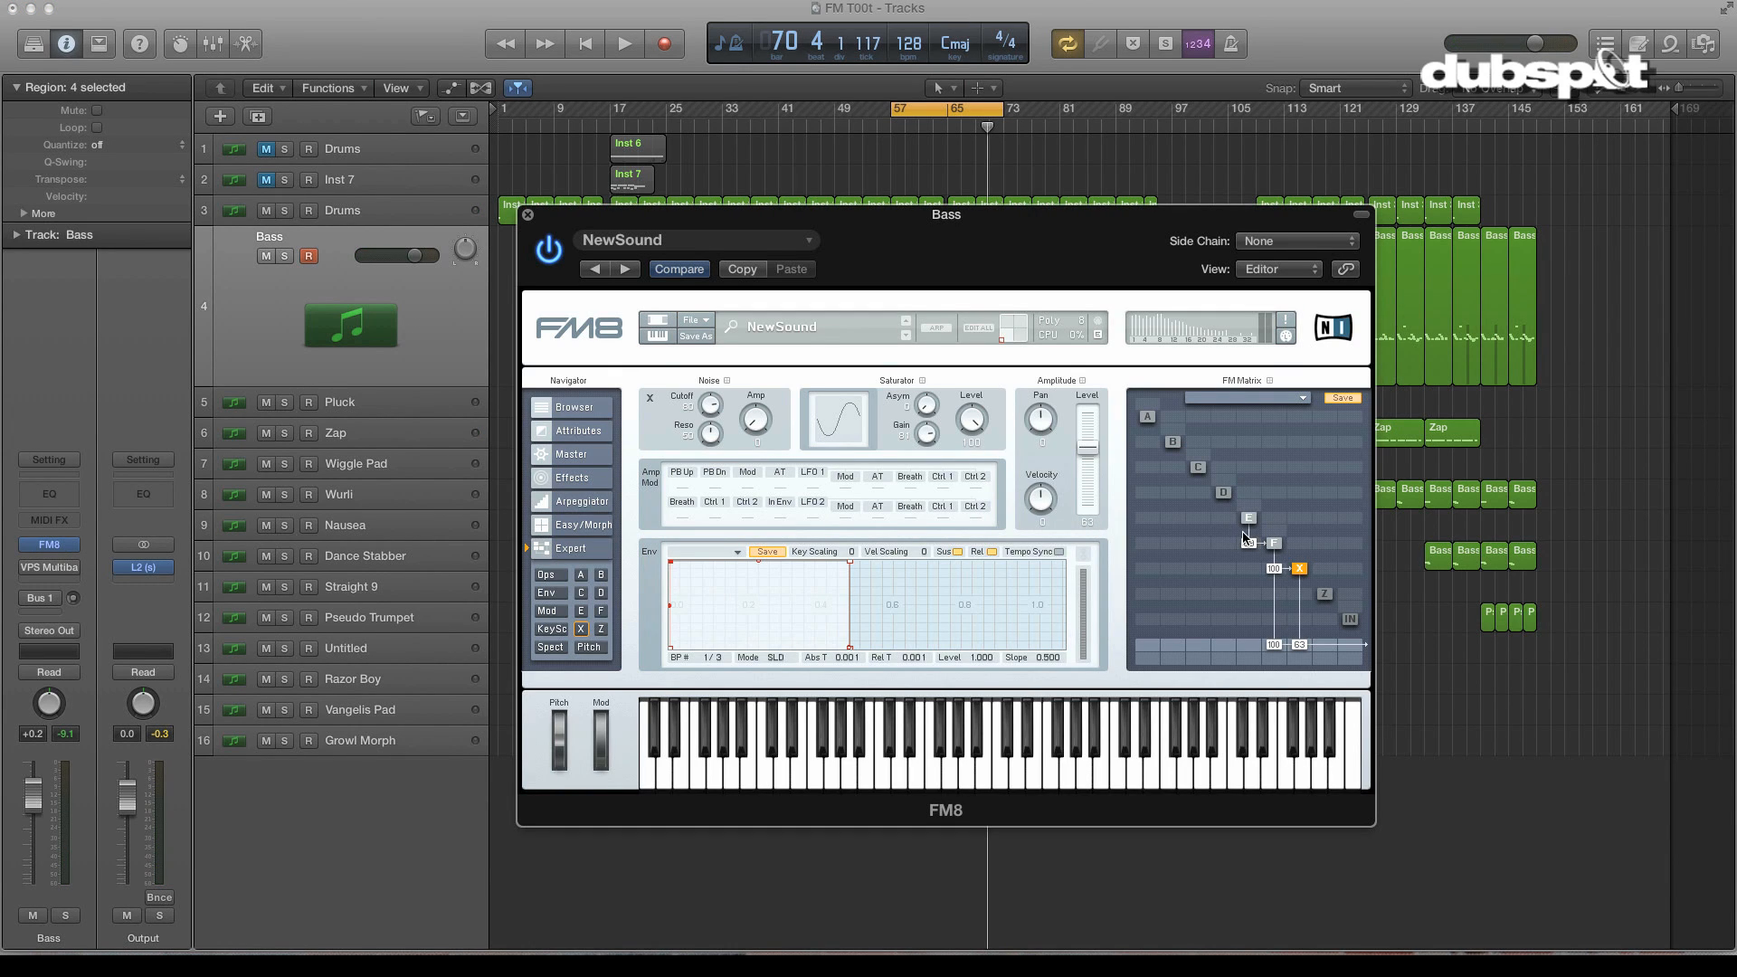
{"action": "mouse_move", "coordinate": [1248, 559]}
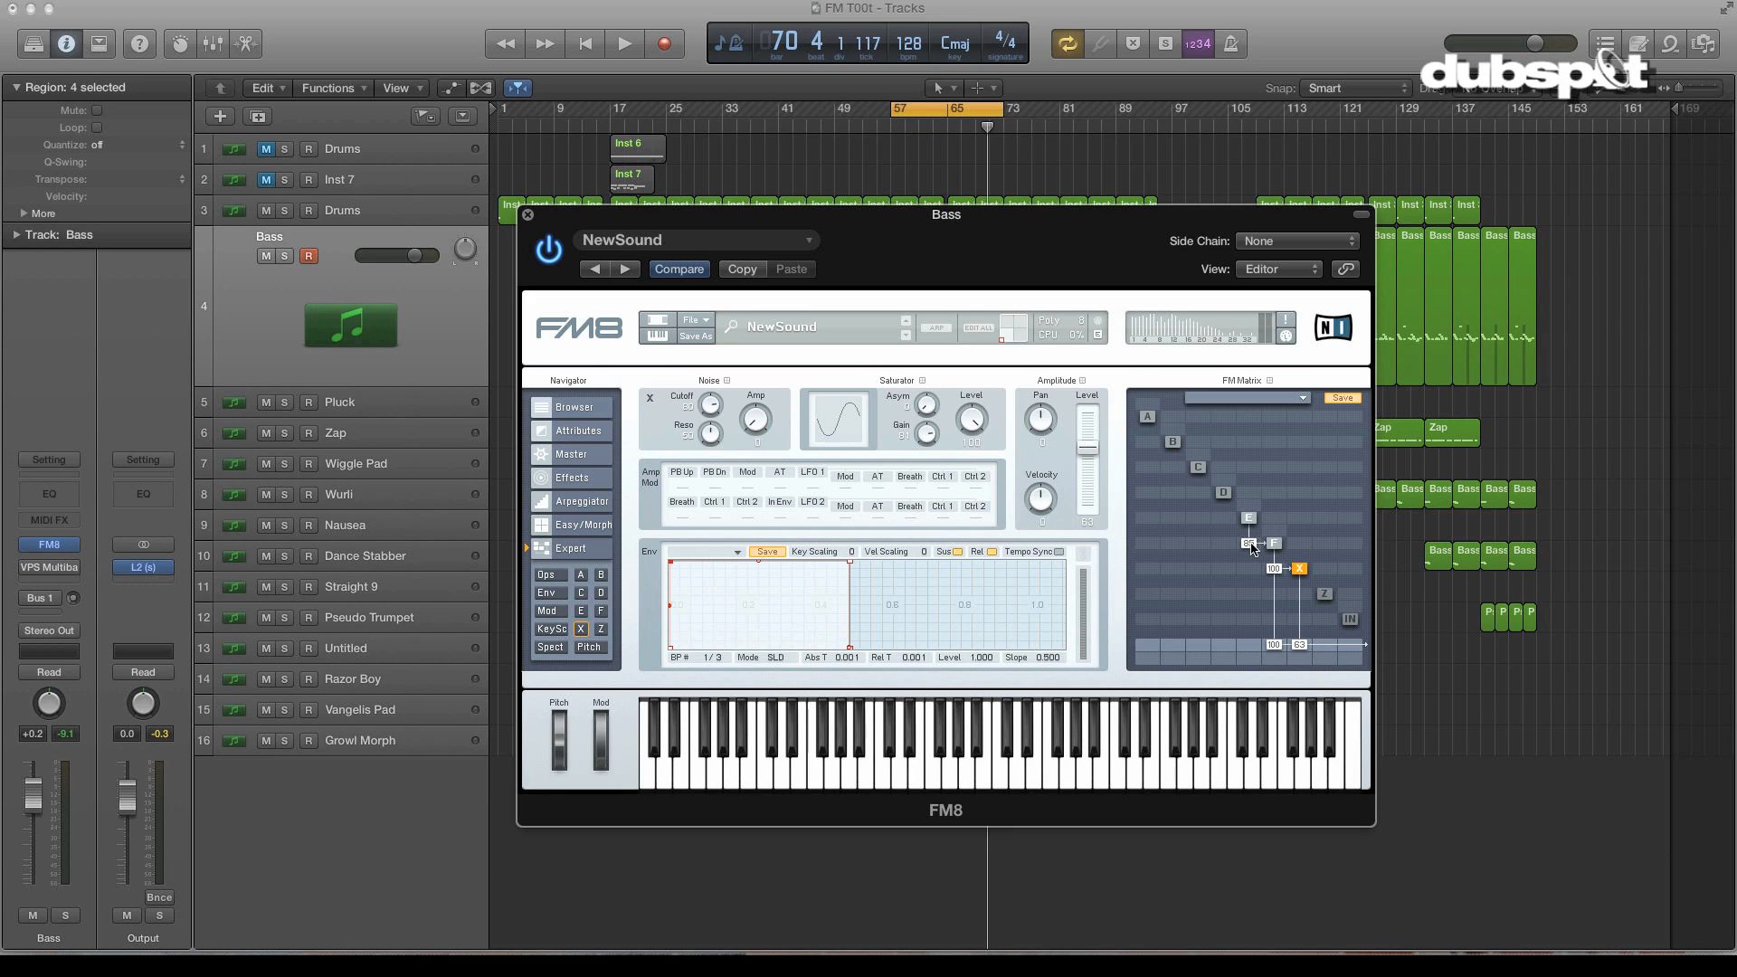
- Set E's modulation of F to 62, saturator output to 63, and unison to 3 voices detuned by 26
{"action": "left_click", "coordinate": [624, 43]}
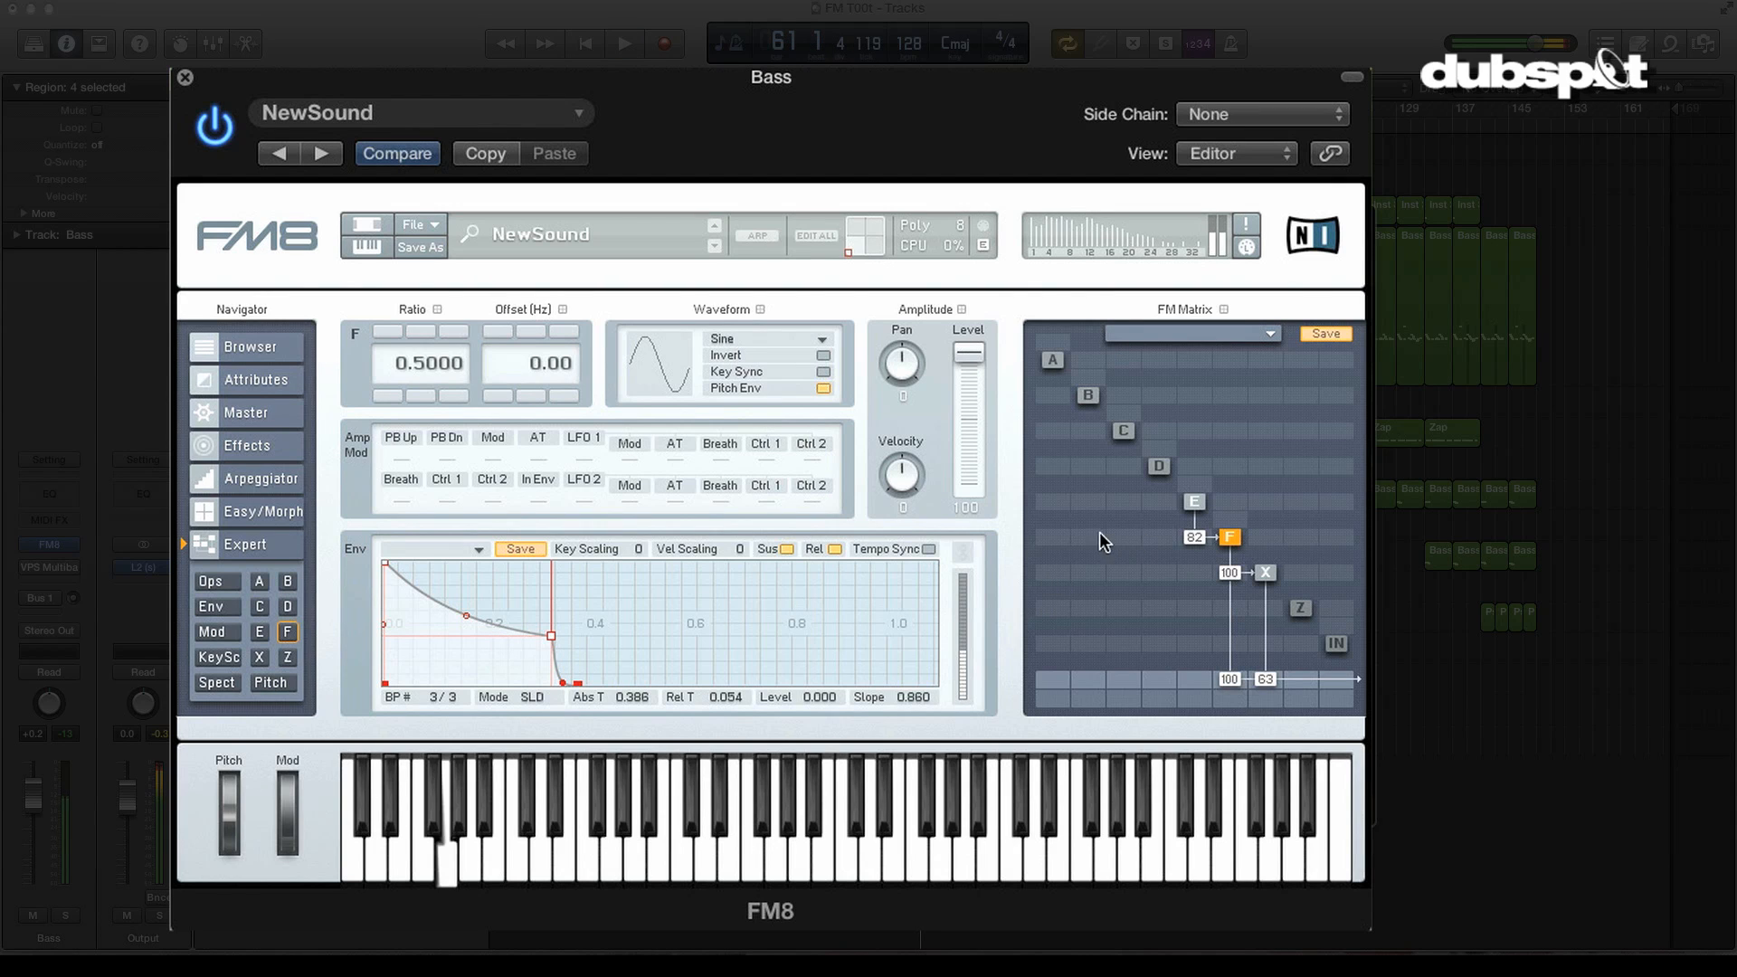
{"action": "mouse_move", "coordinate": [1194, 511]}
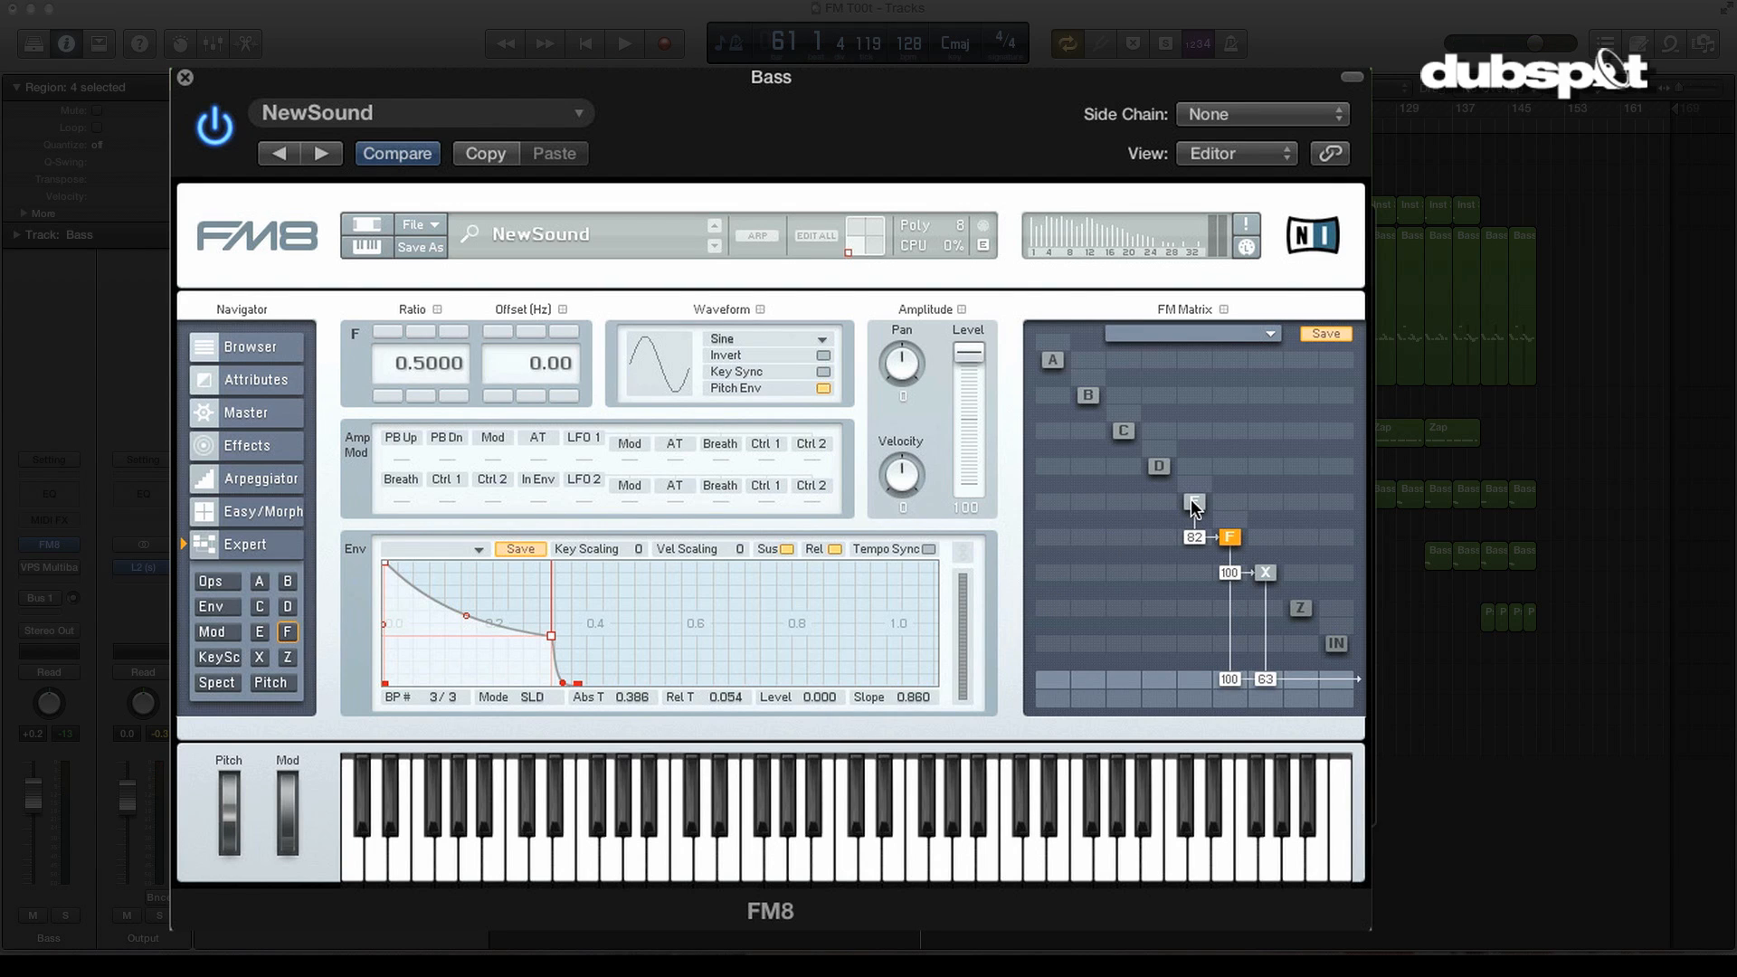
{"action": "left_click", "coordinate": [244, 413]}
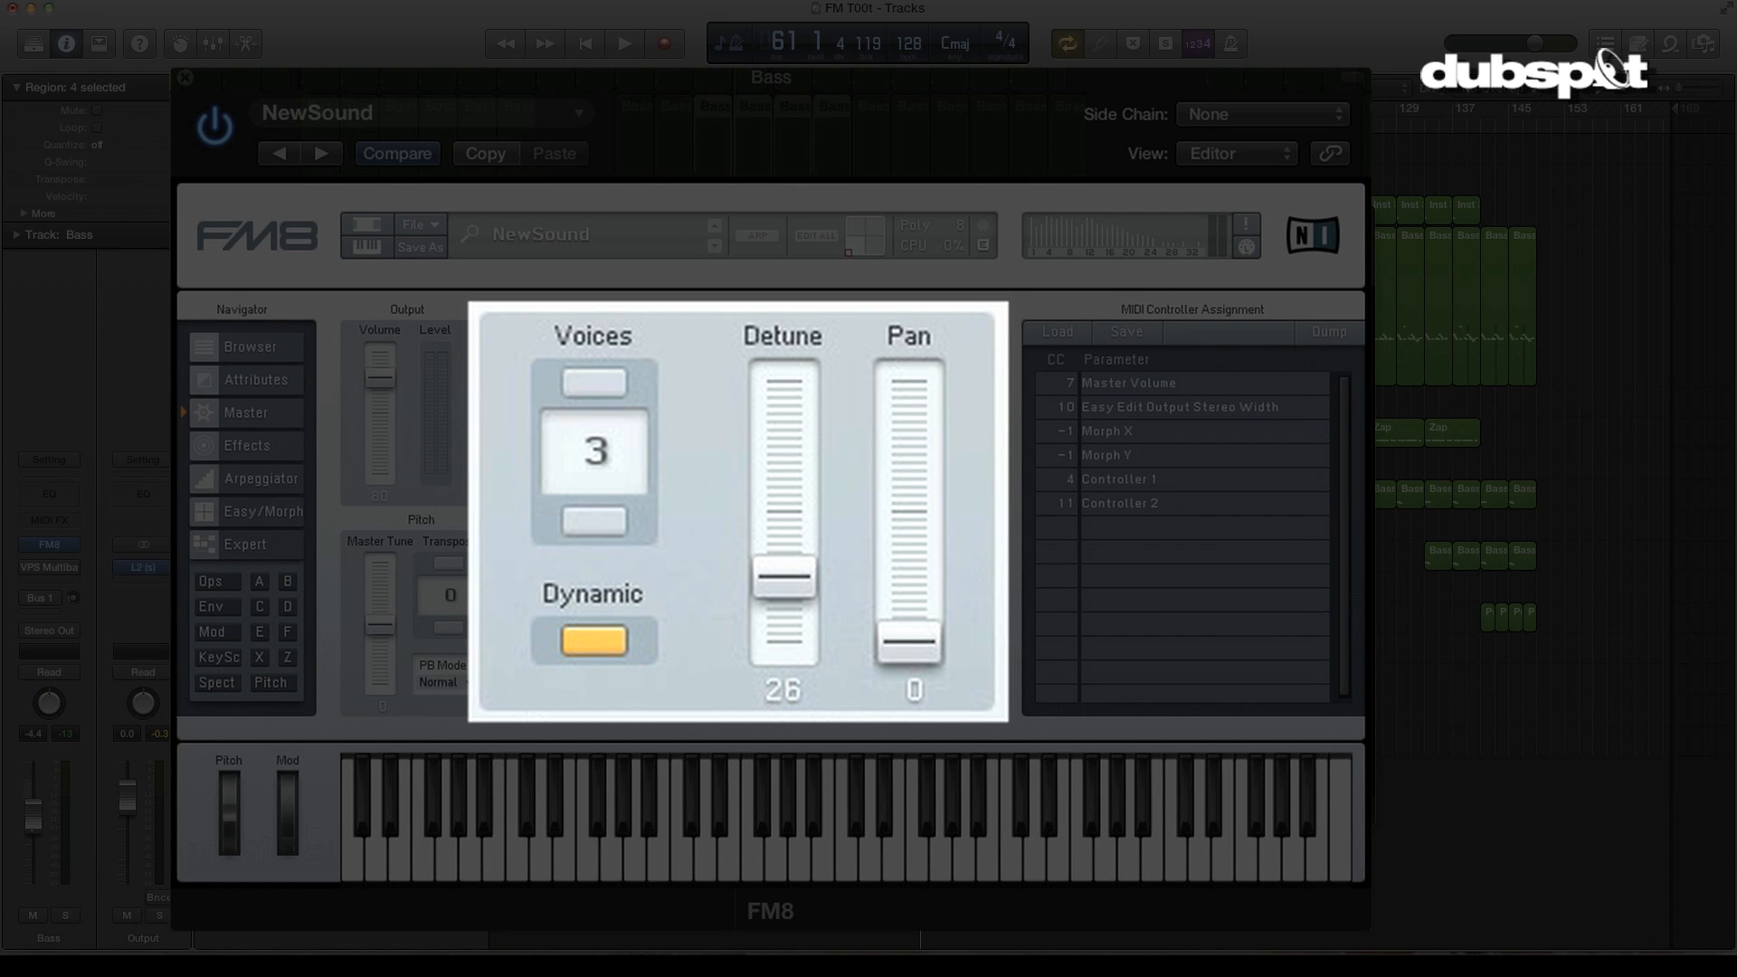
- Try 5 unison voices at detune 40, then return to a single voice with no detune
{"action": "left_click", "coordinate": [622, 44]}
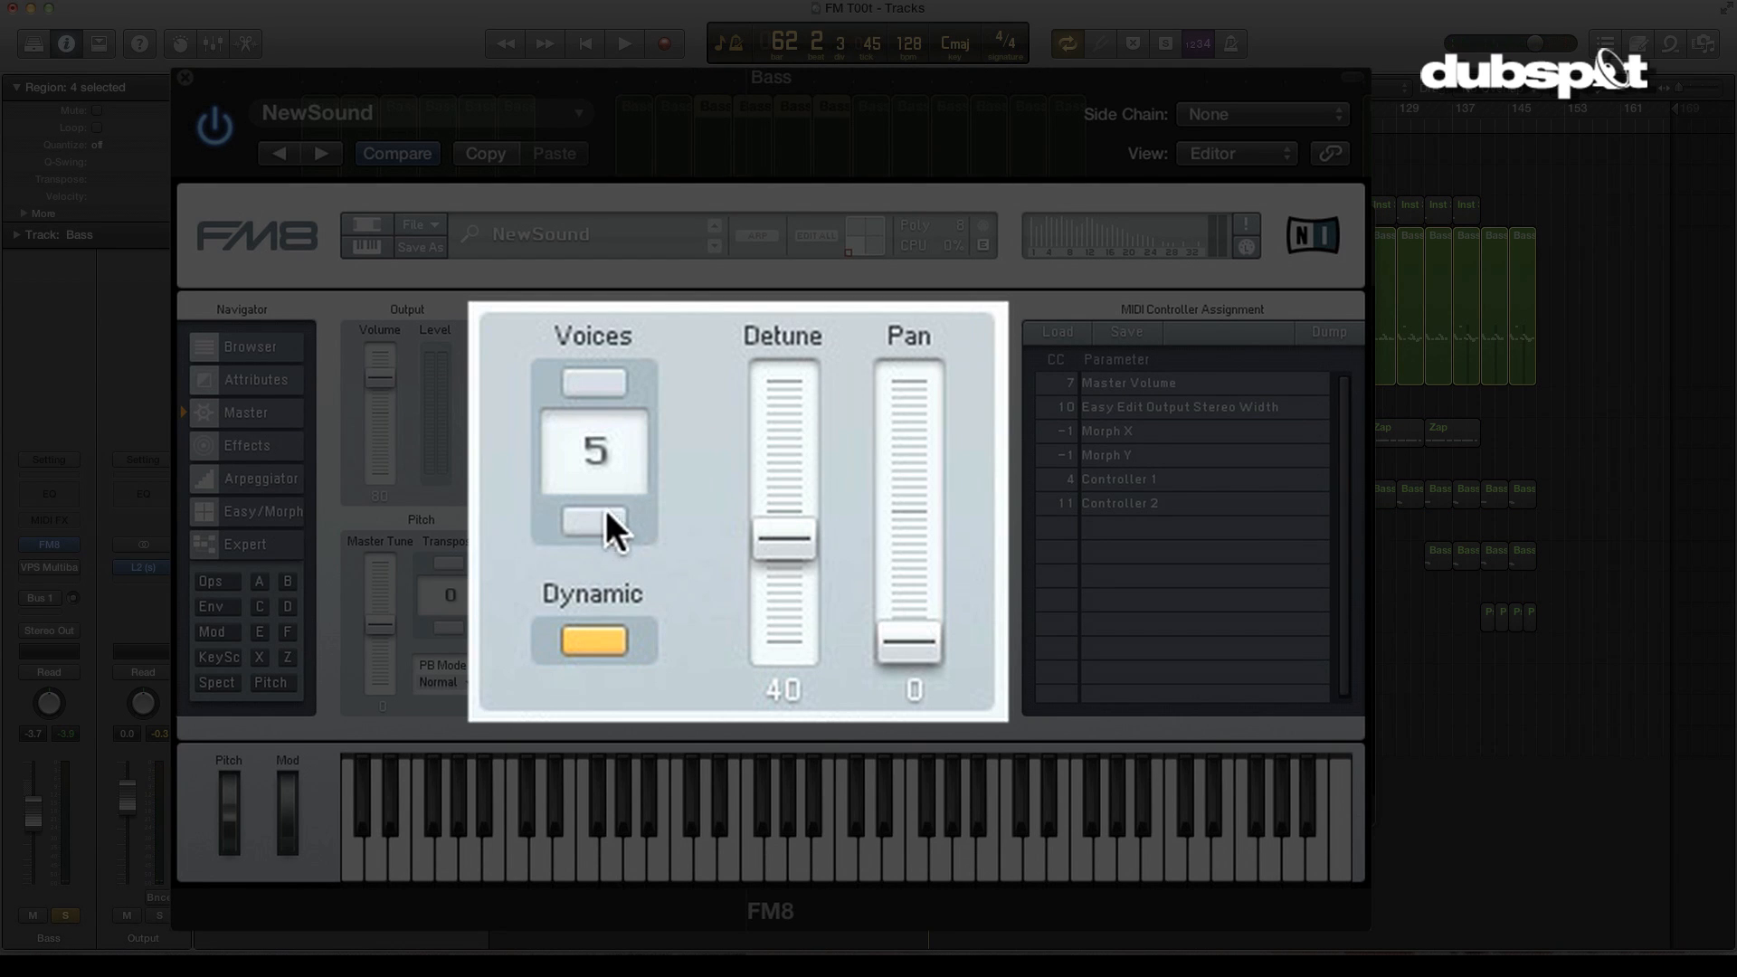
{"action": "left_click", "coordinate": [593, 523]}
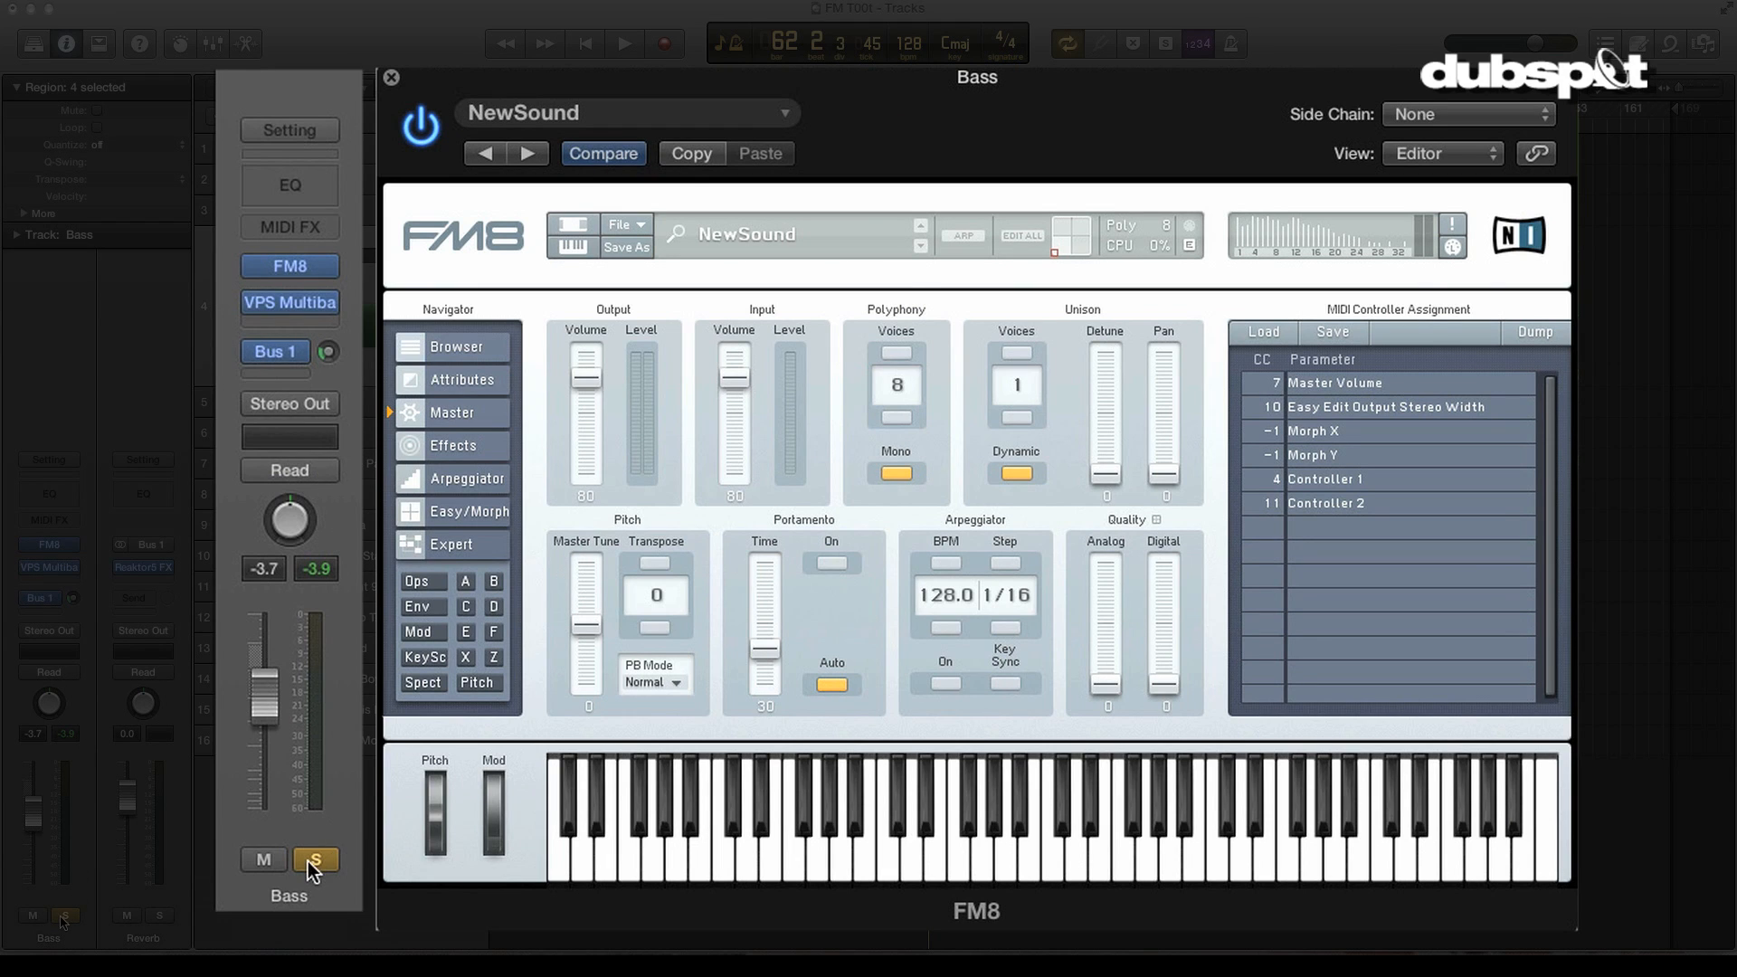
- Unsolo the Bass channel strip so the patch plays in the full mix
{"action": "left_click", "coordinate": [622, 44]}
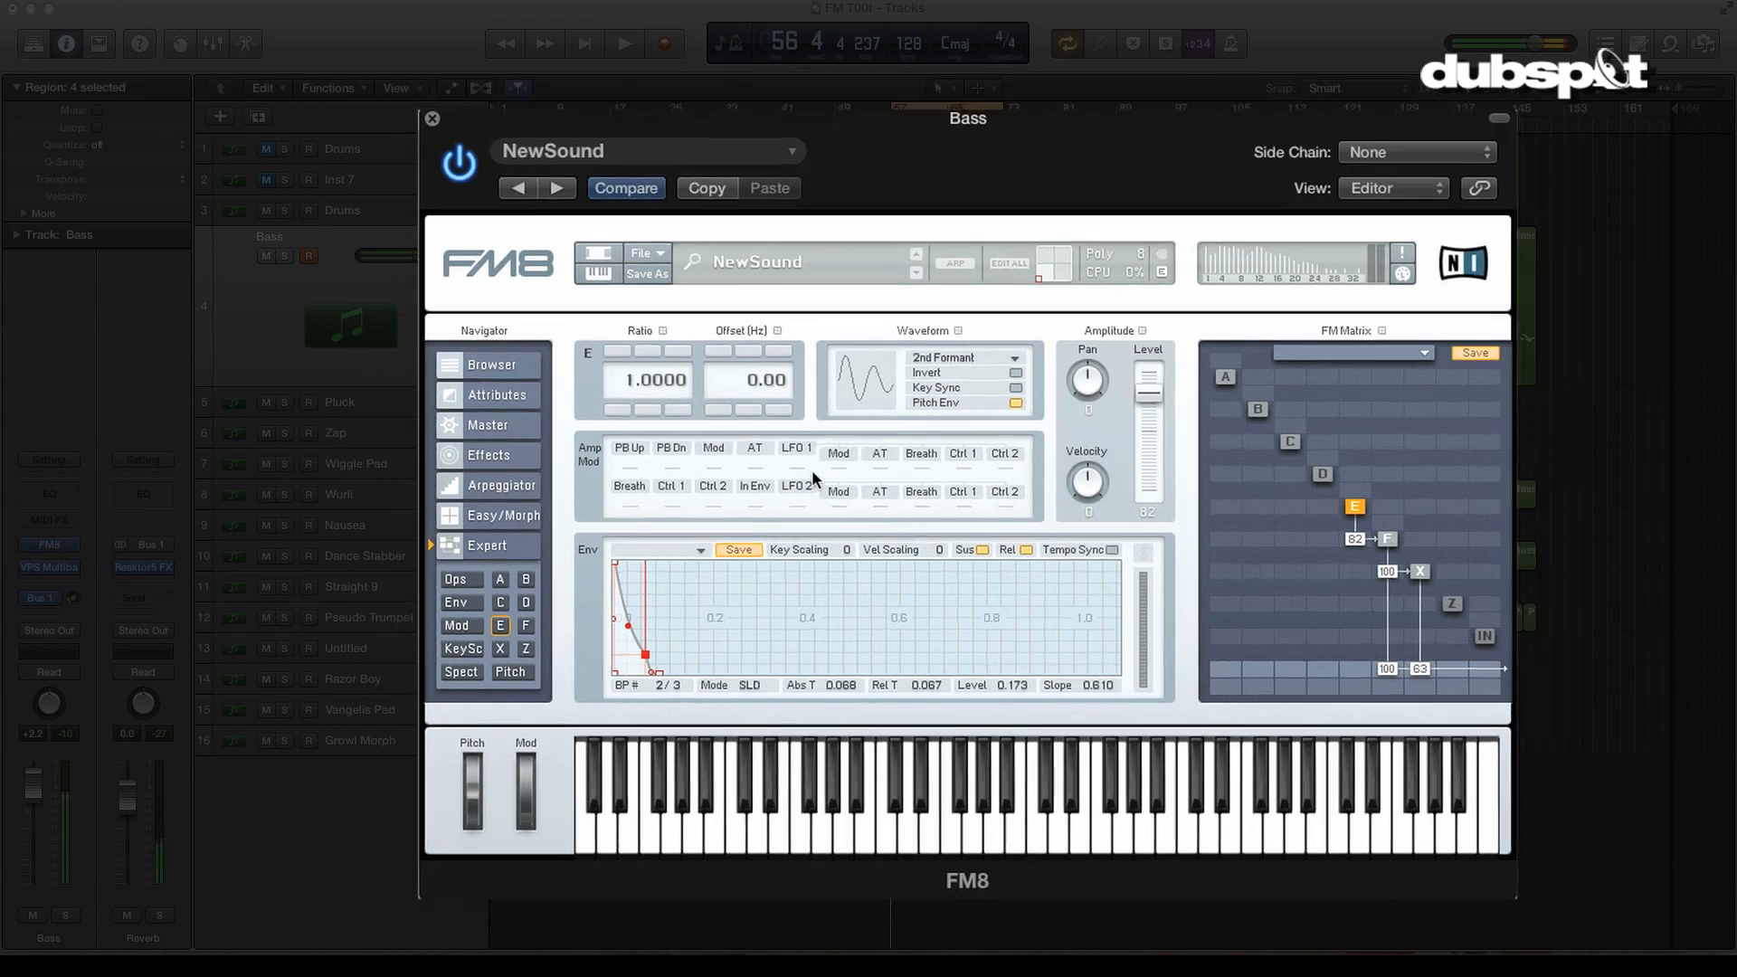
- Close the FM8 window, start playback, and raise the Bass track volume to +2.2 dB
{"action": "left_click", "coordinate": [433, 119]}
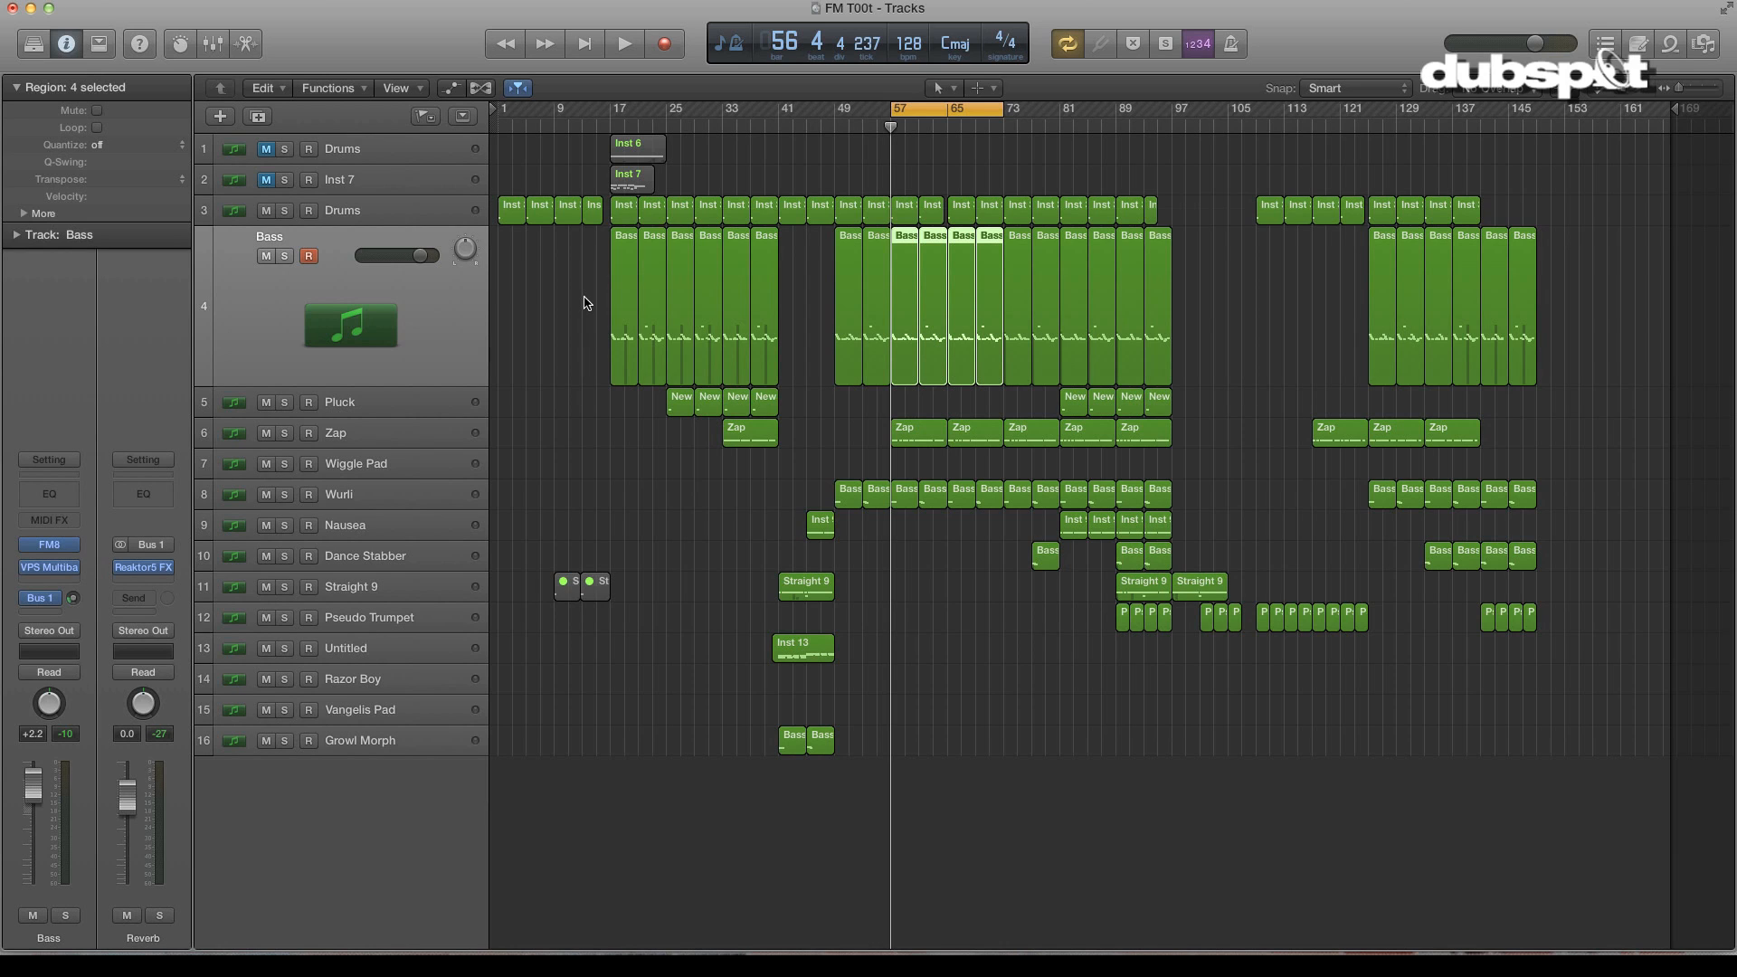
{"action": "mouse_move", "coordinate": [119, 642]}
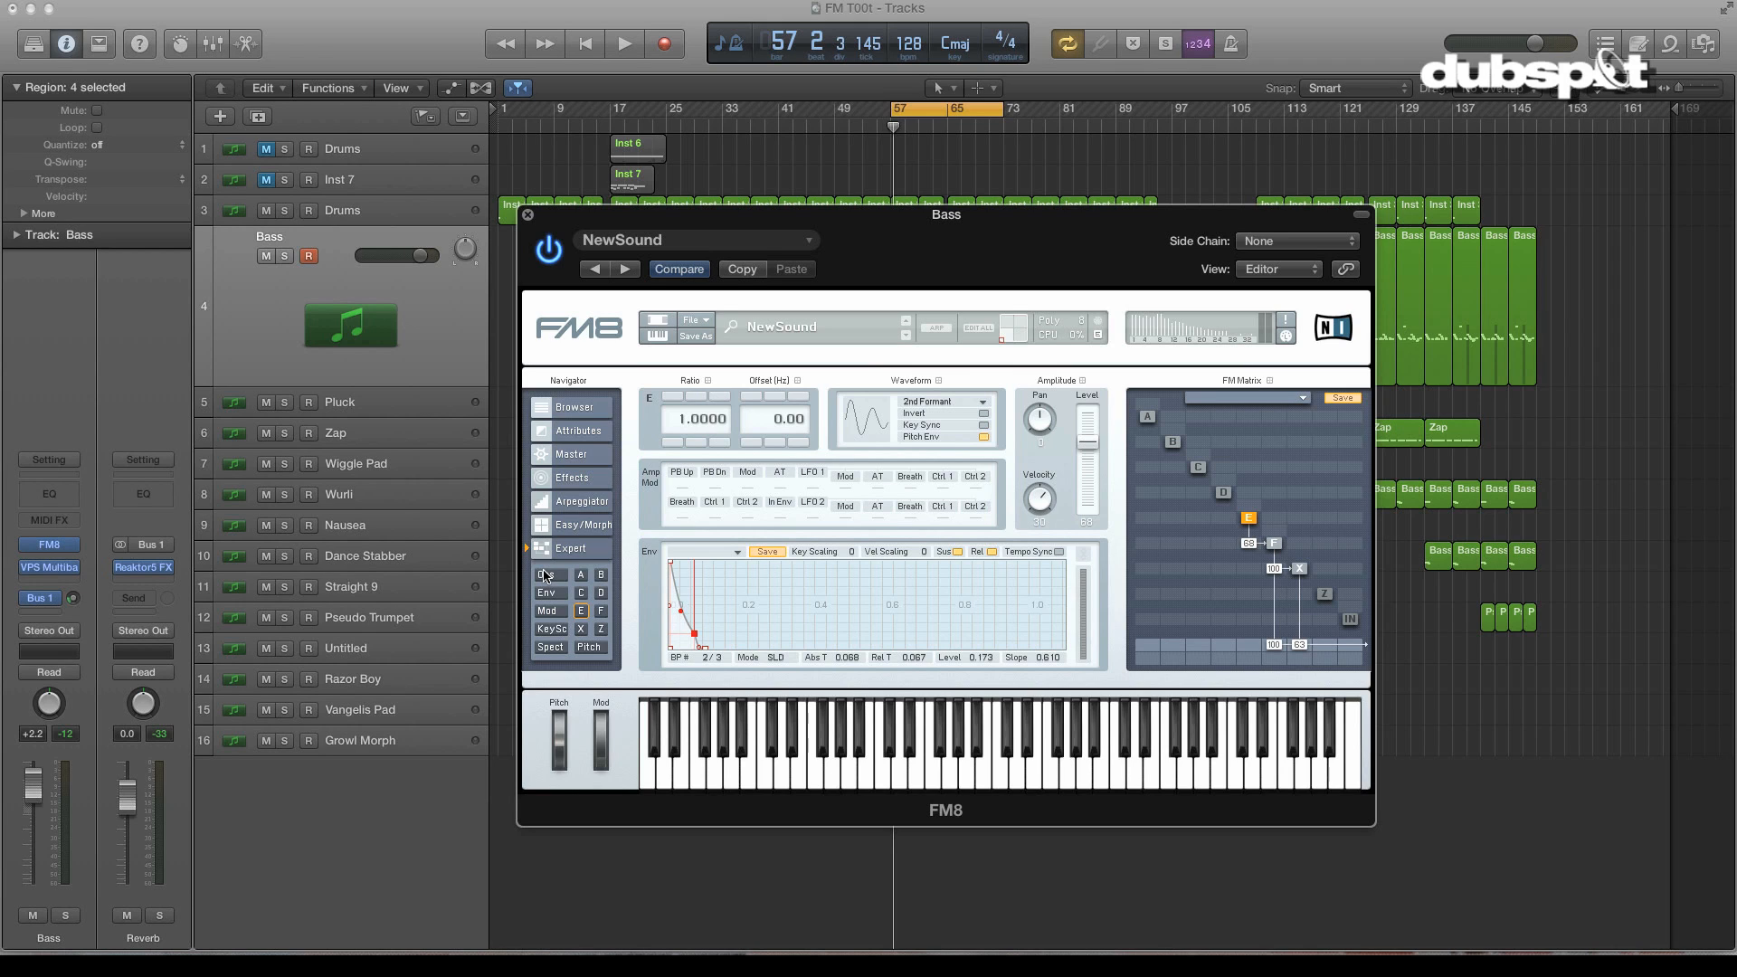
{"action": "left_click", "coordinate": [624, 43]}
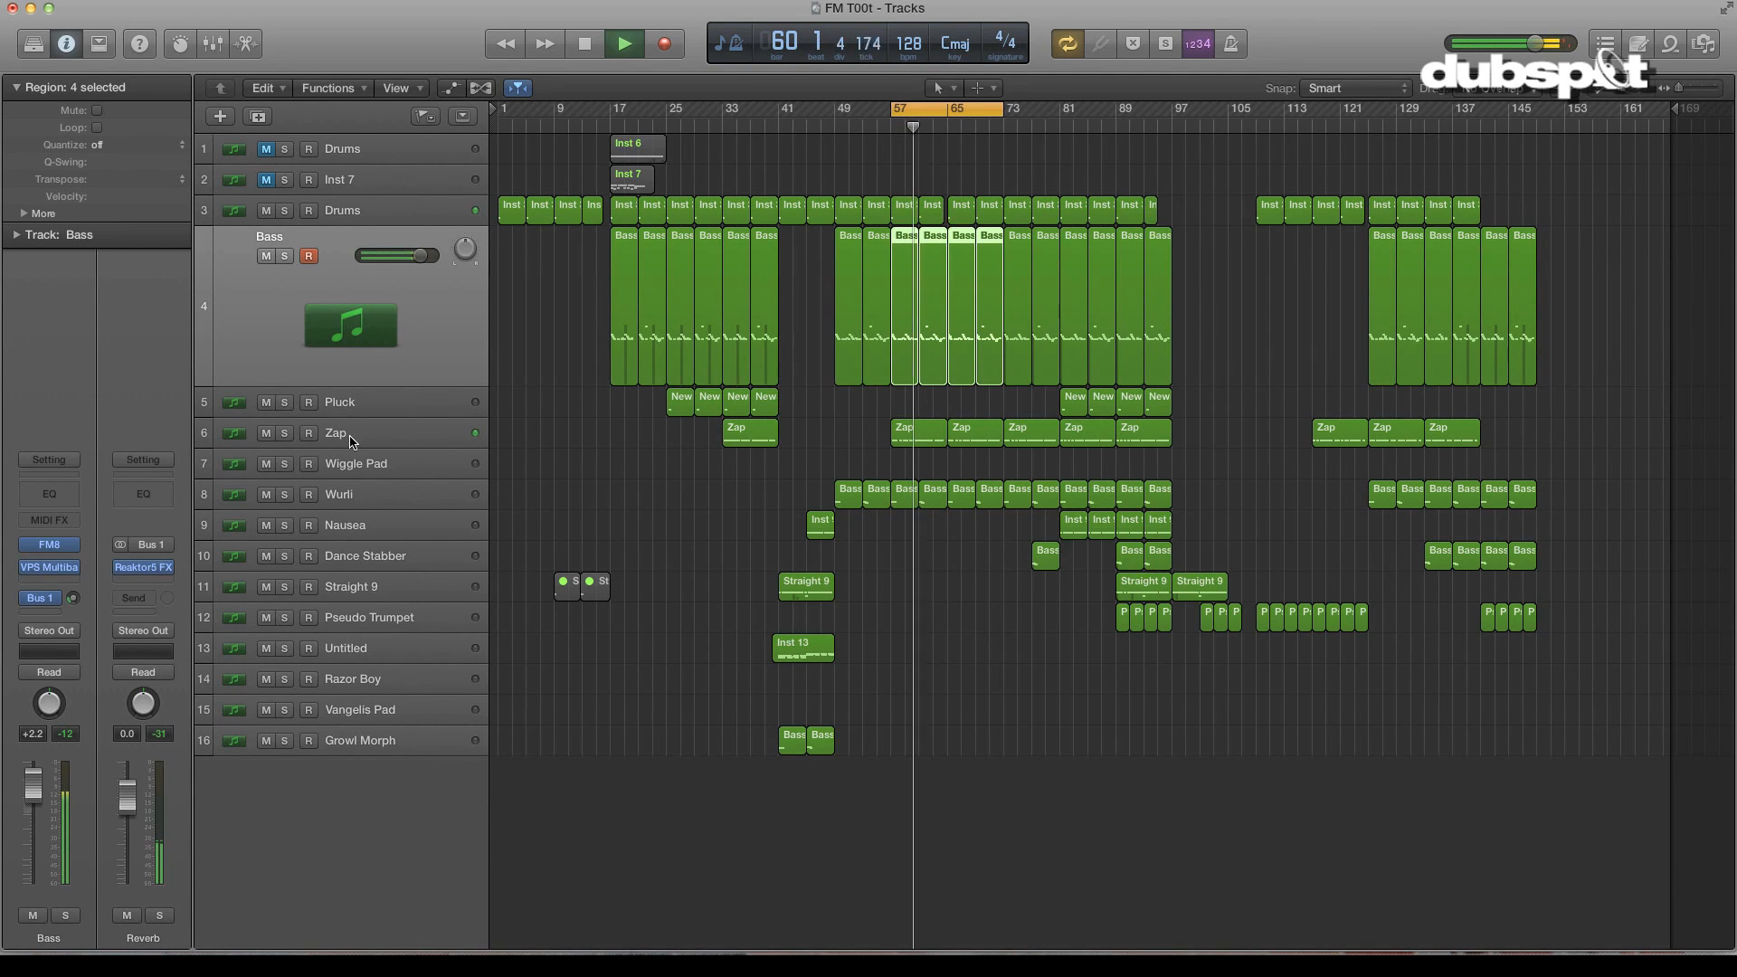
{"action": "left_click_drag", "start_coordinate": [427, 255], "coordinate": [394, 255]}
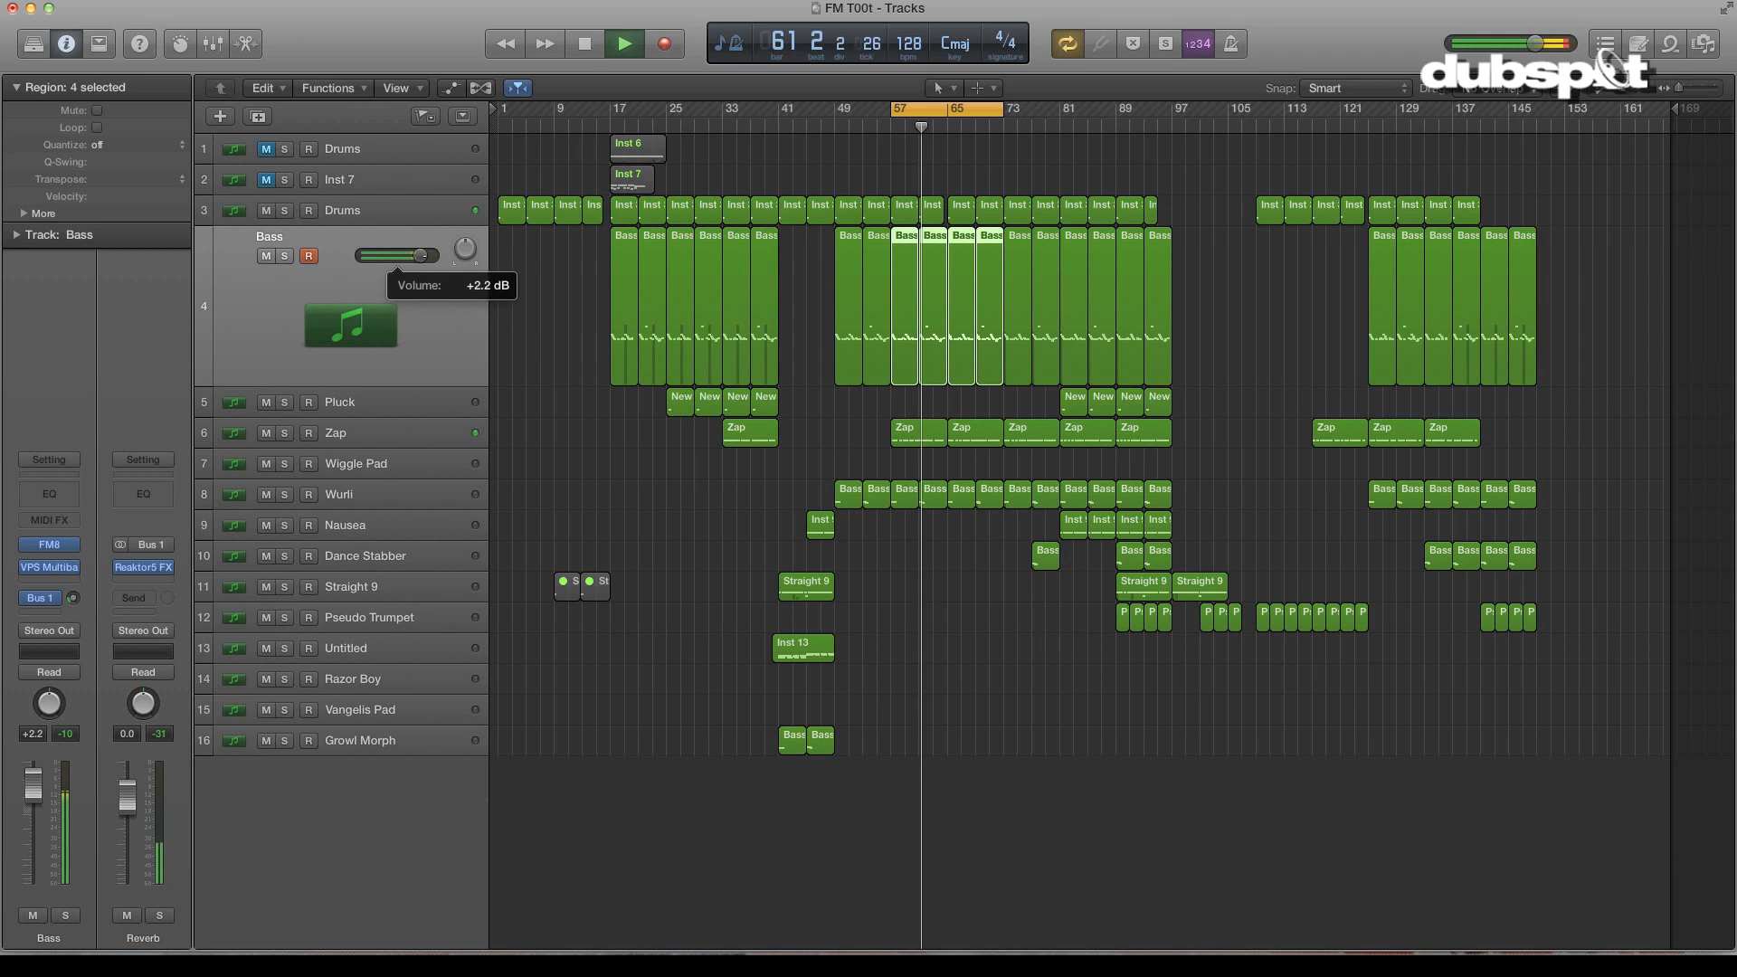